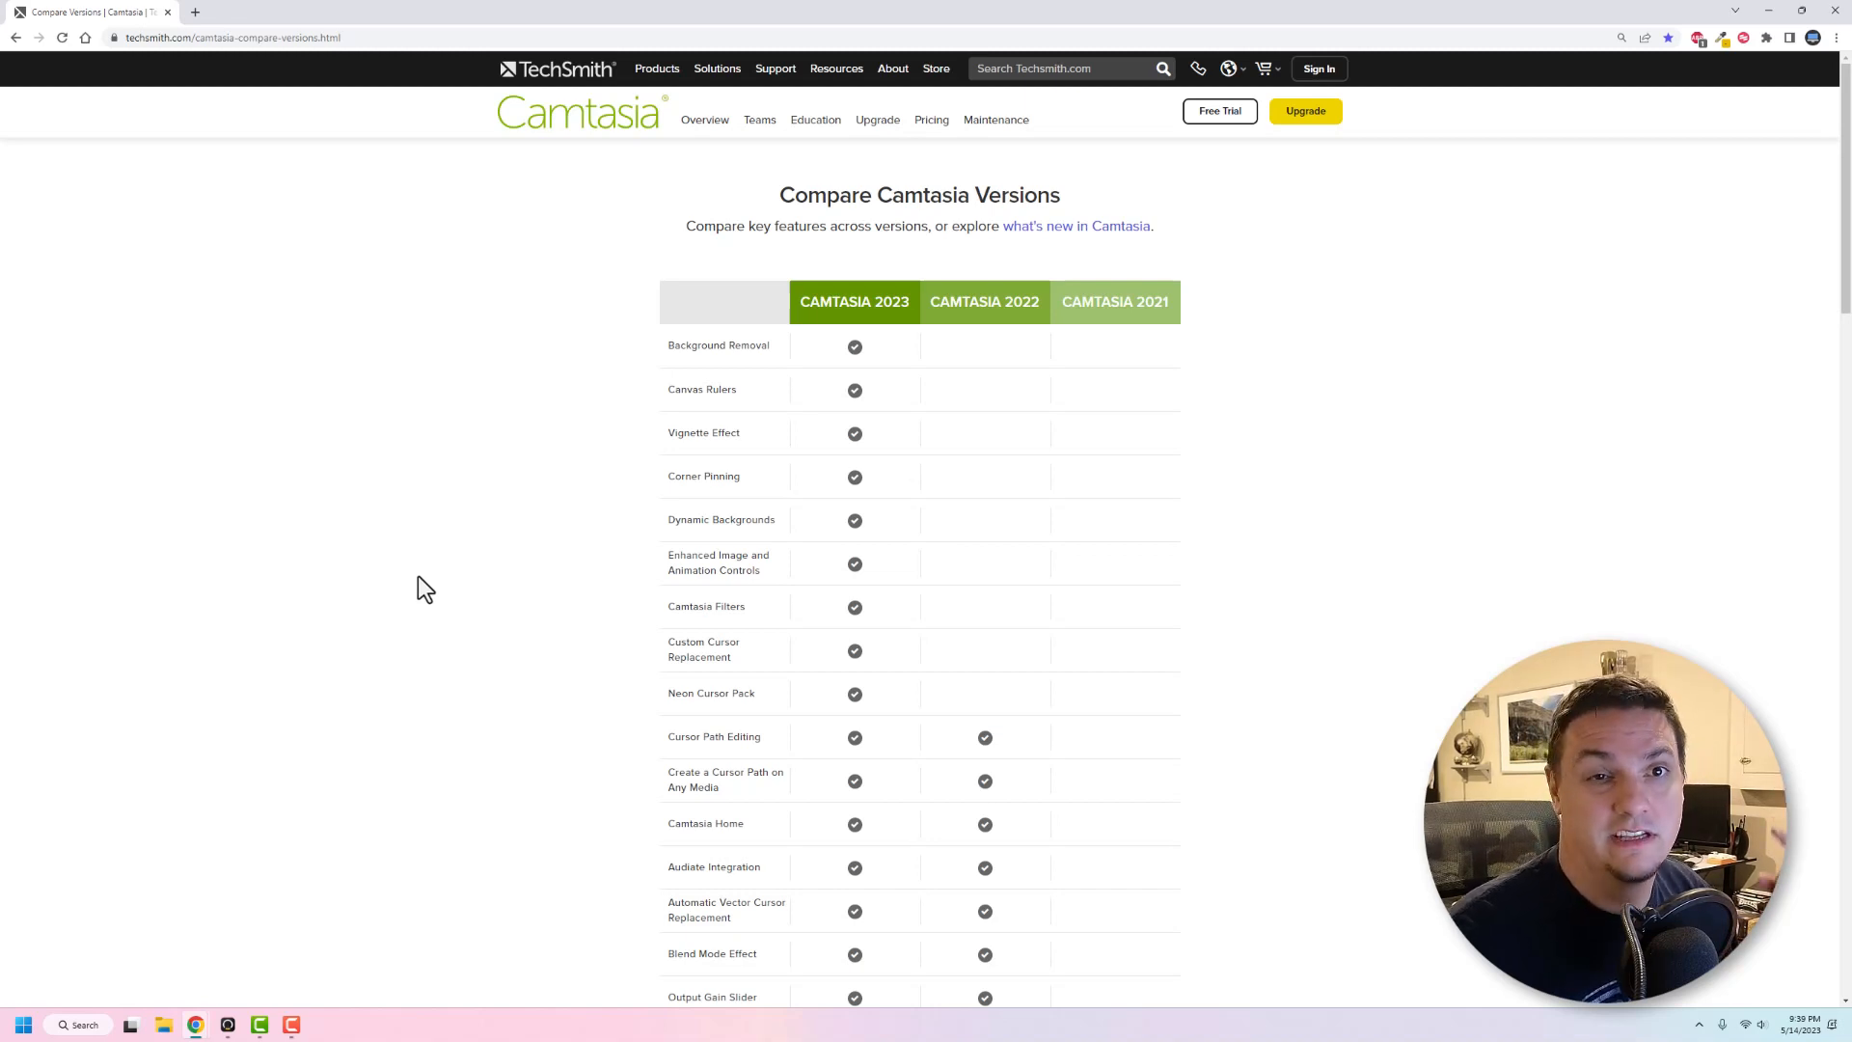
mouse_move(413, 579)
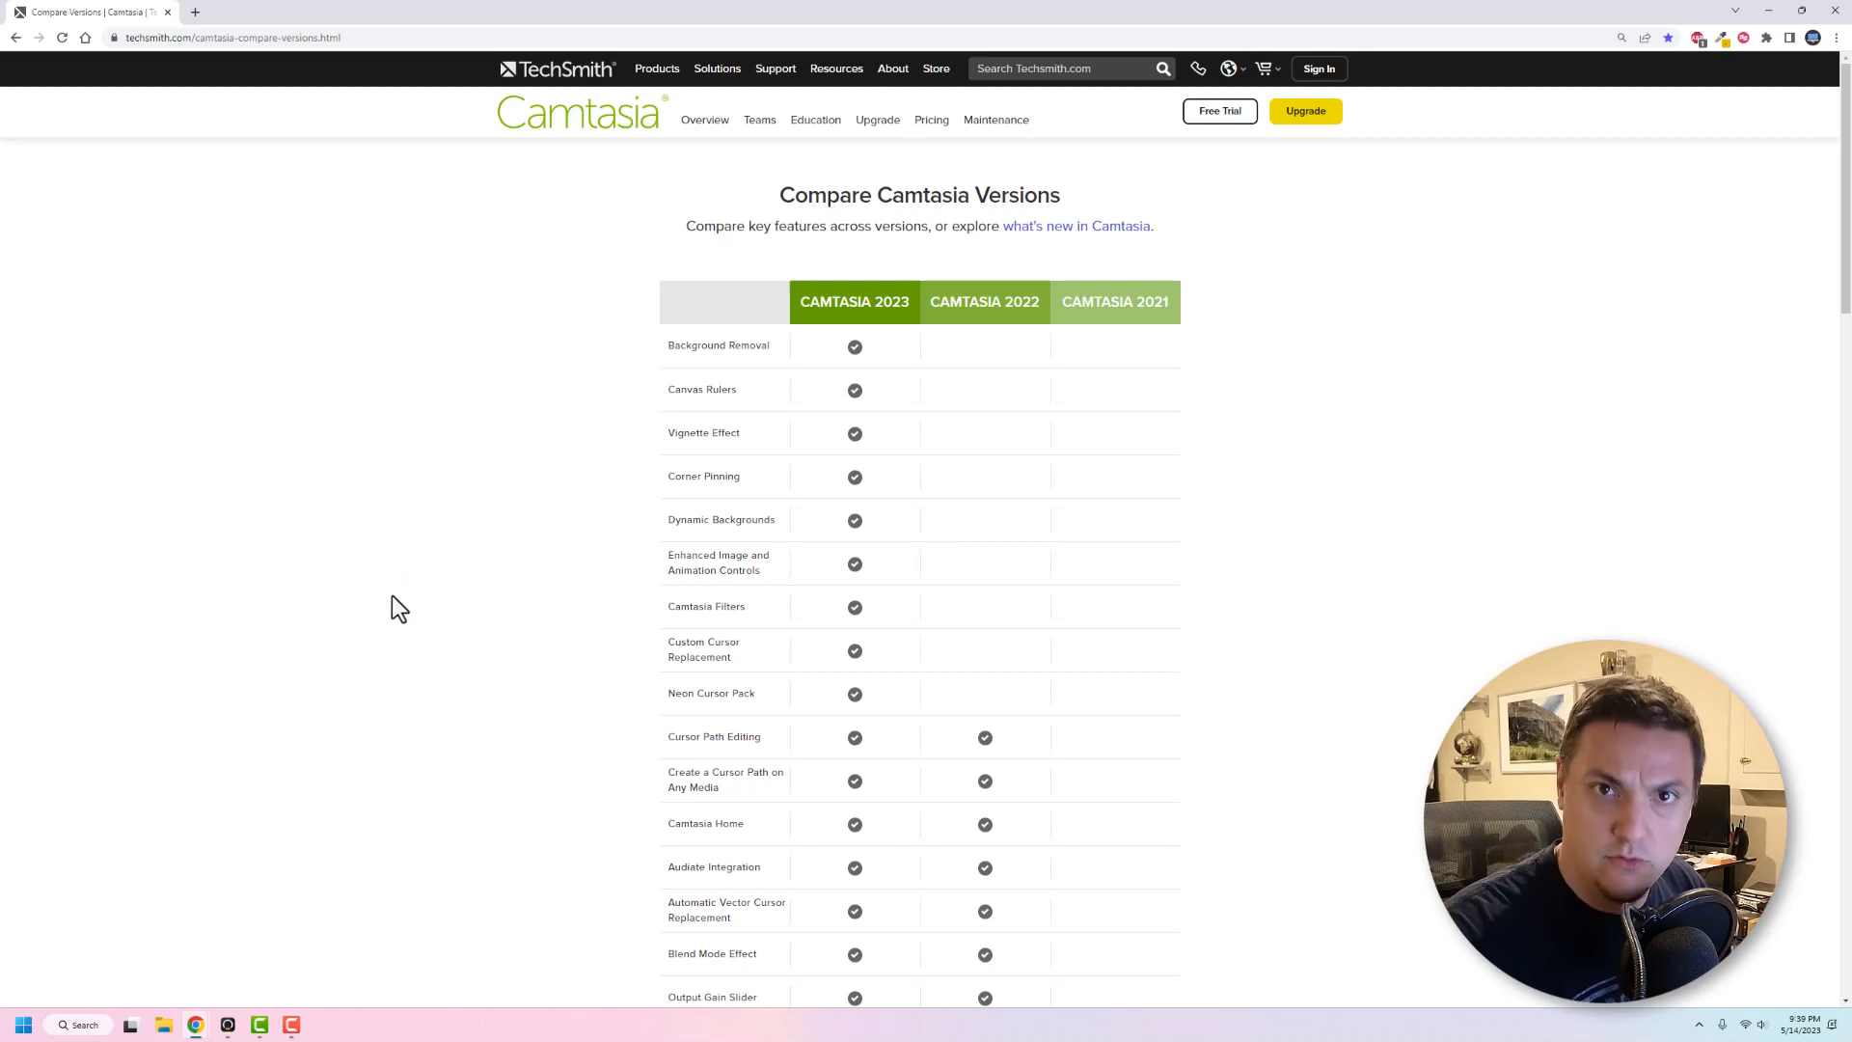
mouse_move(335, 682)
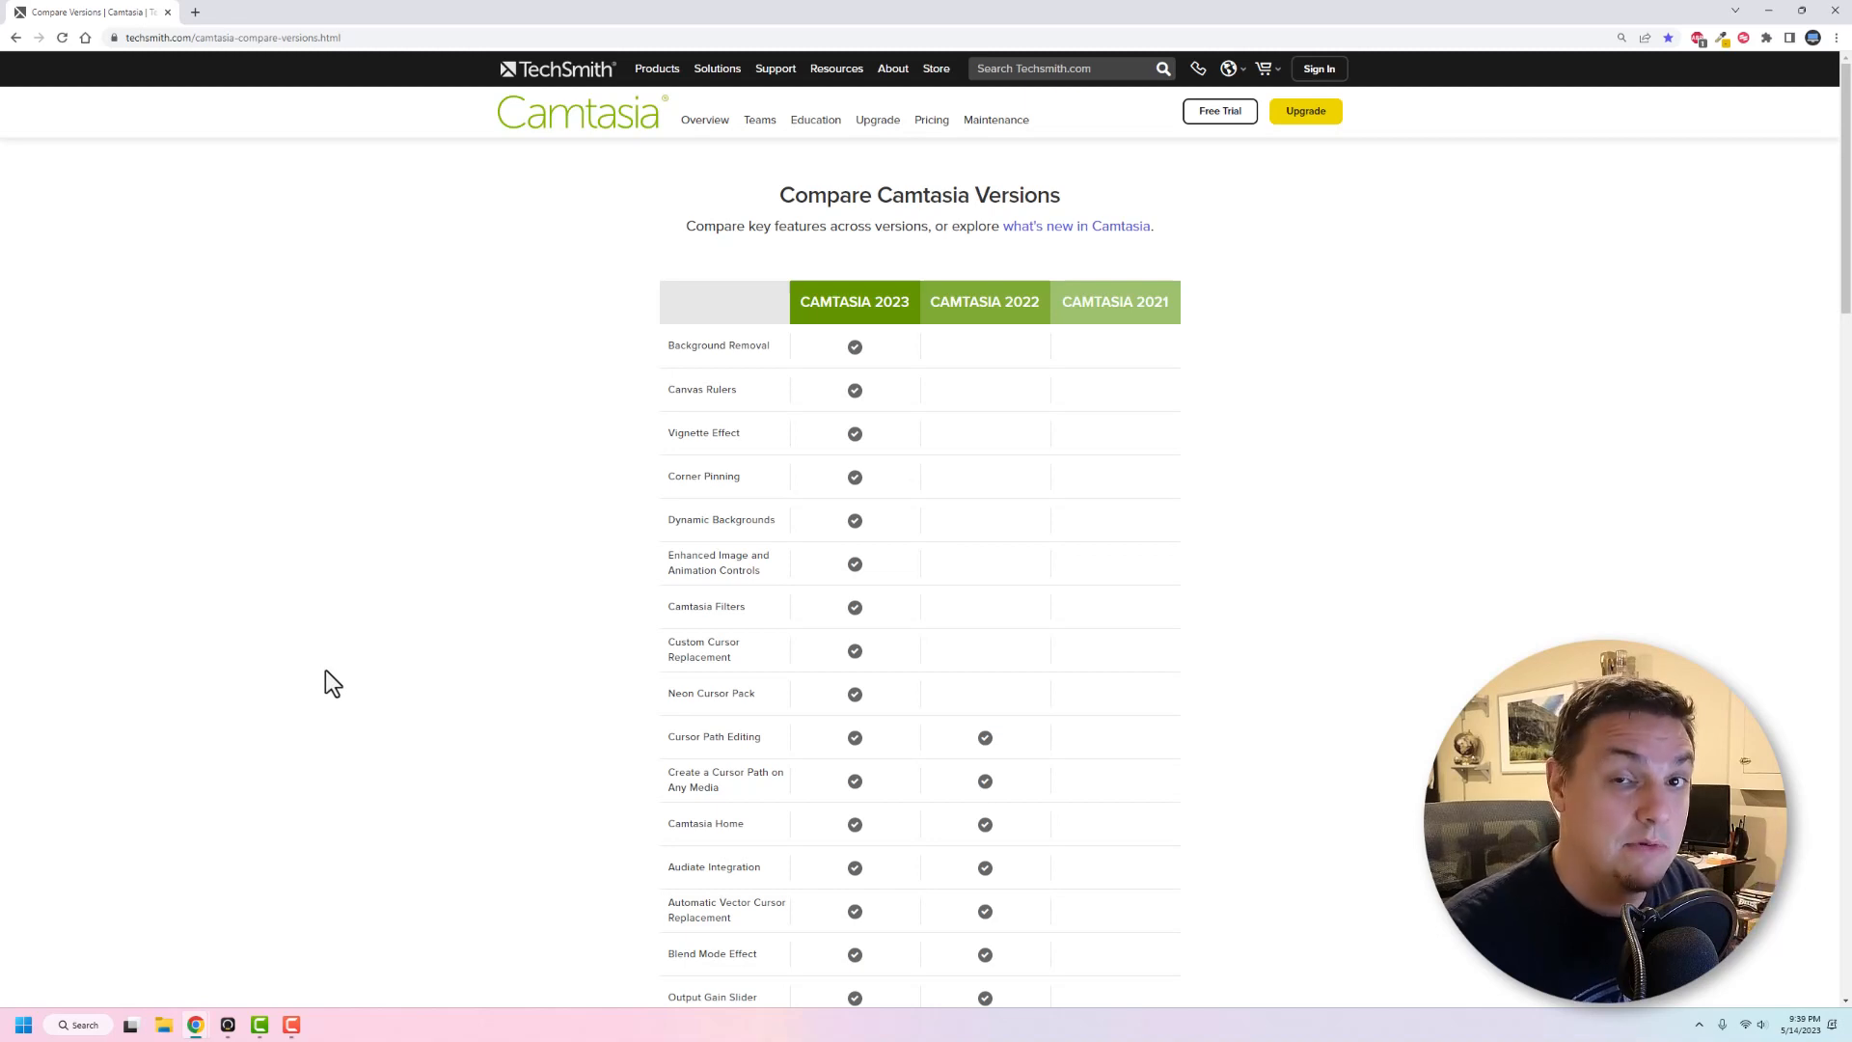
mouse_move(288, 738)
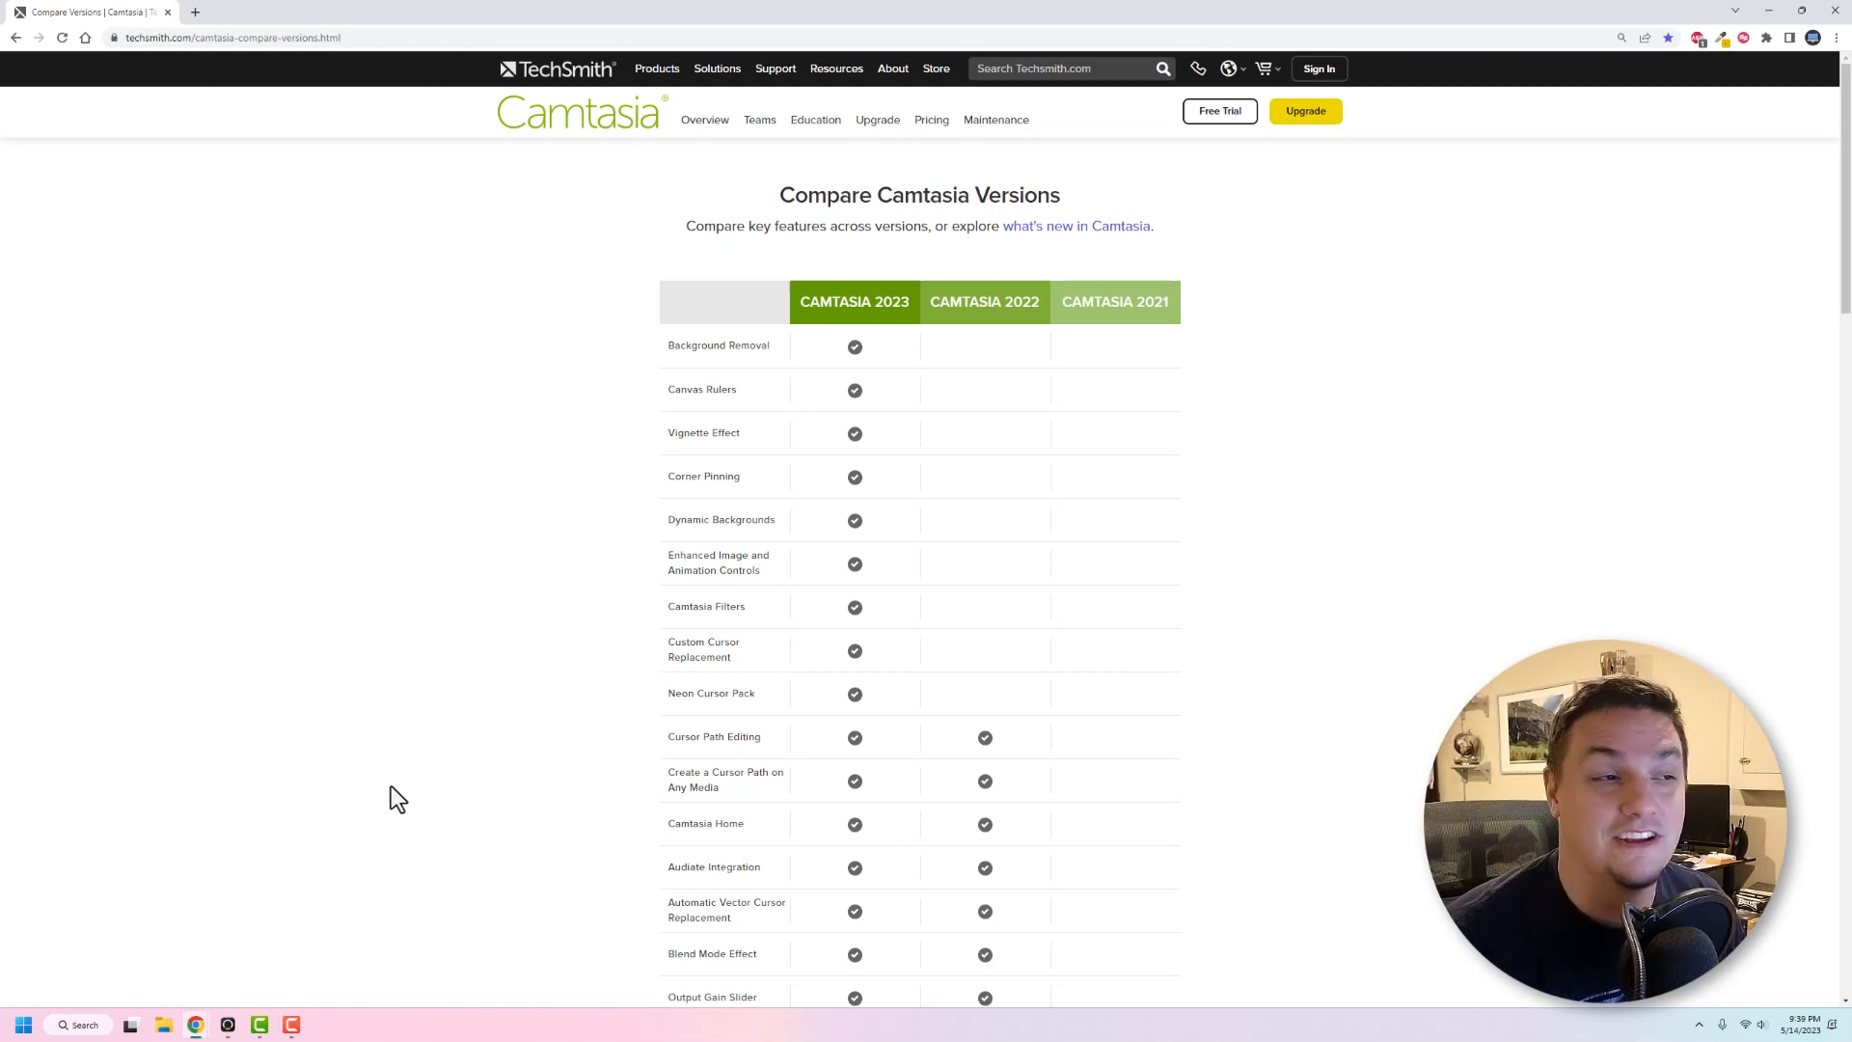
mouse_move(288, 671)
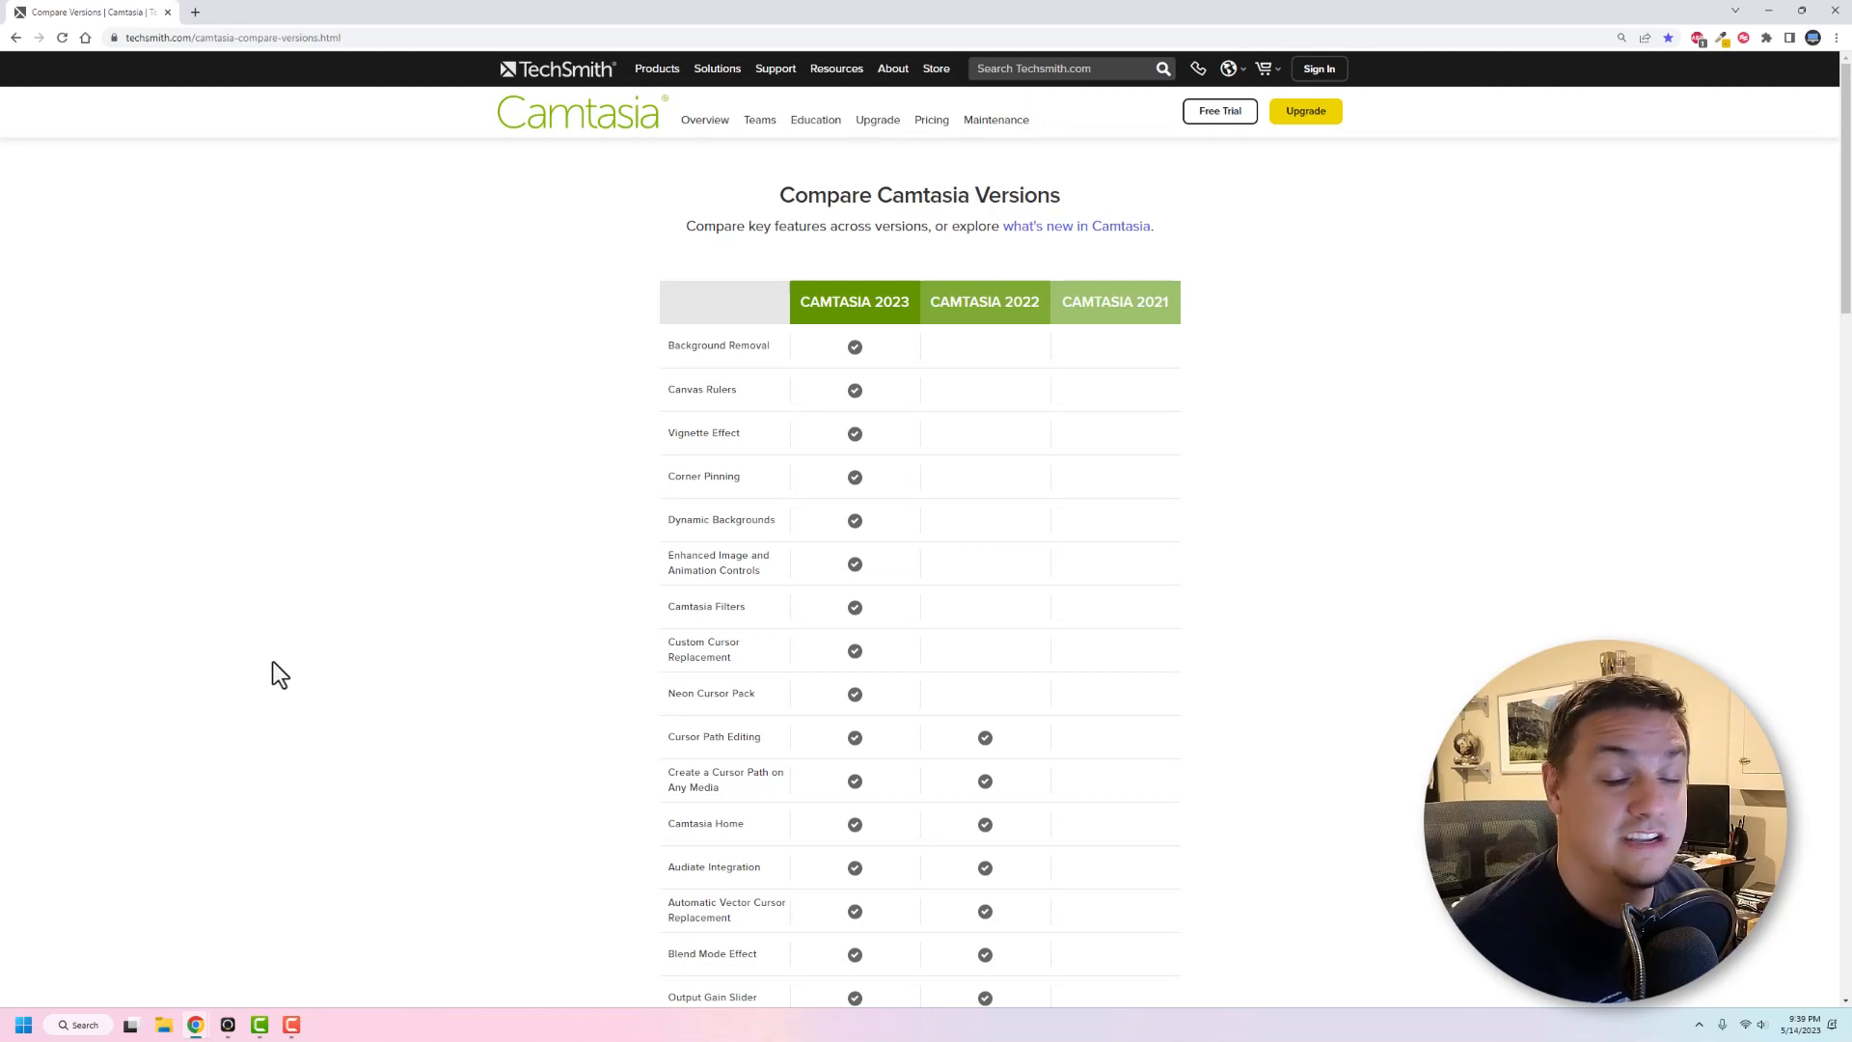
mouse_move(405, 564)
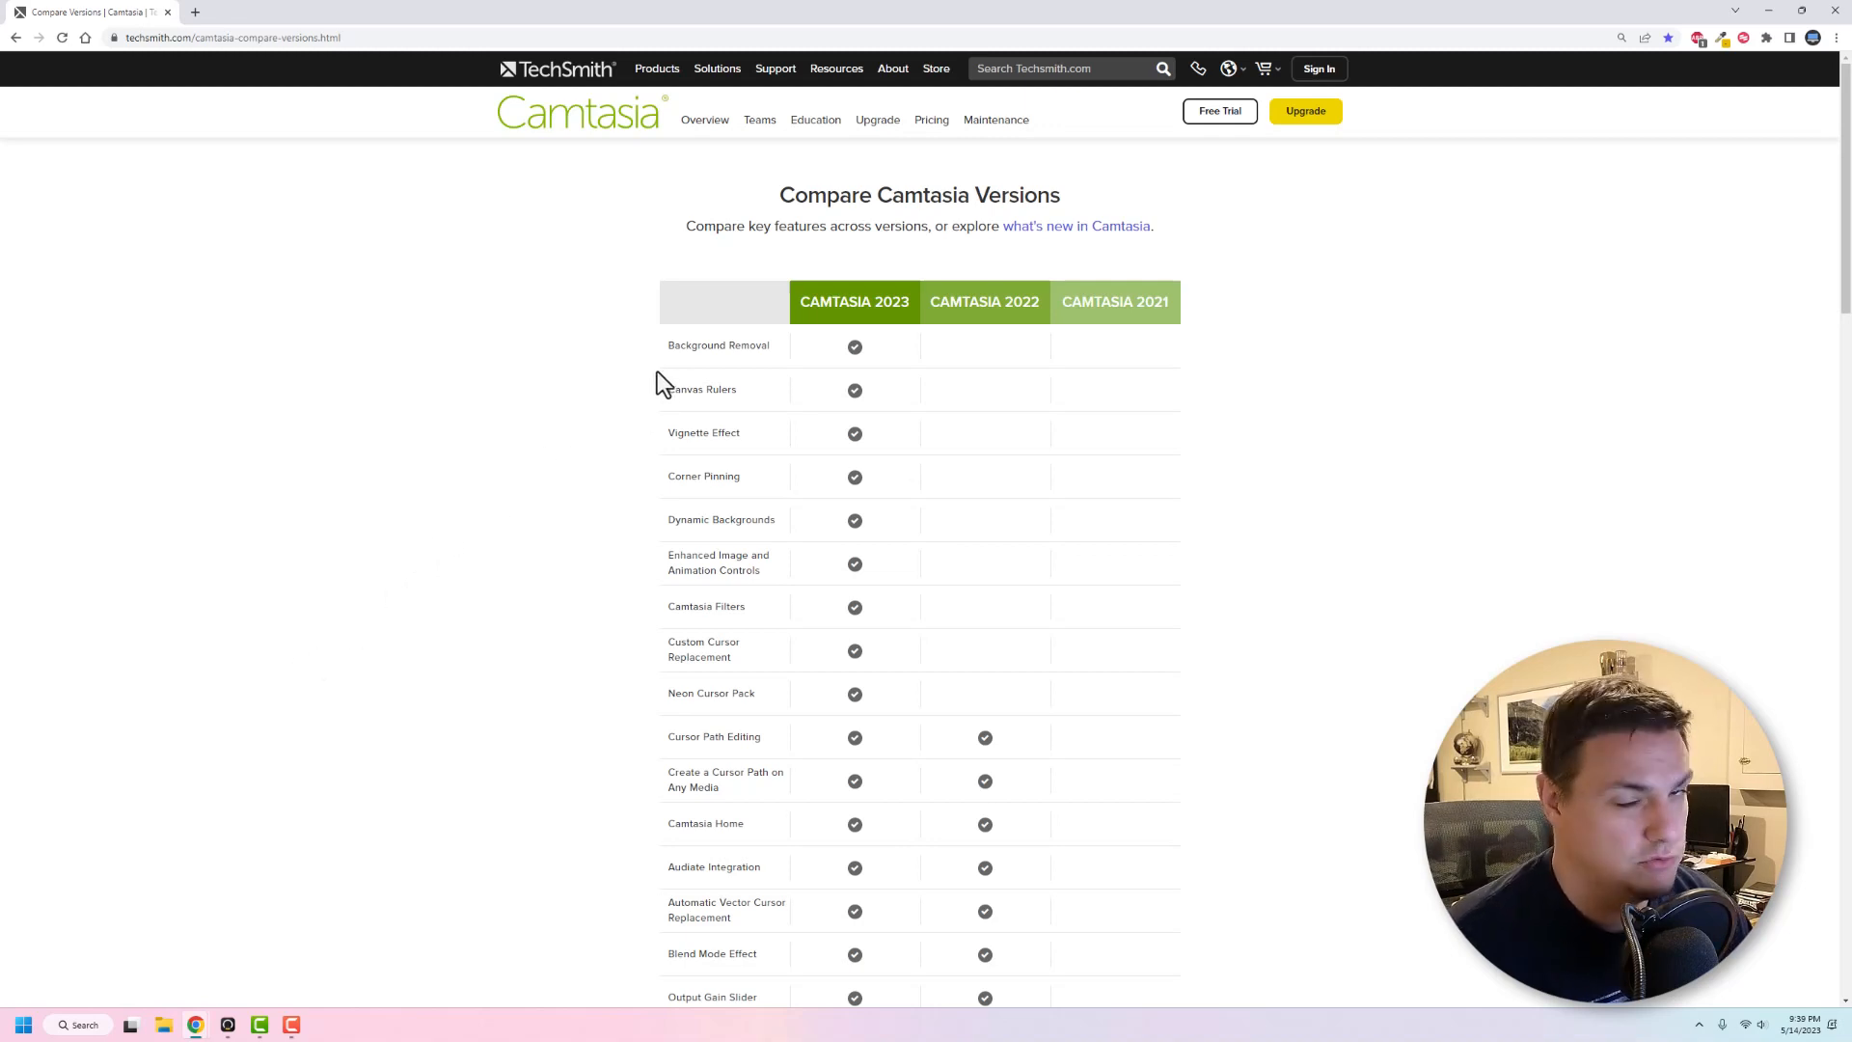
Close the project settings window
scroll("down", 3)
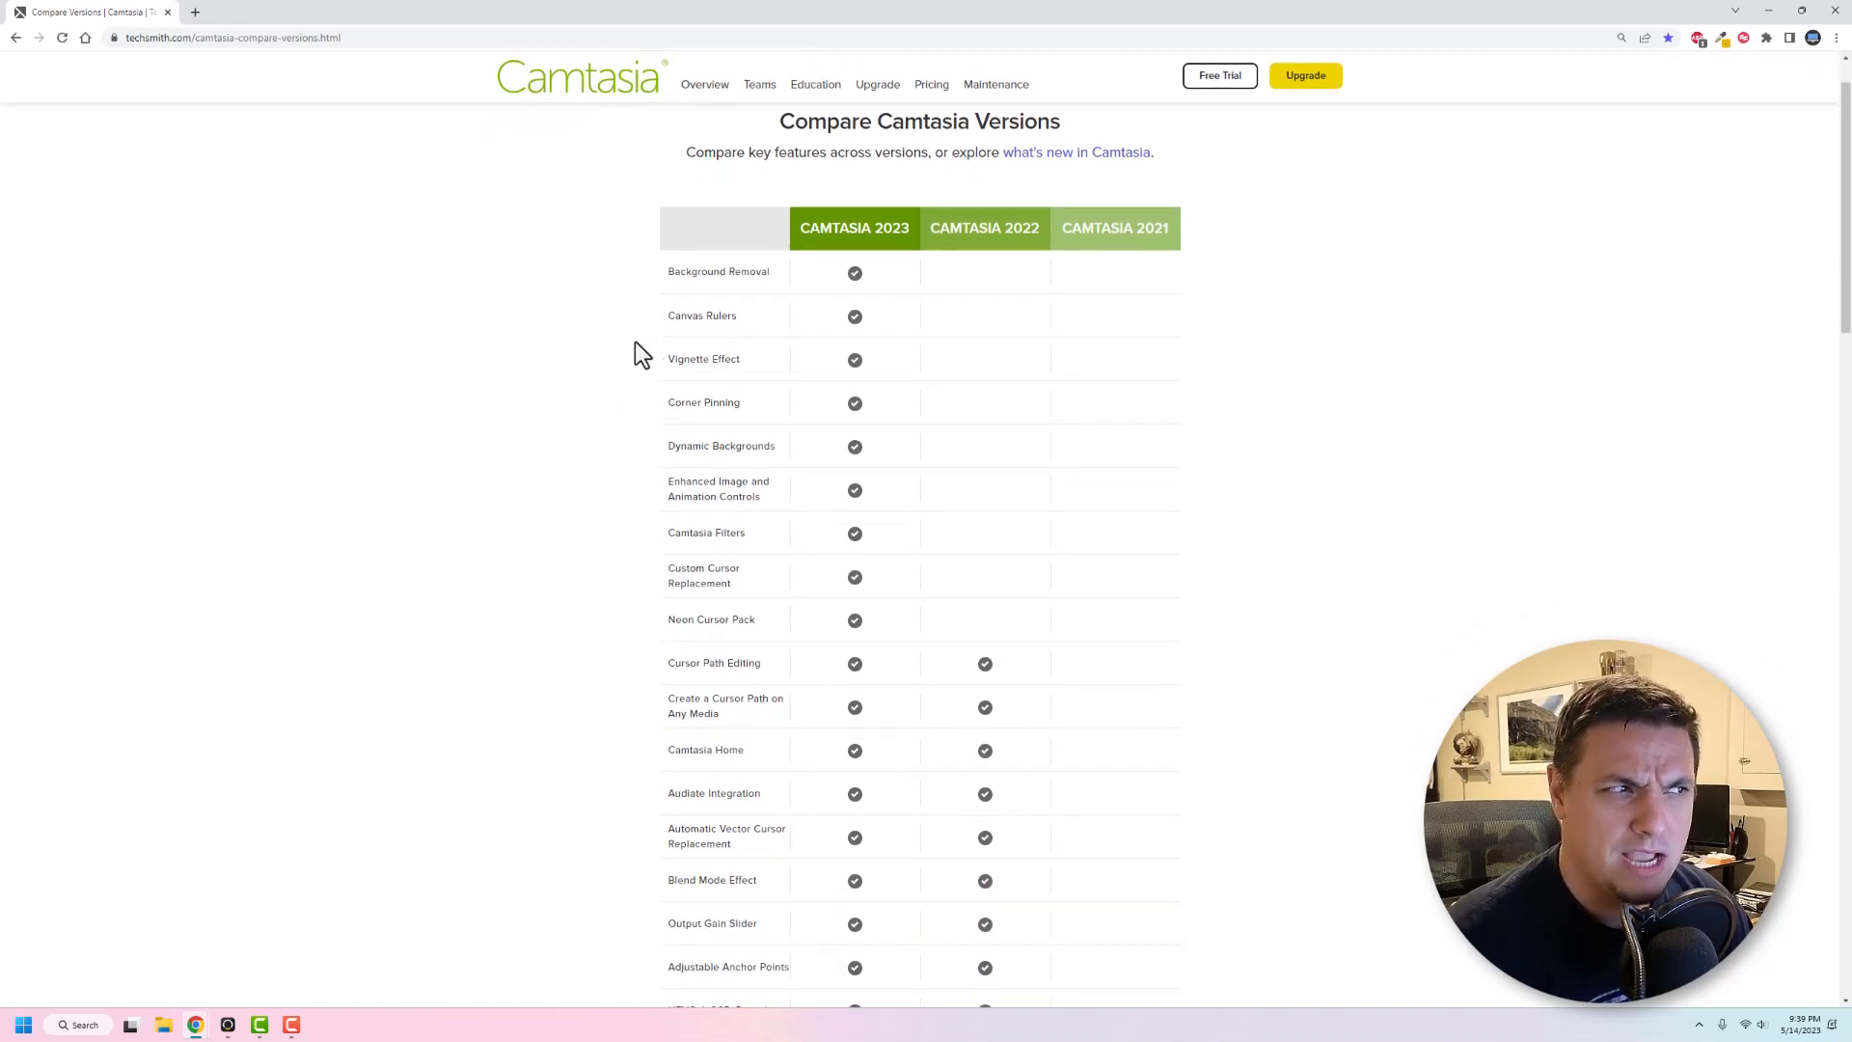
mouse_move(679, 336)
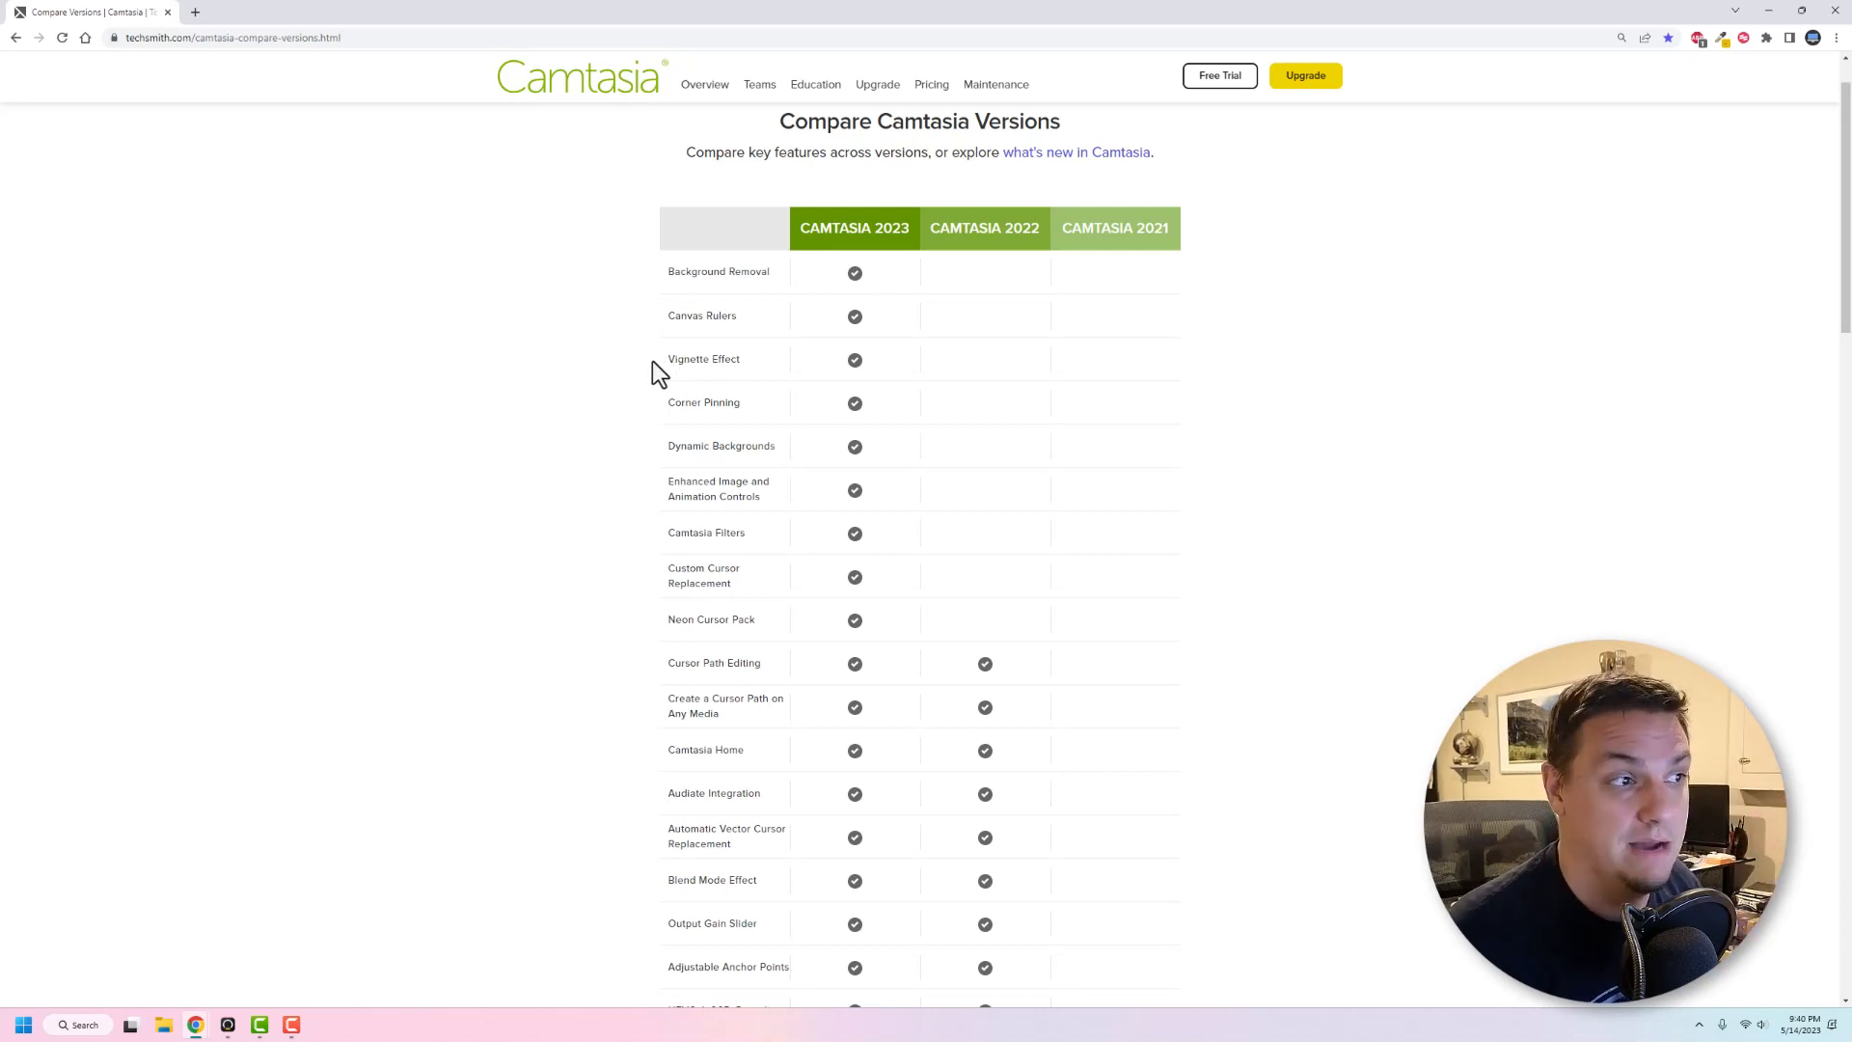
mouse_move(651, 389)
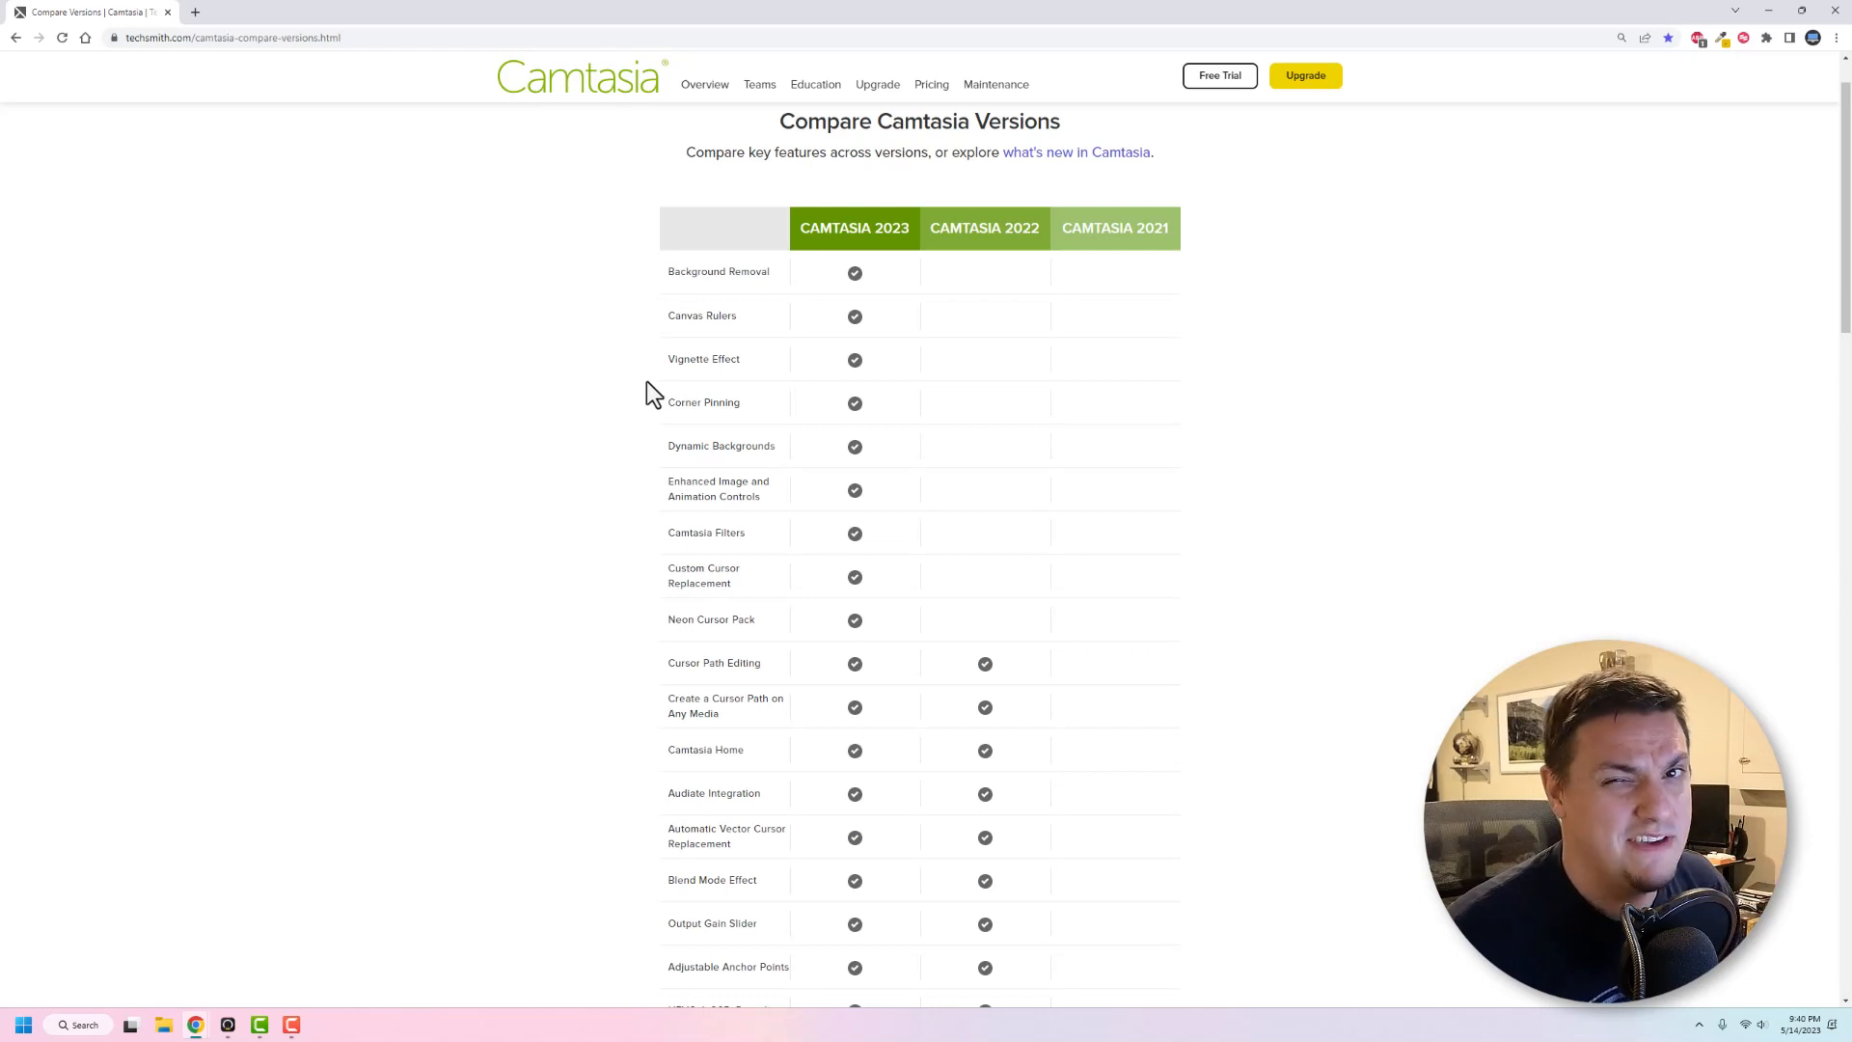
mouse_move(615, 488)
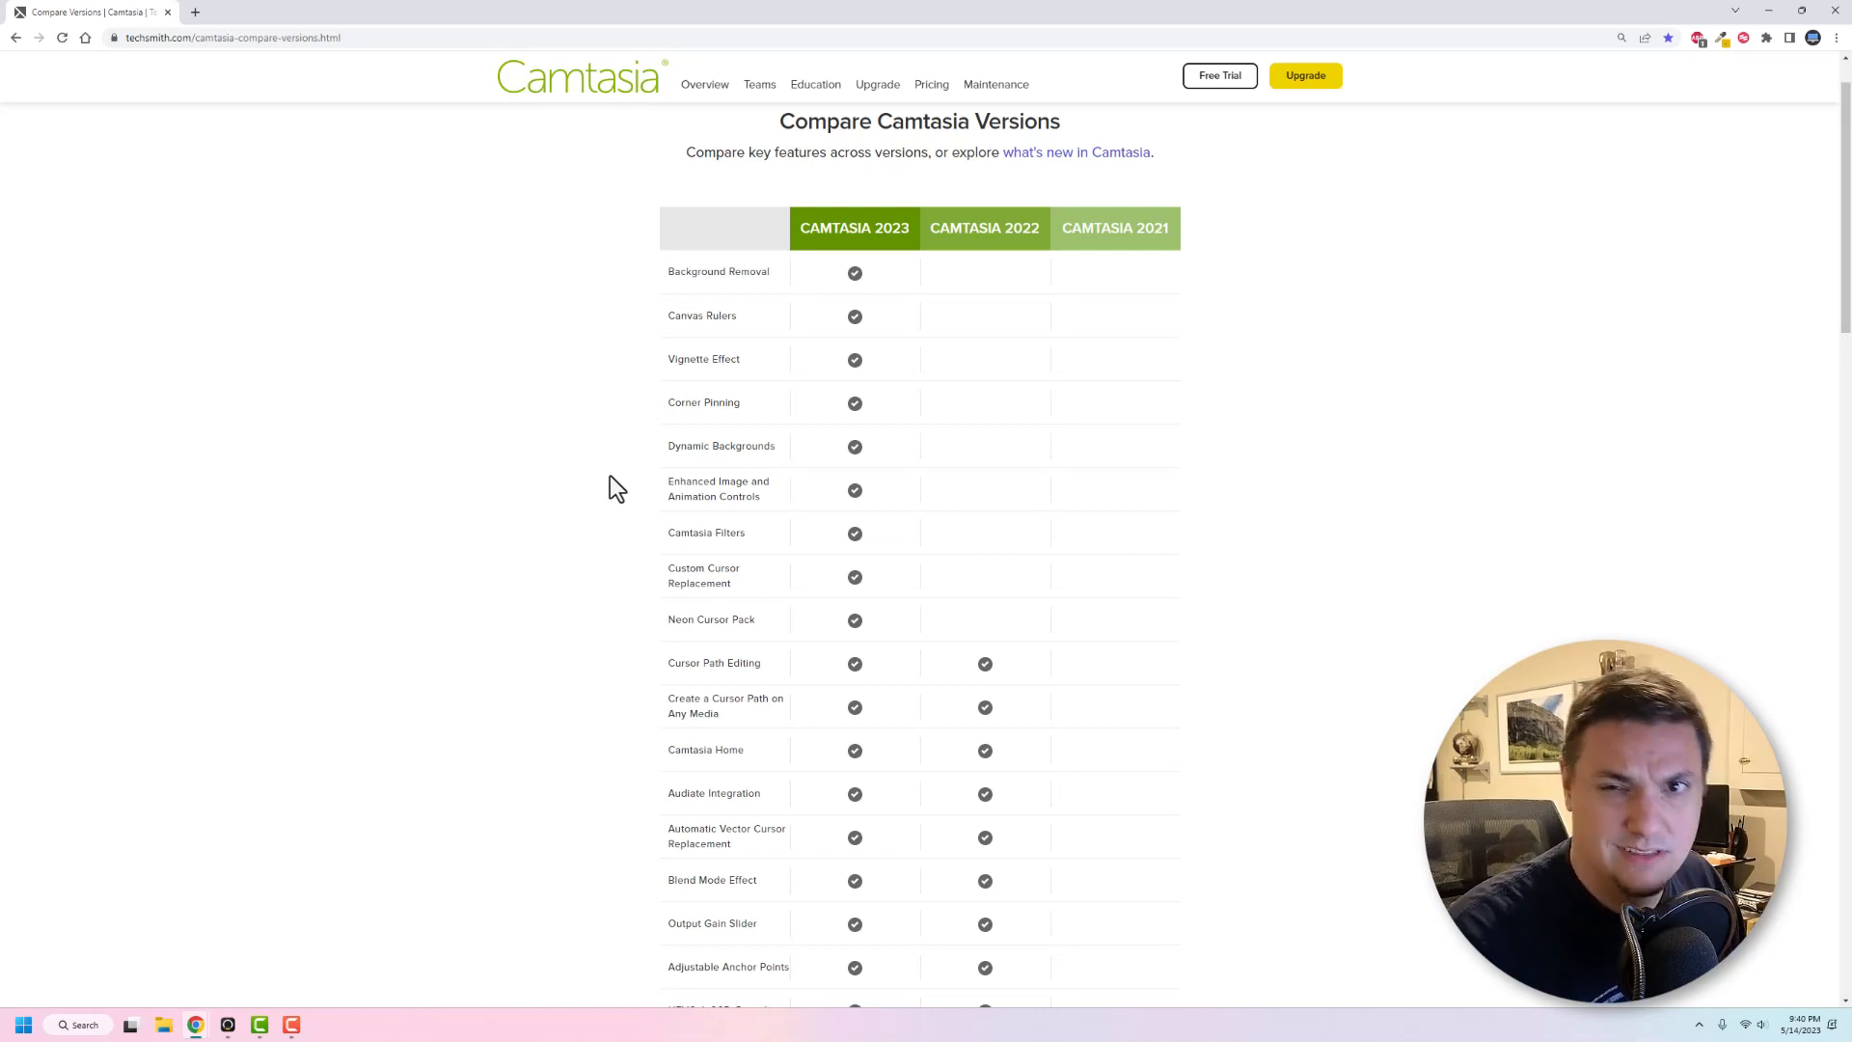
scroll("down", 3)
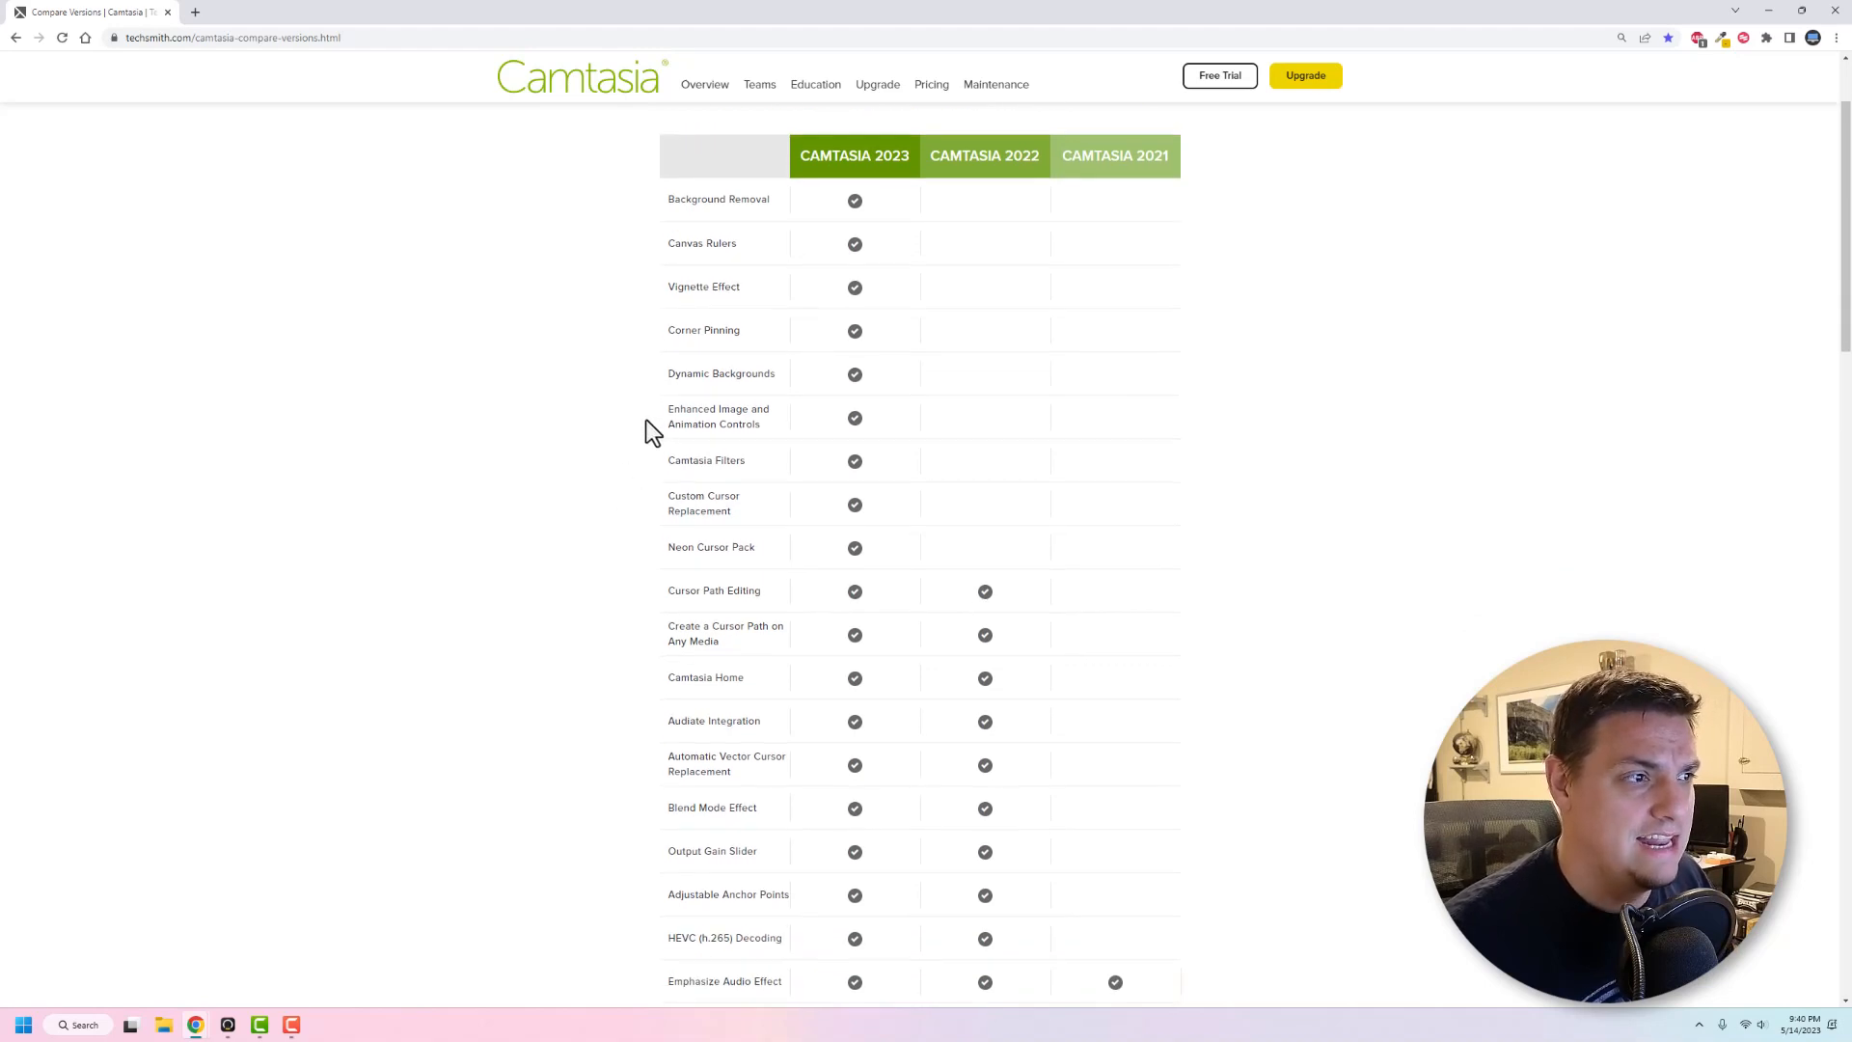
mouse_move(615, 463)
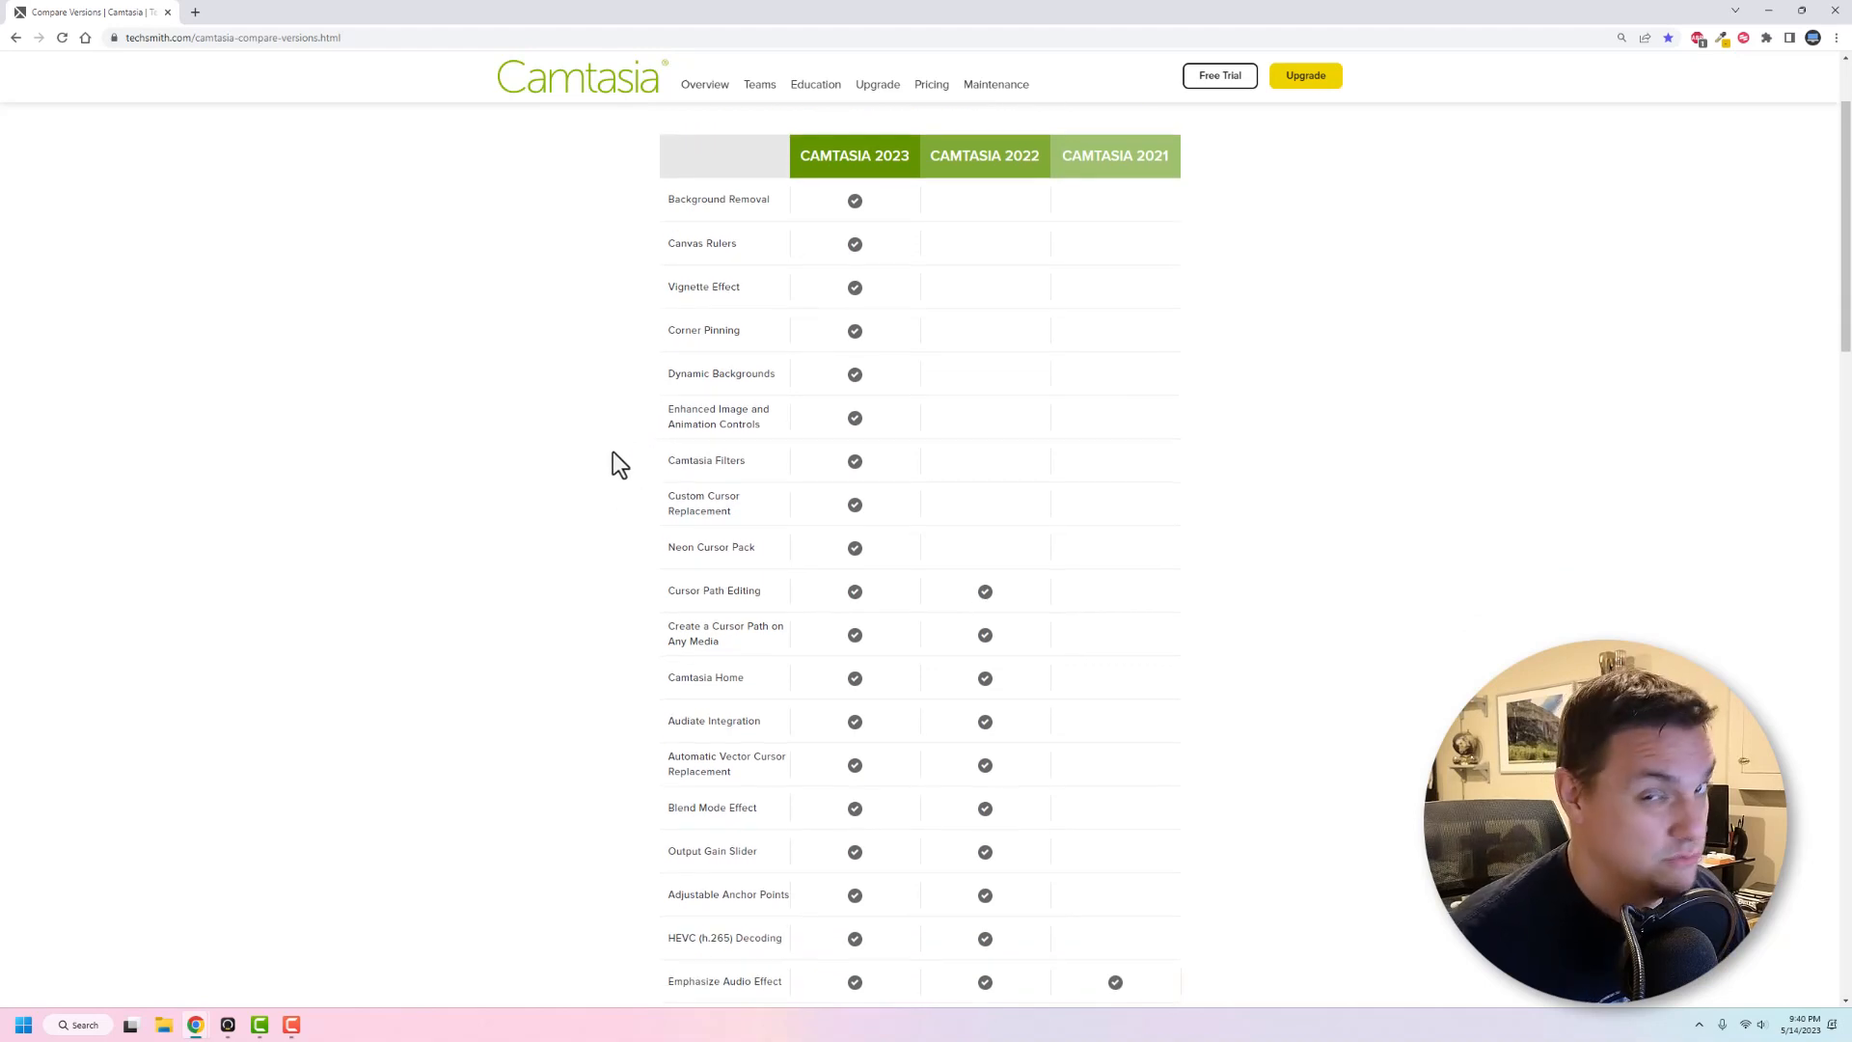
mouse_move(591, 530)
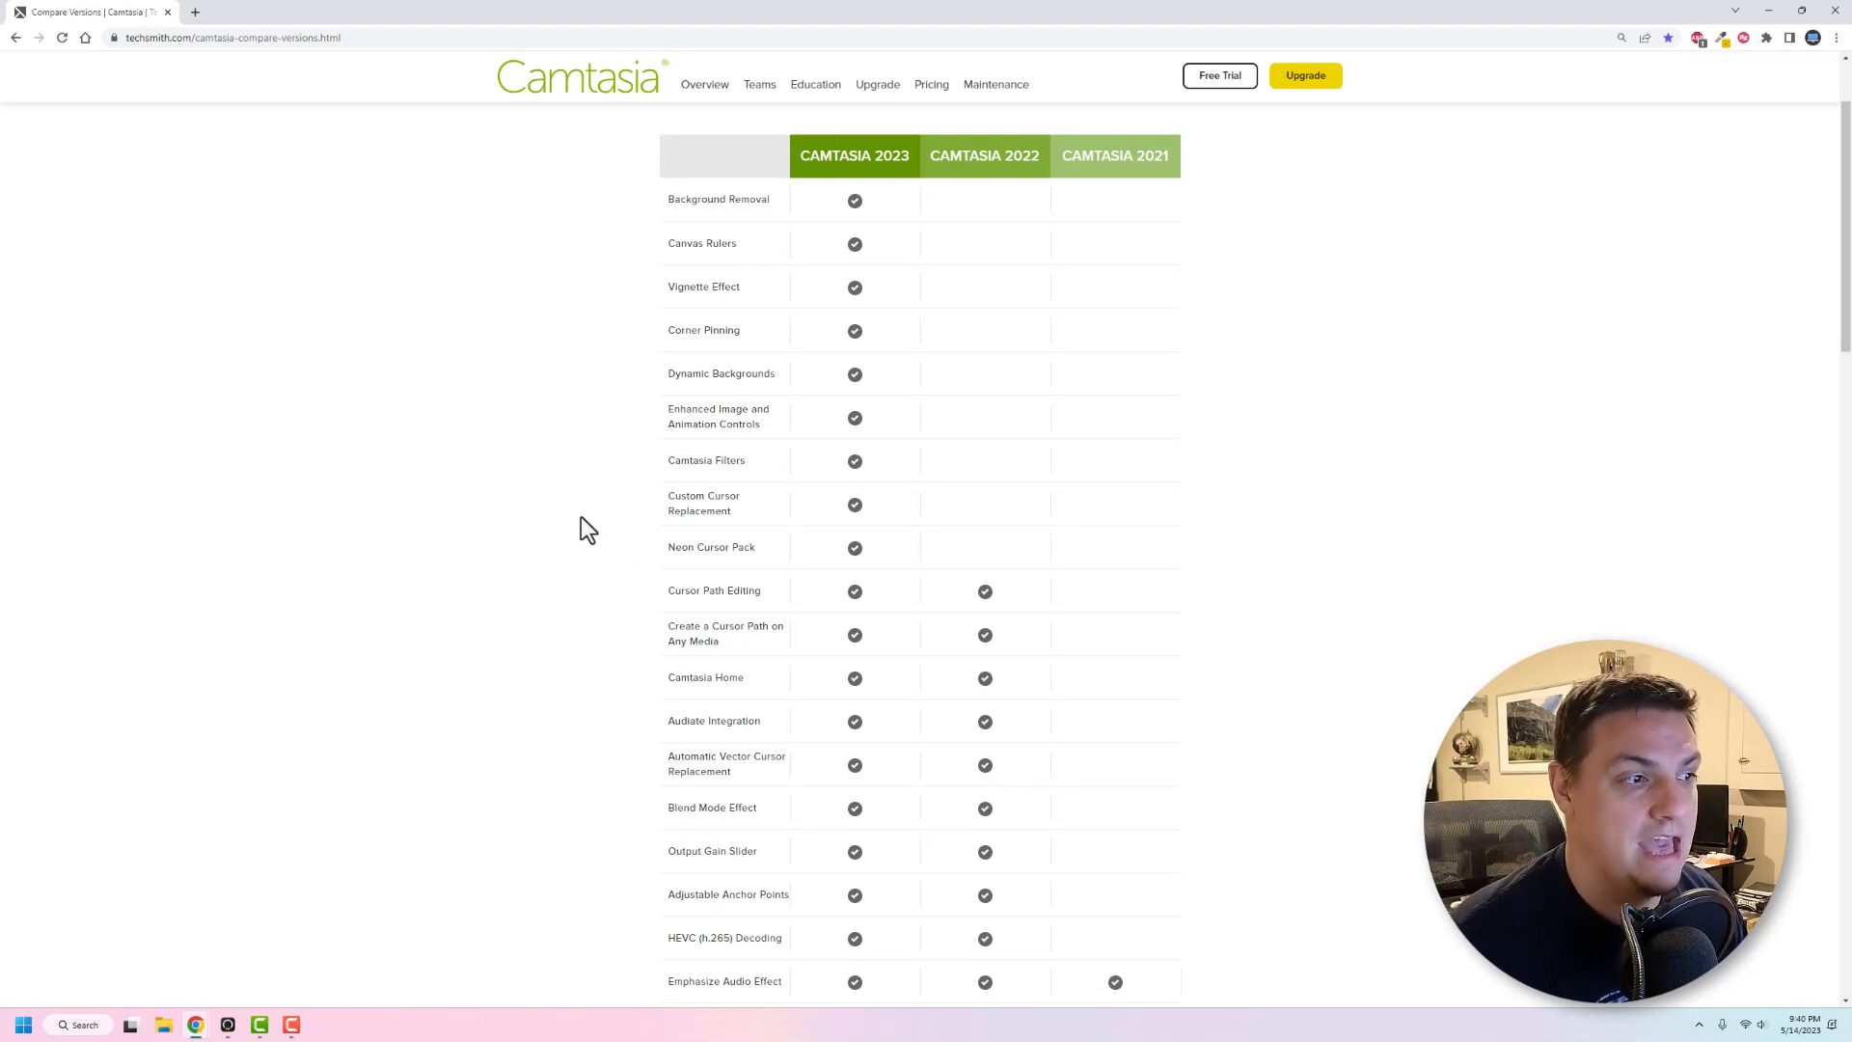
mouse_move(663, 188)
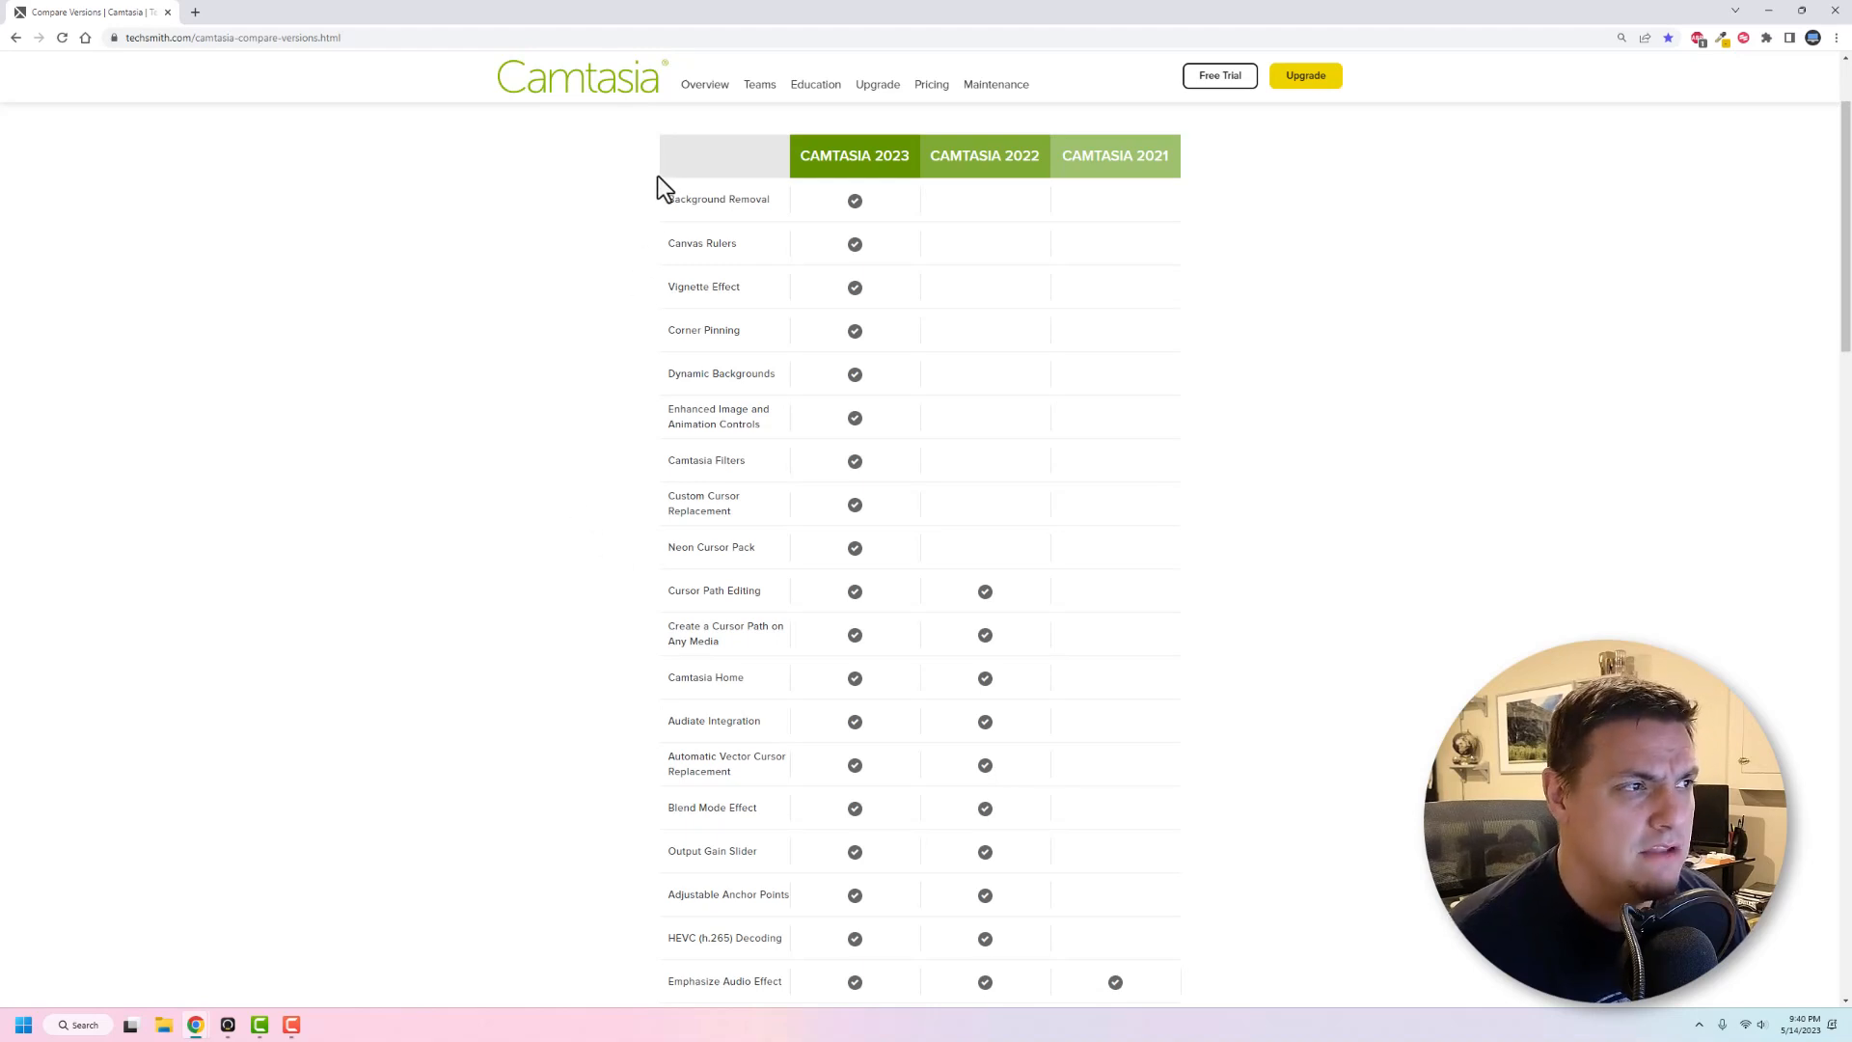
mouse_move(718, 627)
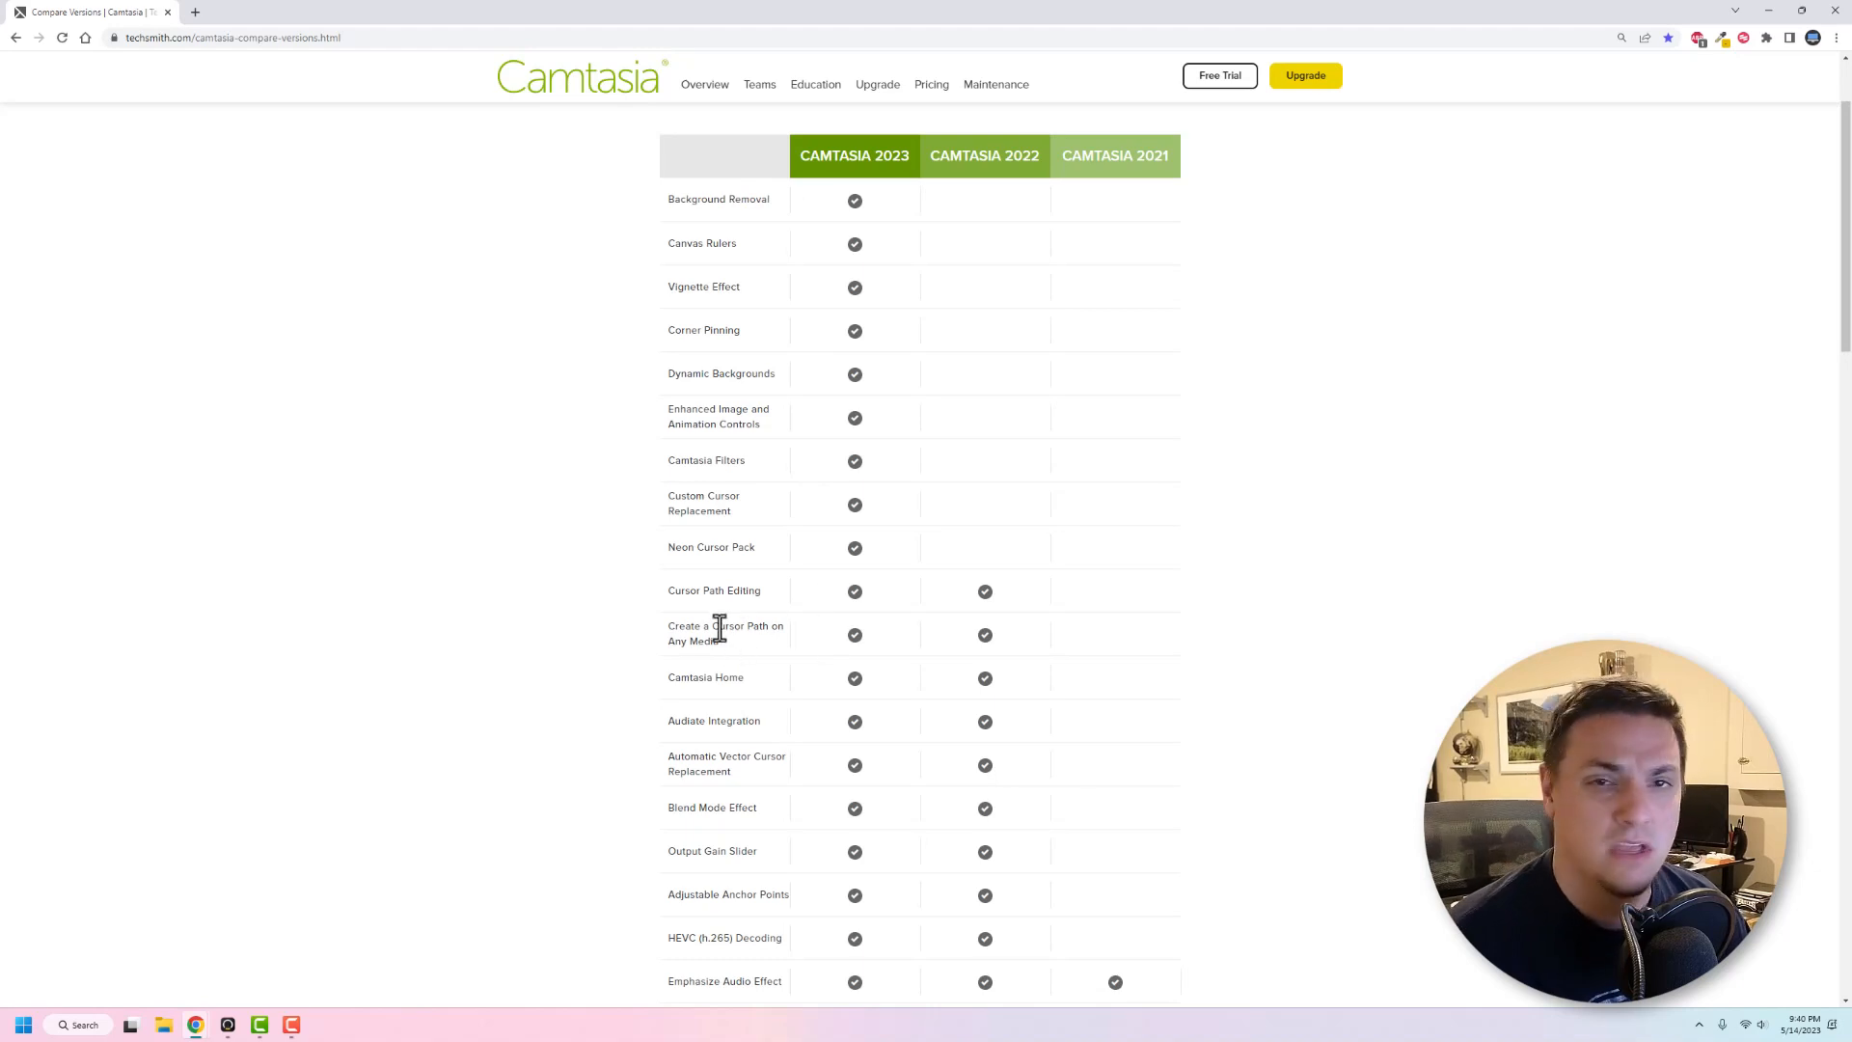
mouse_move(651, 693)
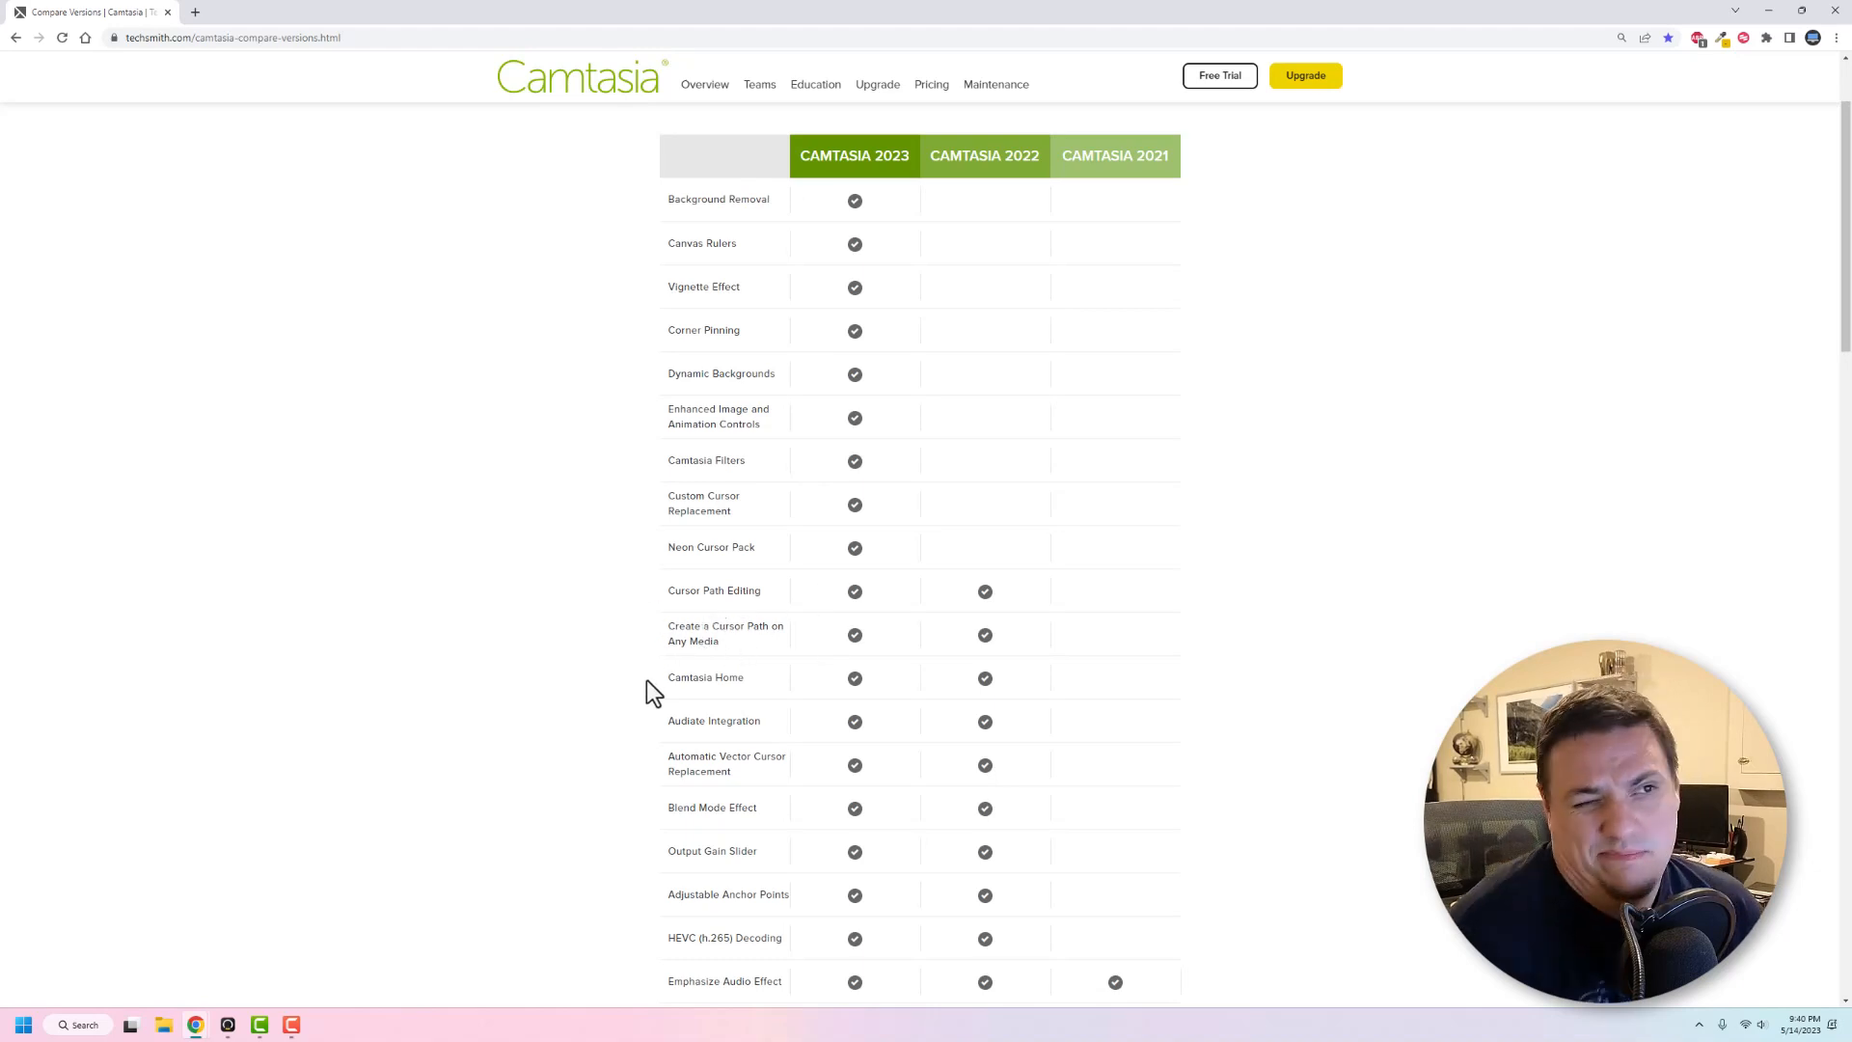
mouse_move(594, 602)
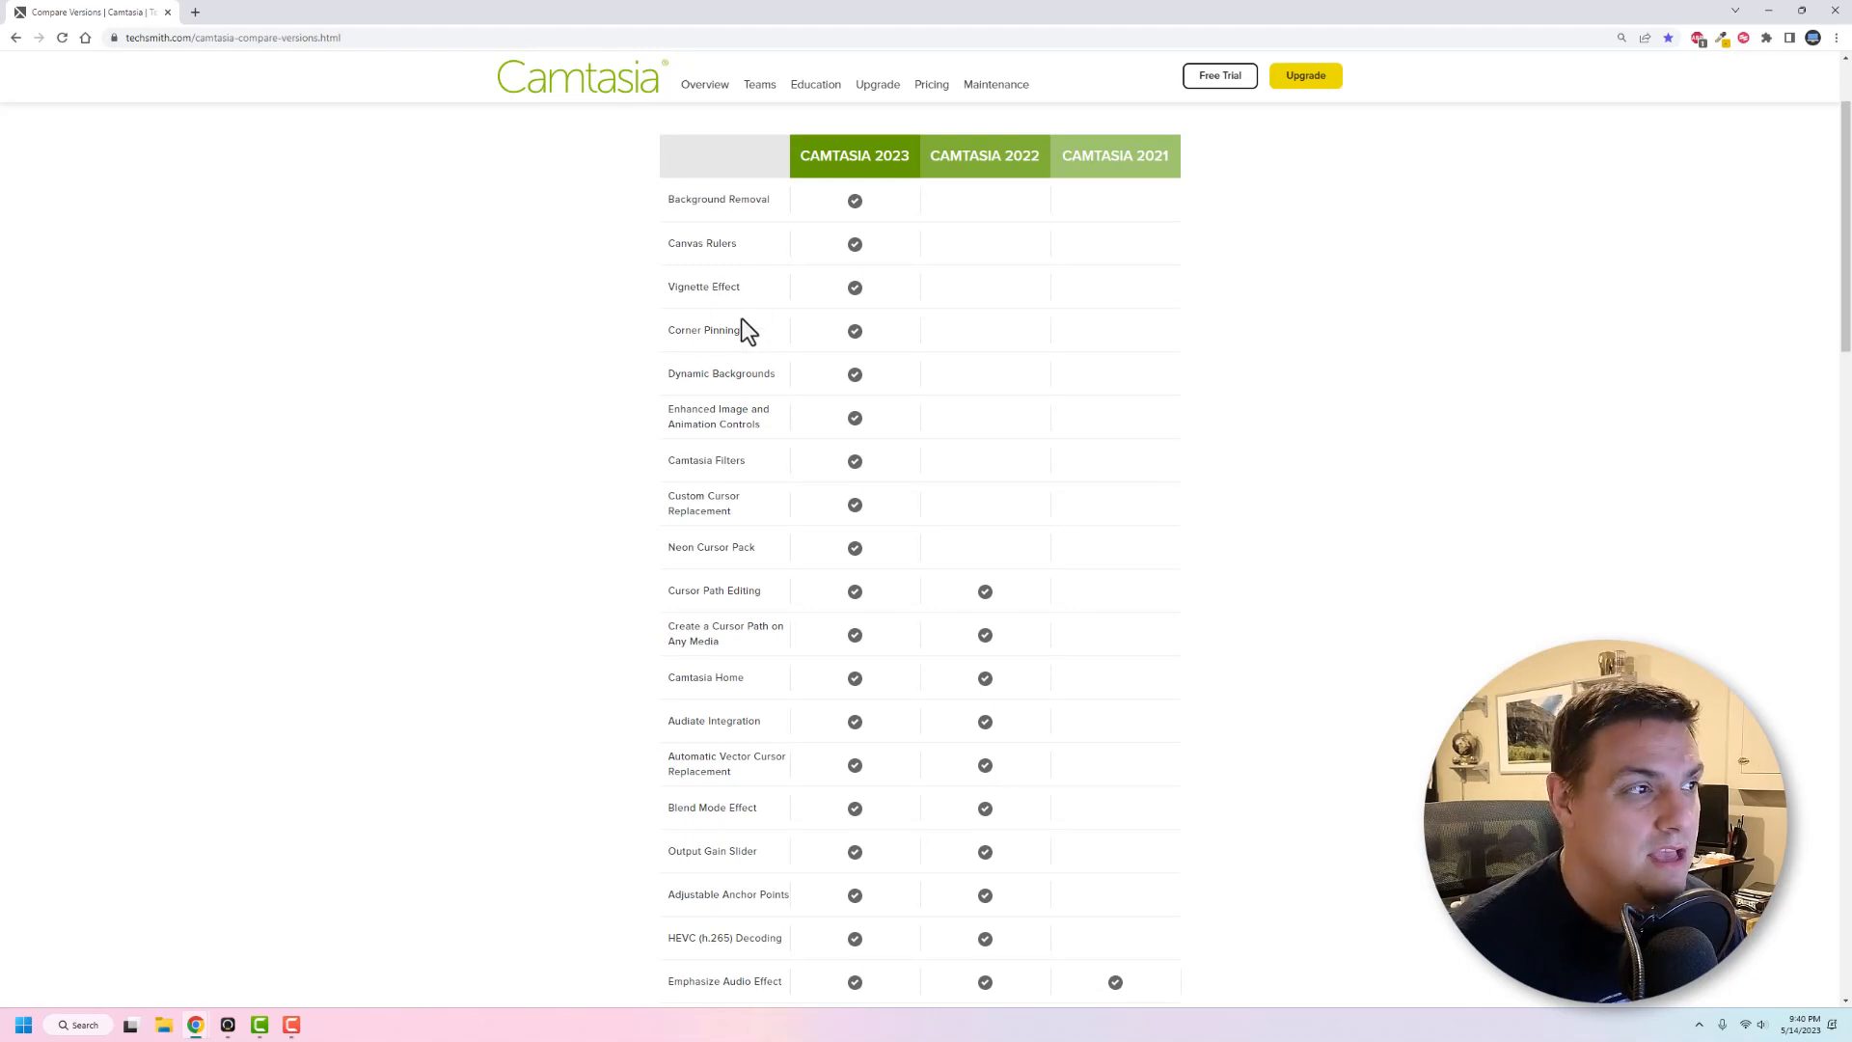
mouse_move(689, 369)
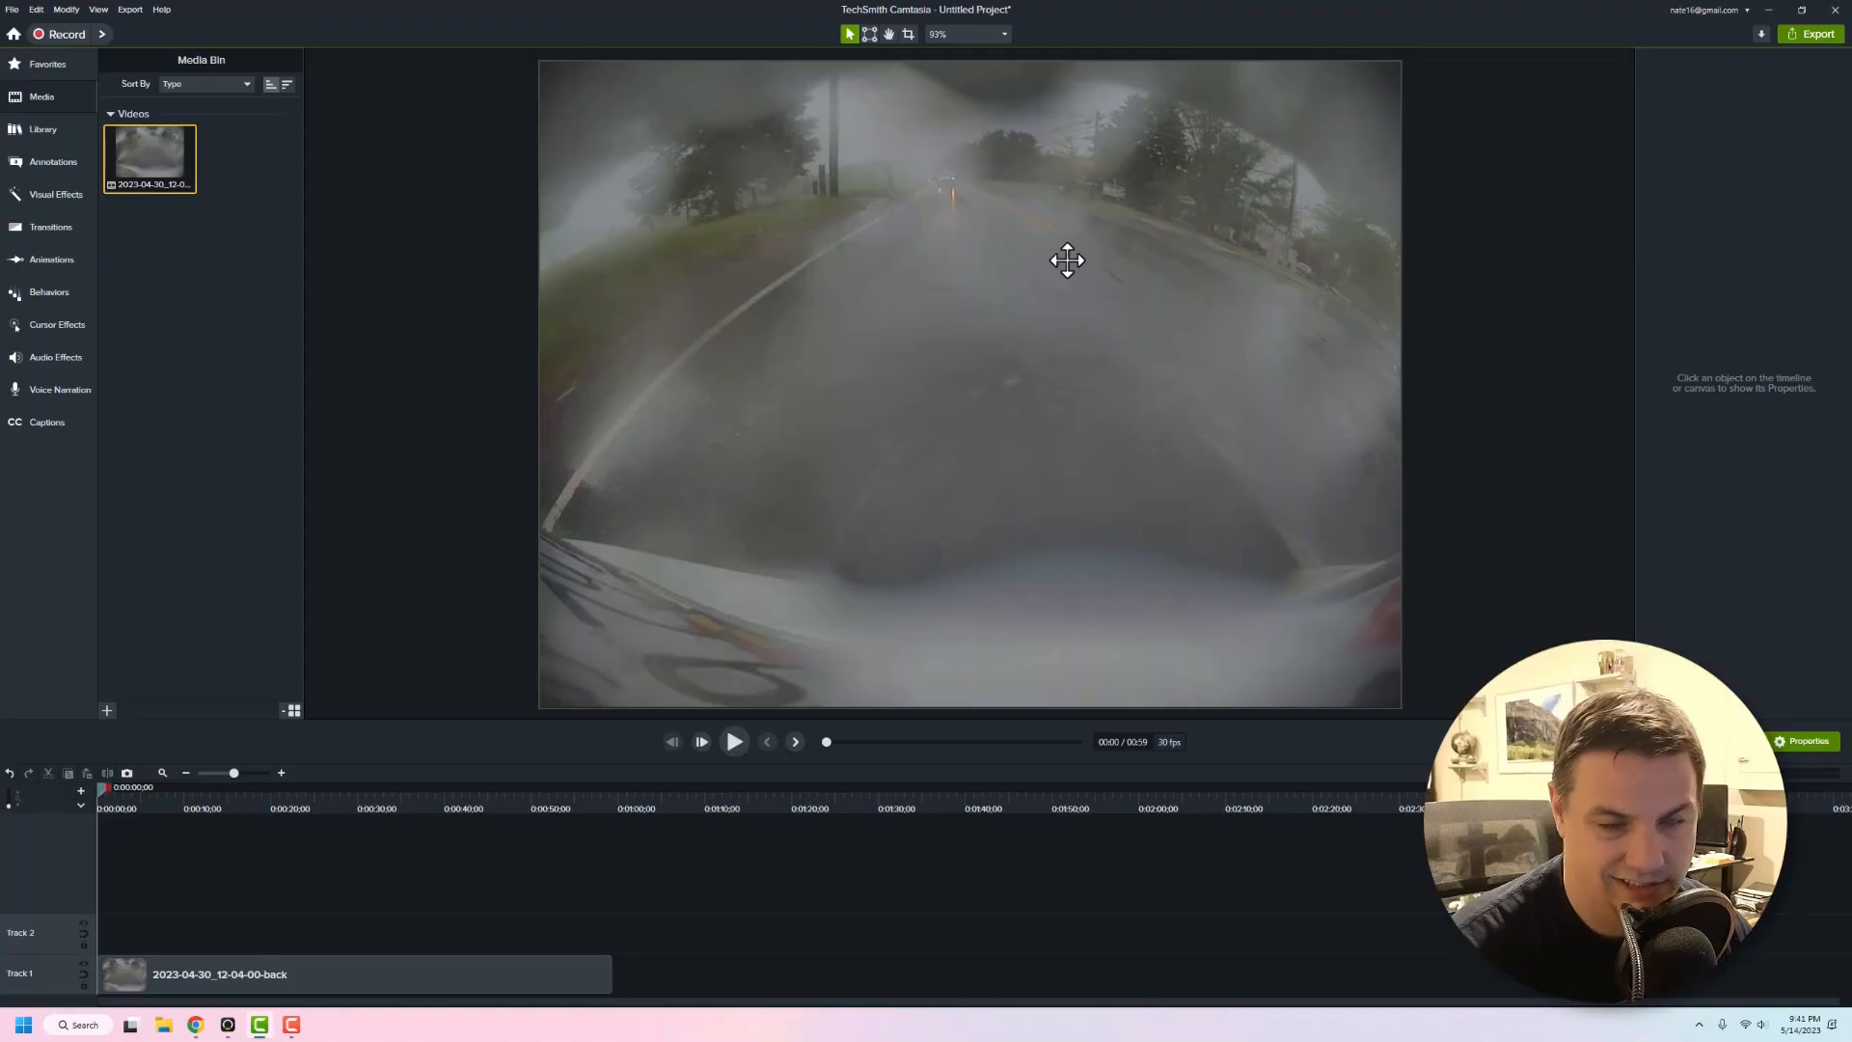
mouse_move(980, 347)
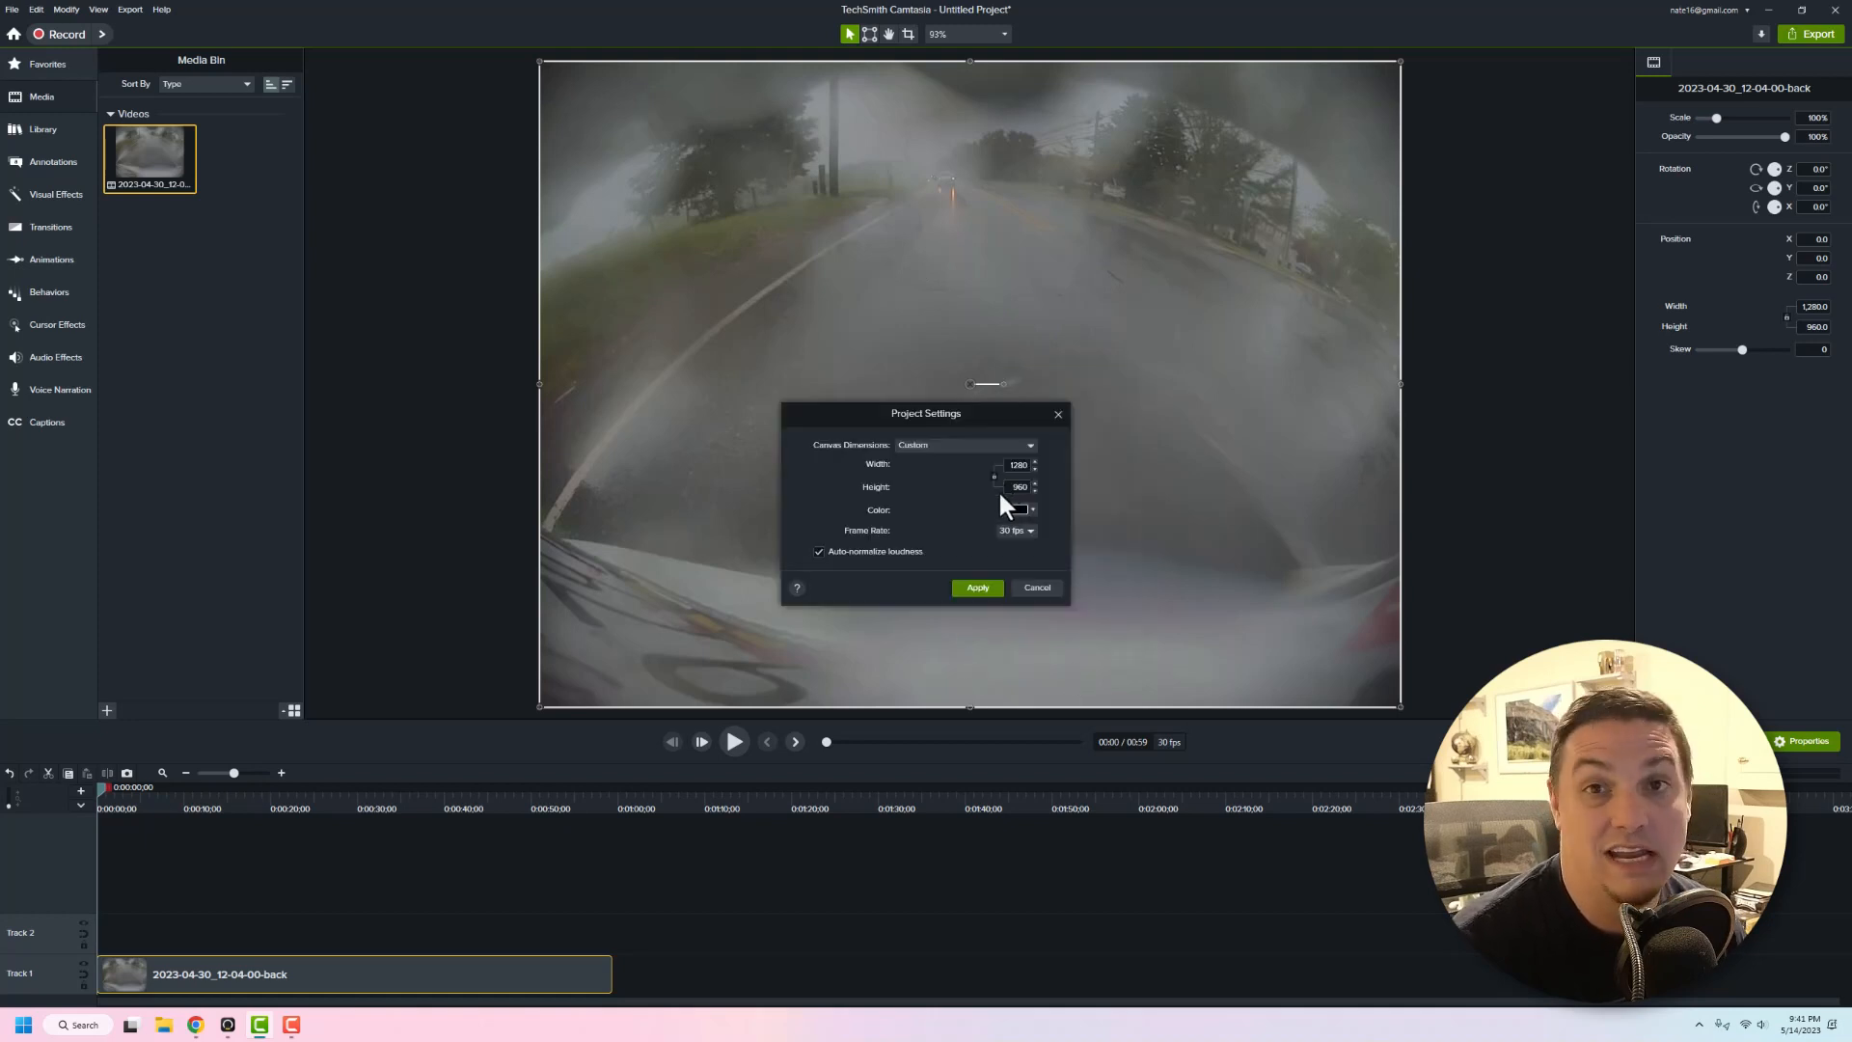
left_click(977, 587)
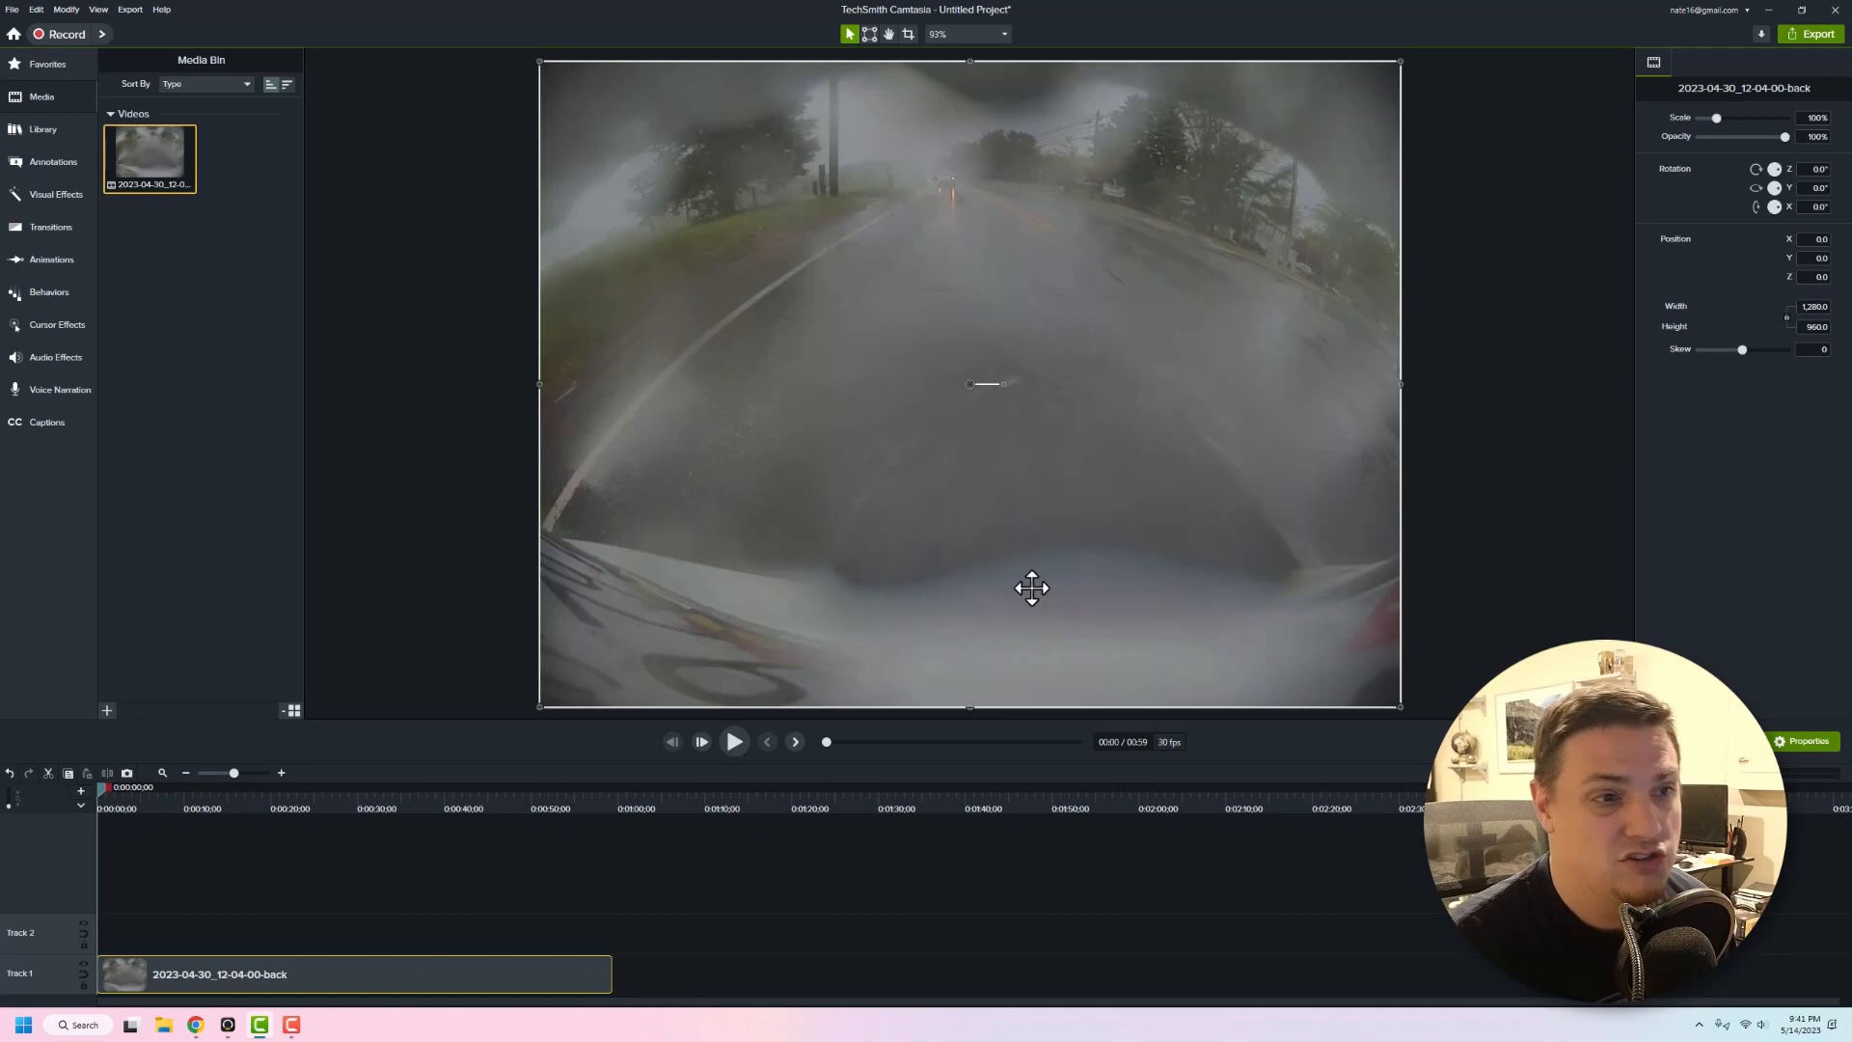
mouse_move(806, 482)
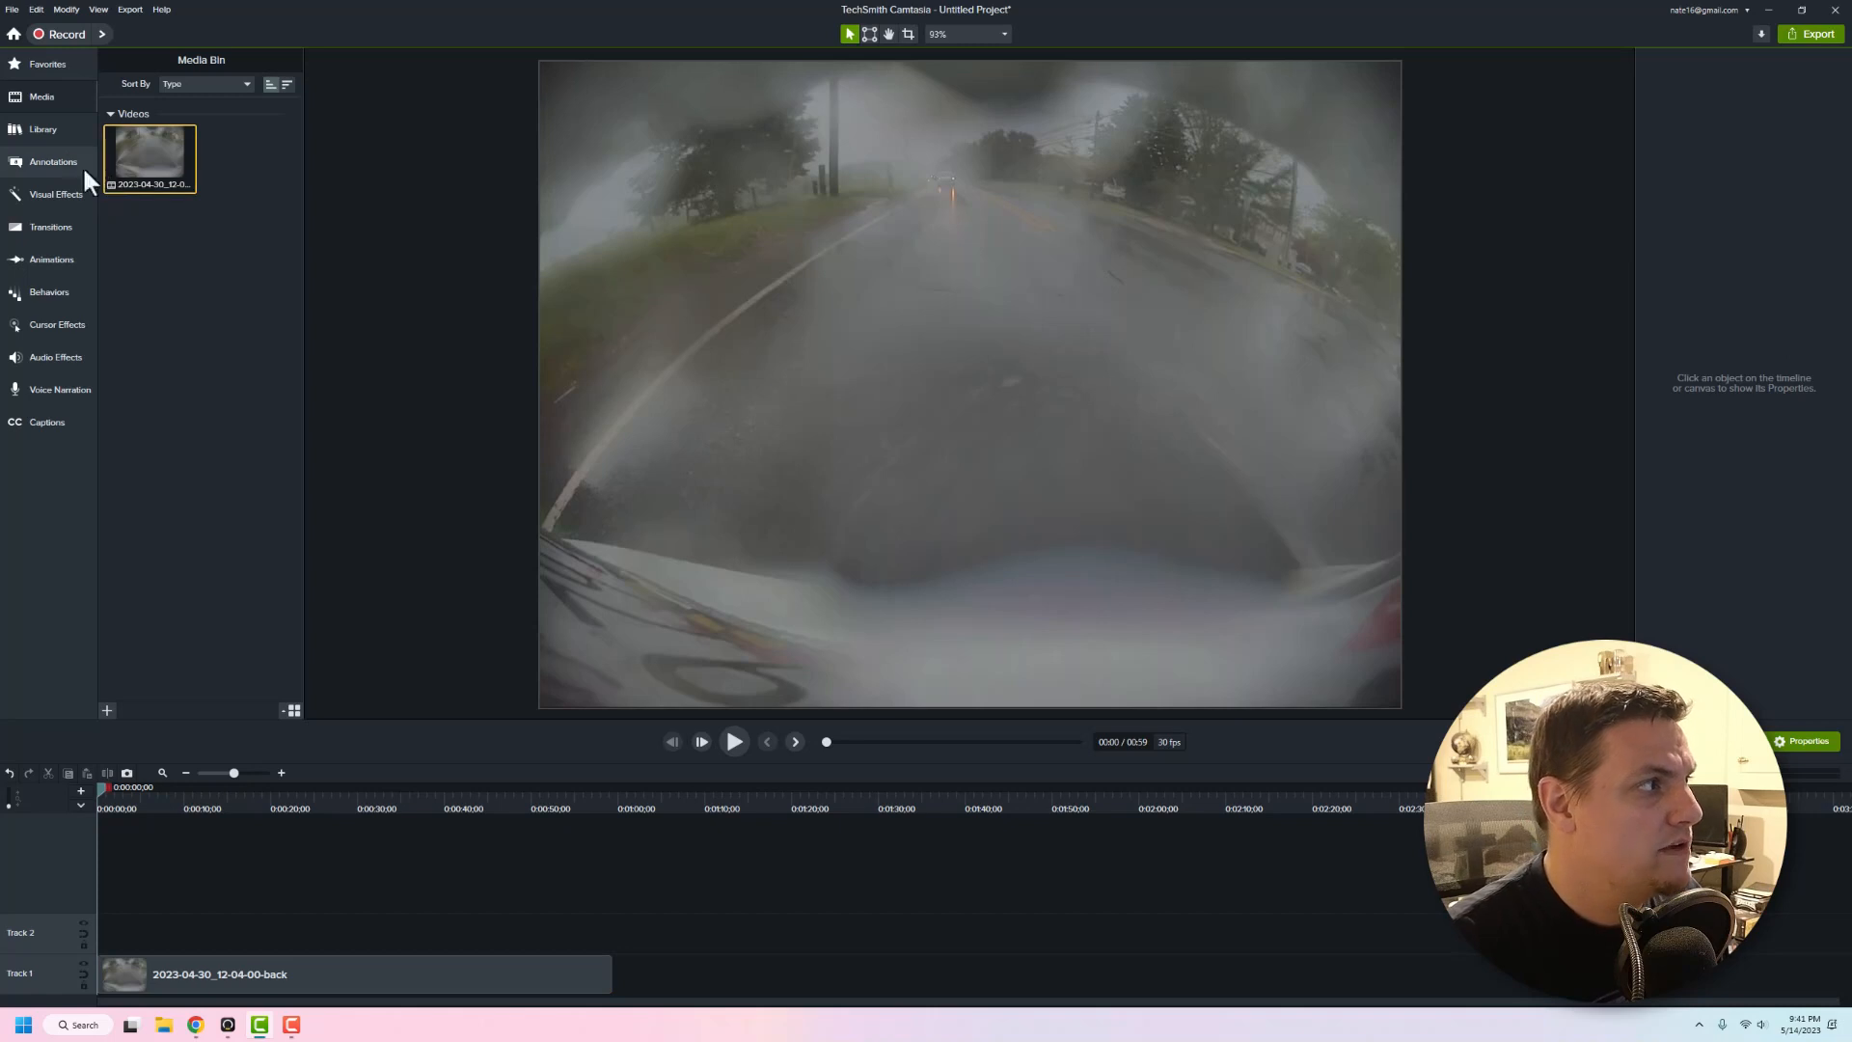
Add the sunburst dynamic background above the clip and make its first color orange
left_click(43, 128)
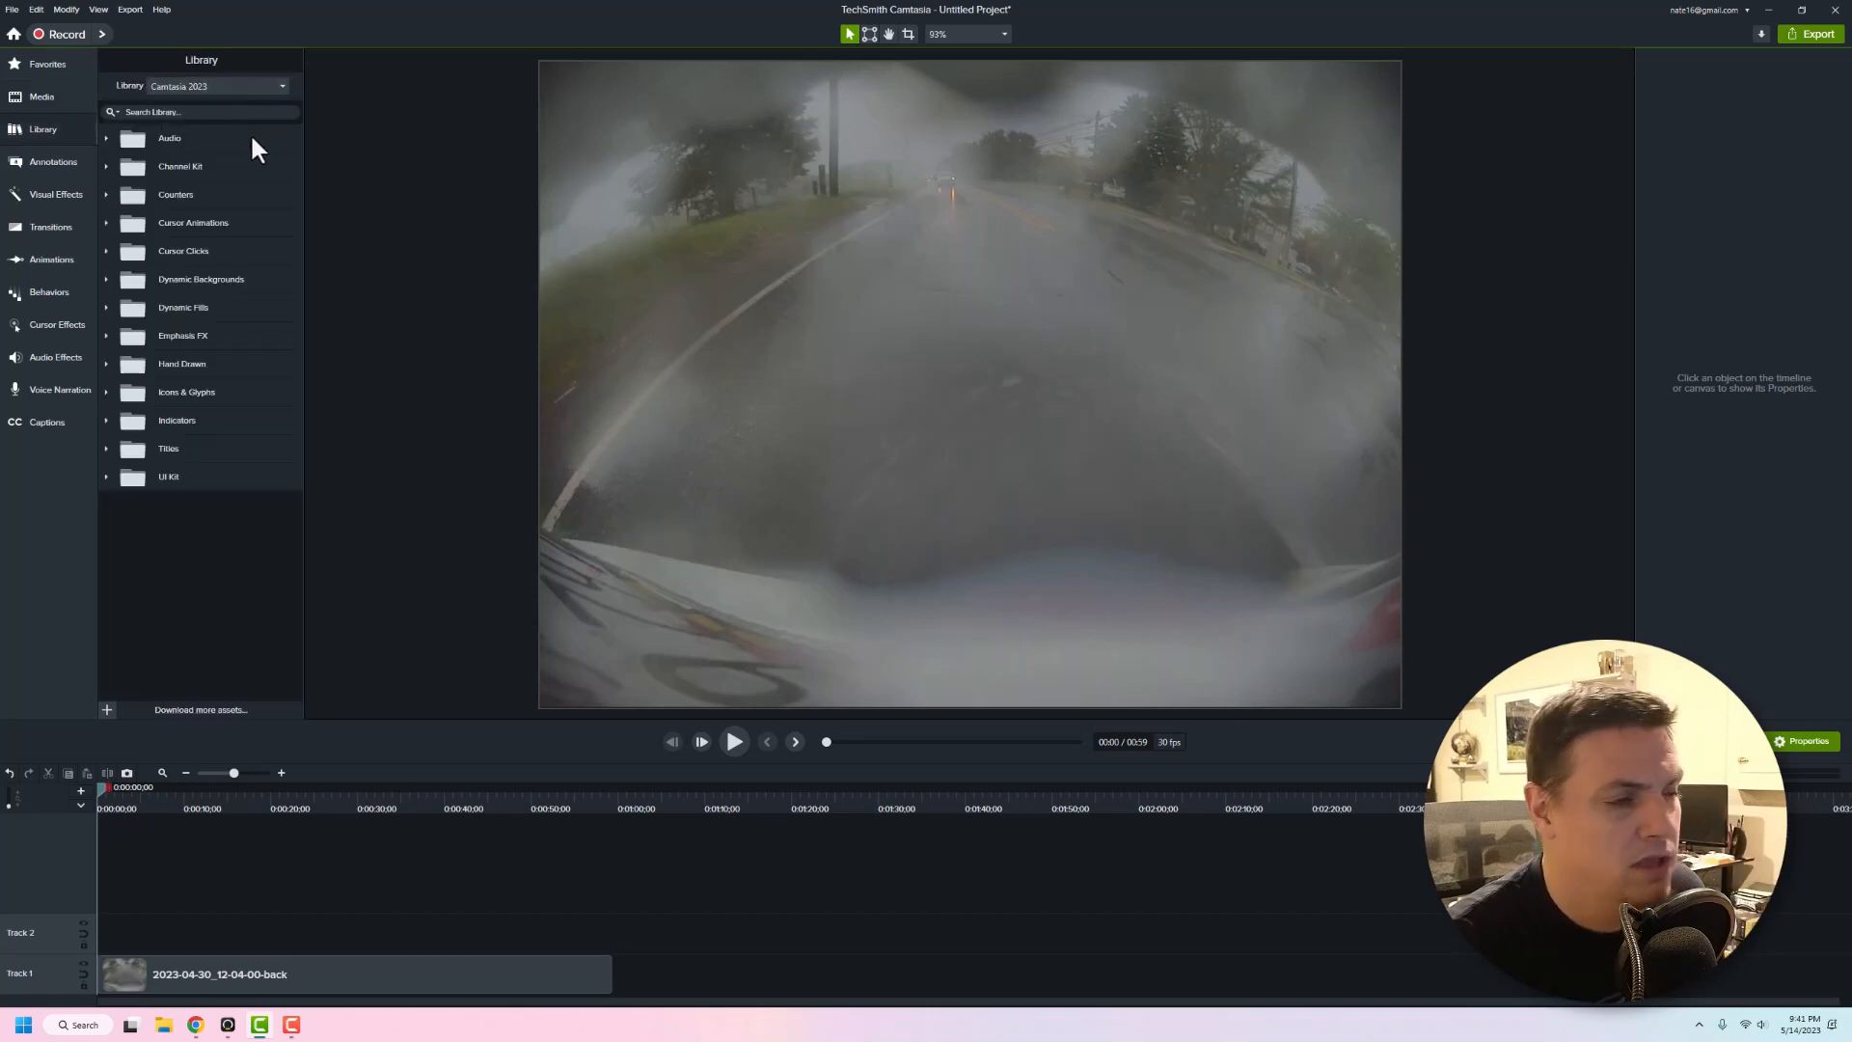
mouse_move(267, 186)
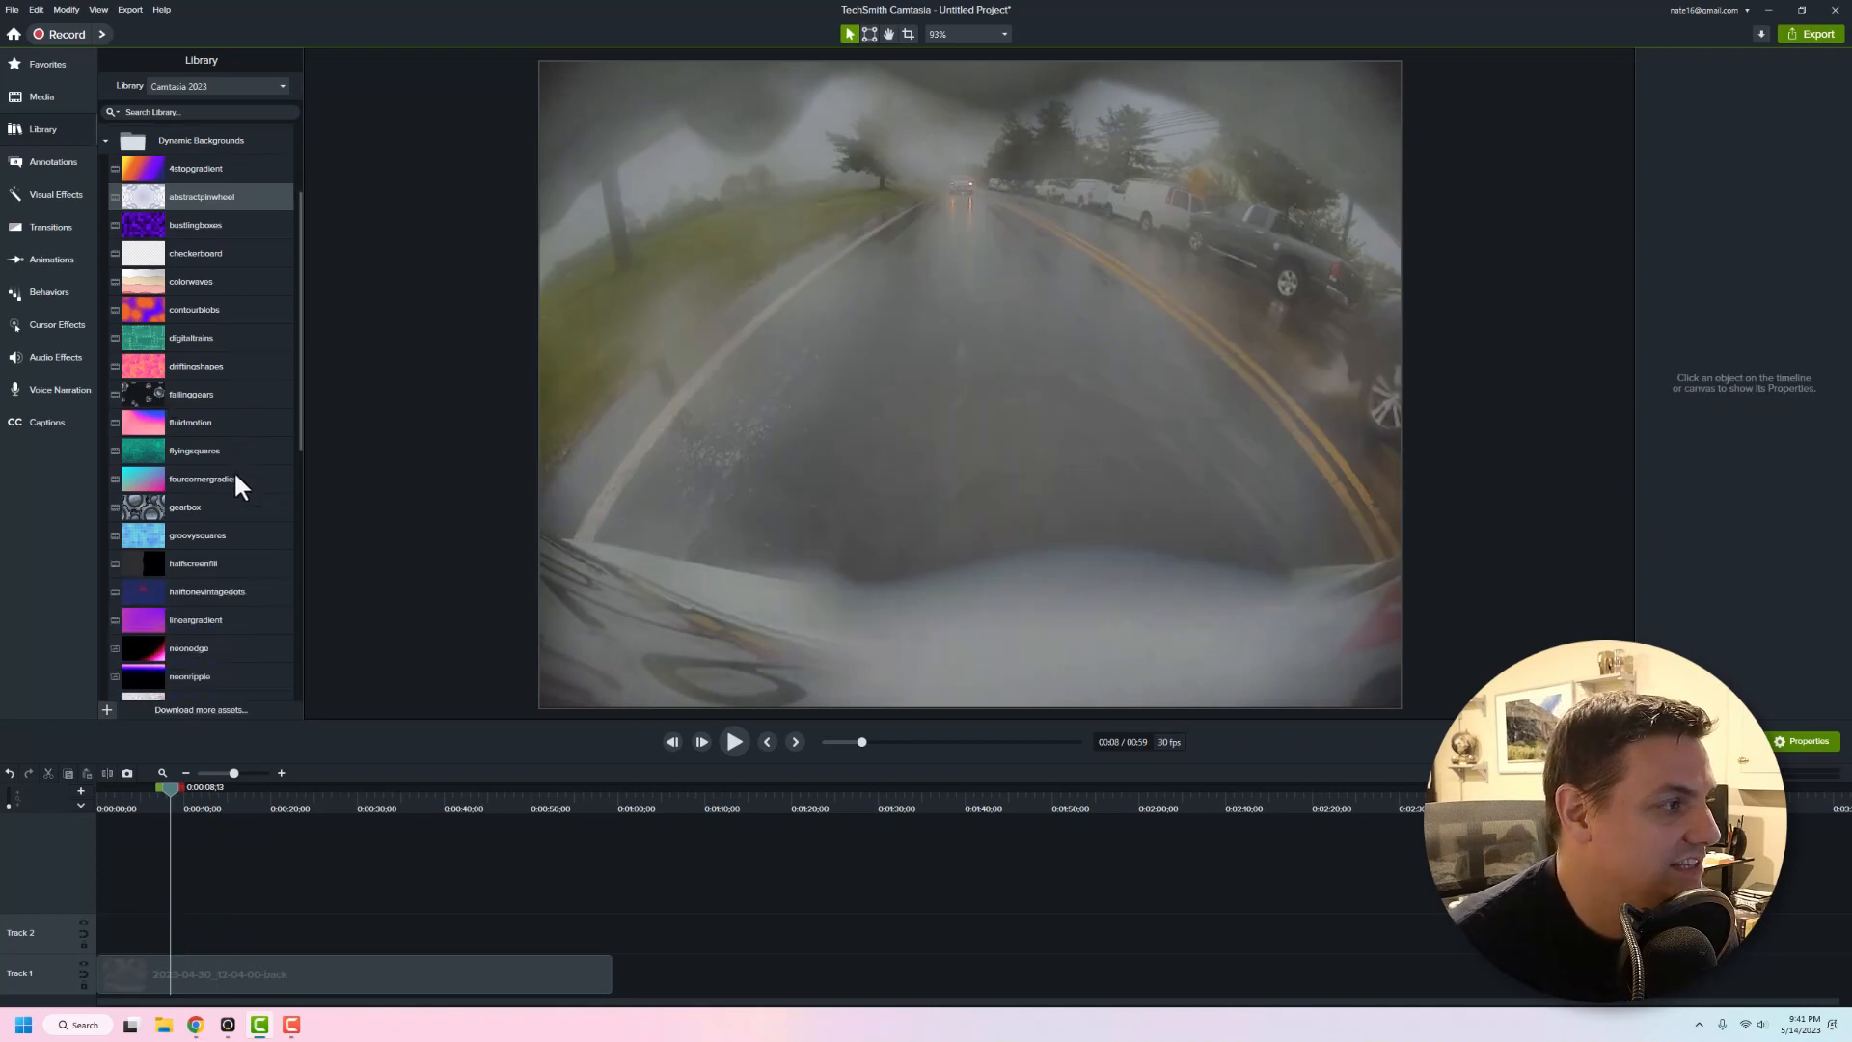
scroll("down", 3)
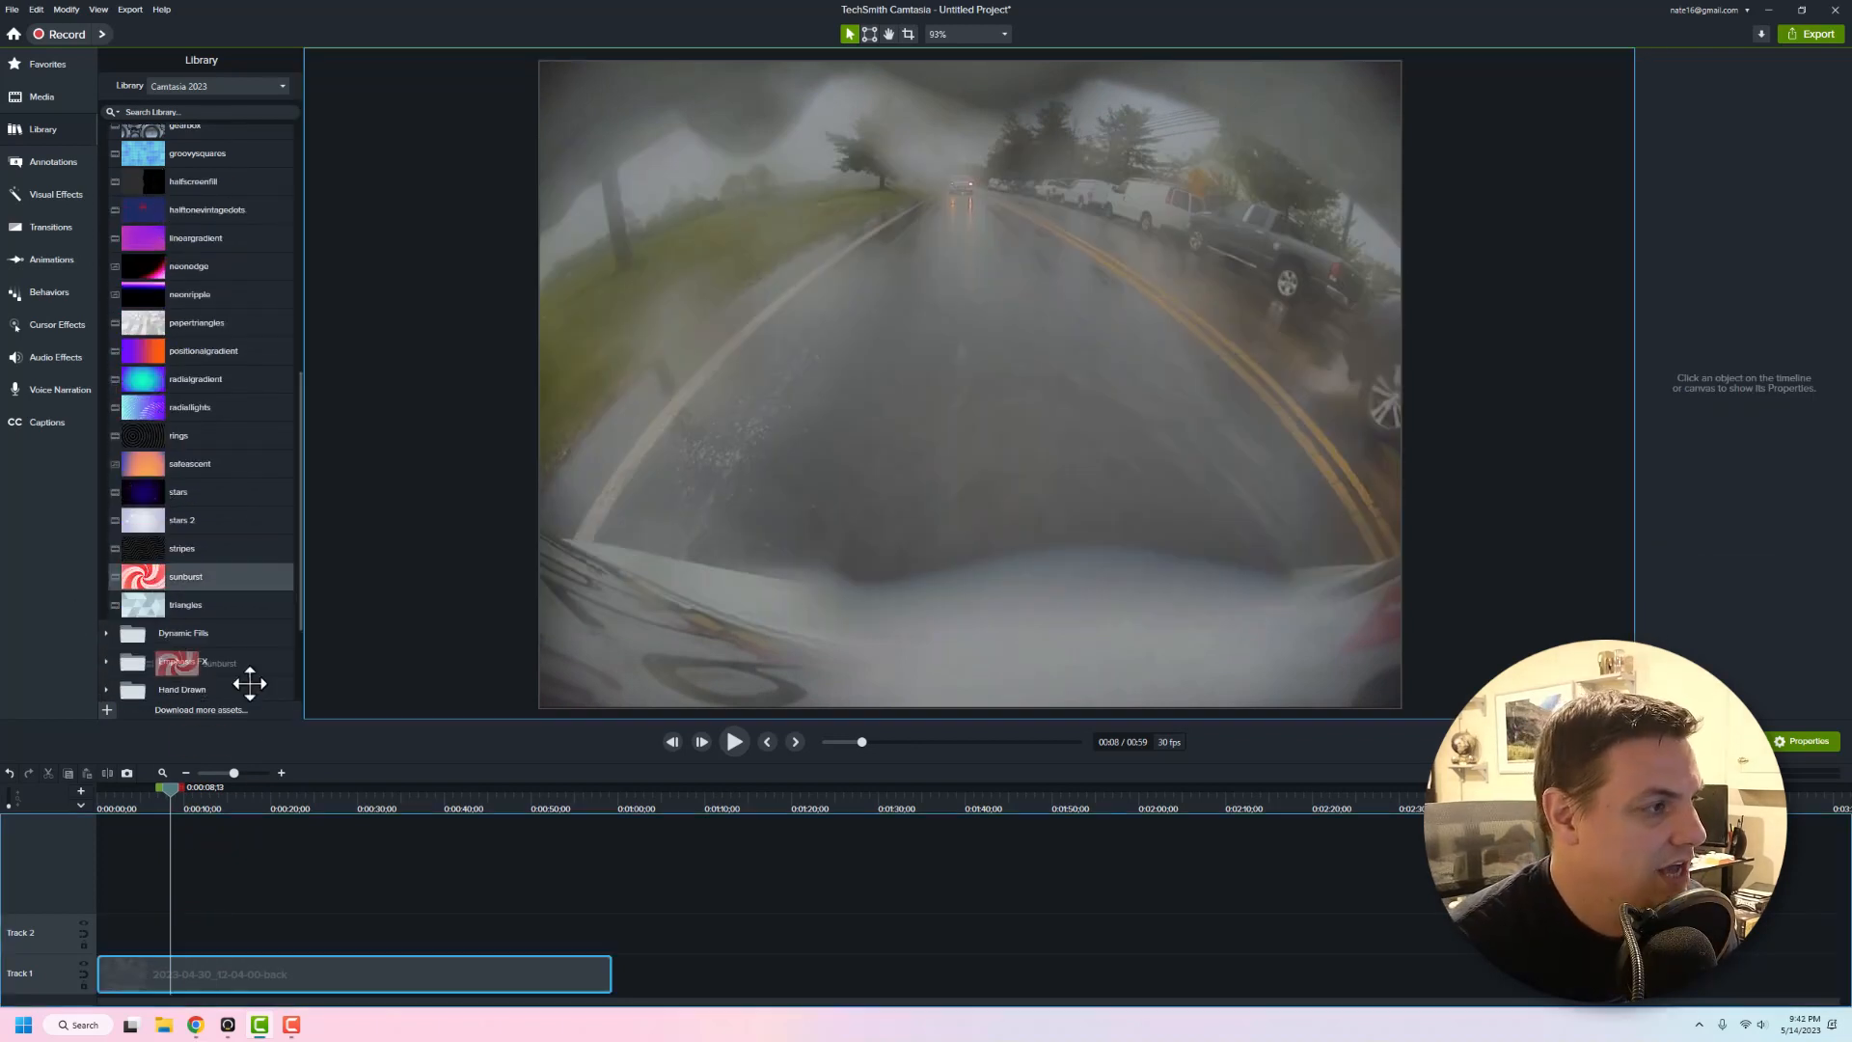
left_click_drag(185, 575, 159, 933)
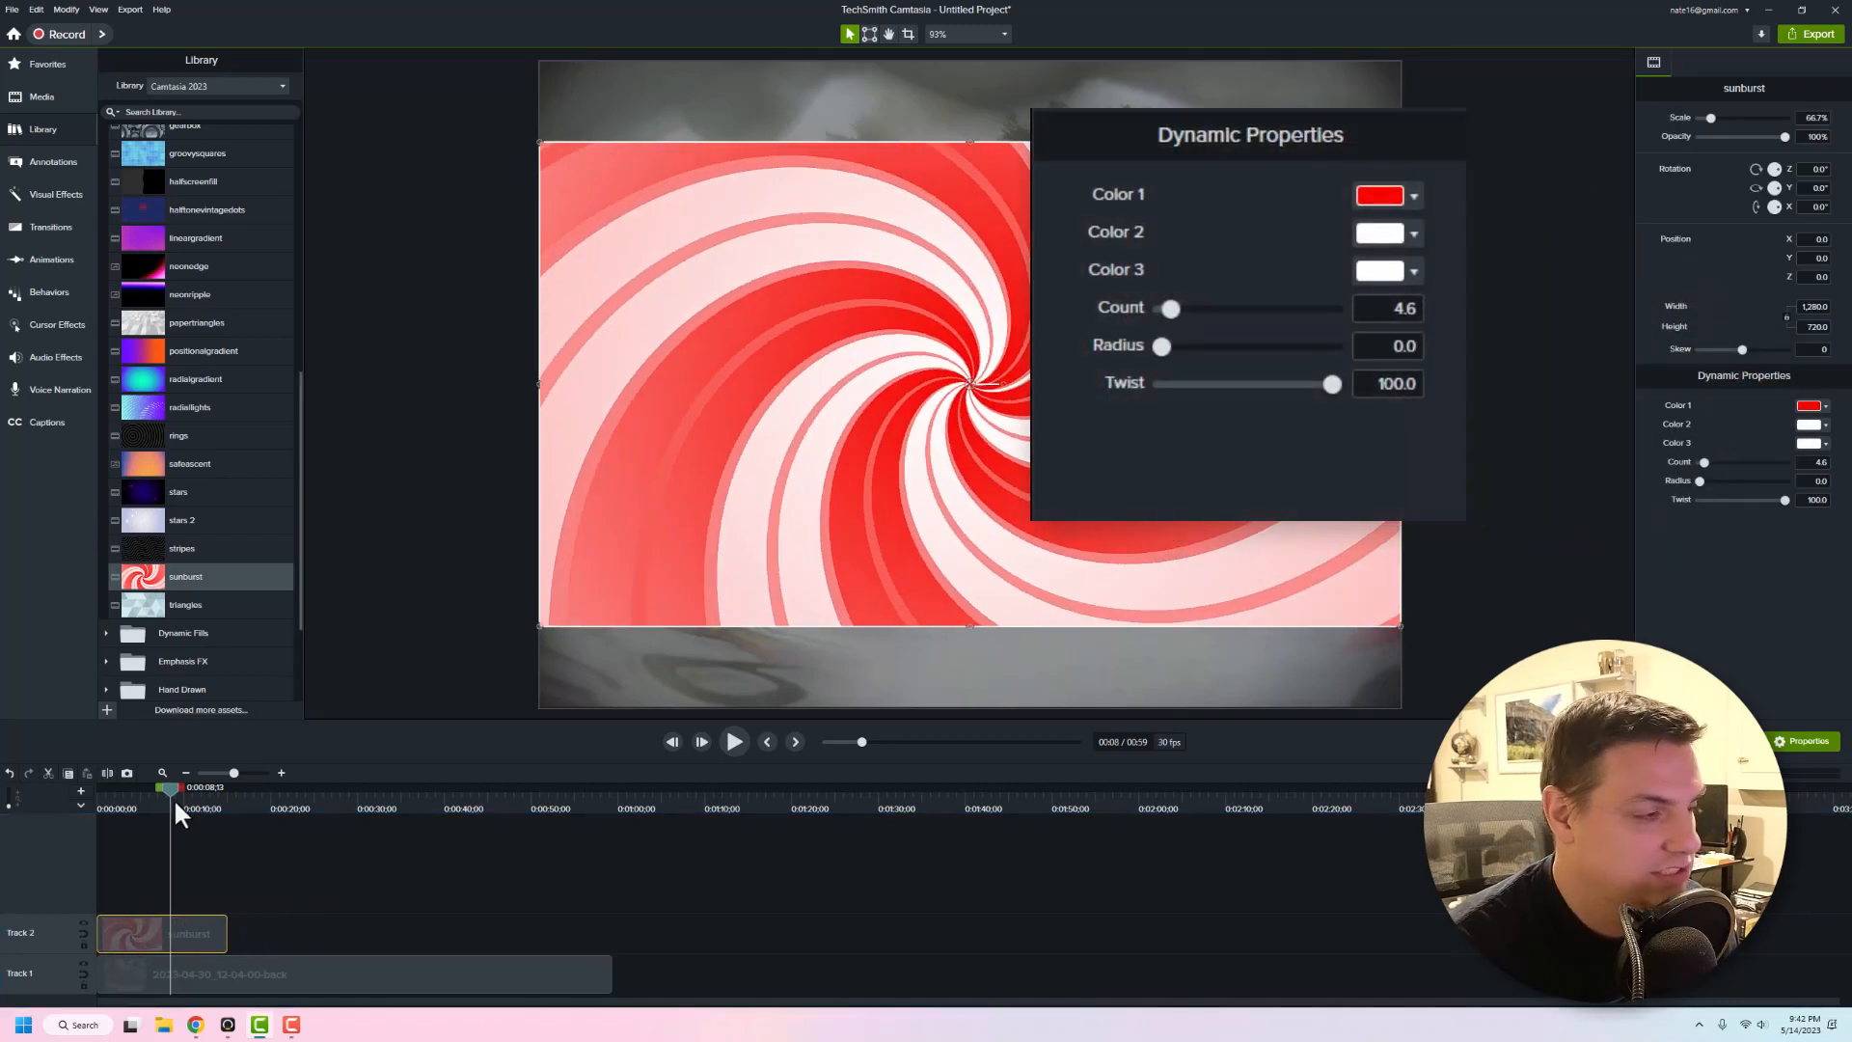
left_click_drag(169, 788, 150, 788)
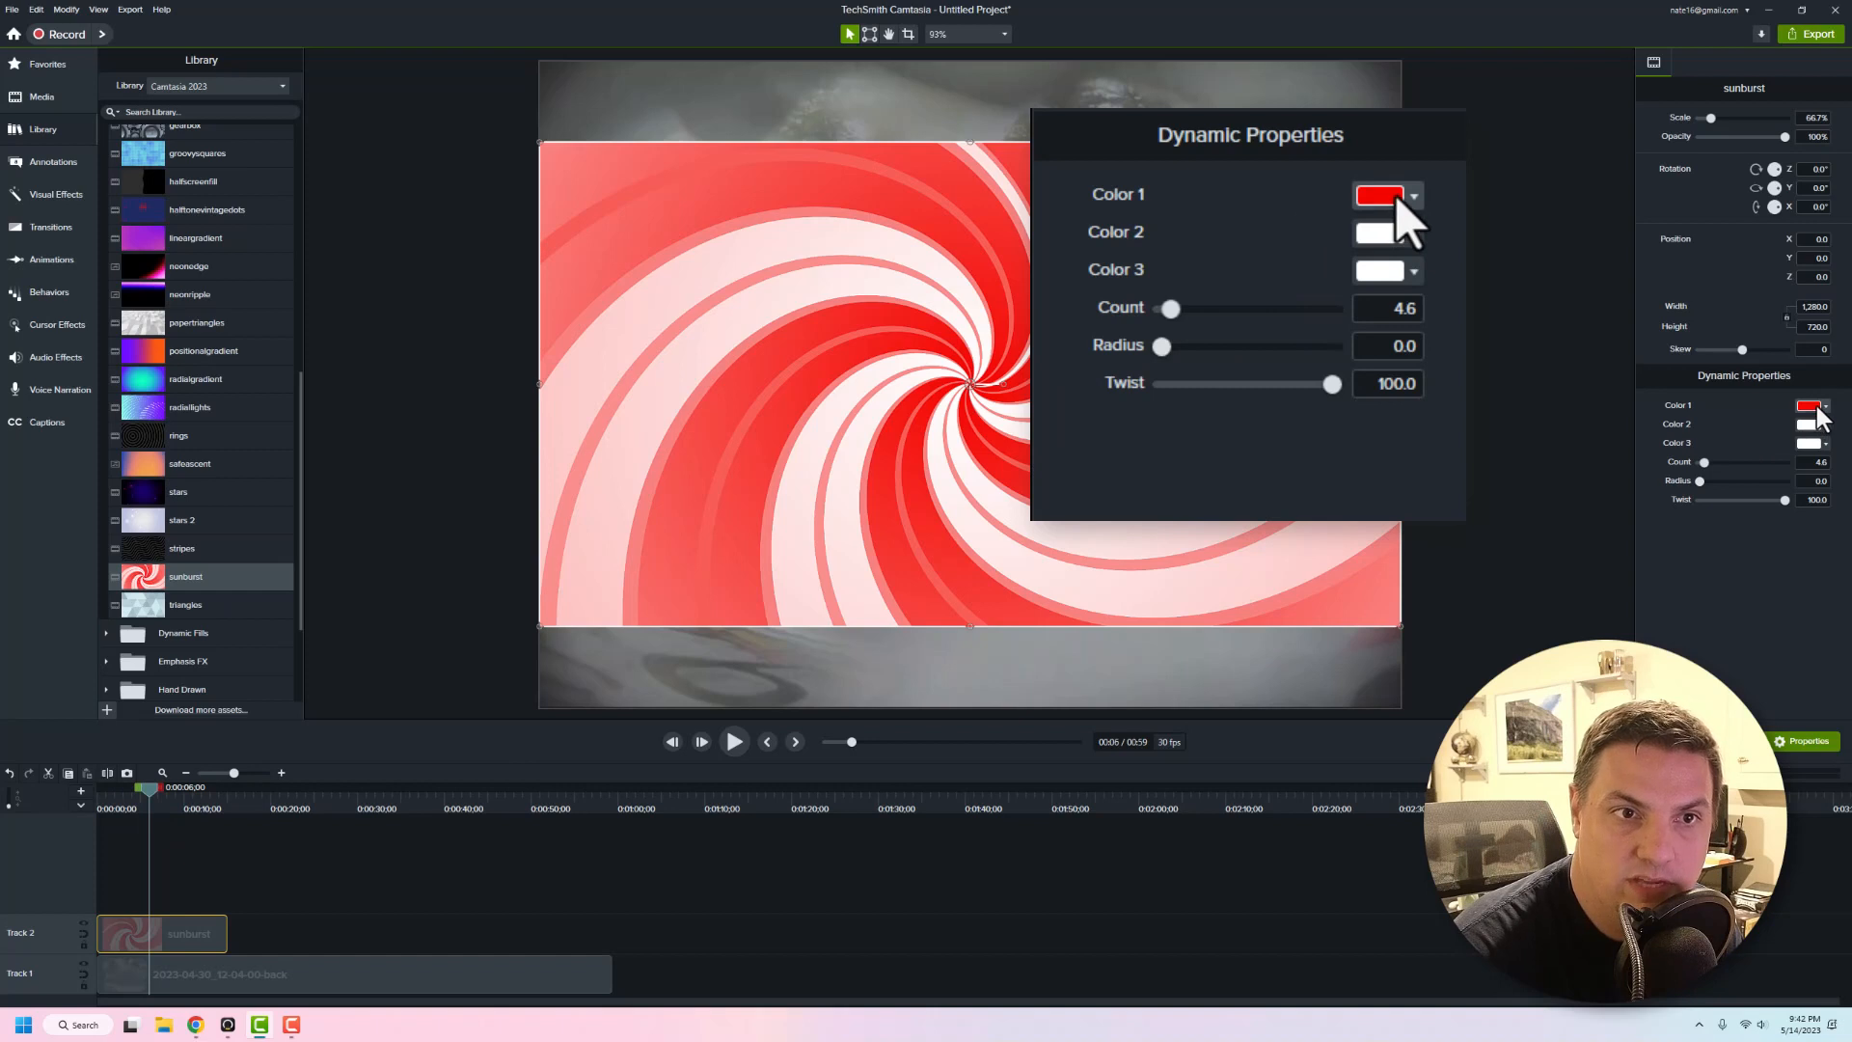
left_click(1378, 195)
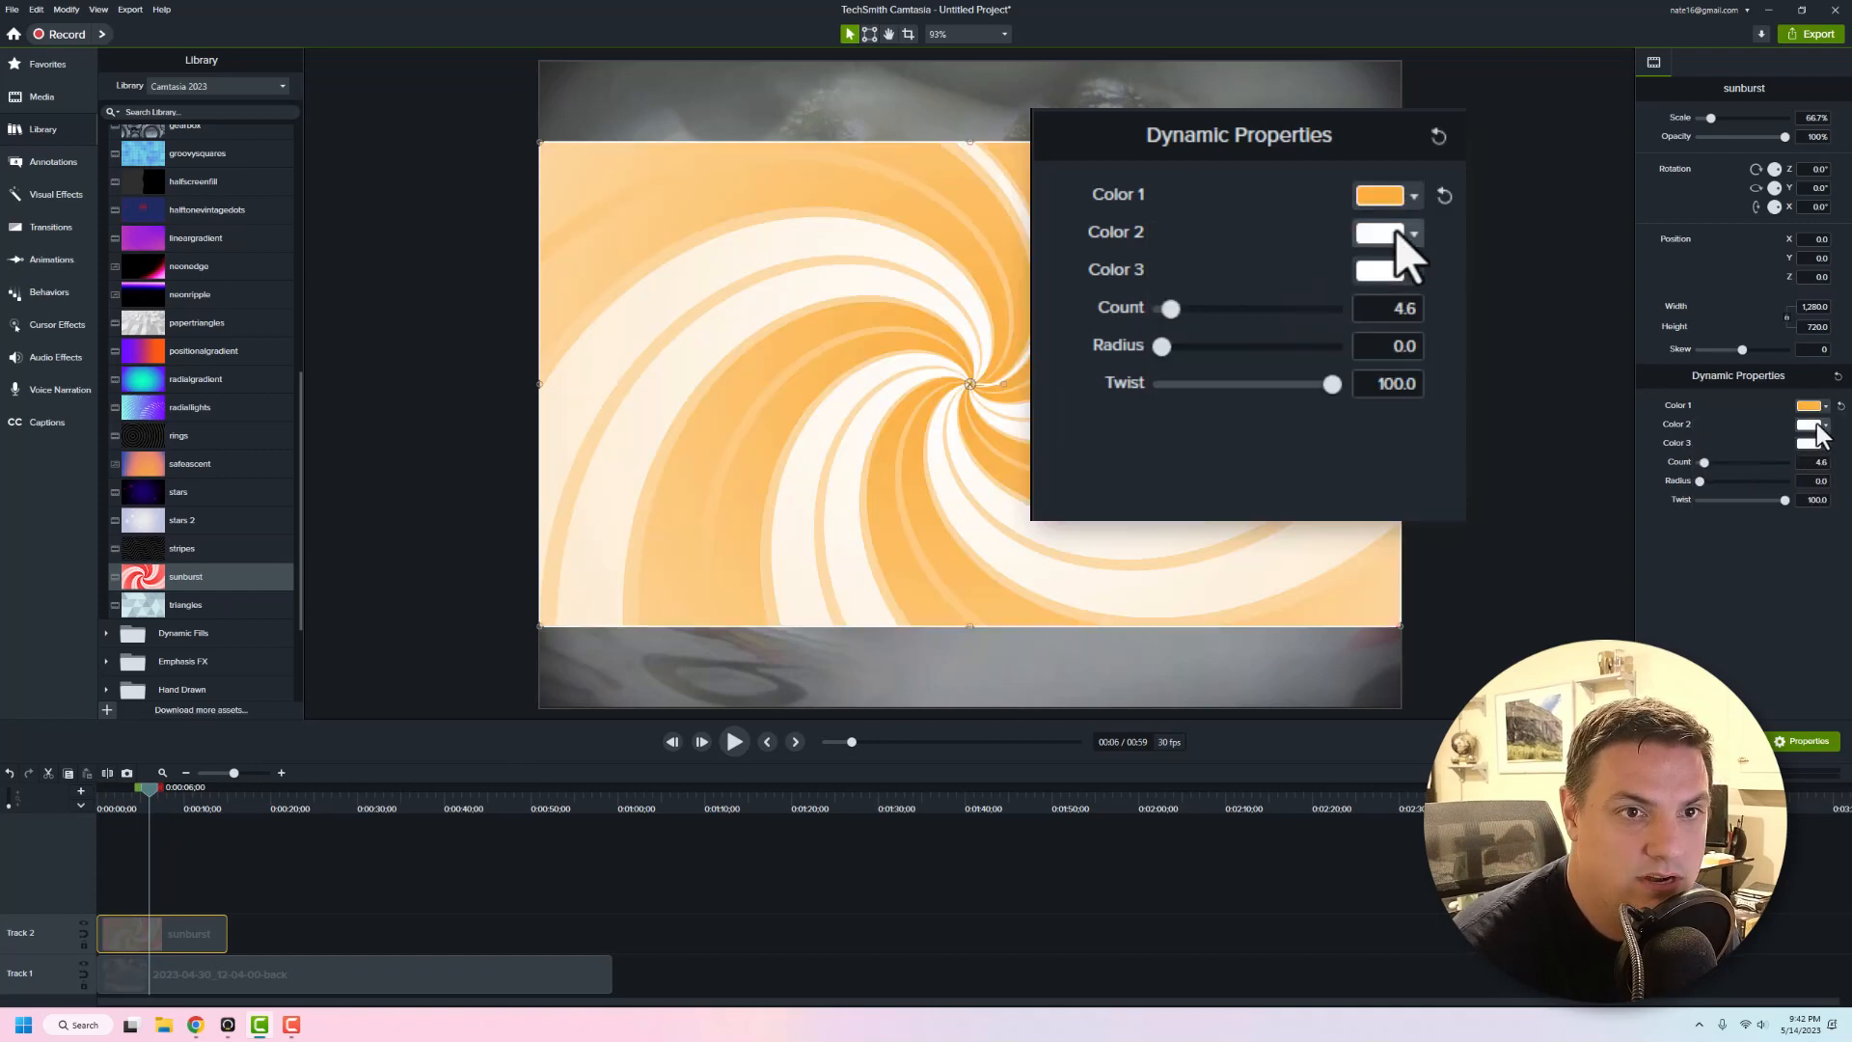
left_click(1379, 232)
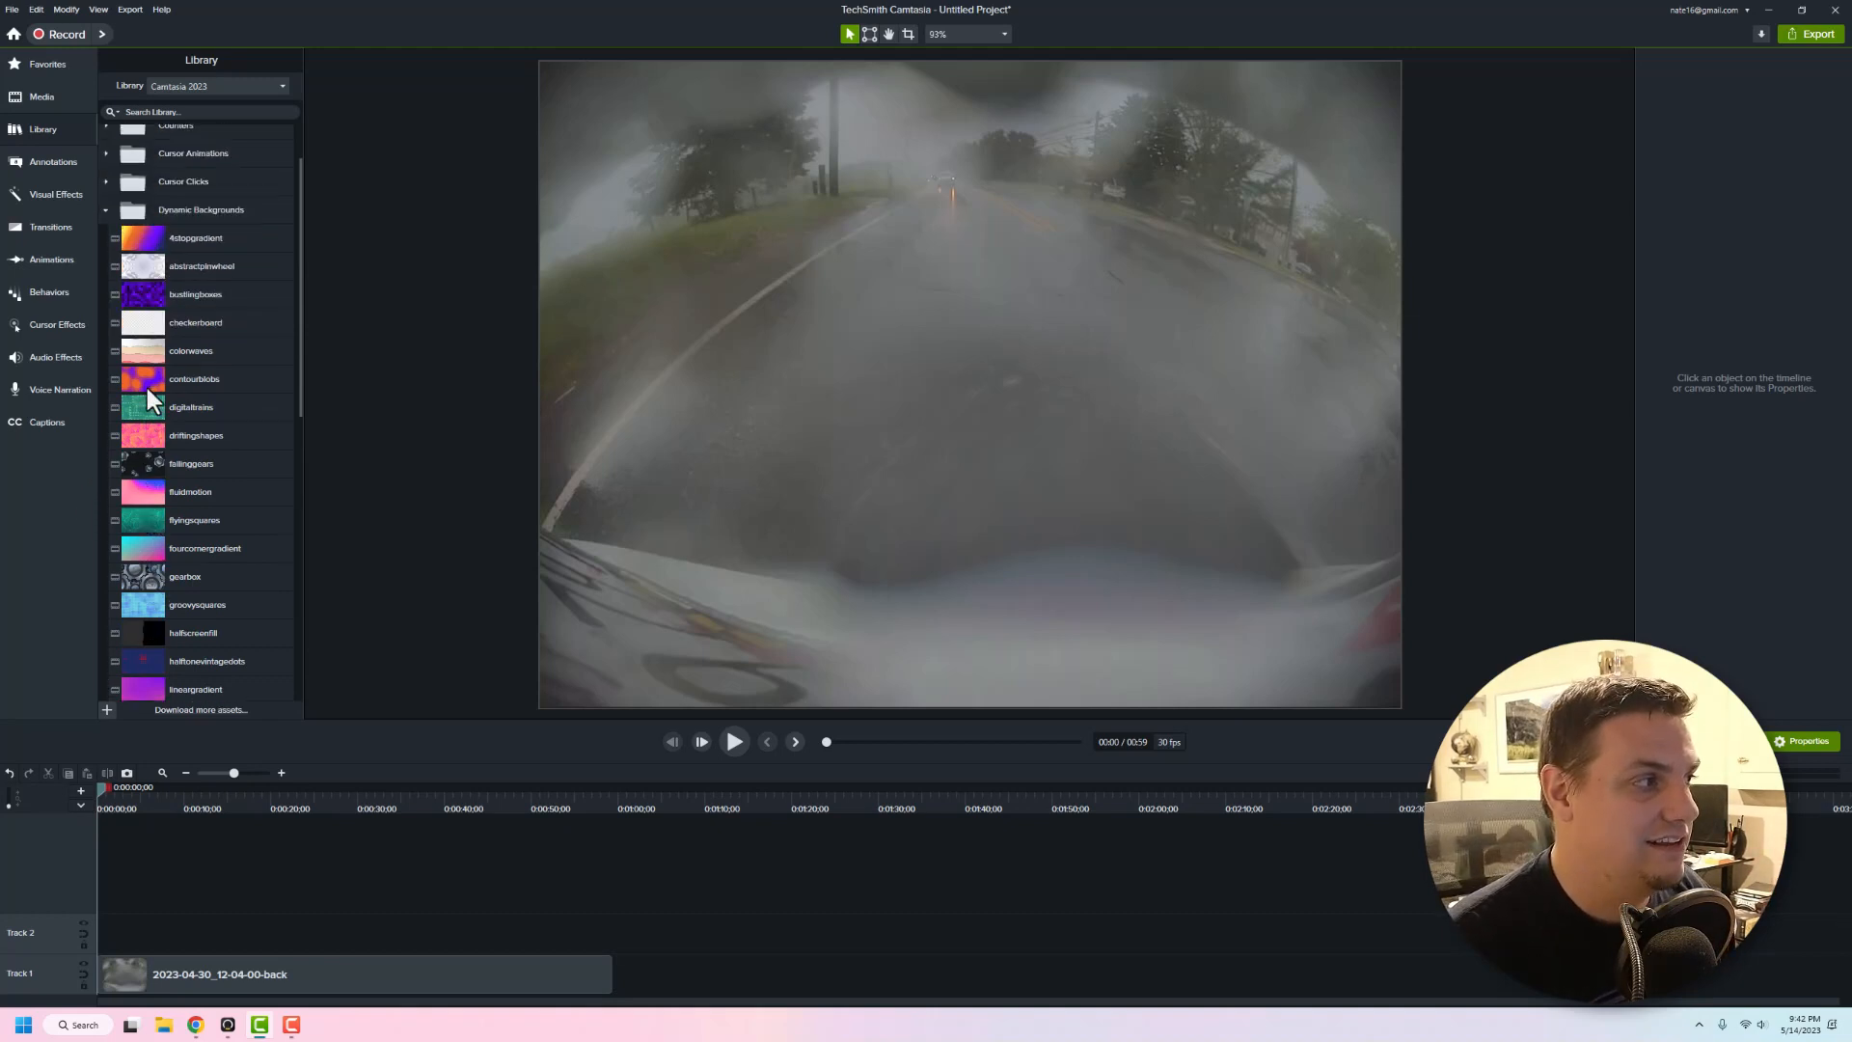
left_click(105, 209)
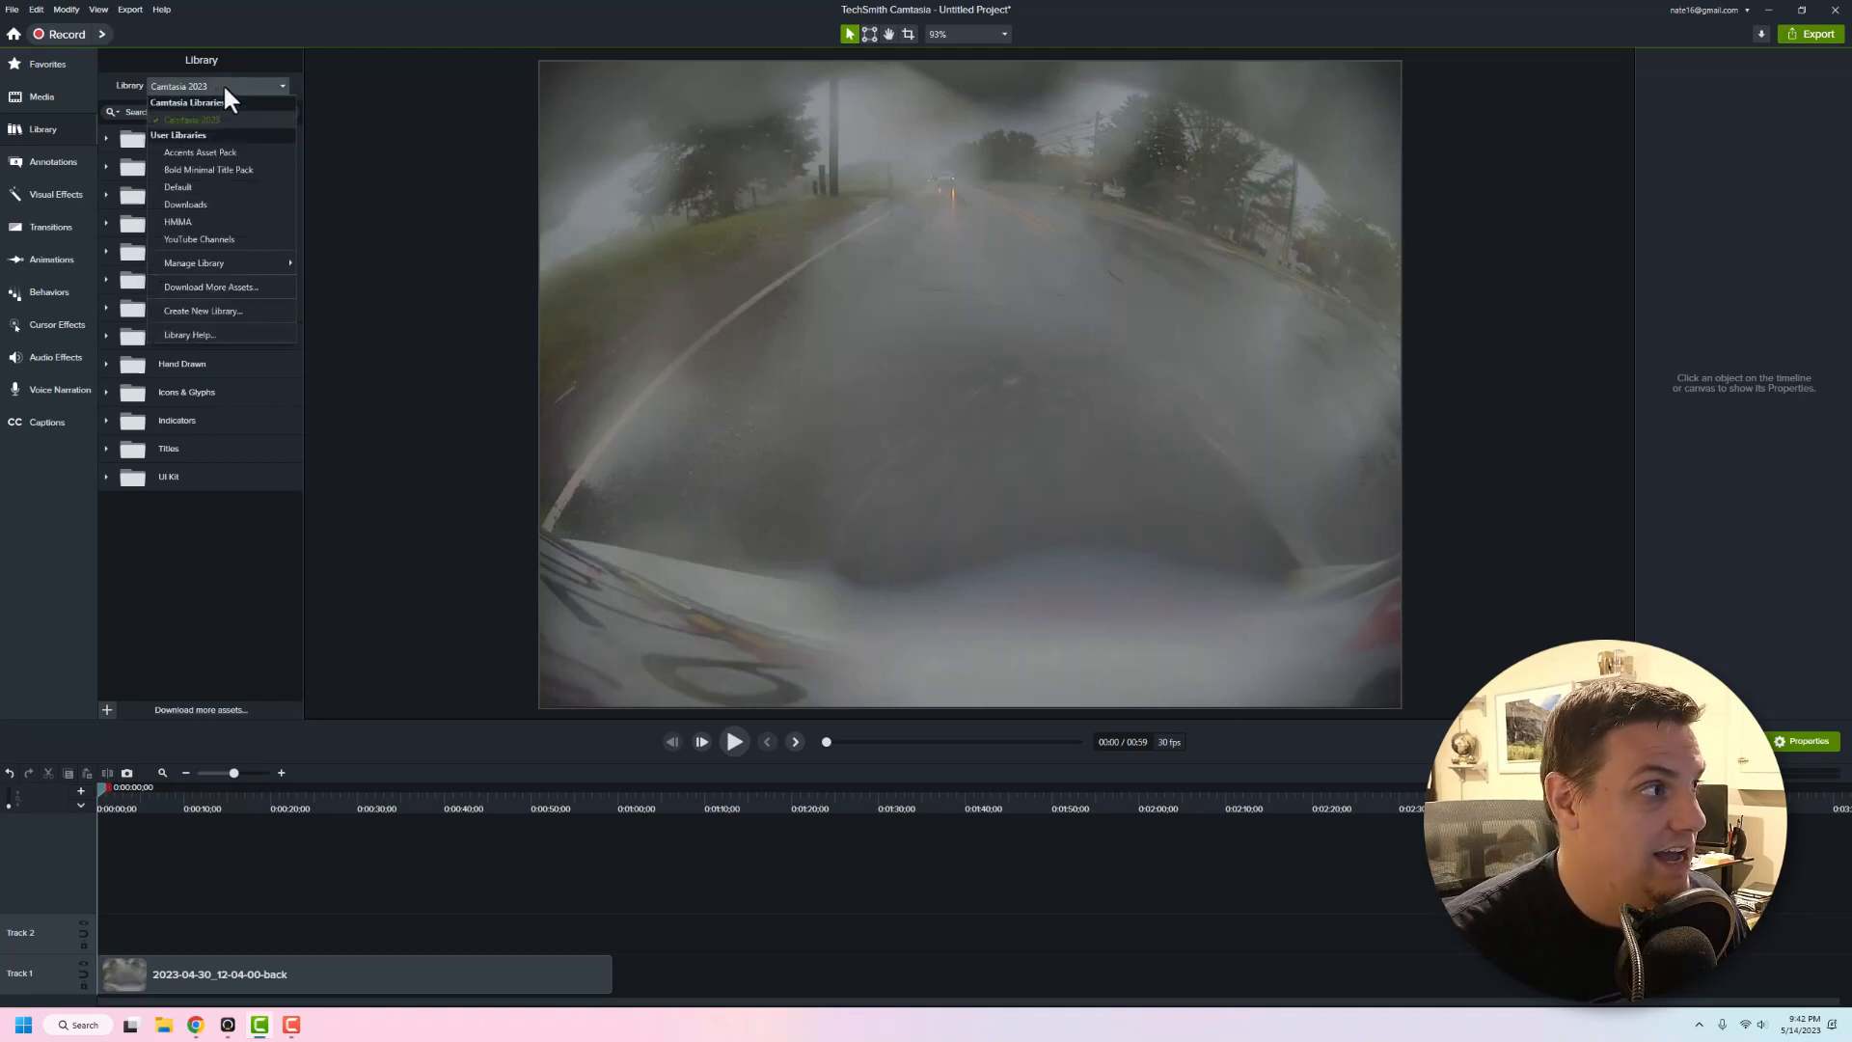
mouse_move(242, 216)
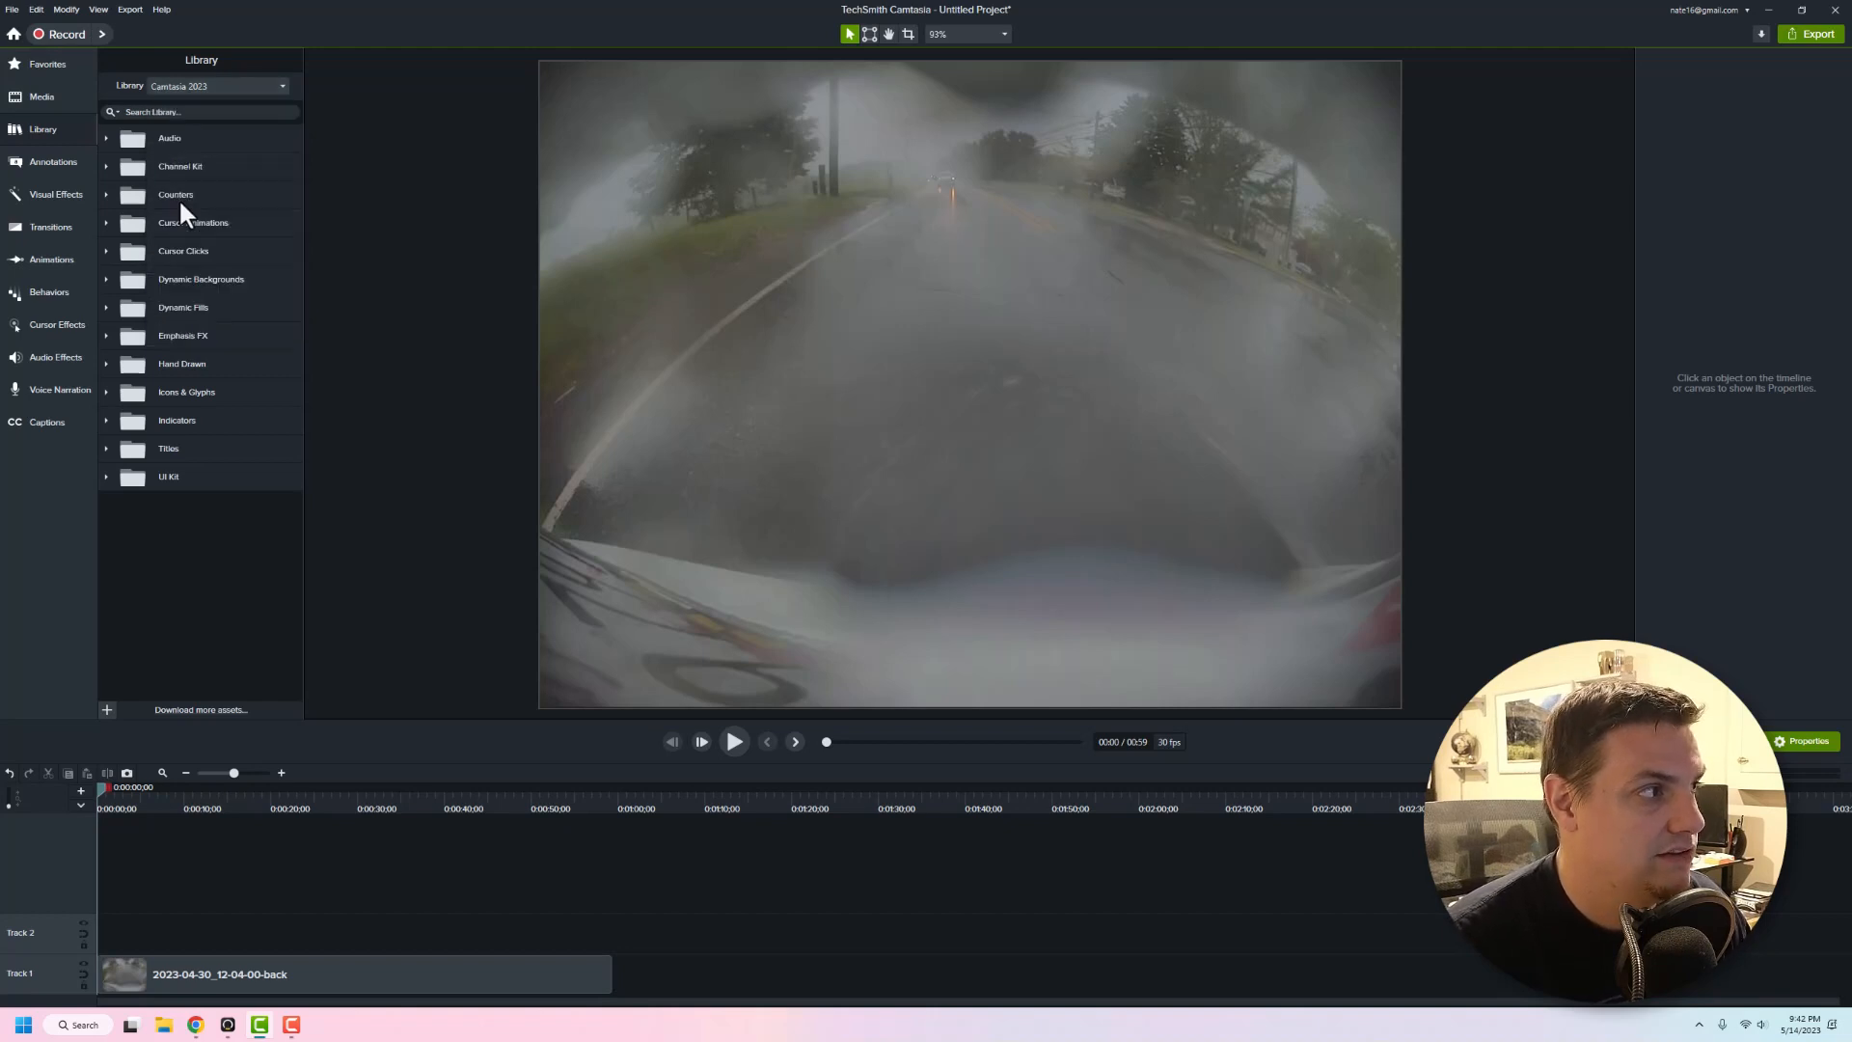
left_click(217, 85)
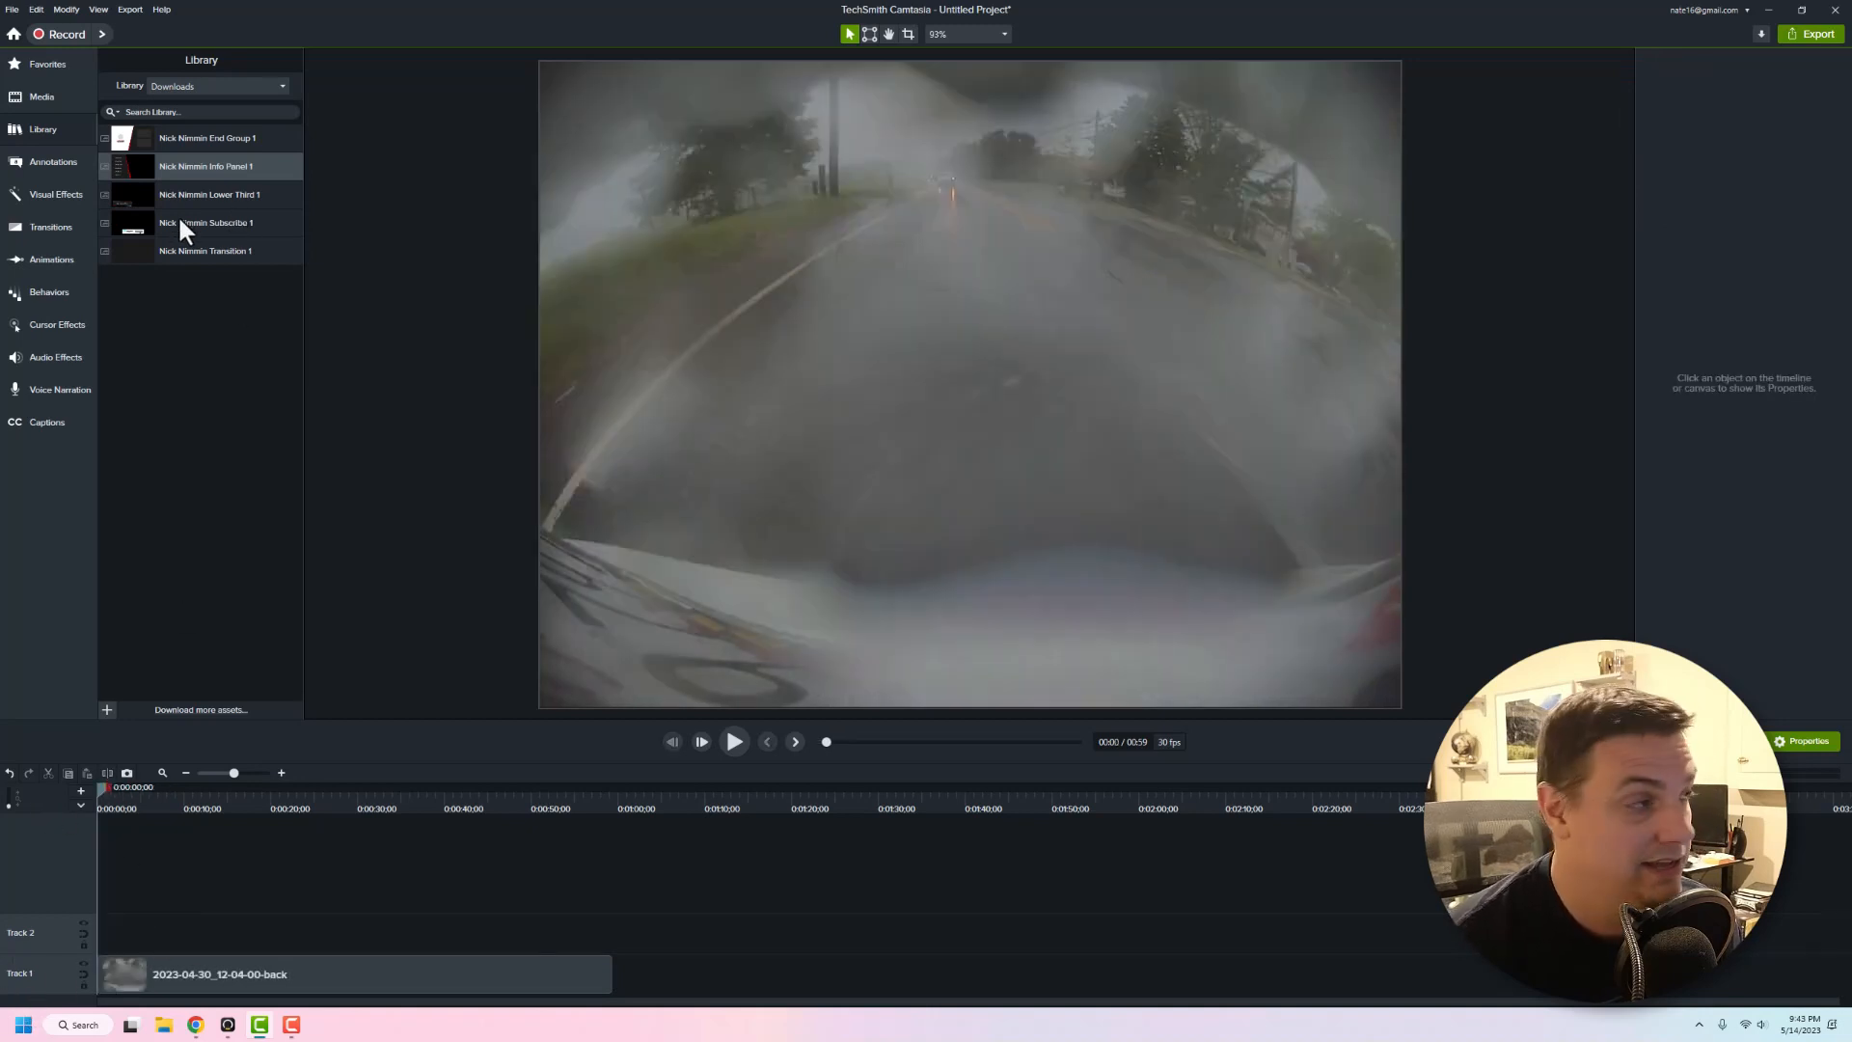
left_click(219, 85)
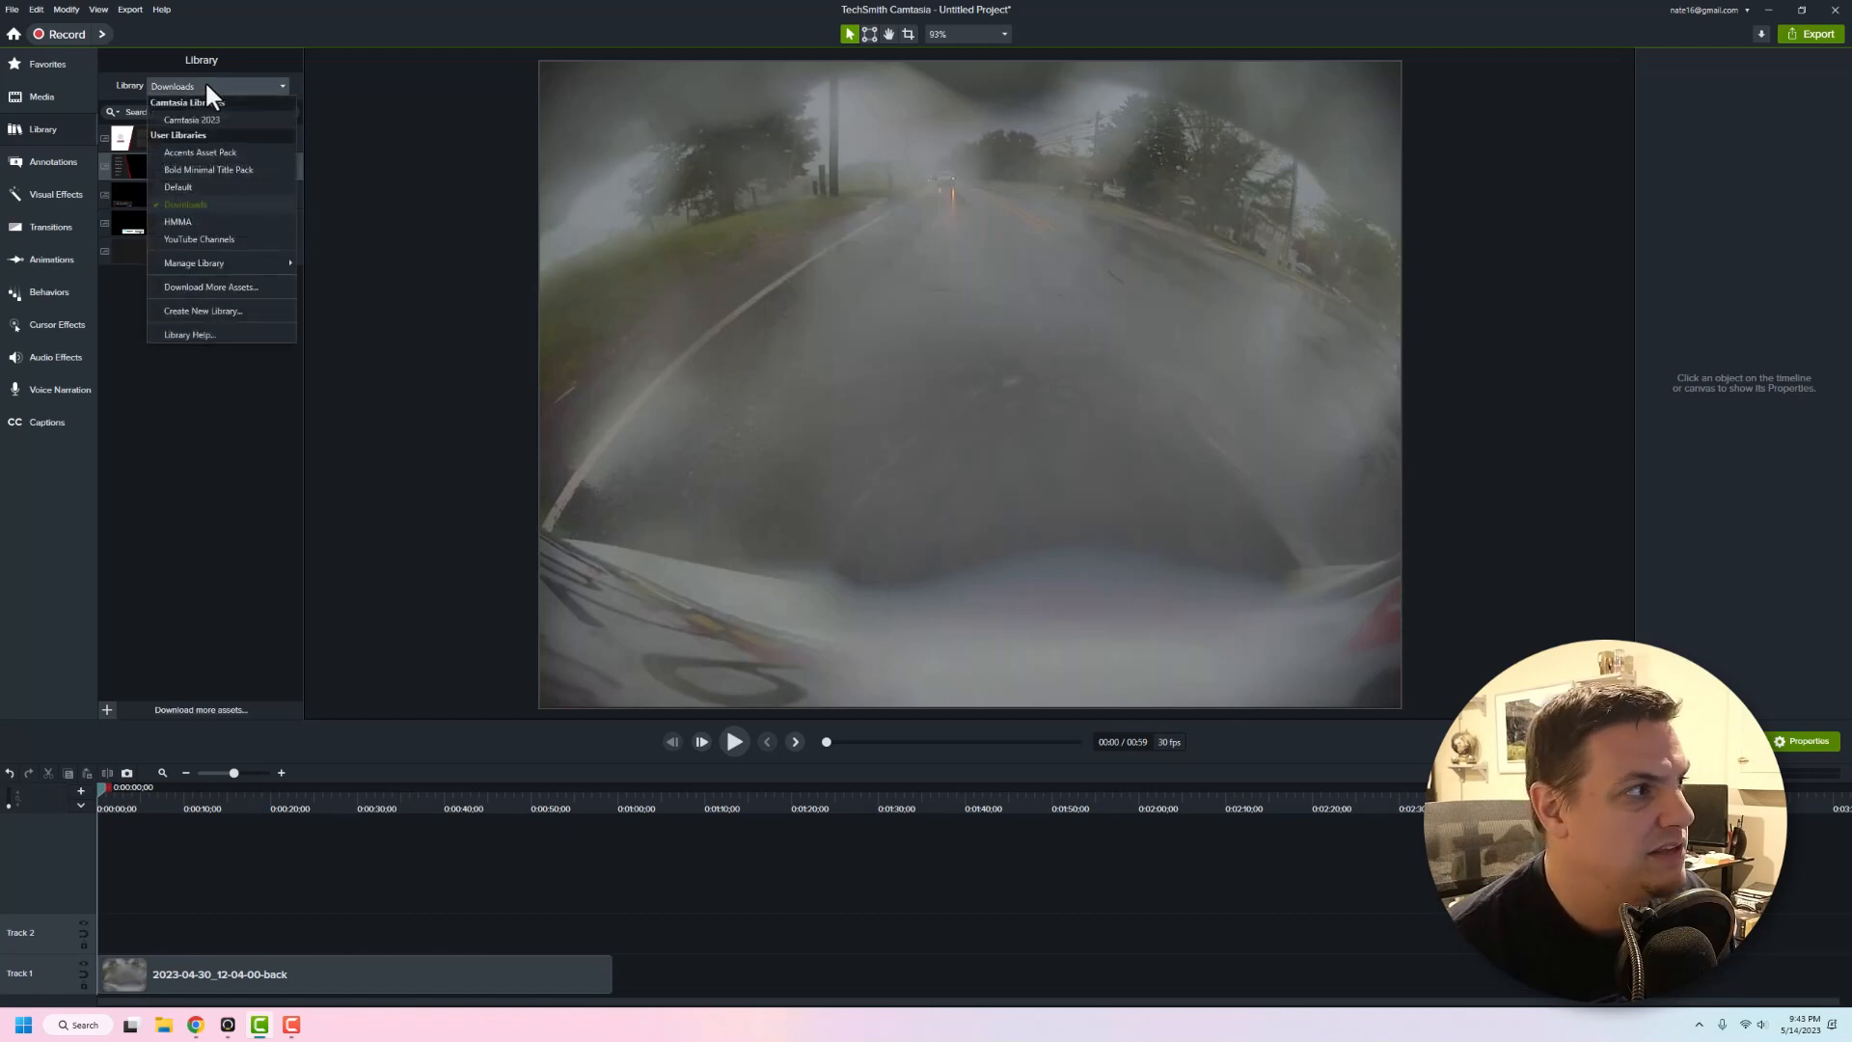
mouse_move(233, 122)
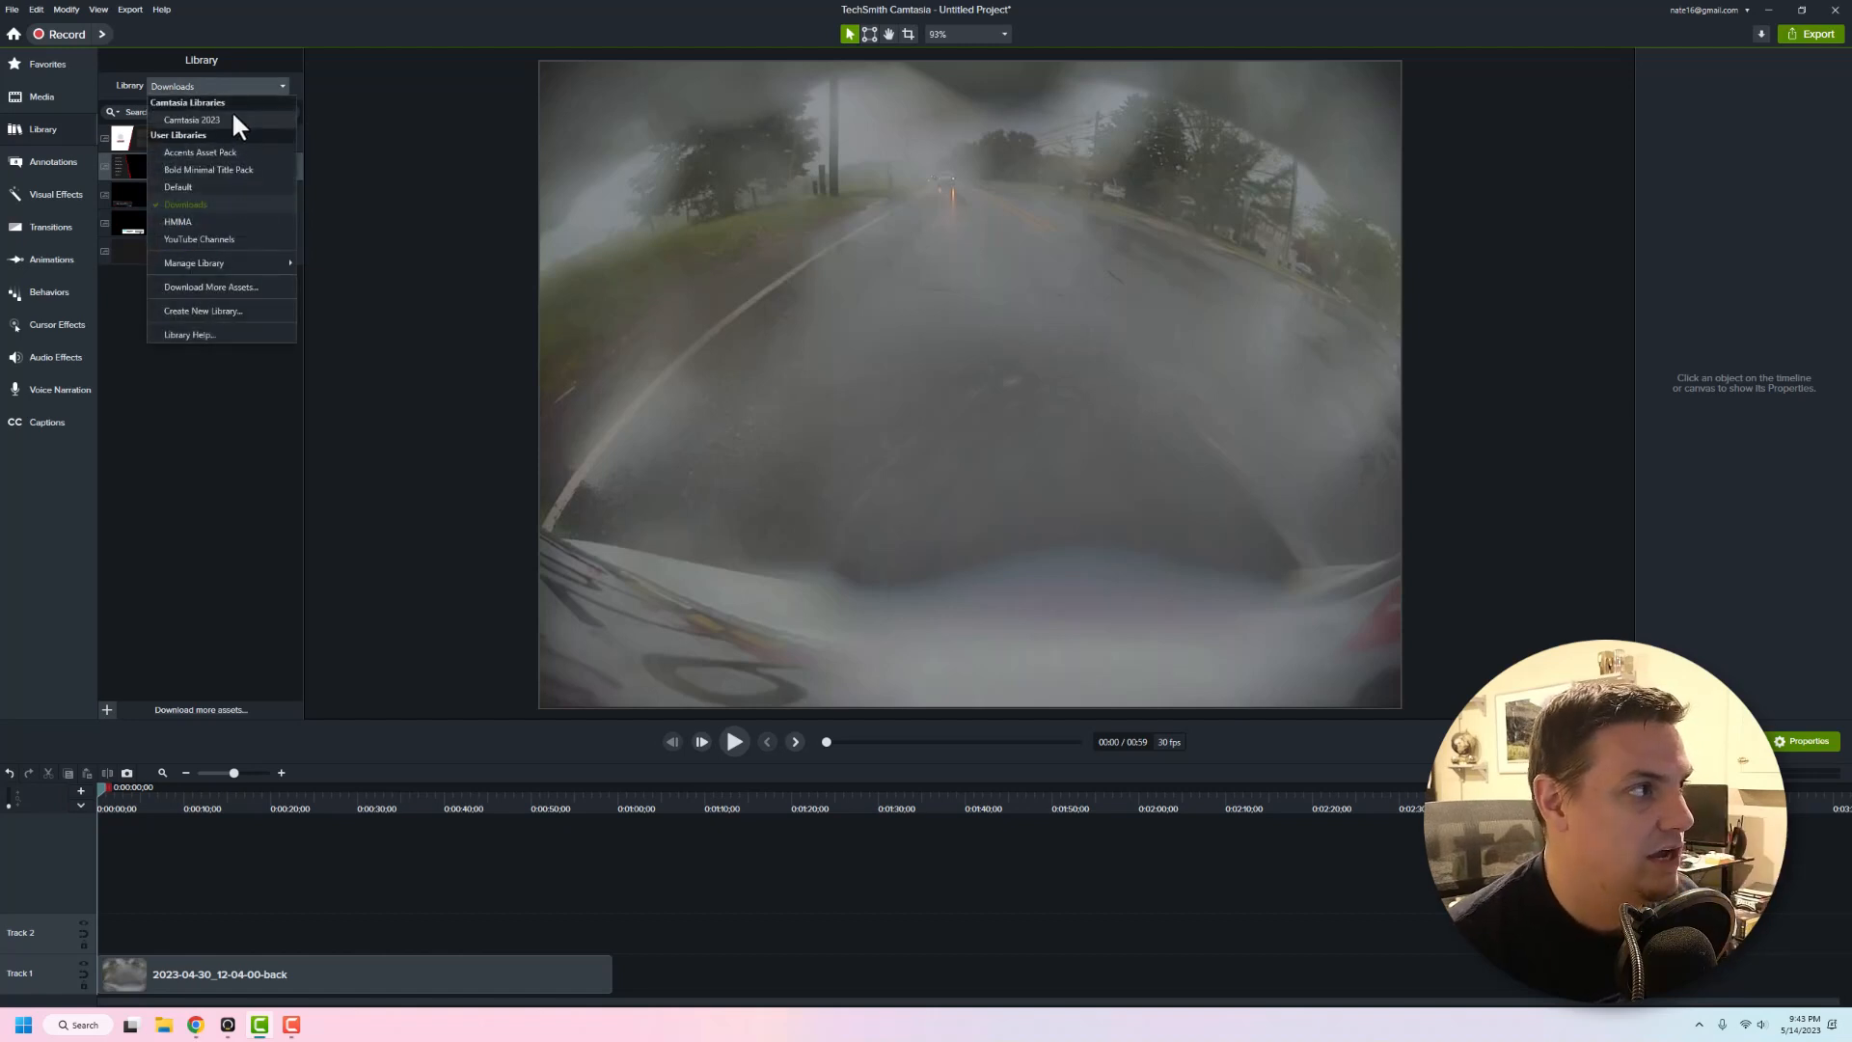
left_click(191, 120)
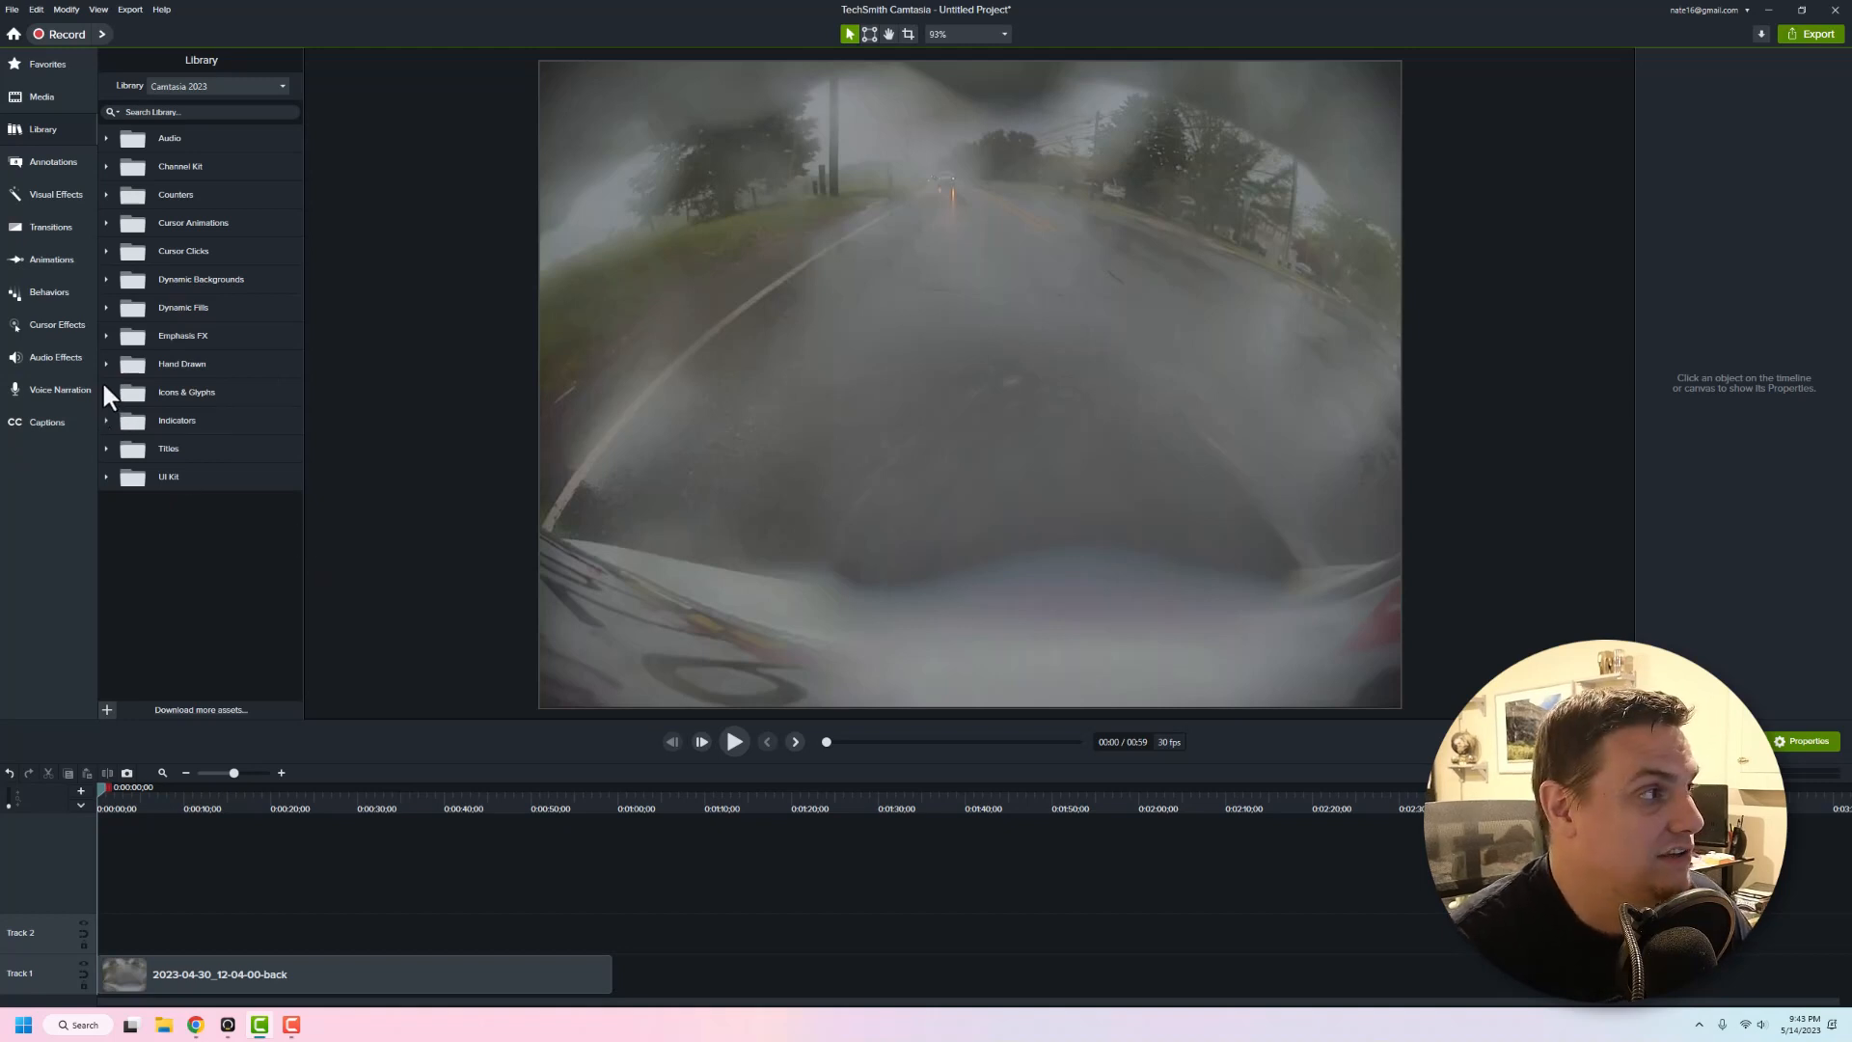
mouse_move(413, 283)
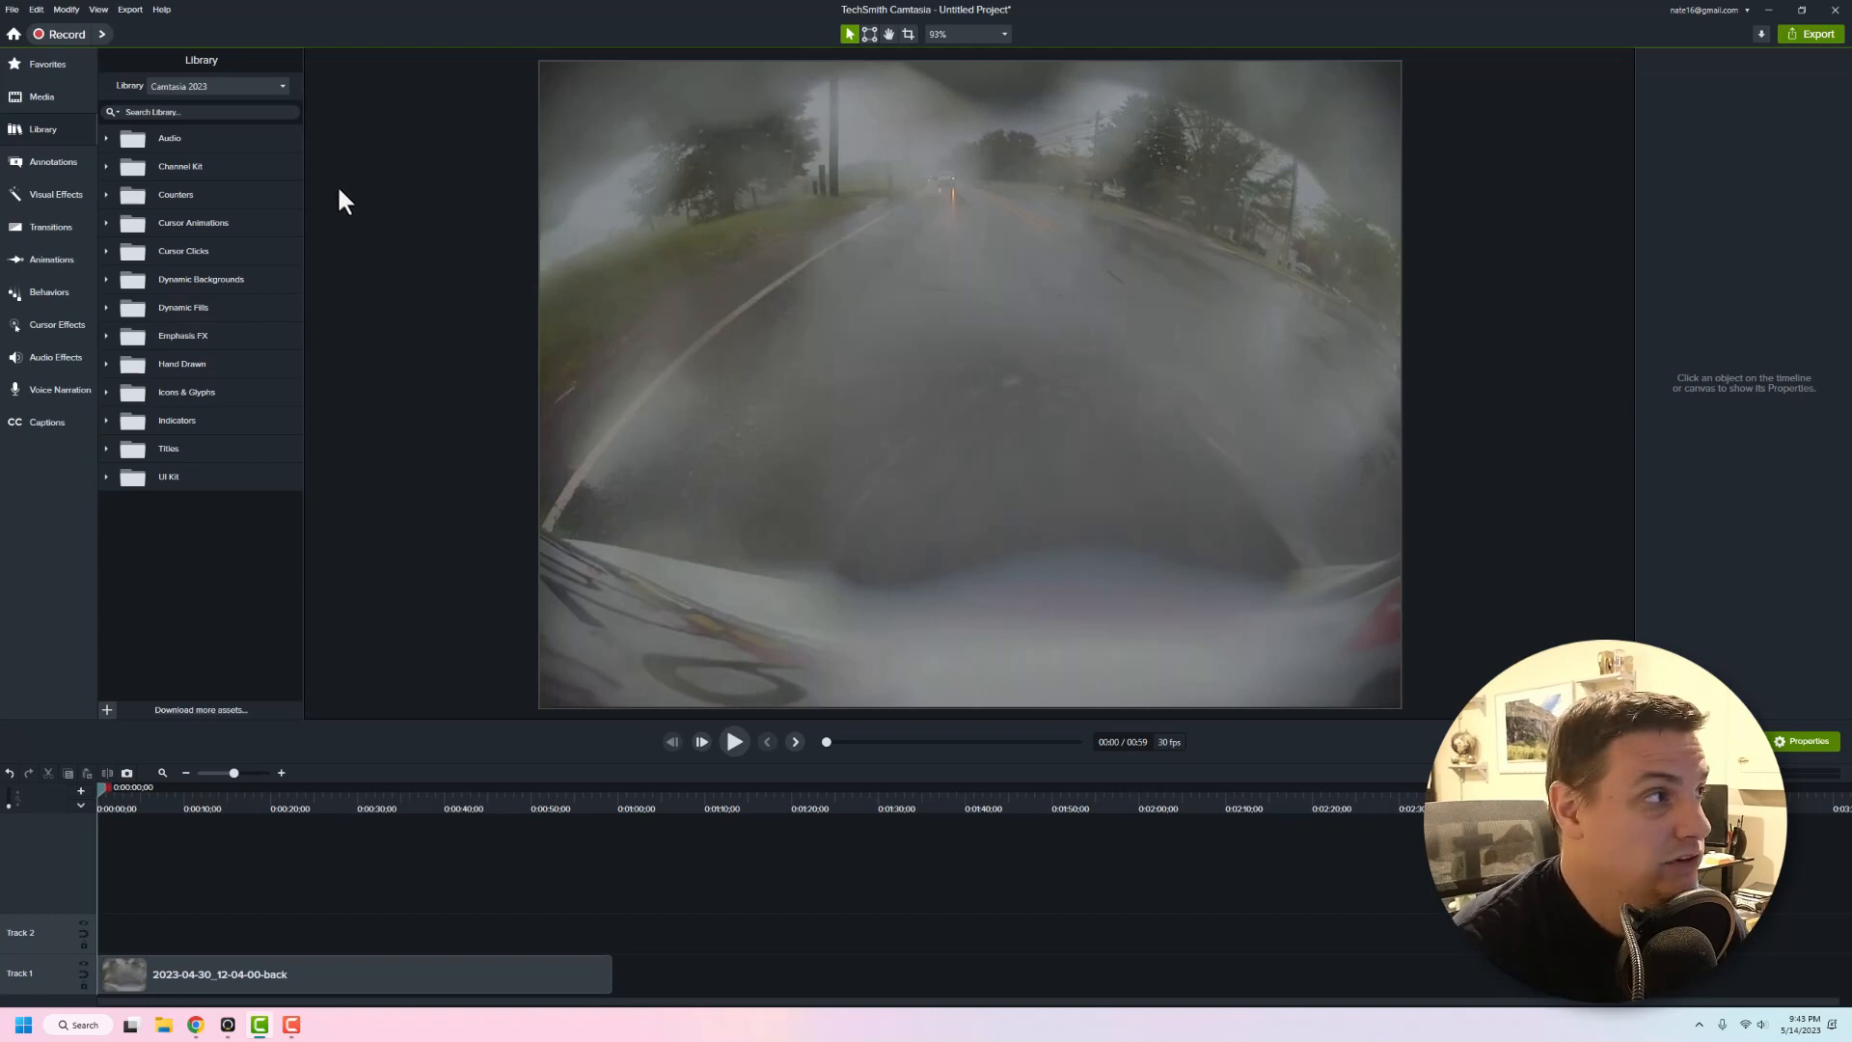
Turn on canvas rulers, return the dashcam clip to centre, and deselect it
left_click(98, 10)
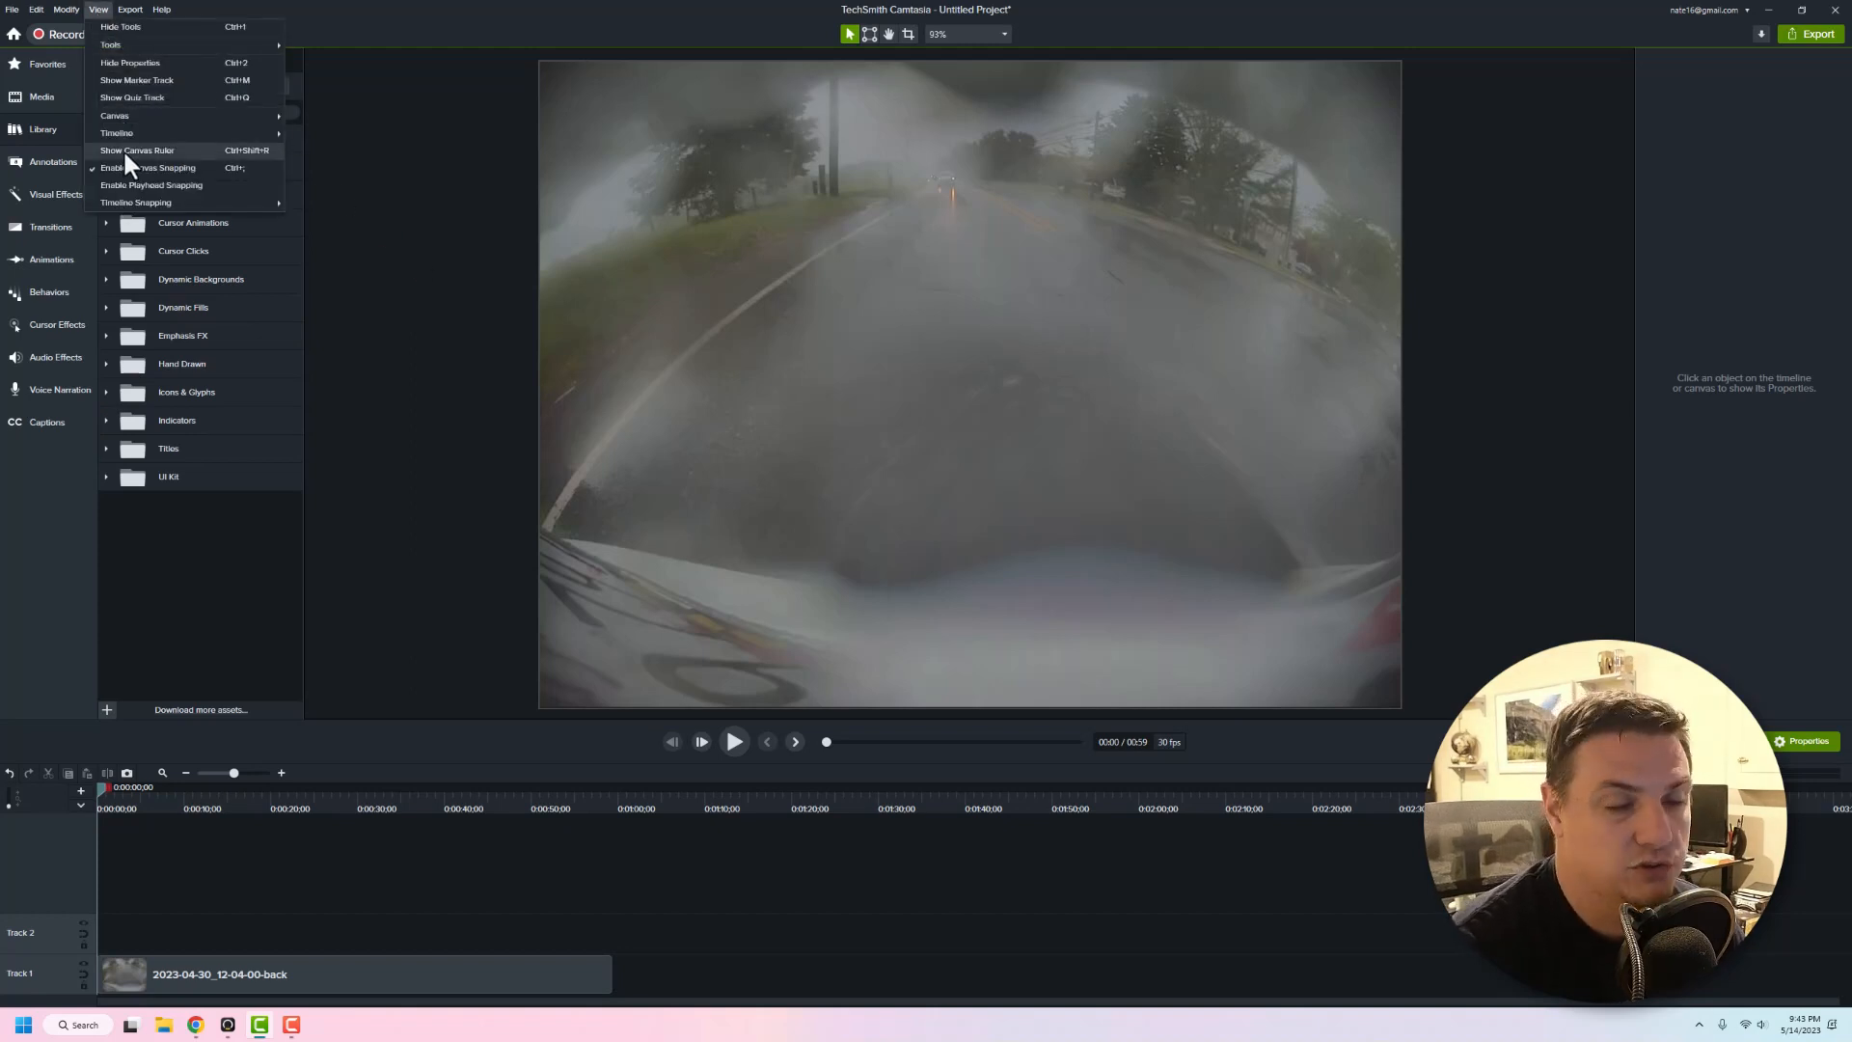
left_click(138, 151)
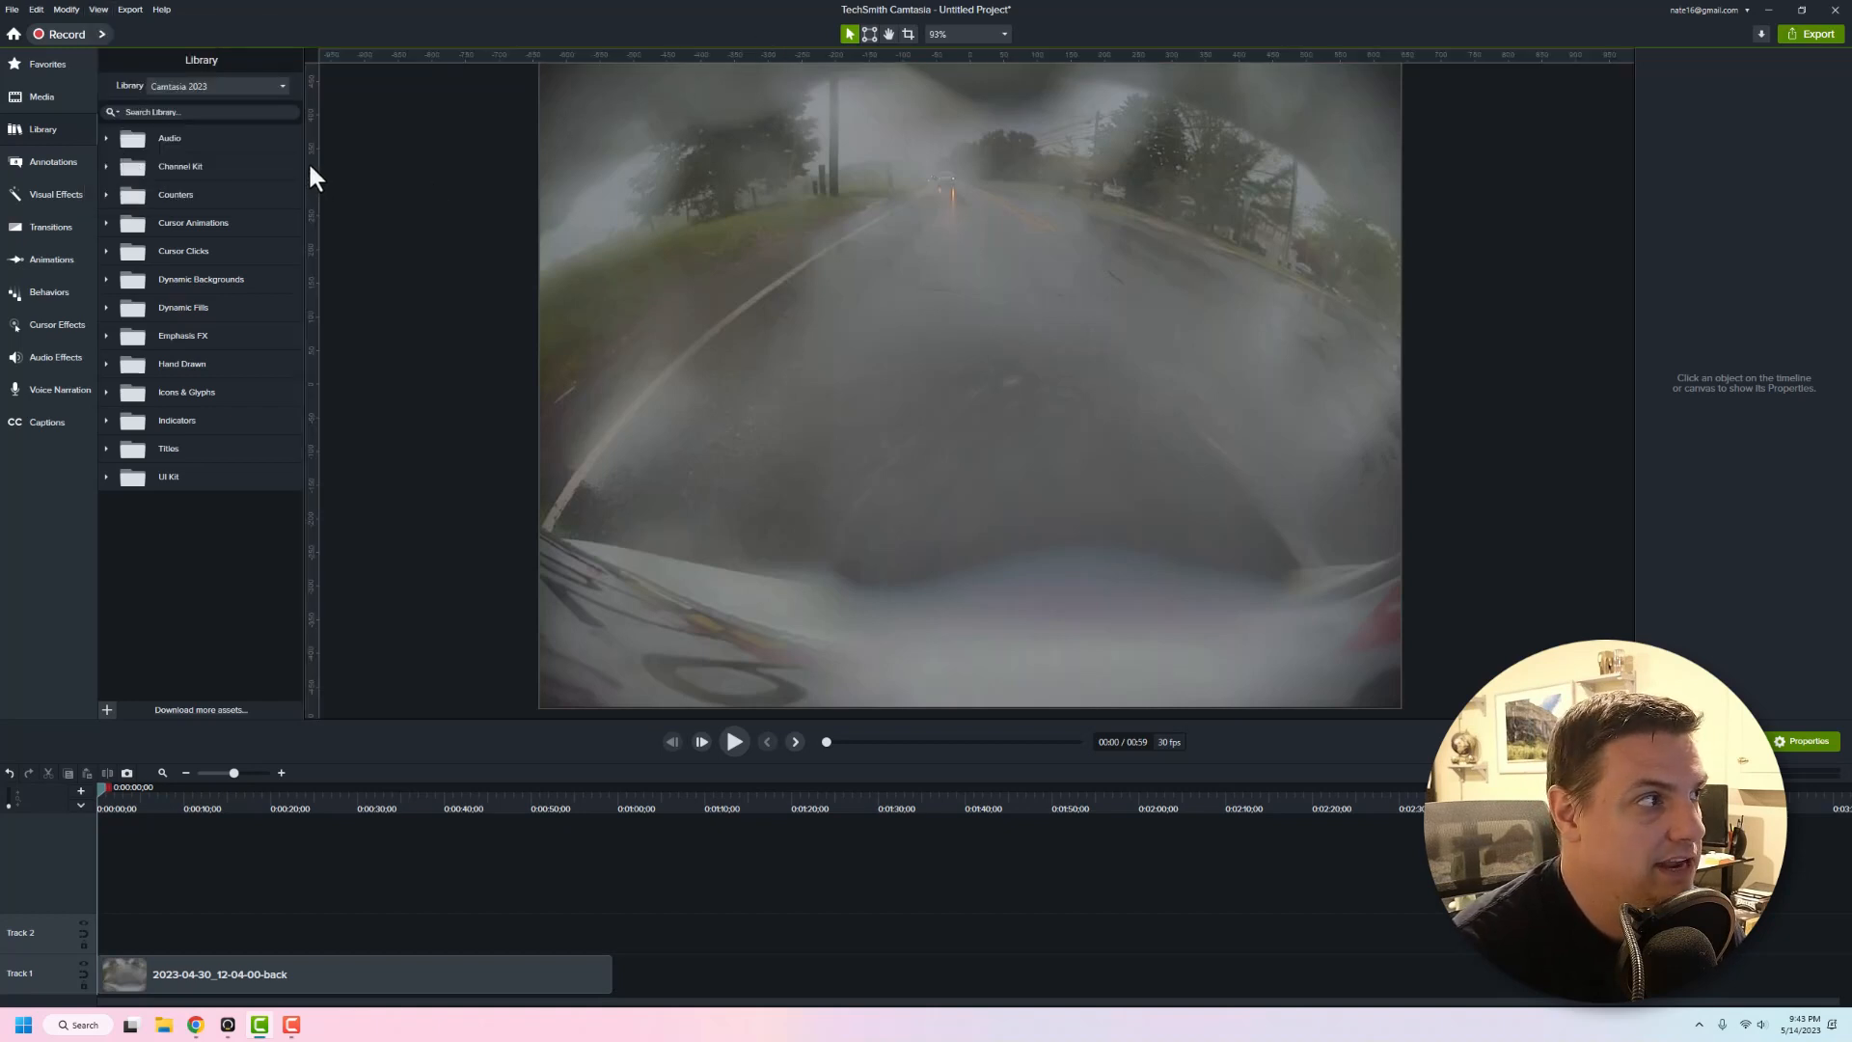
mouse_move(901, 348)
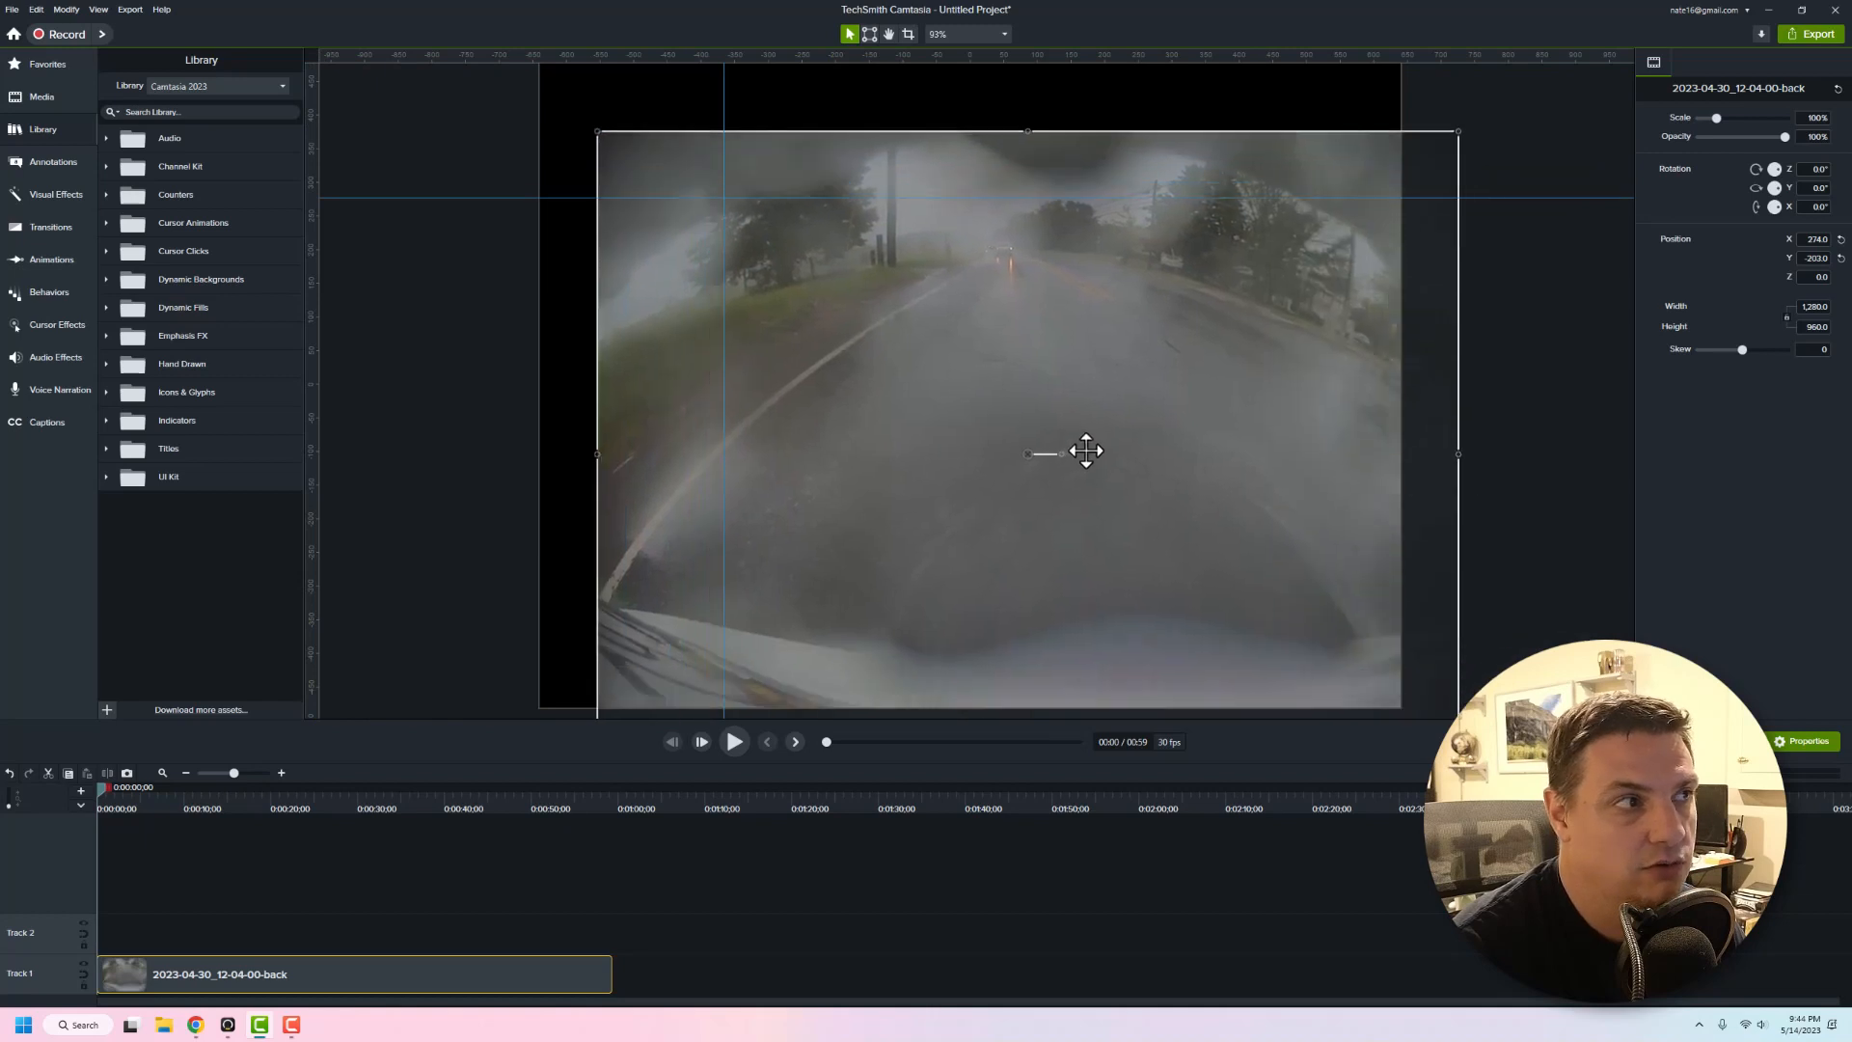
left_click_drag(1085, 451, 968, 382)
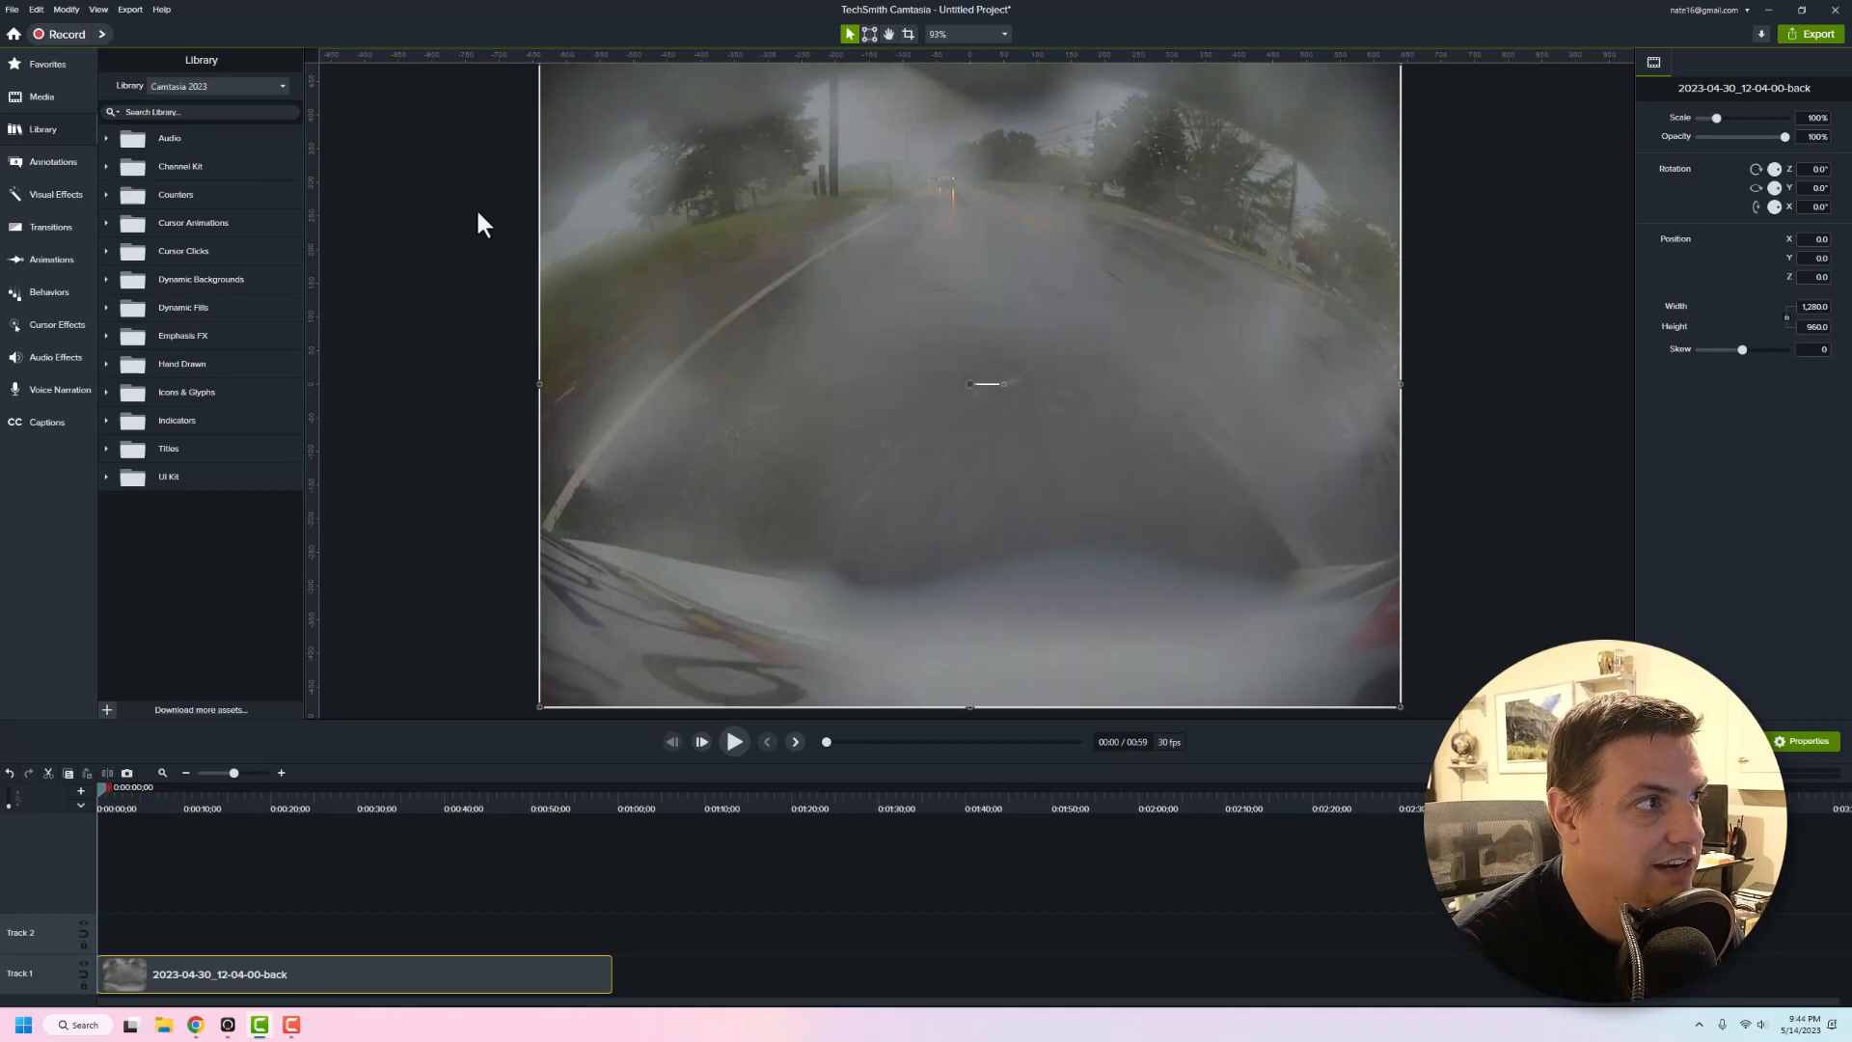
left_click(461, 312)
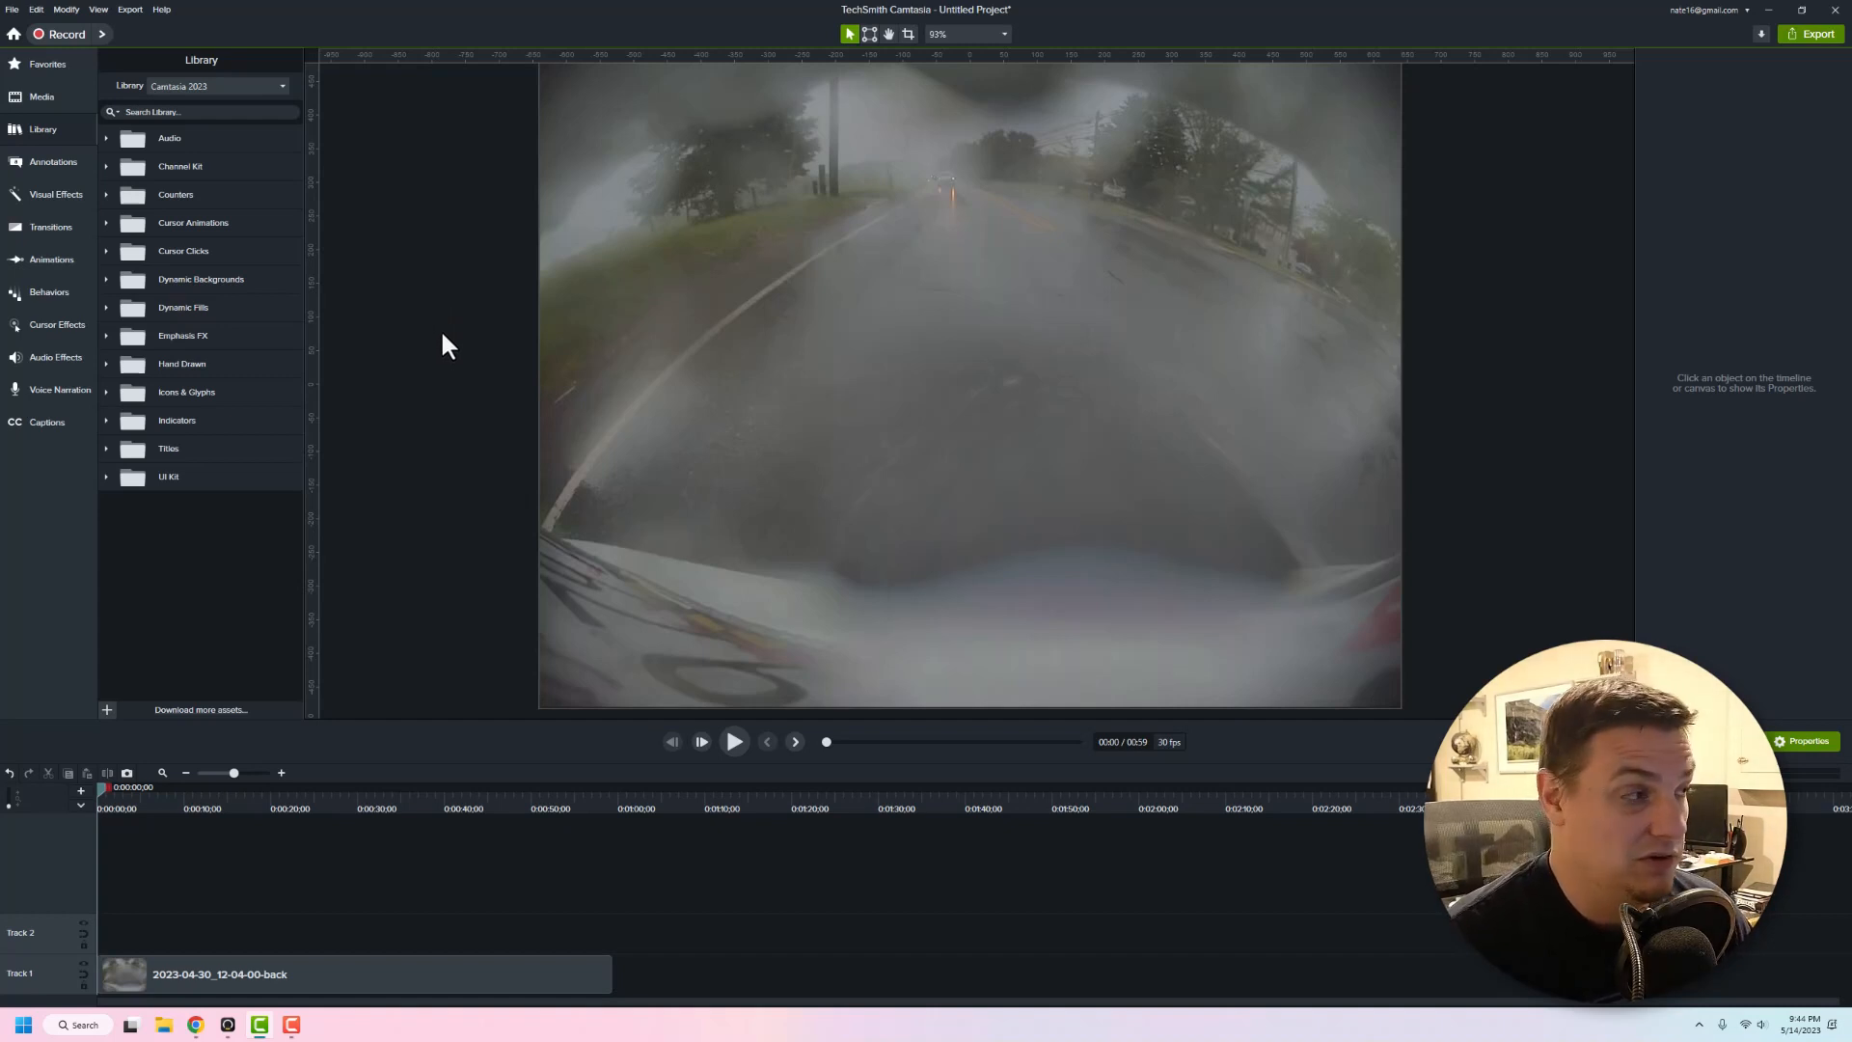
mouse_move(65, 219)
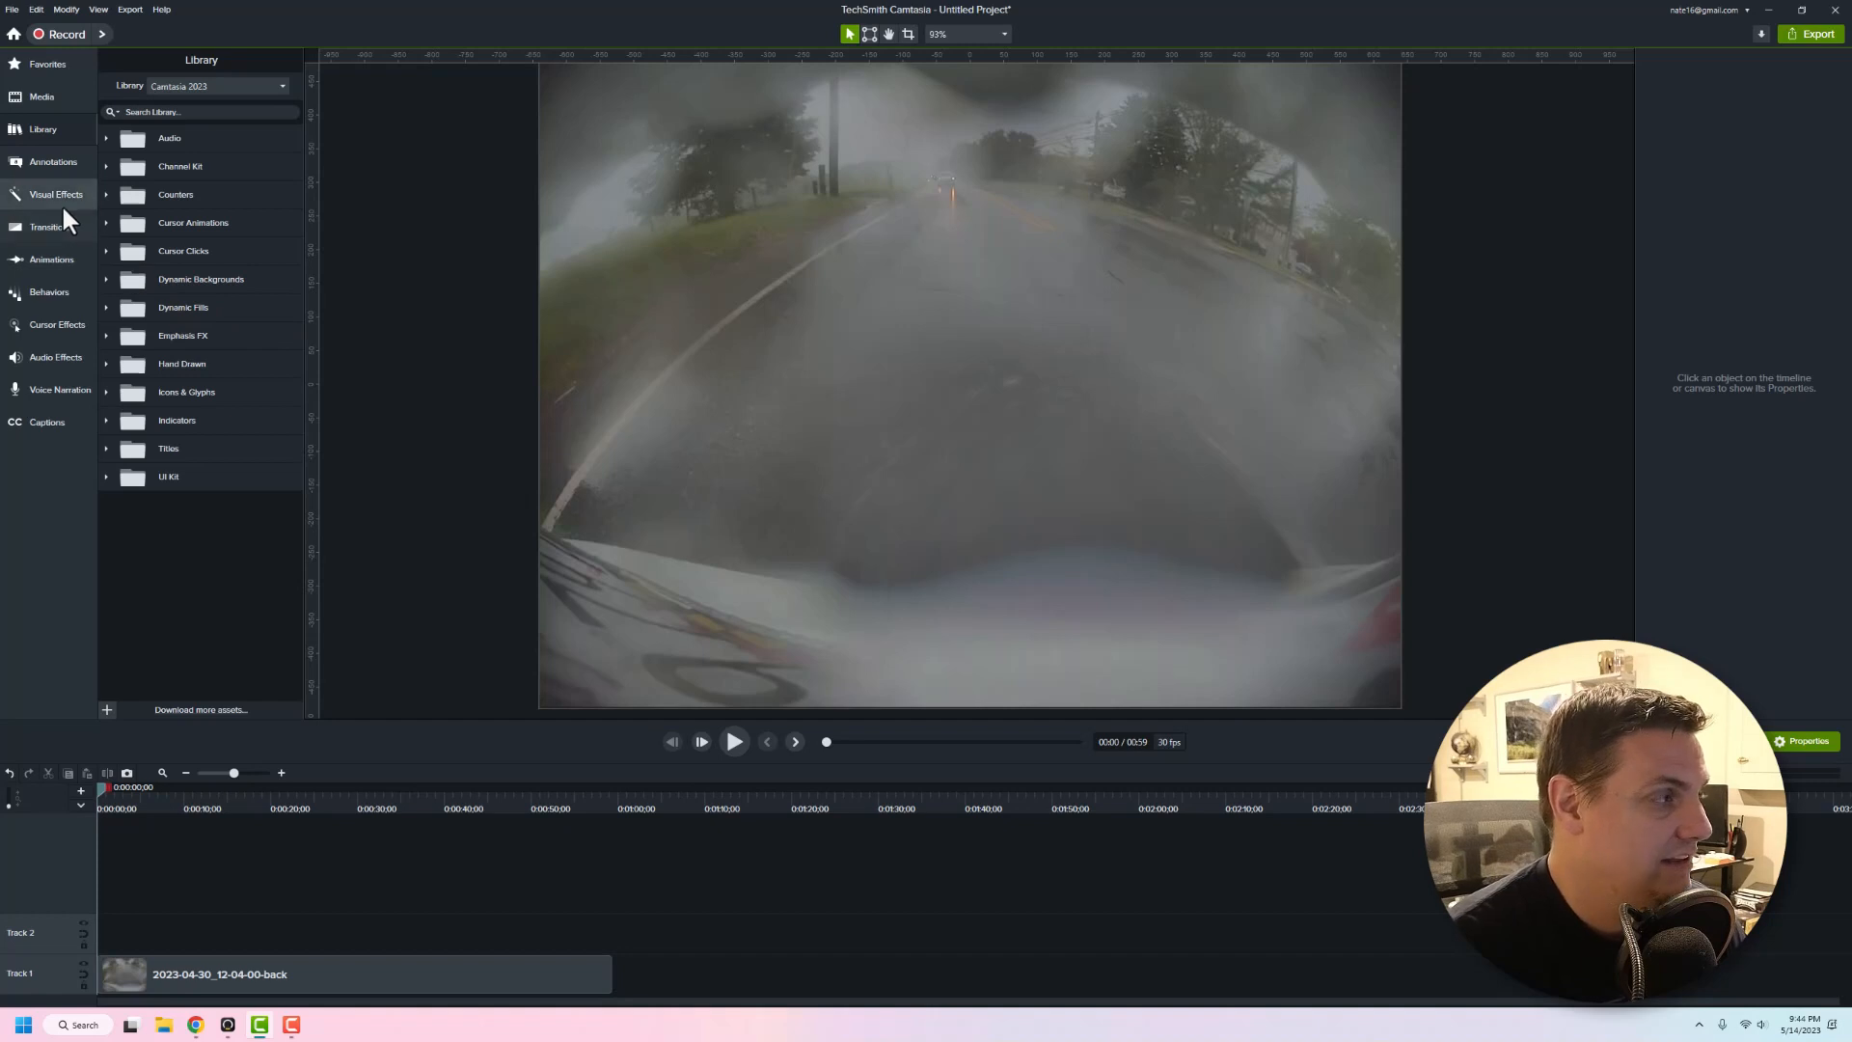
Open Visual Effects and preview the Background Removal effect
left_click(56, 194)
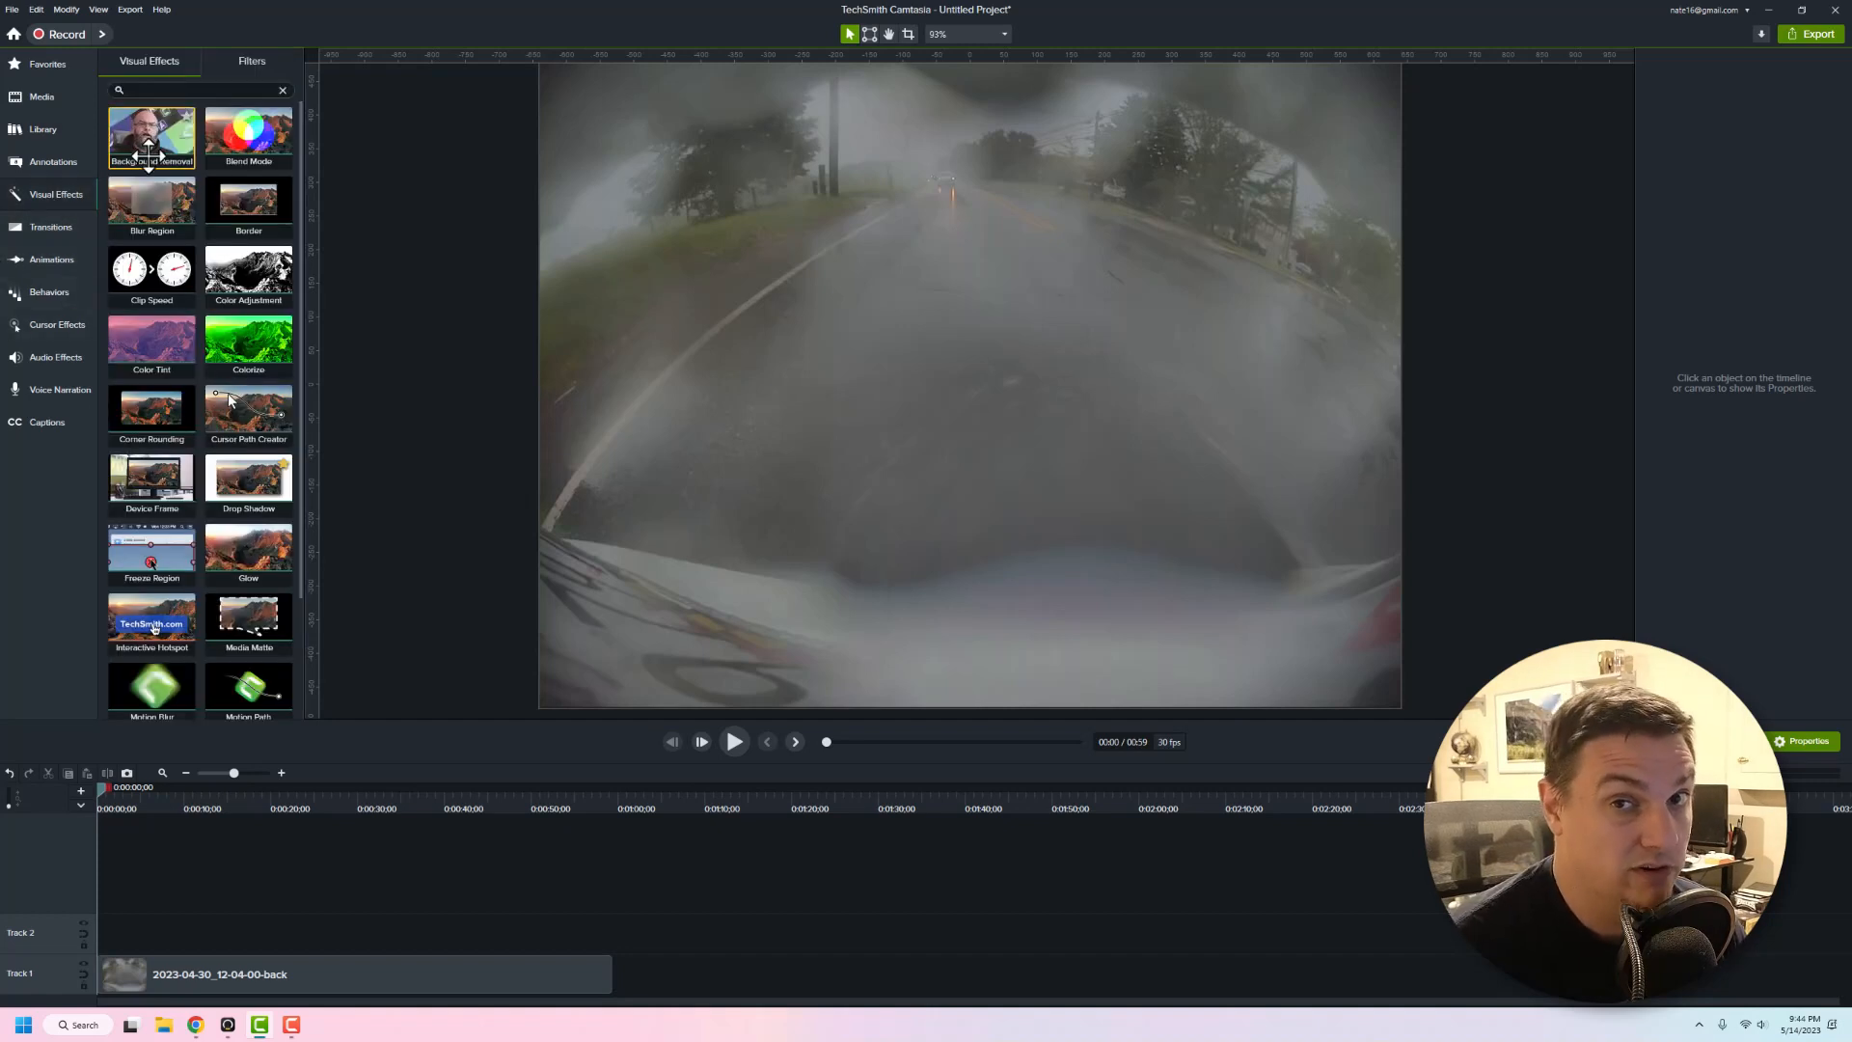
left_click(185, 116)
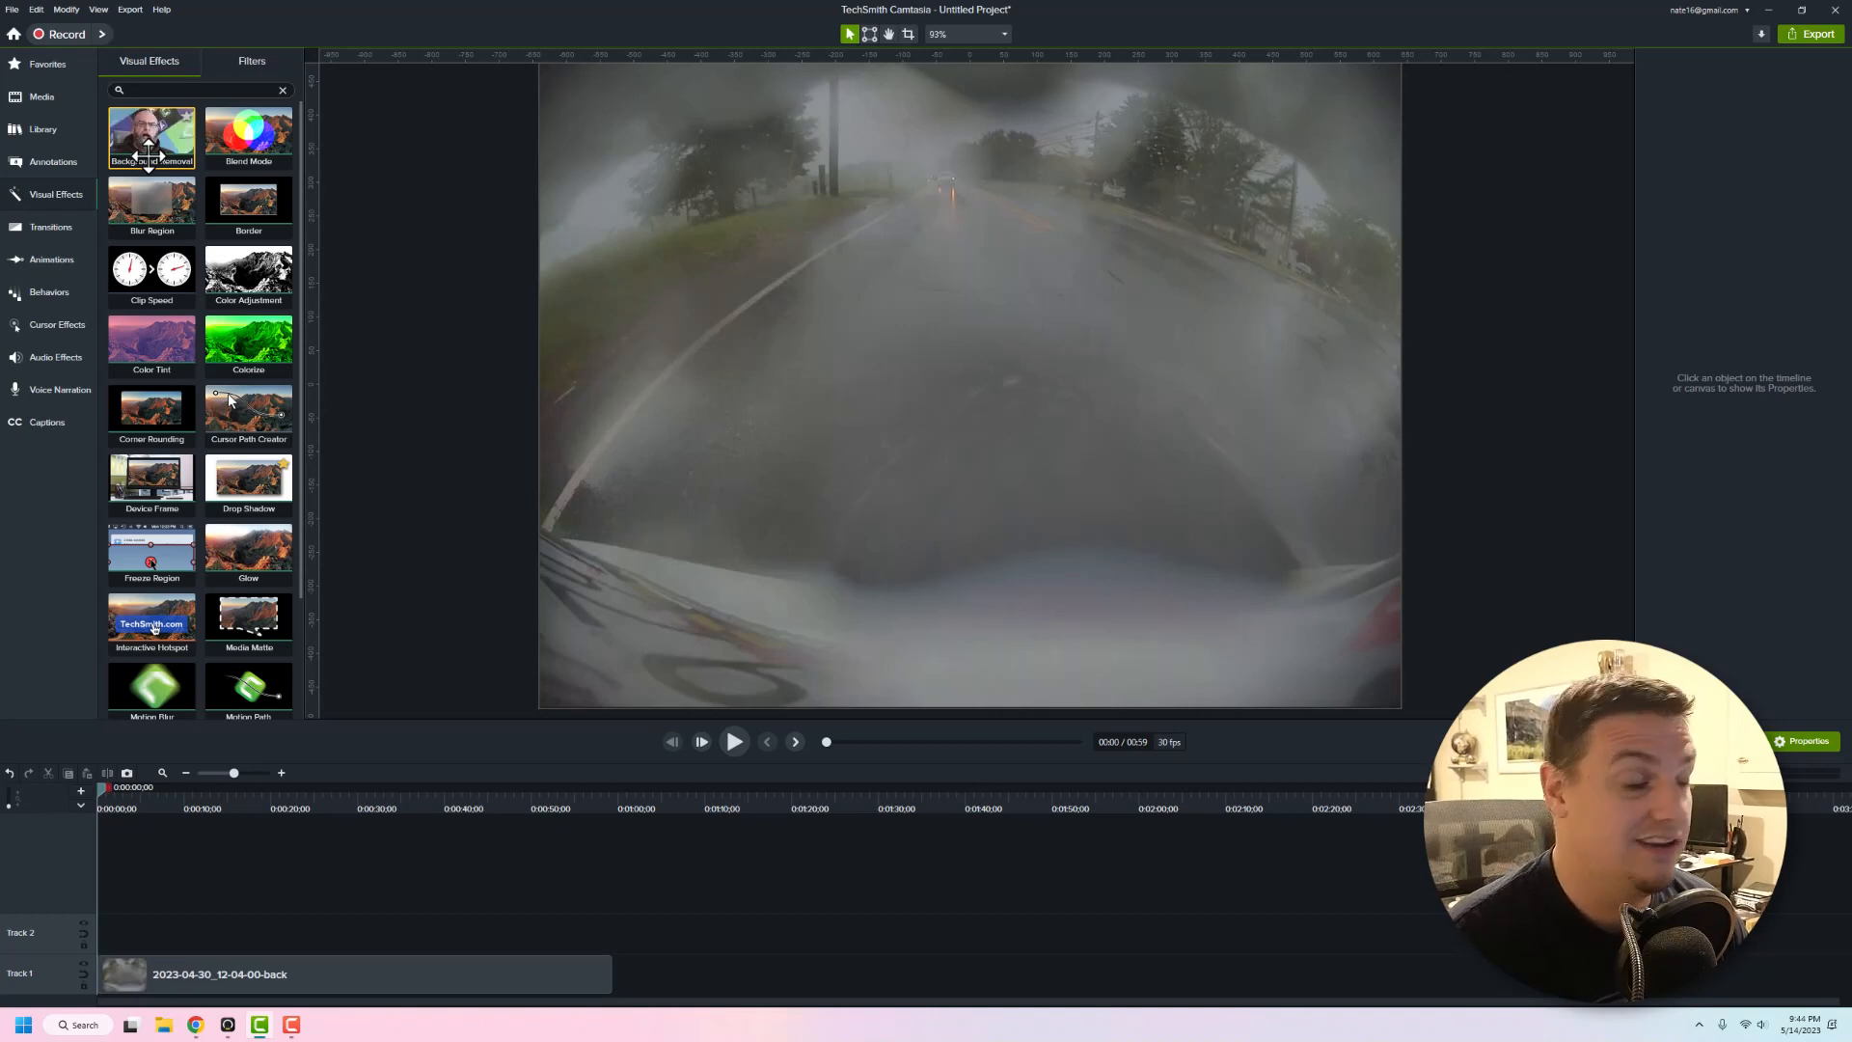
left_click(185, 116)
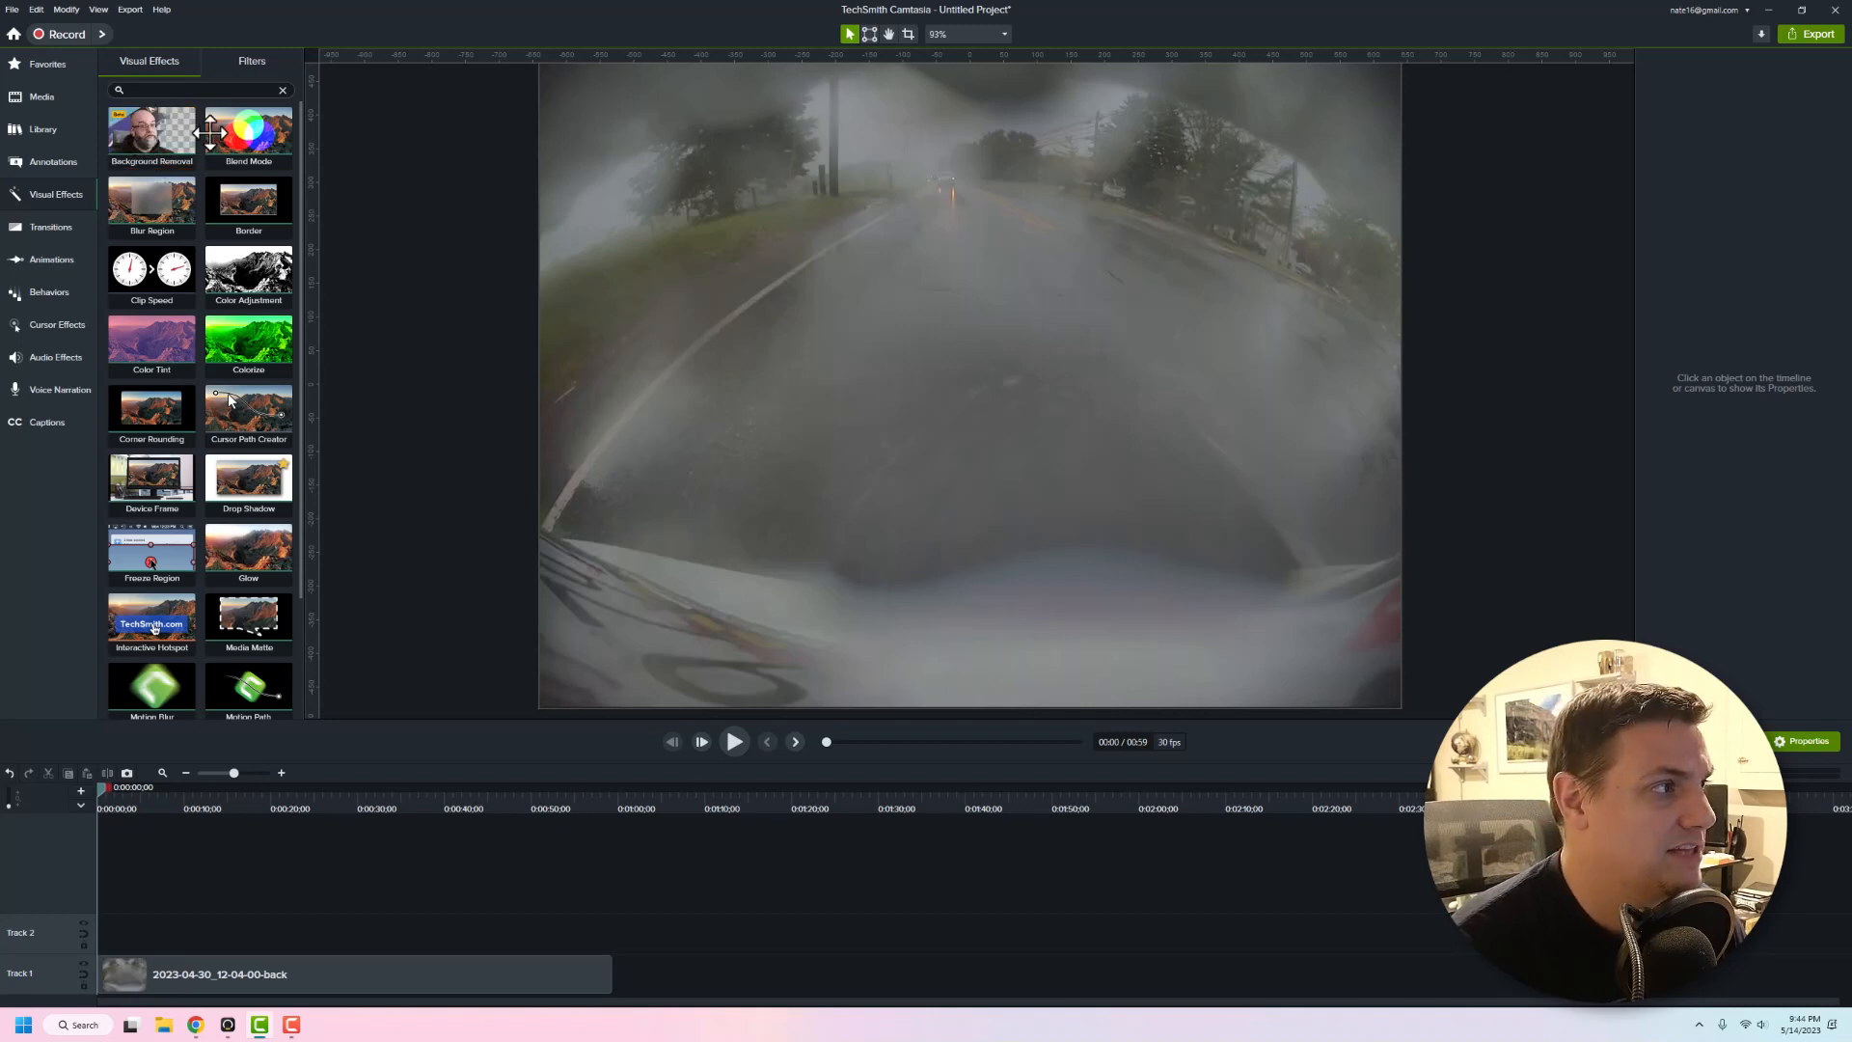
scroll("down", 3)
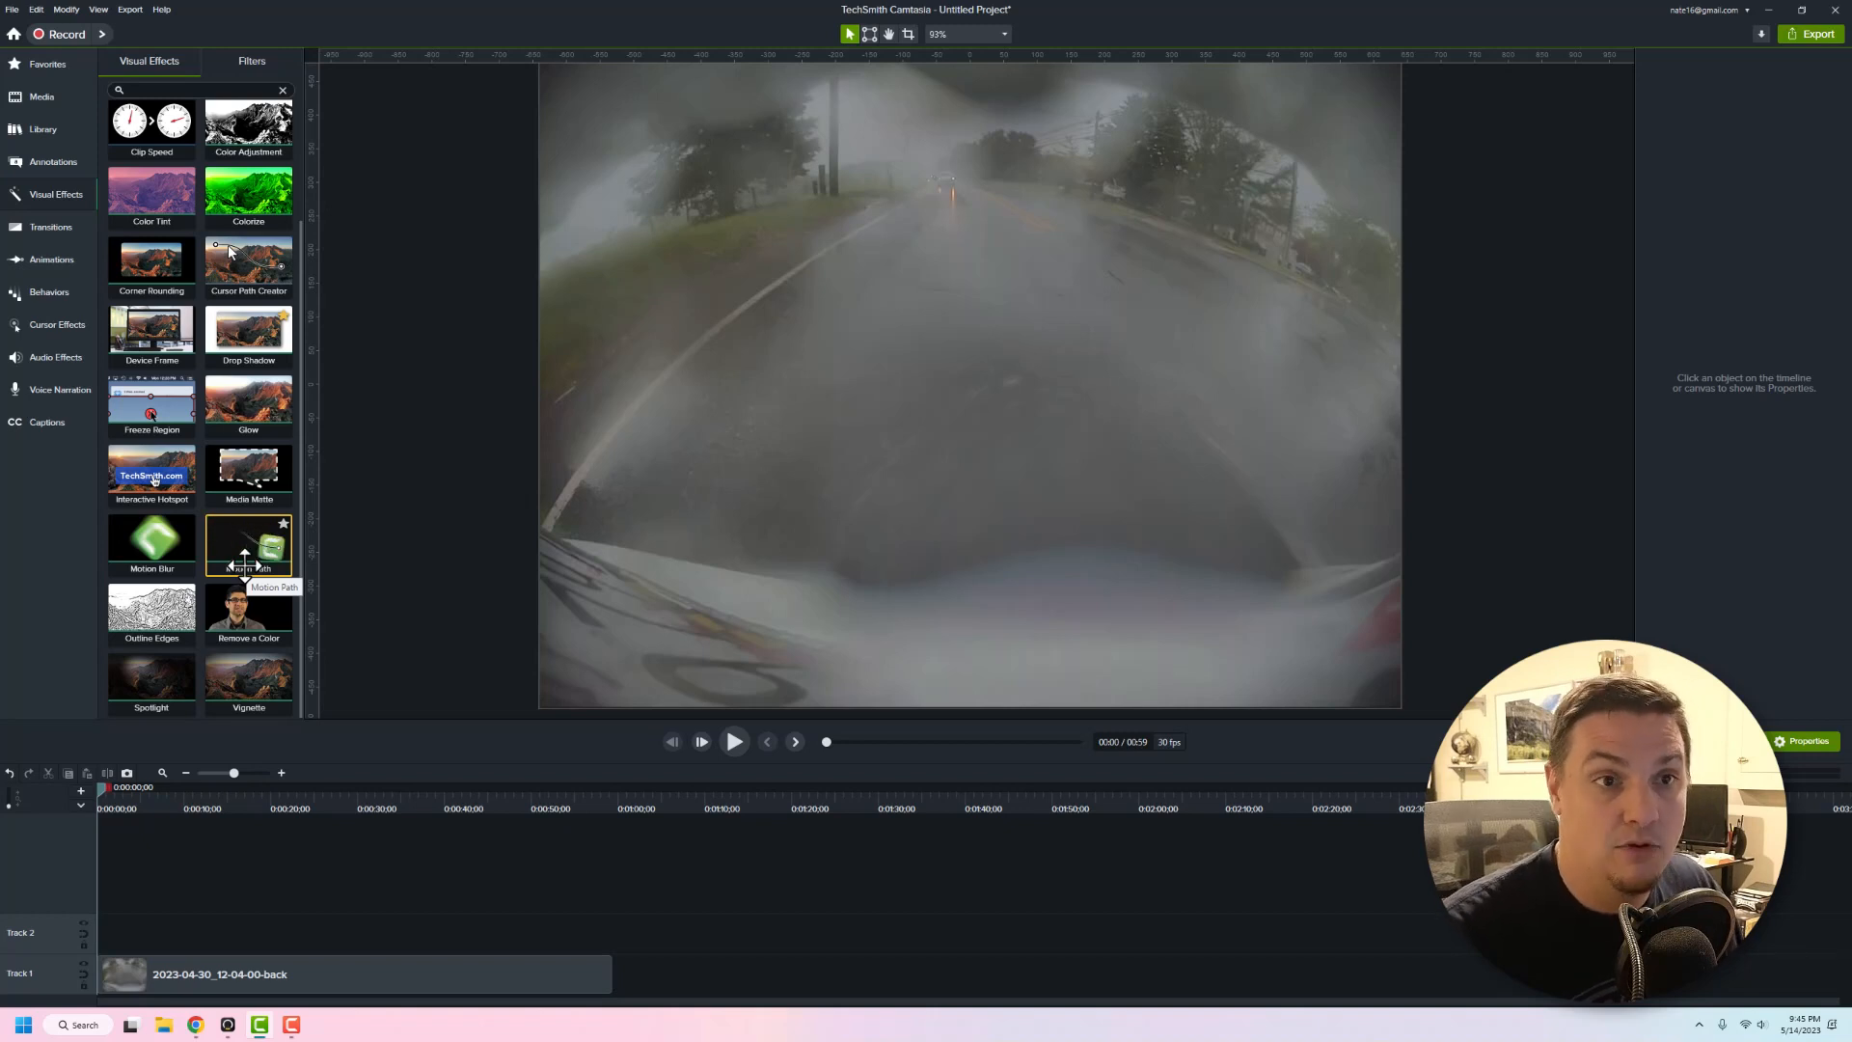
mouse_move(236, 594)
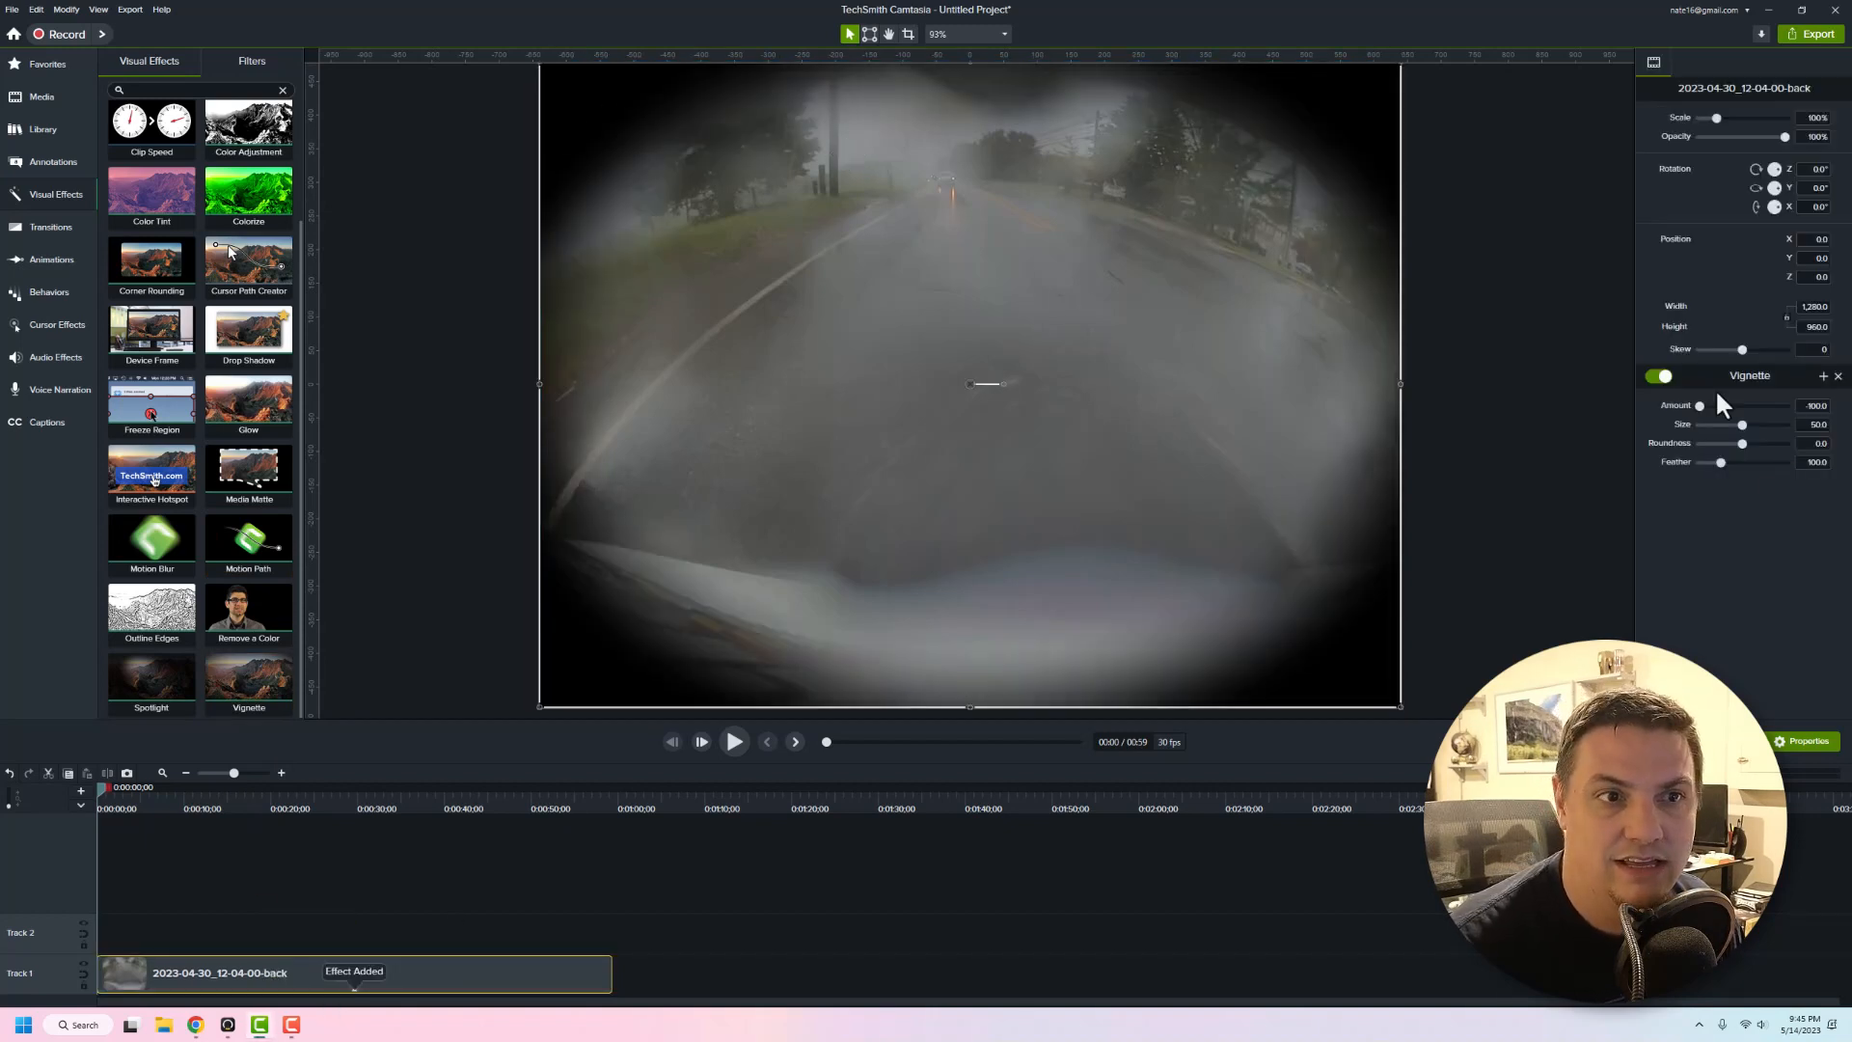
Lower the vignette's amount and roundness, then remove it from the clip
left_click_drag(1759, 405, 1746, 405)
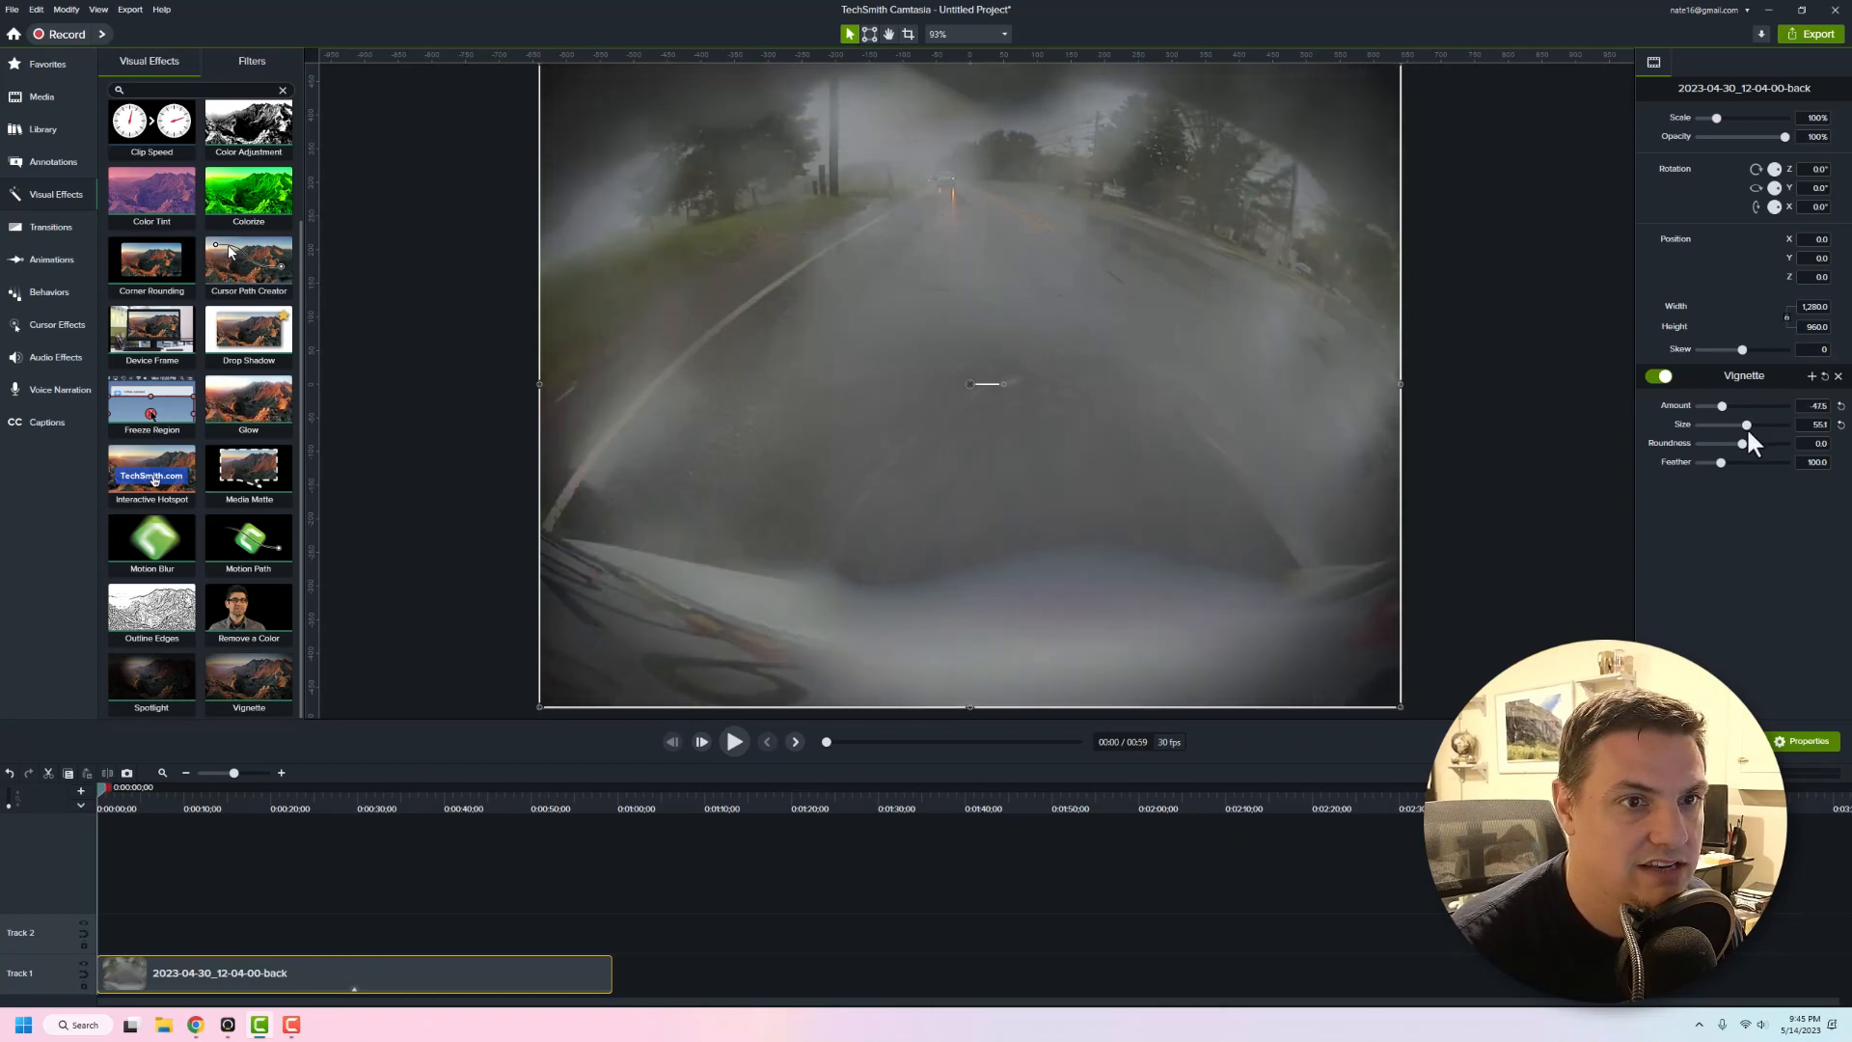
left_click_drag(1742, 443, 1731, 443)
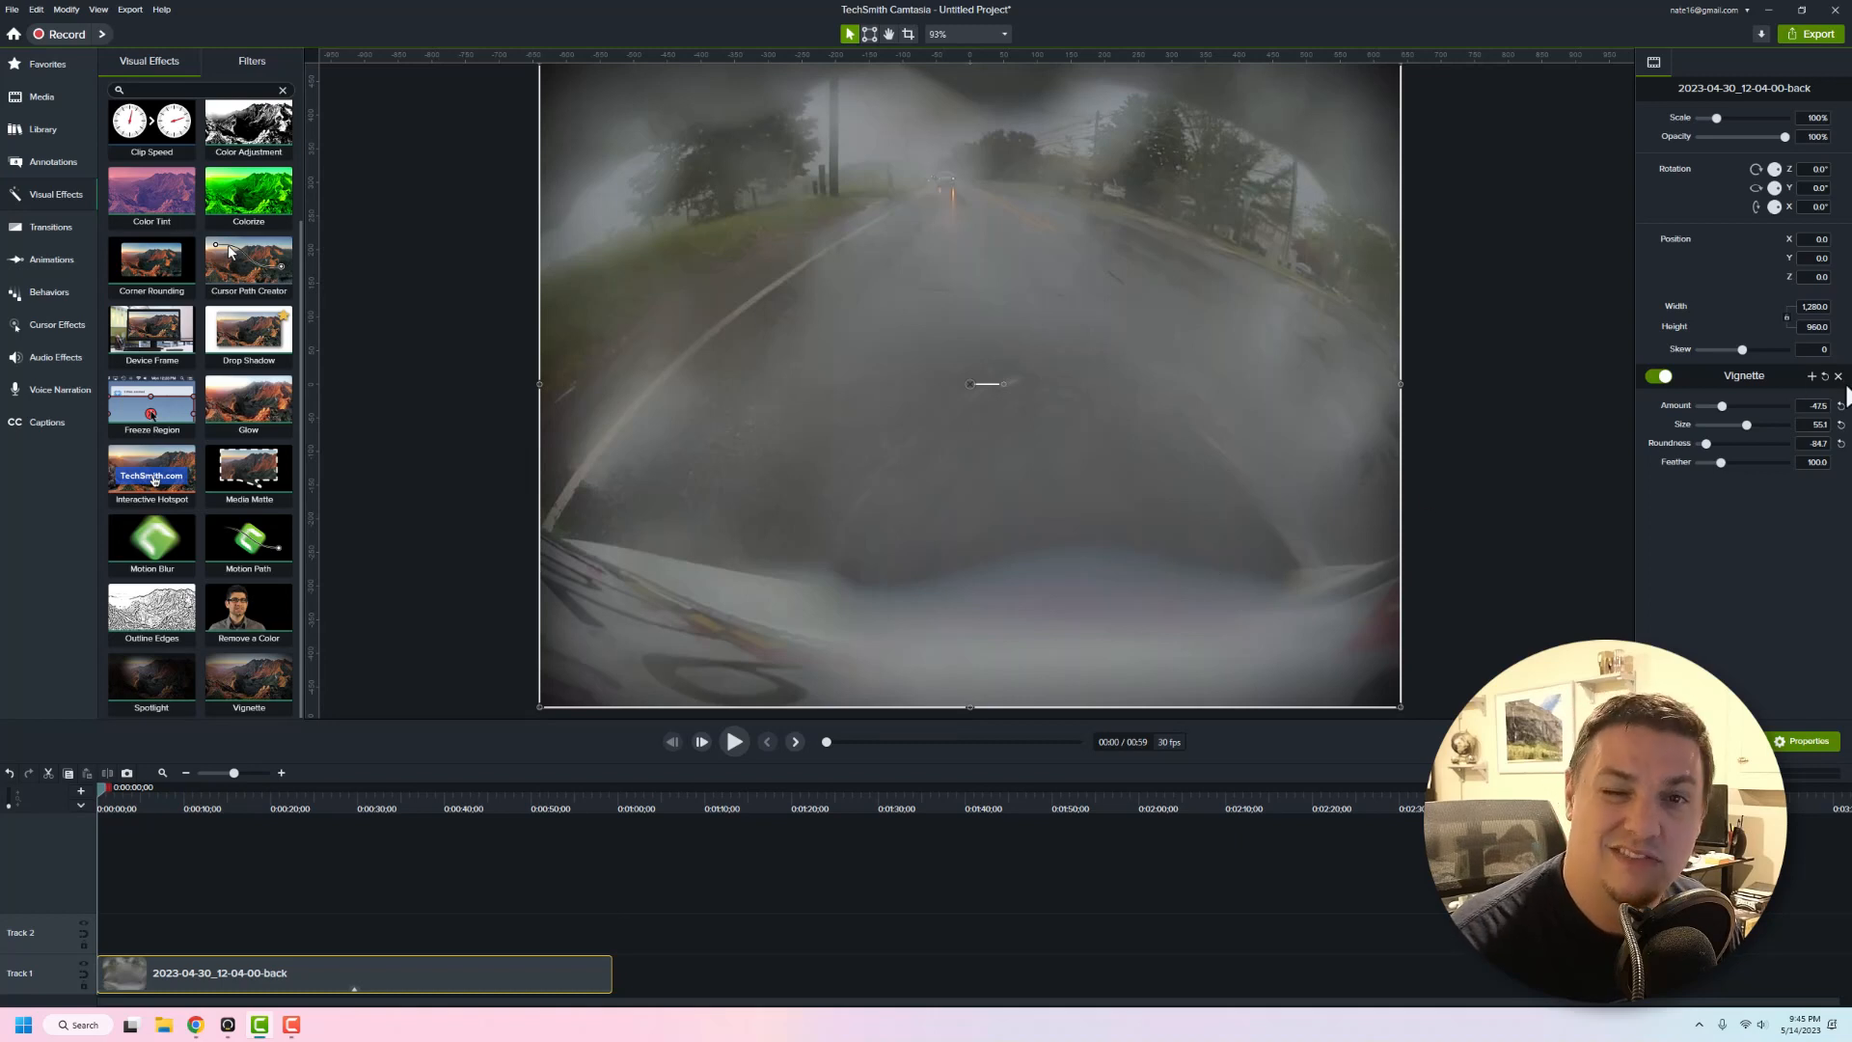
left_click(1838, 375)
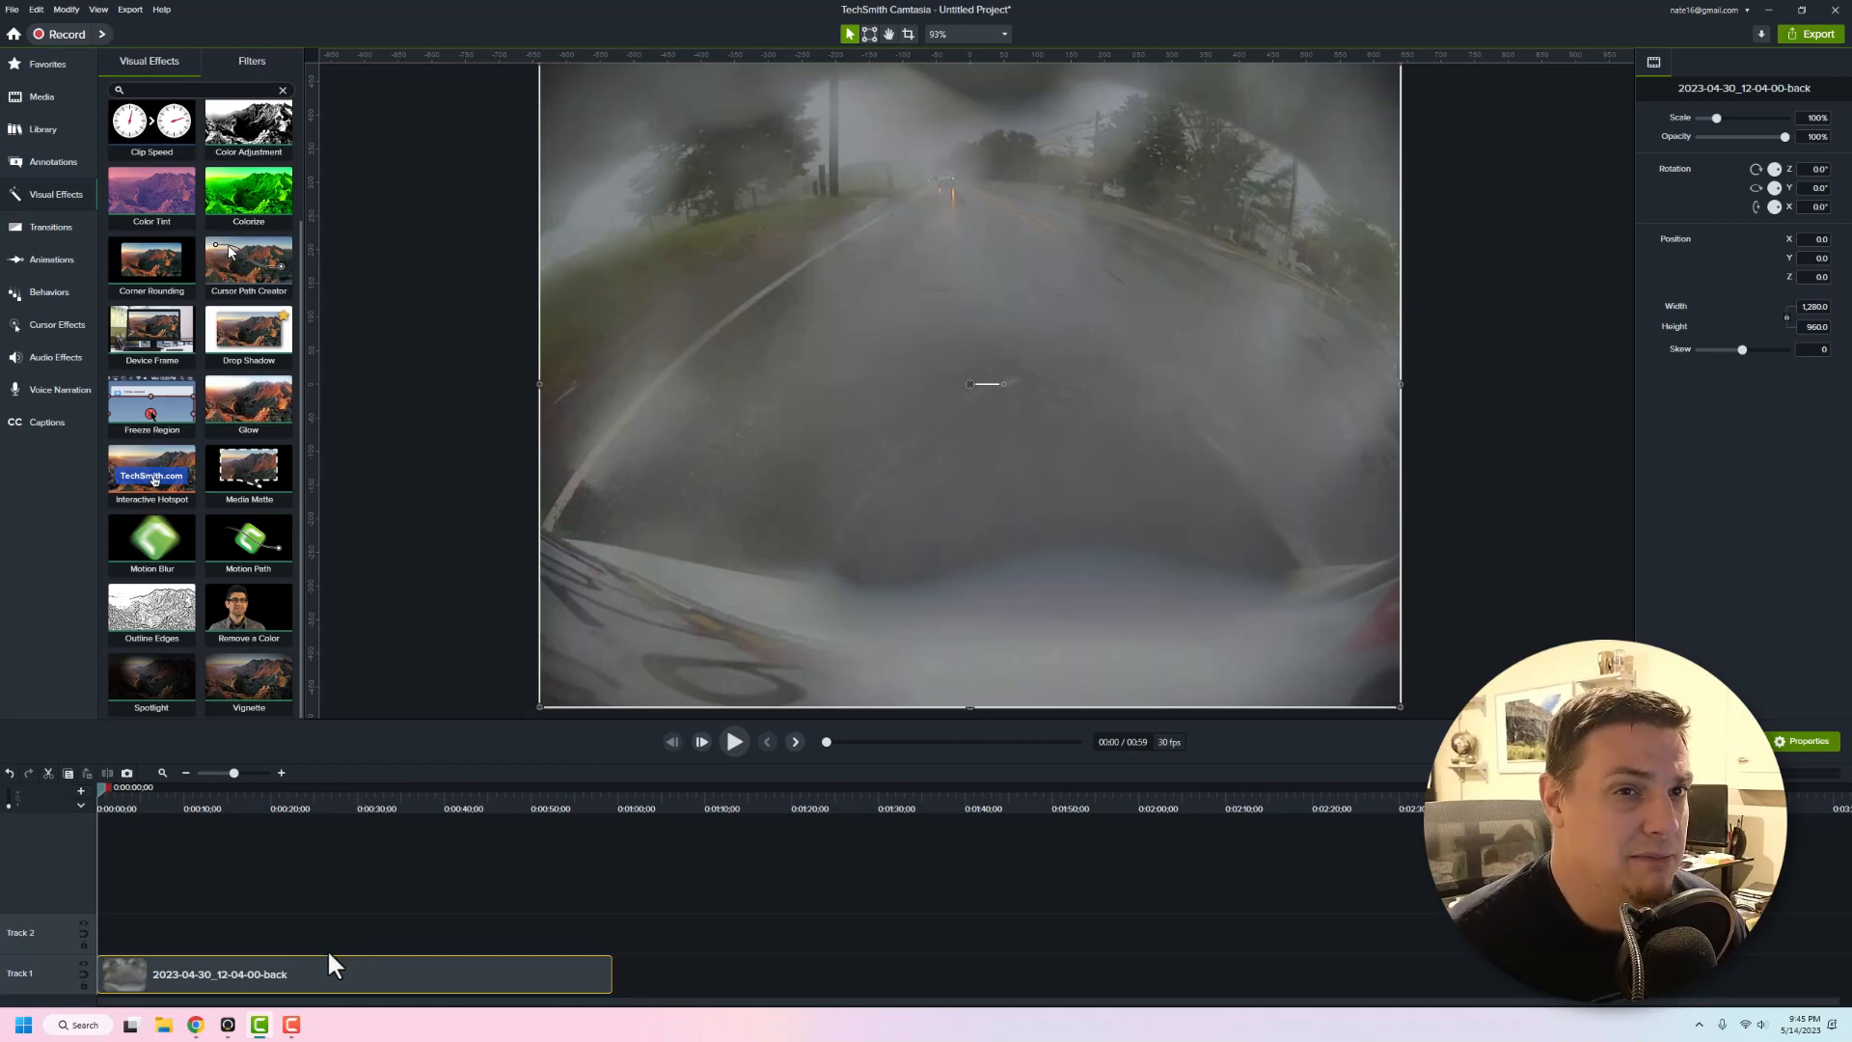
mouse_move(354, 945)
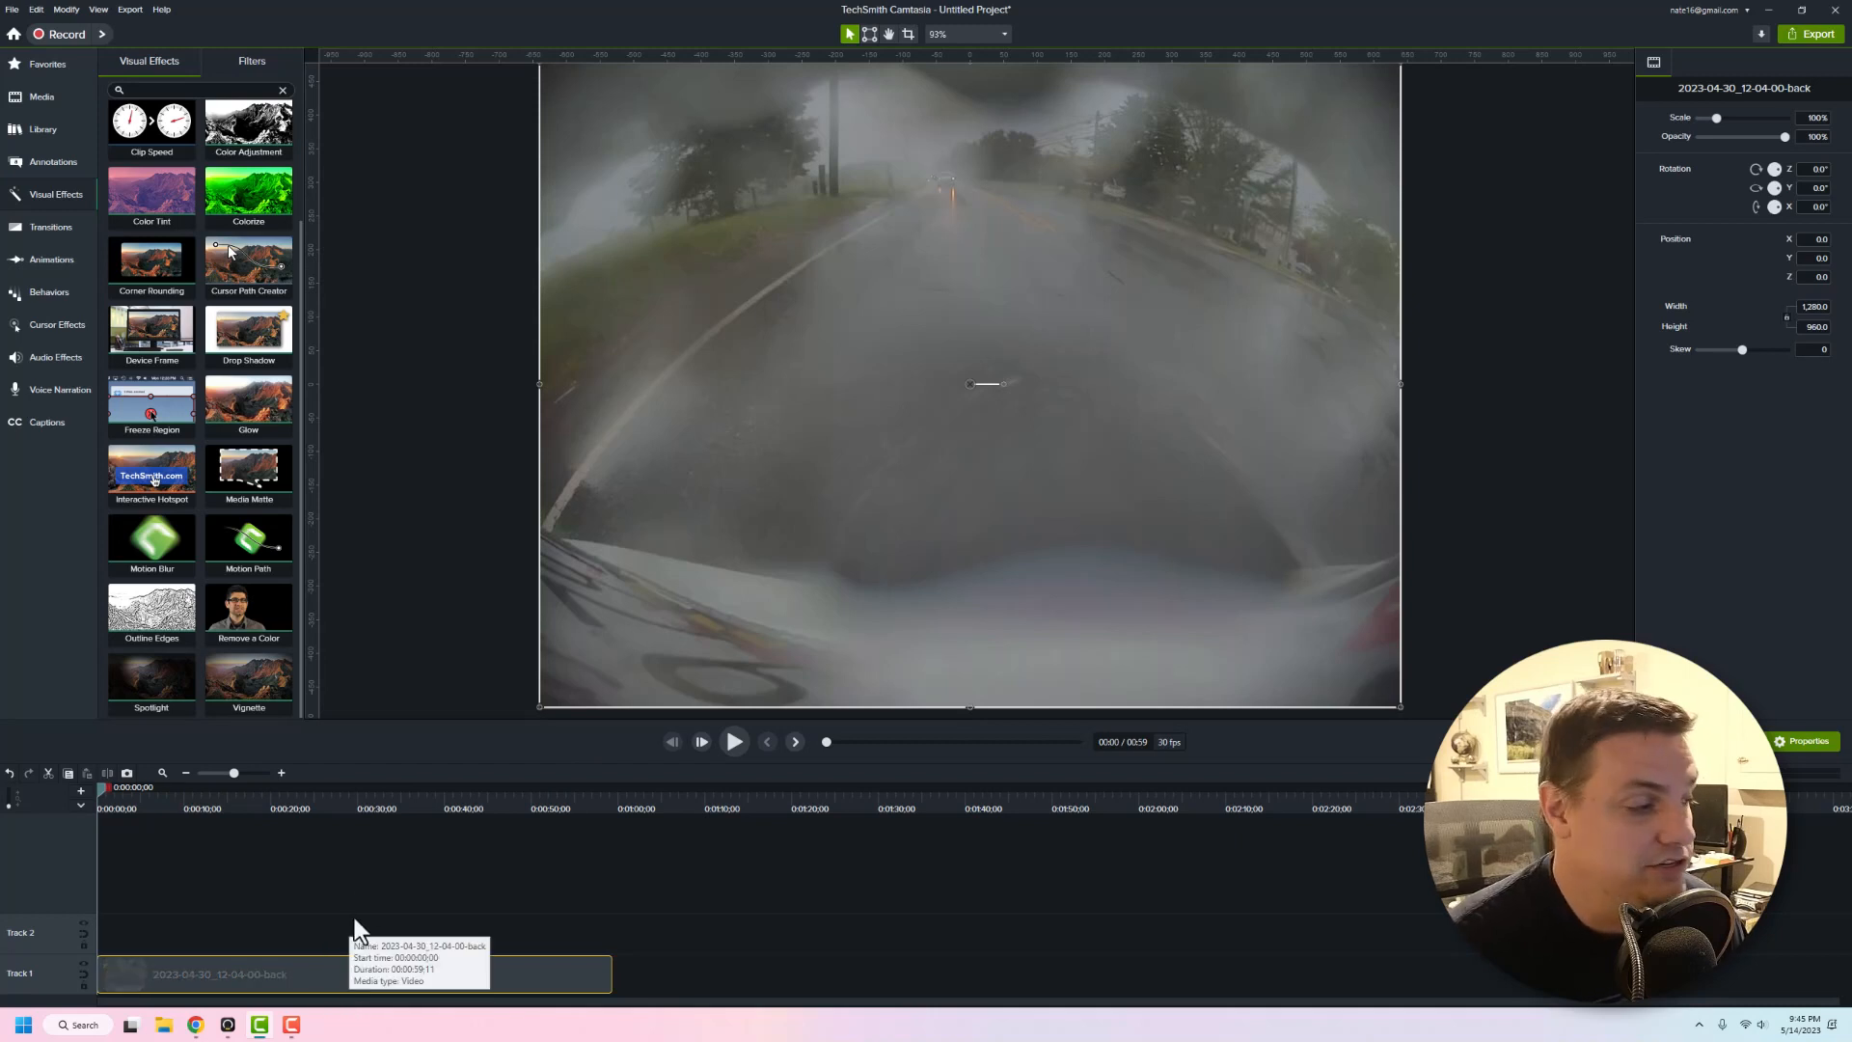
mouse_move(413, 757)
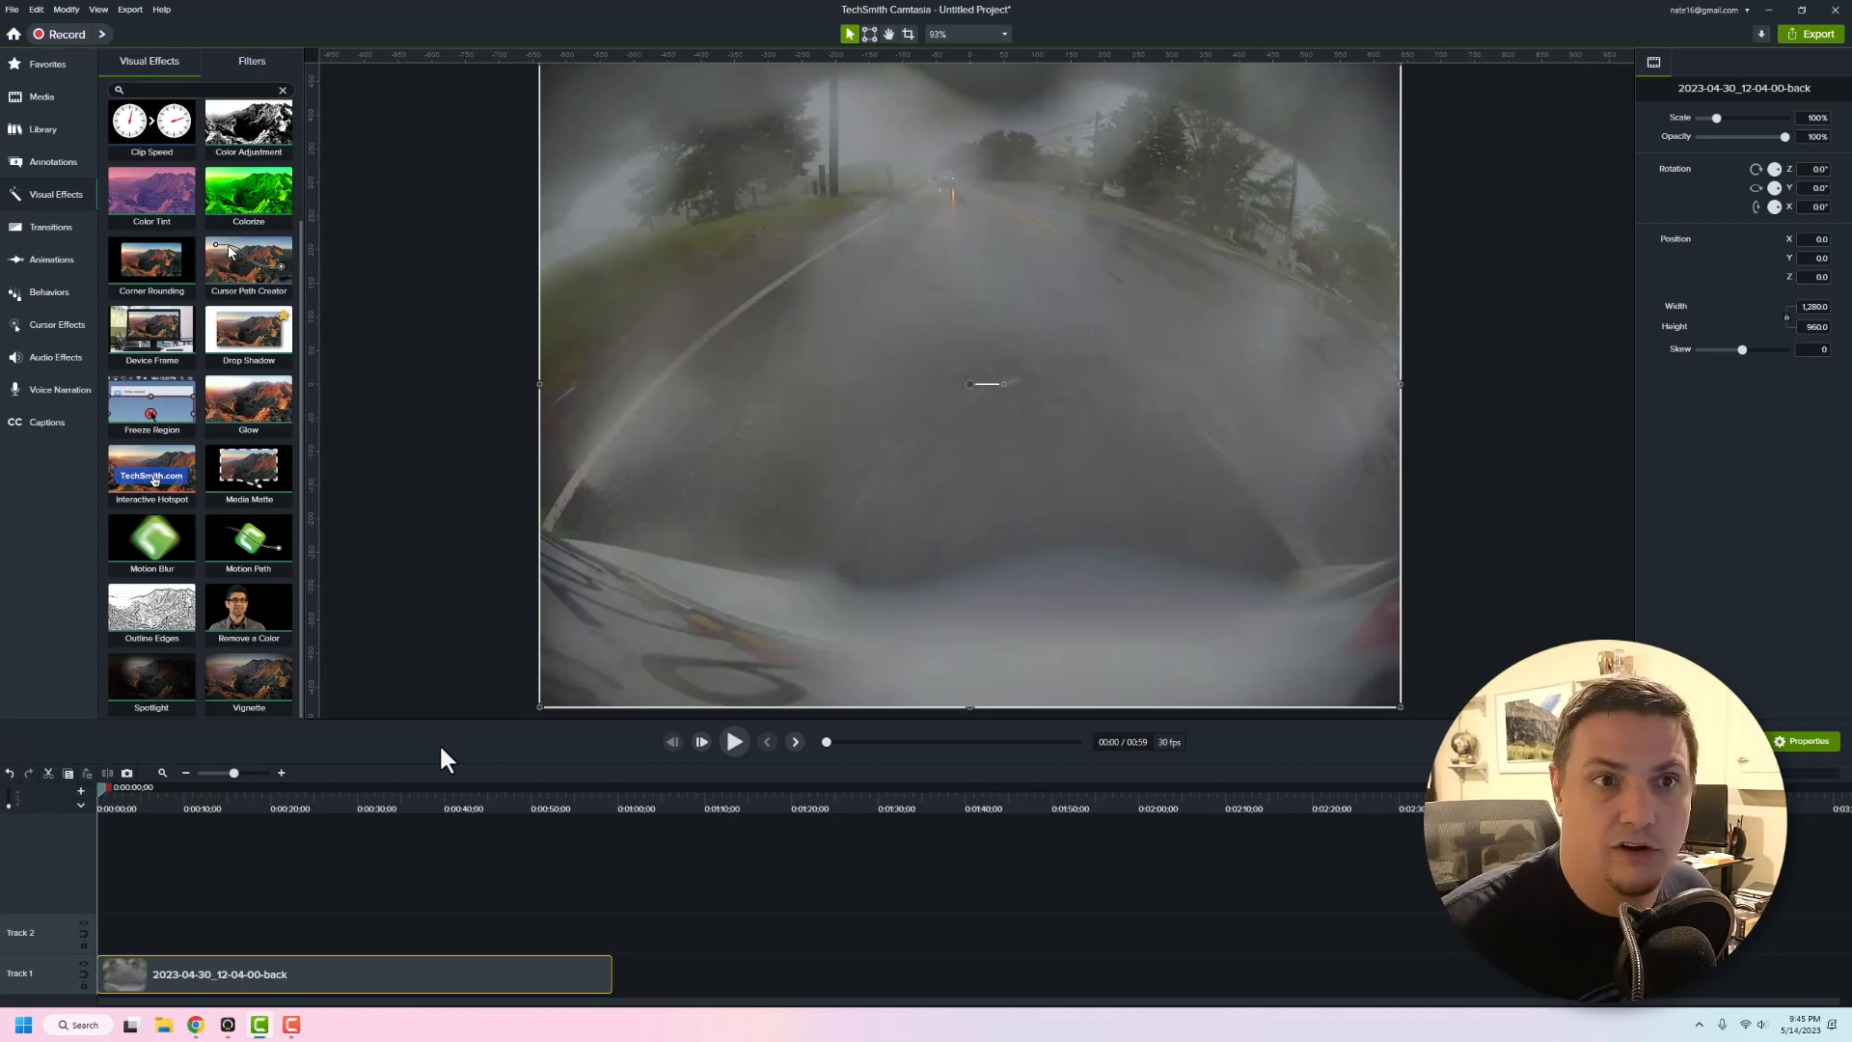
mouse_move(473, 502)
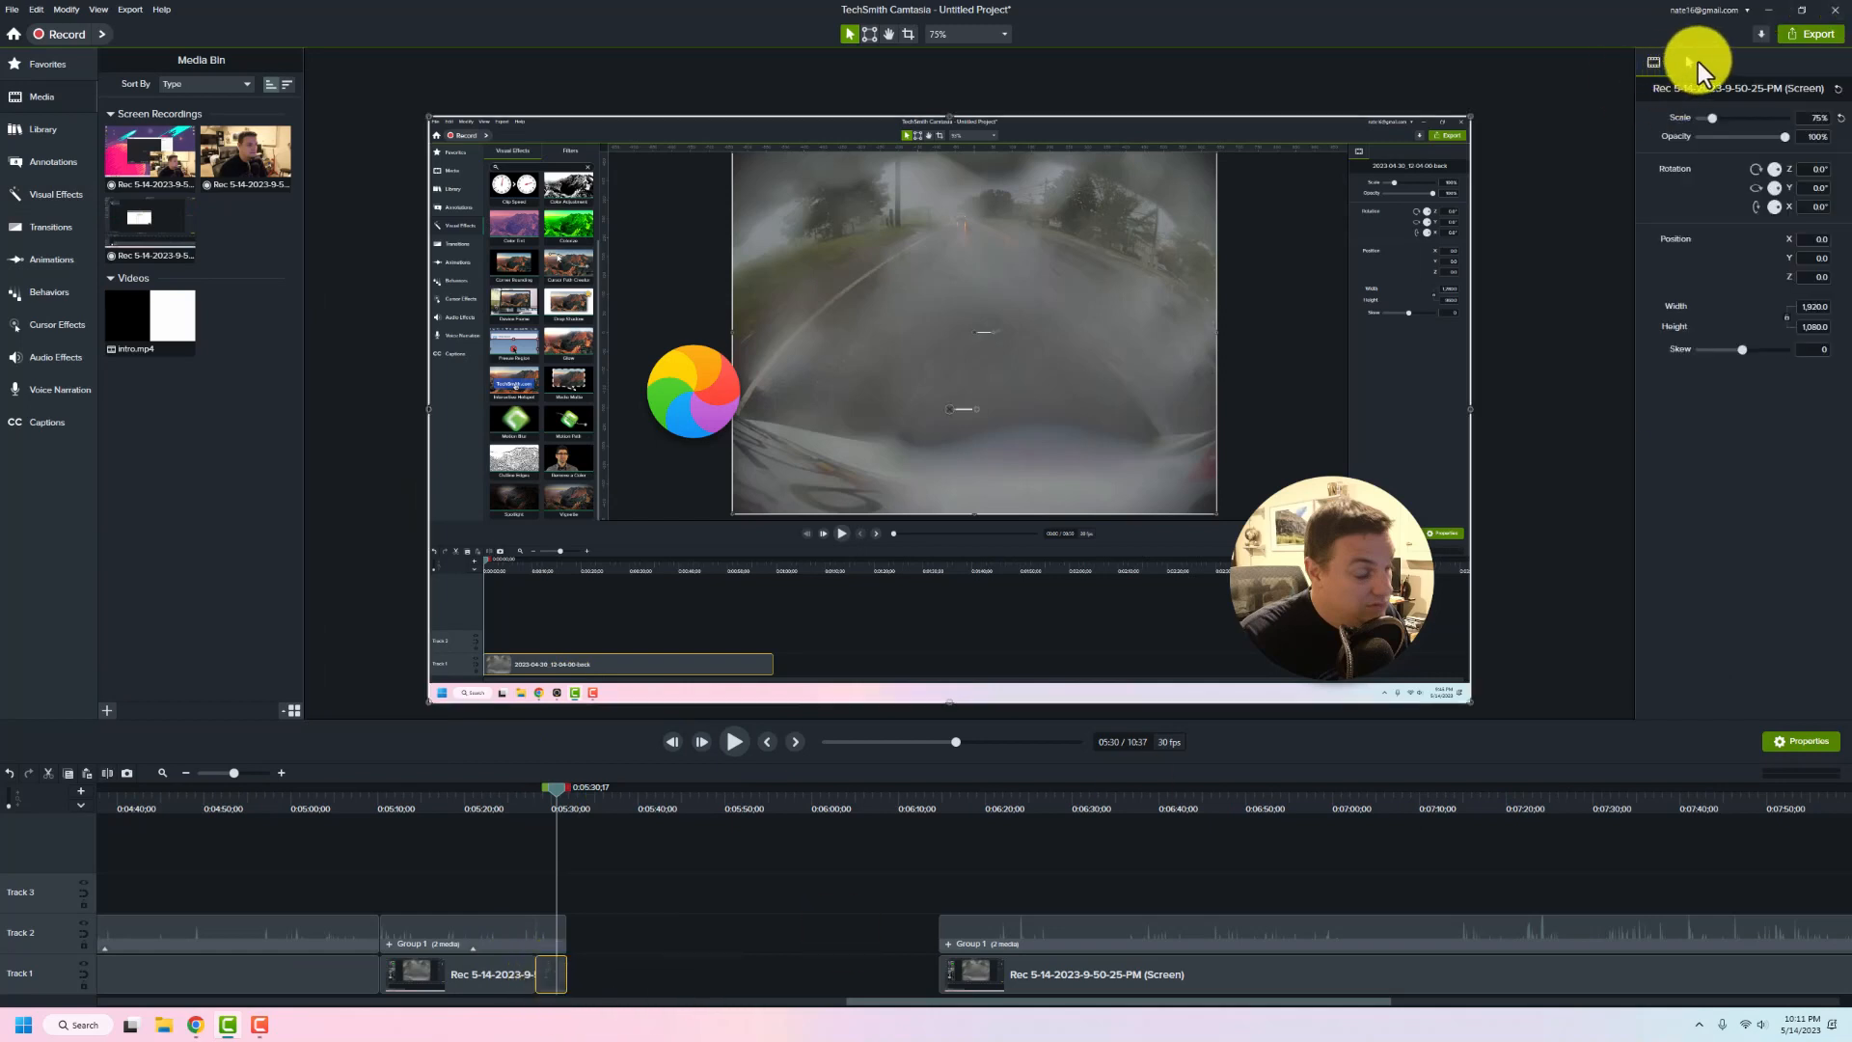
Show the recording's cursor settings and switch the replacement set to Neon
left_click(1687, 62)
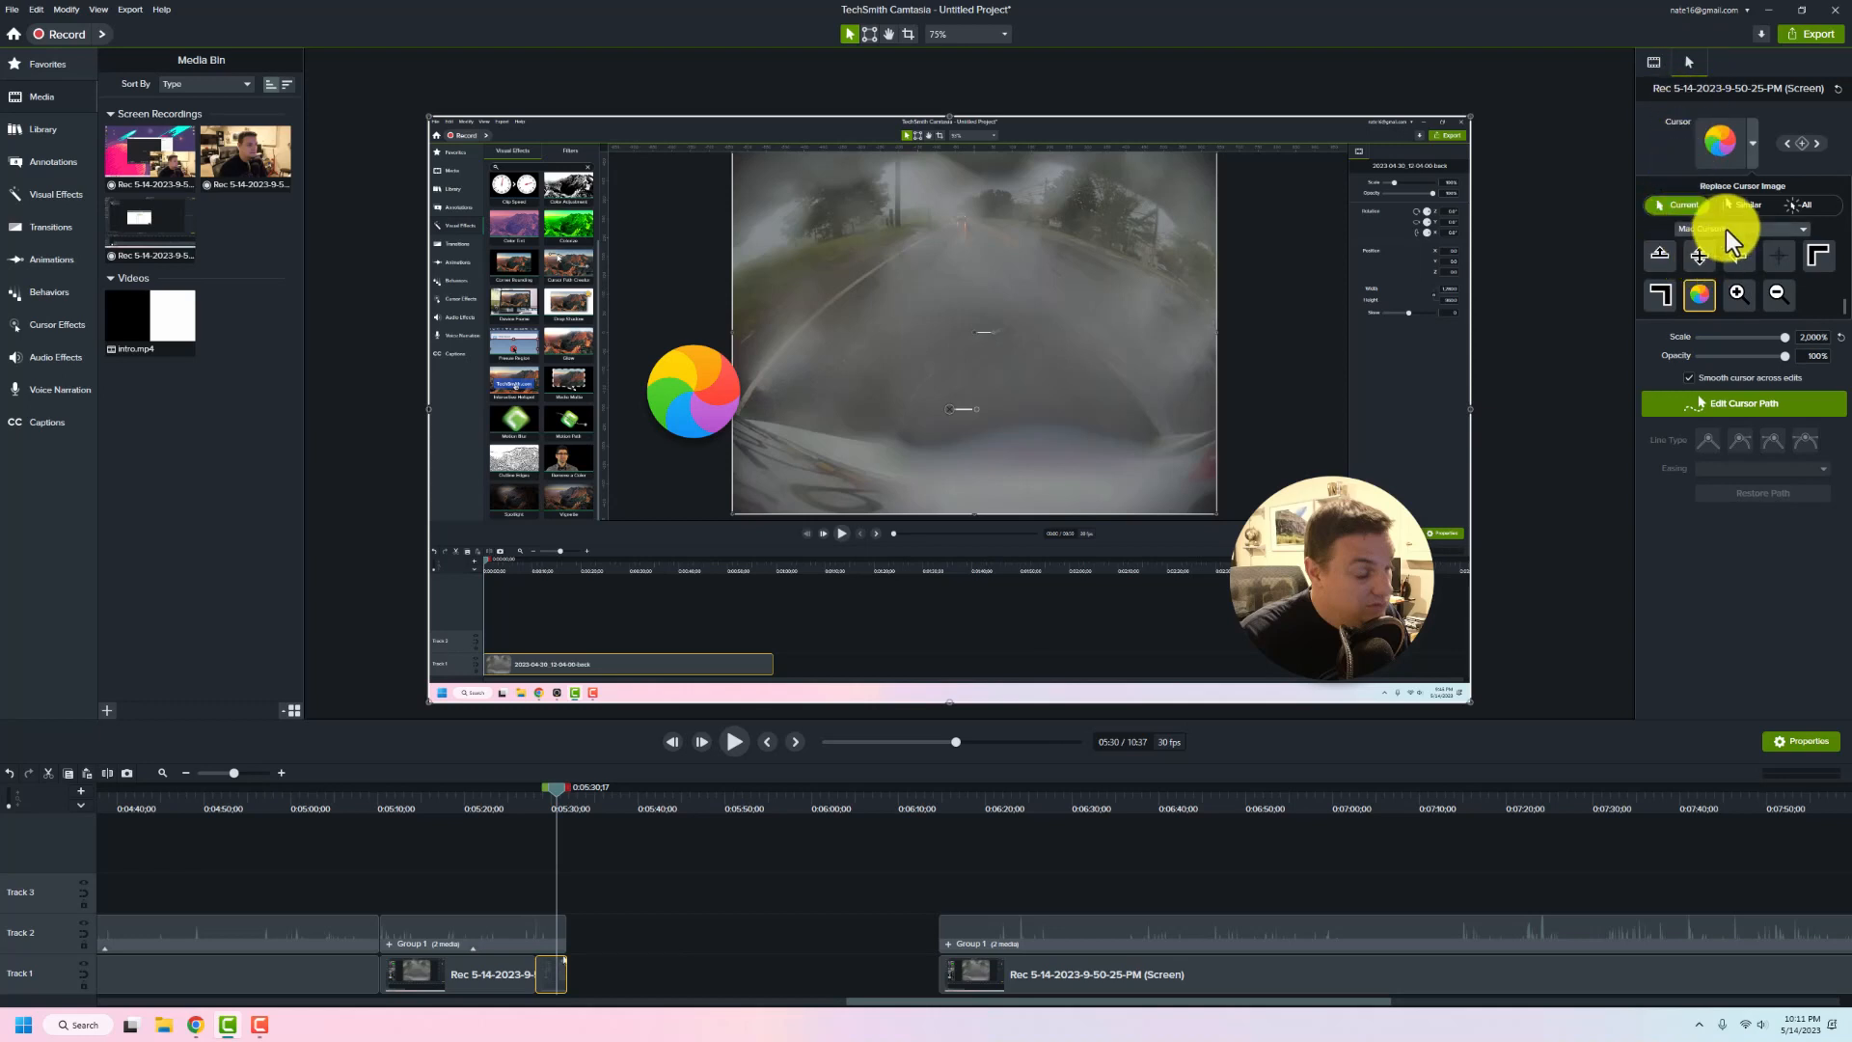
left_click(1736, 229)
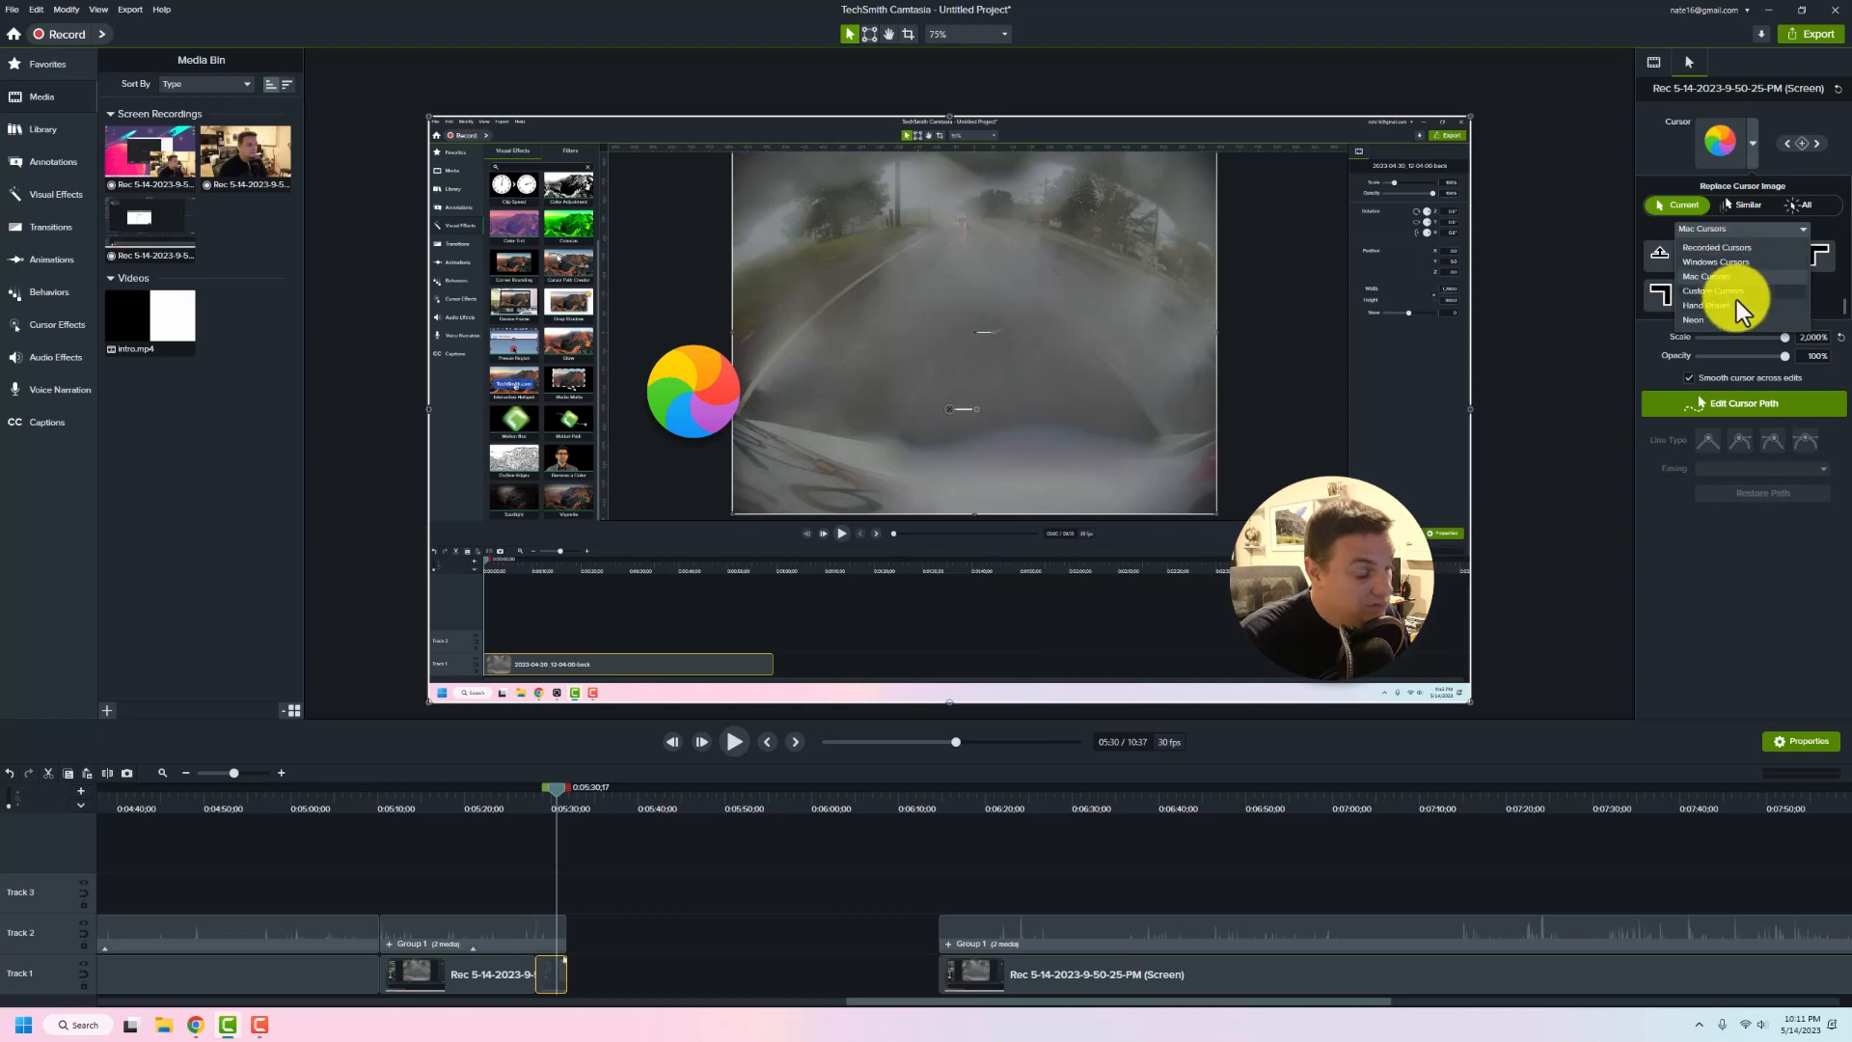
left_click(1693, 321)
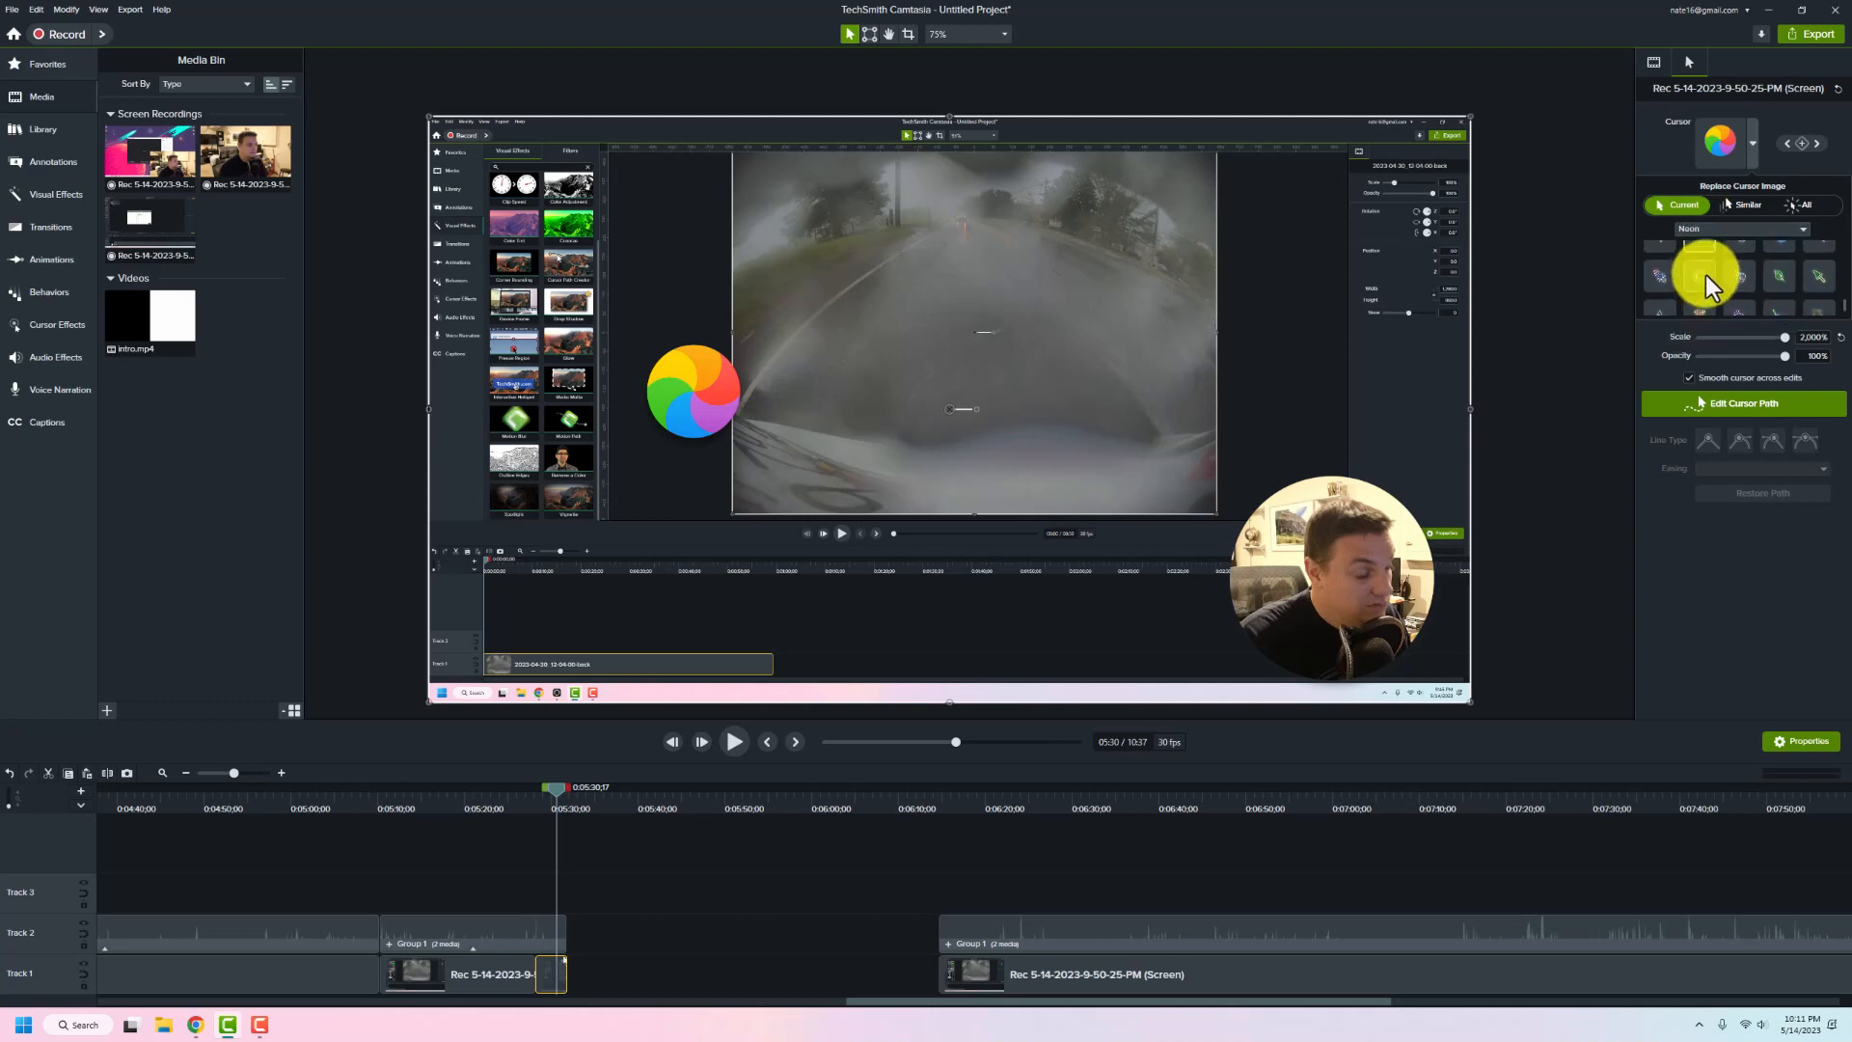
Try the neon rocket and logo cursors, then choose the Mac Cursors set
left_click(1659, 275)
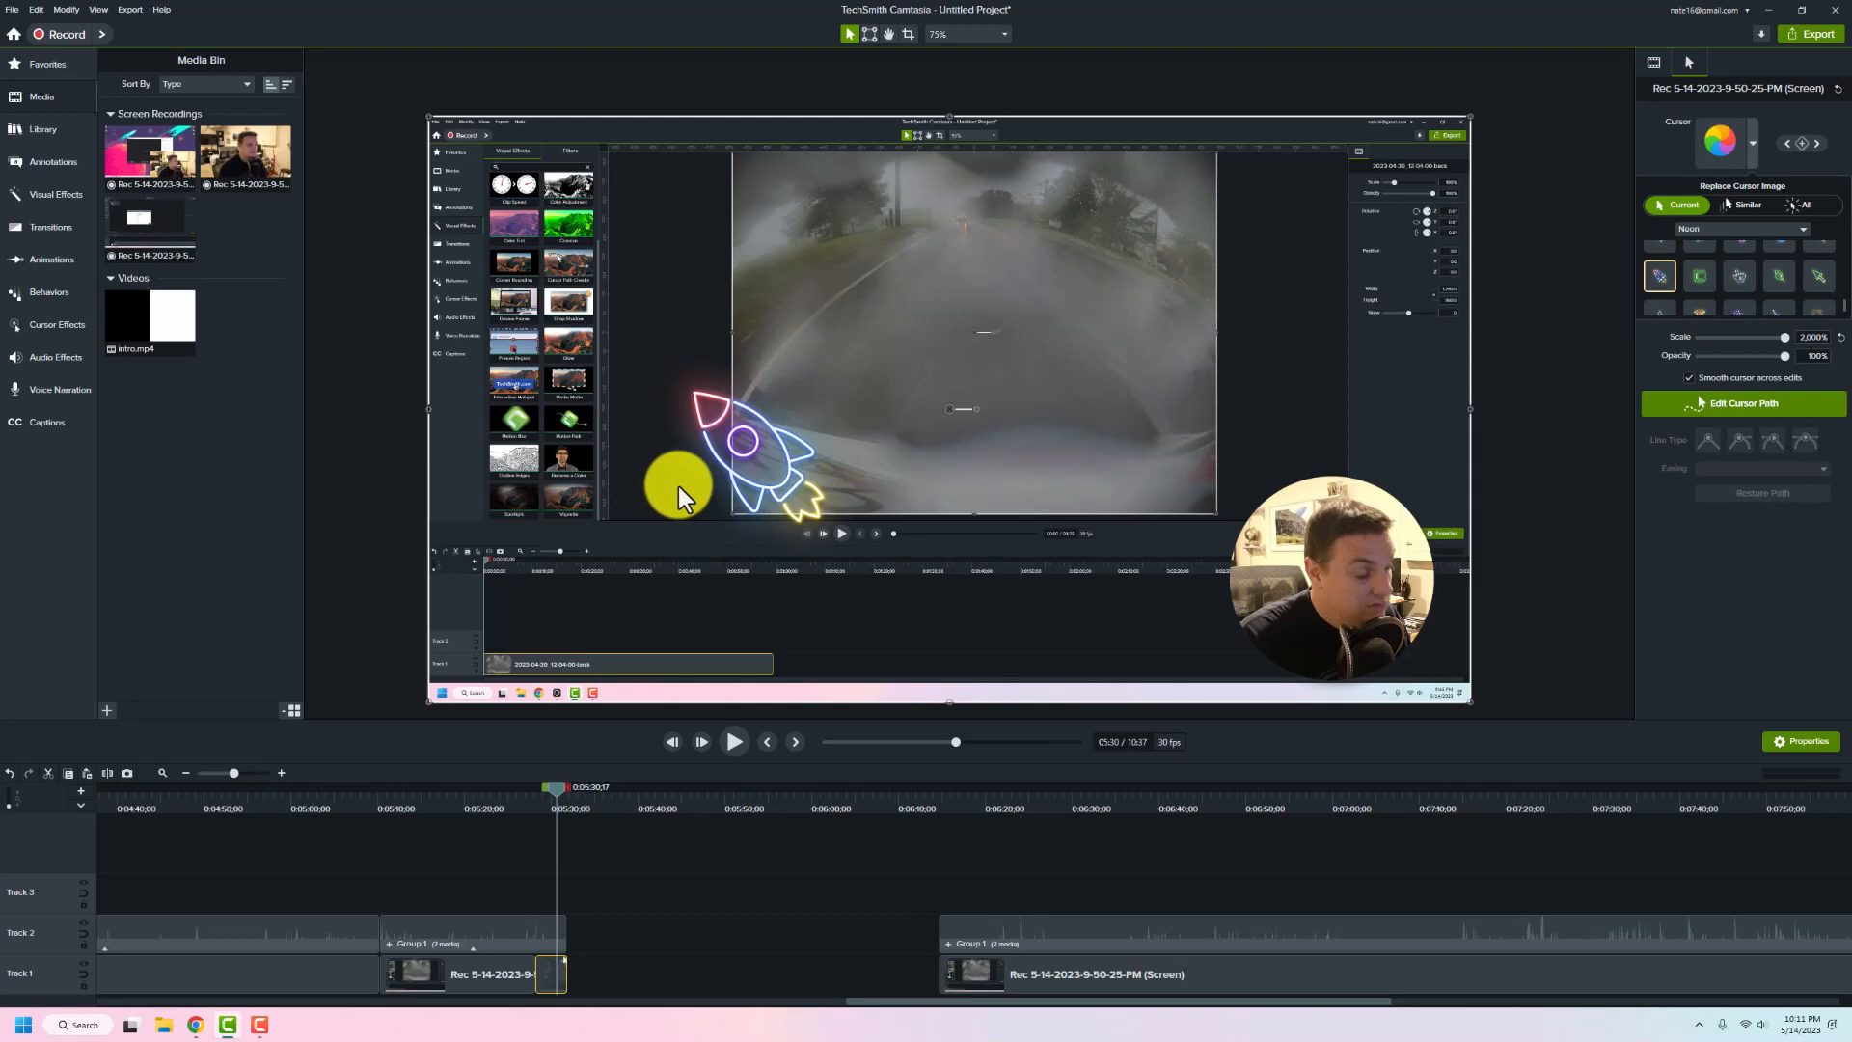
left_click(1699, 275)
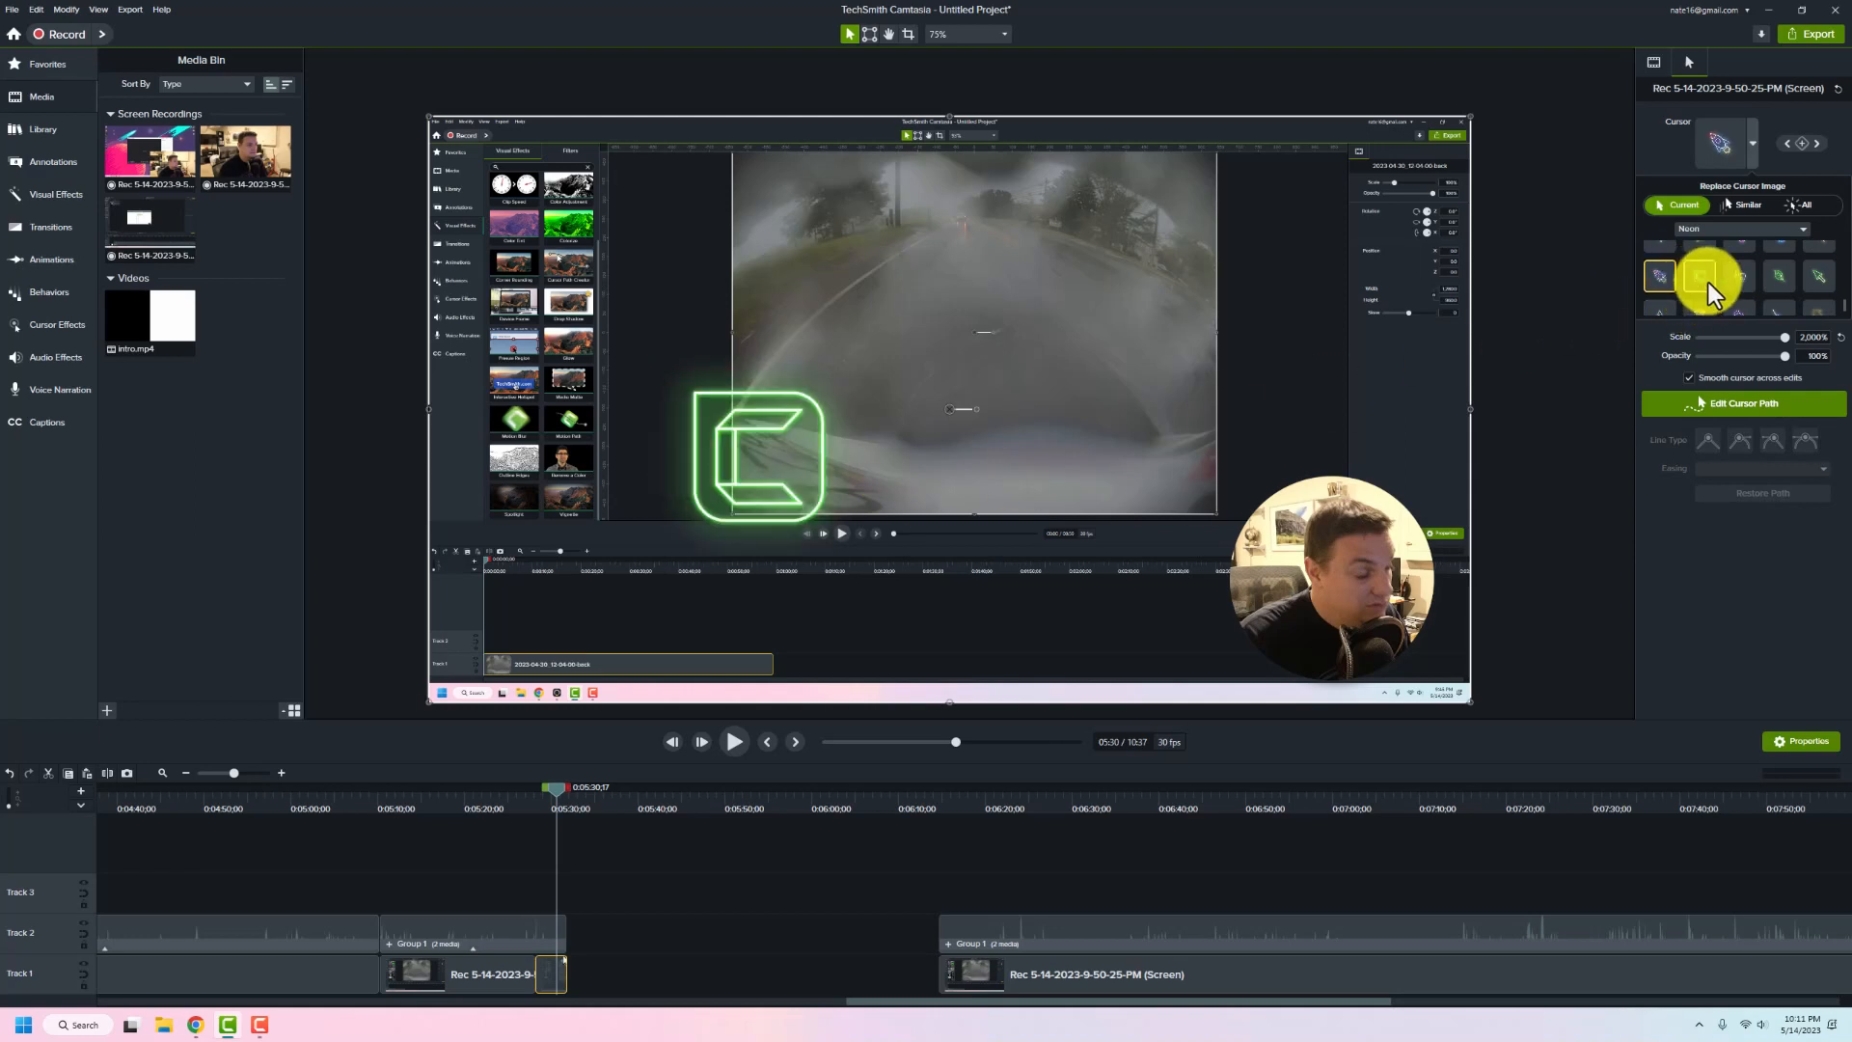
left_click(1779, 270)
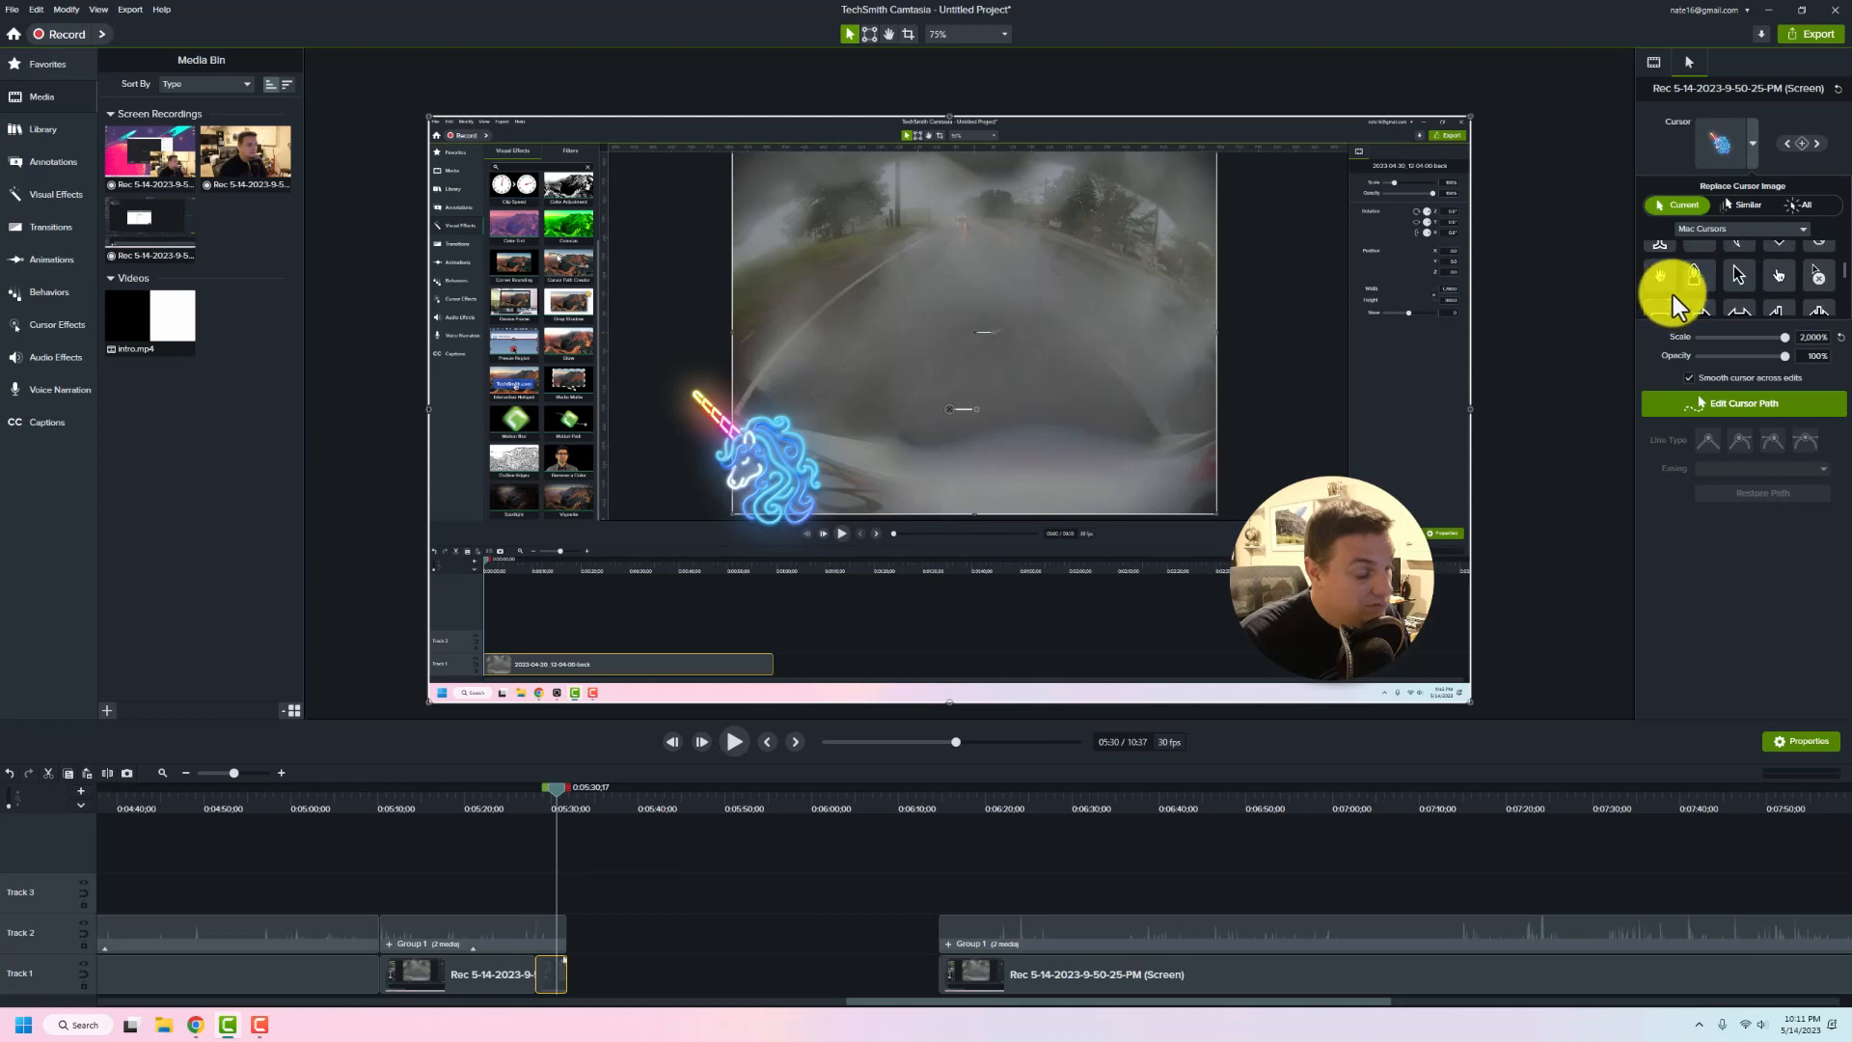
left_click(1742, 228)
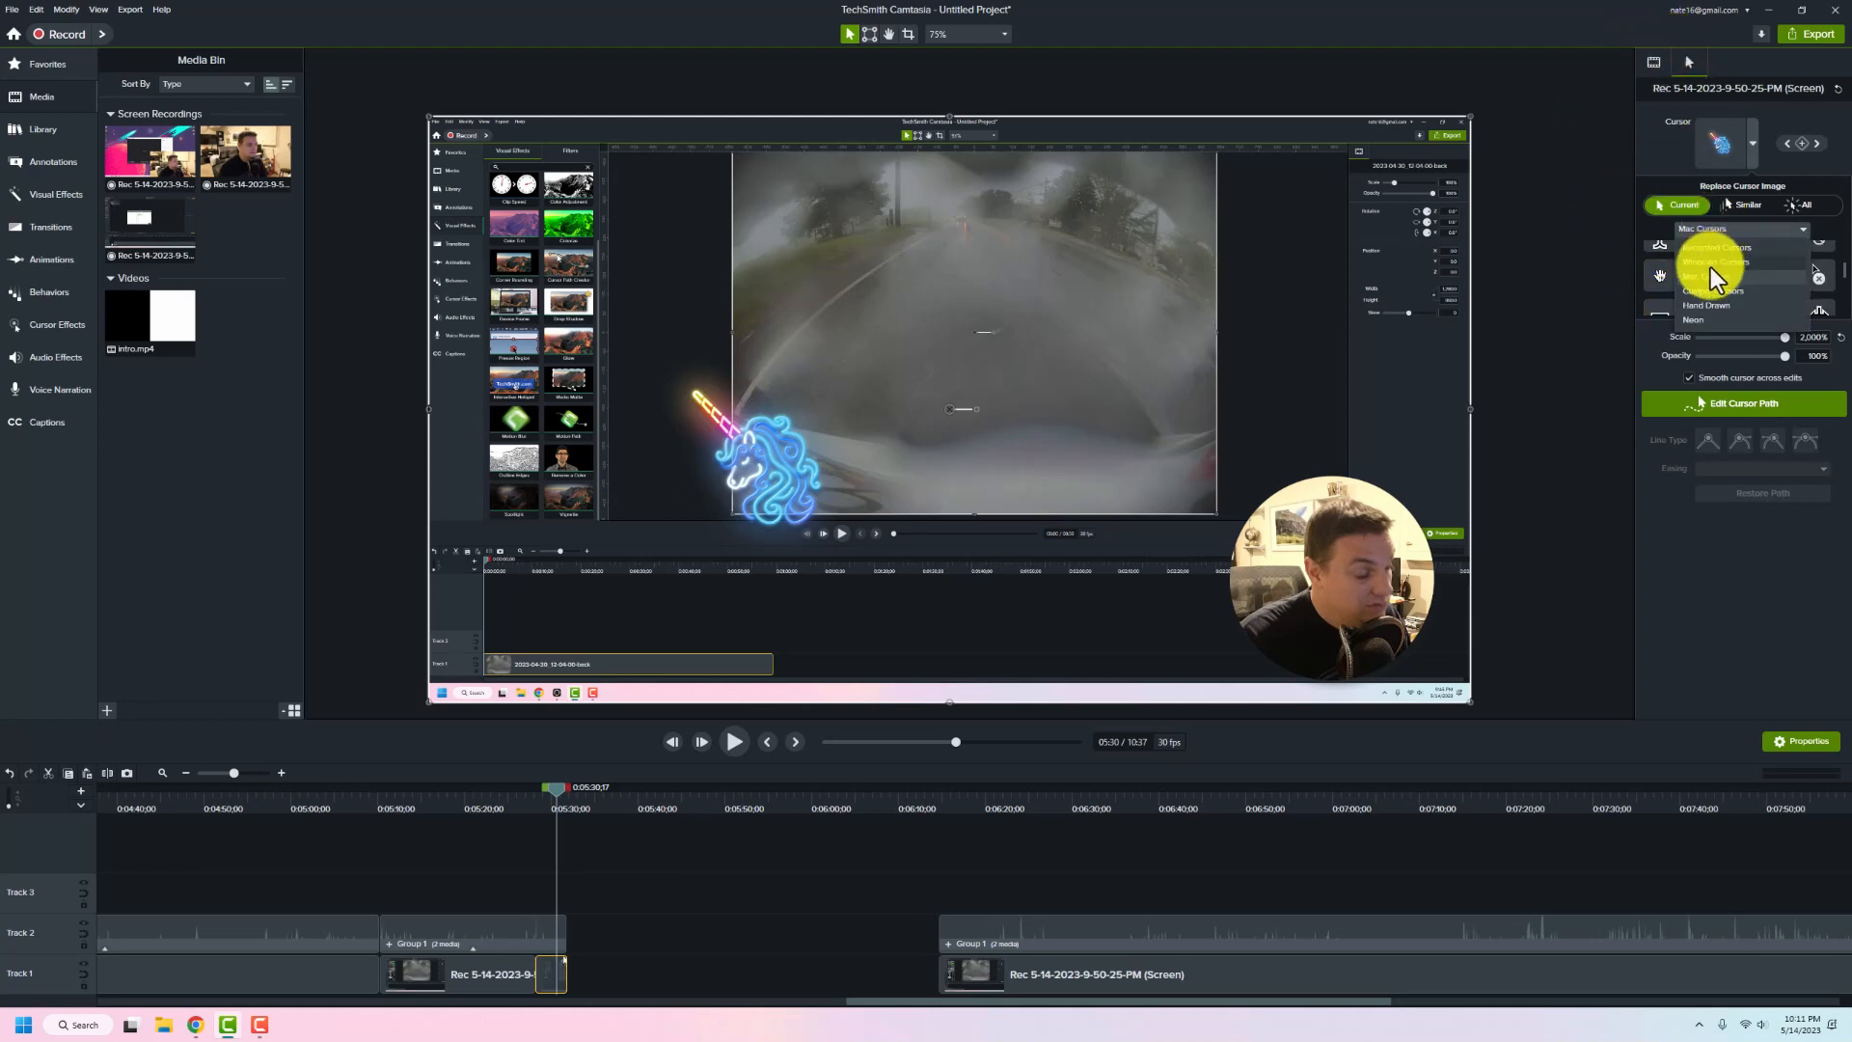
left_click(1713, 254)
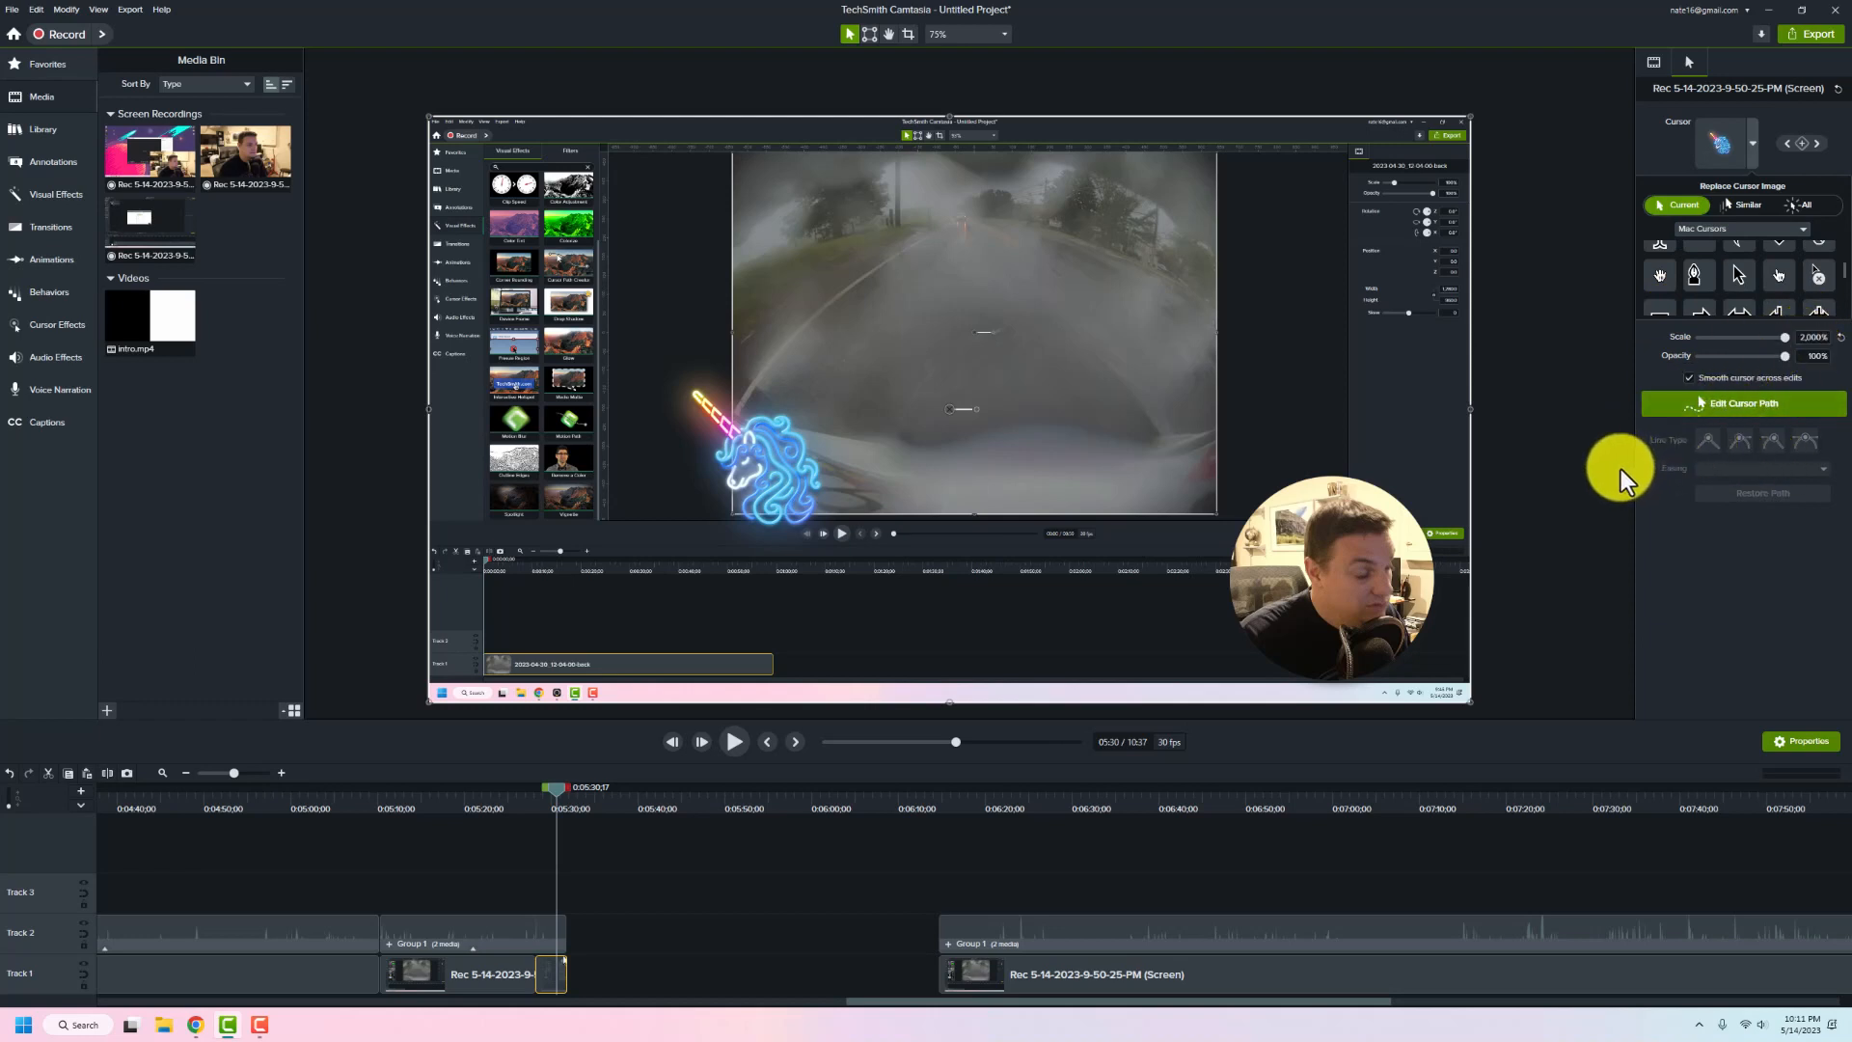
mouse_move(458, 92)
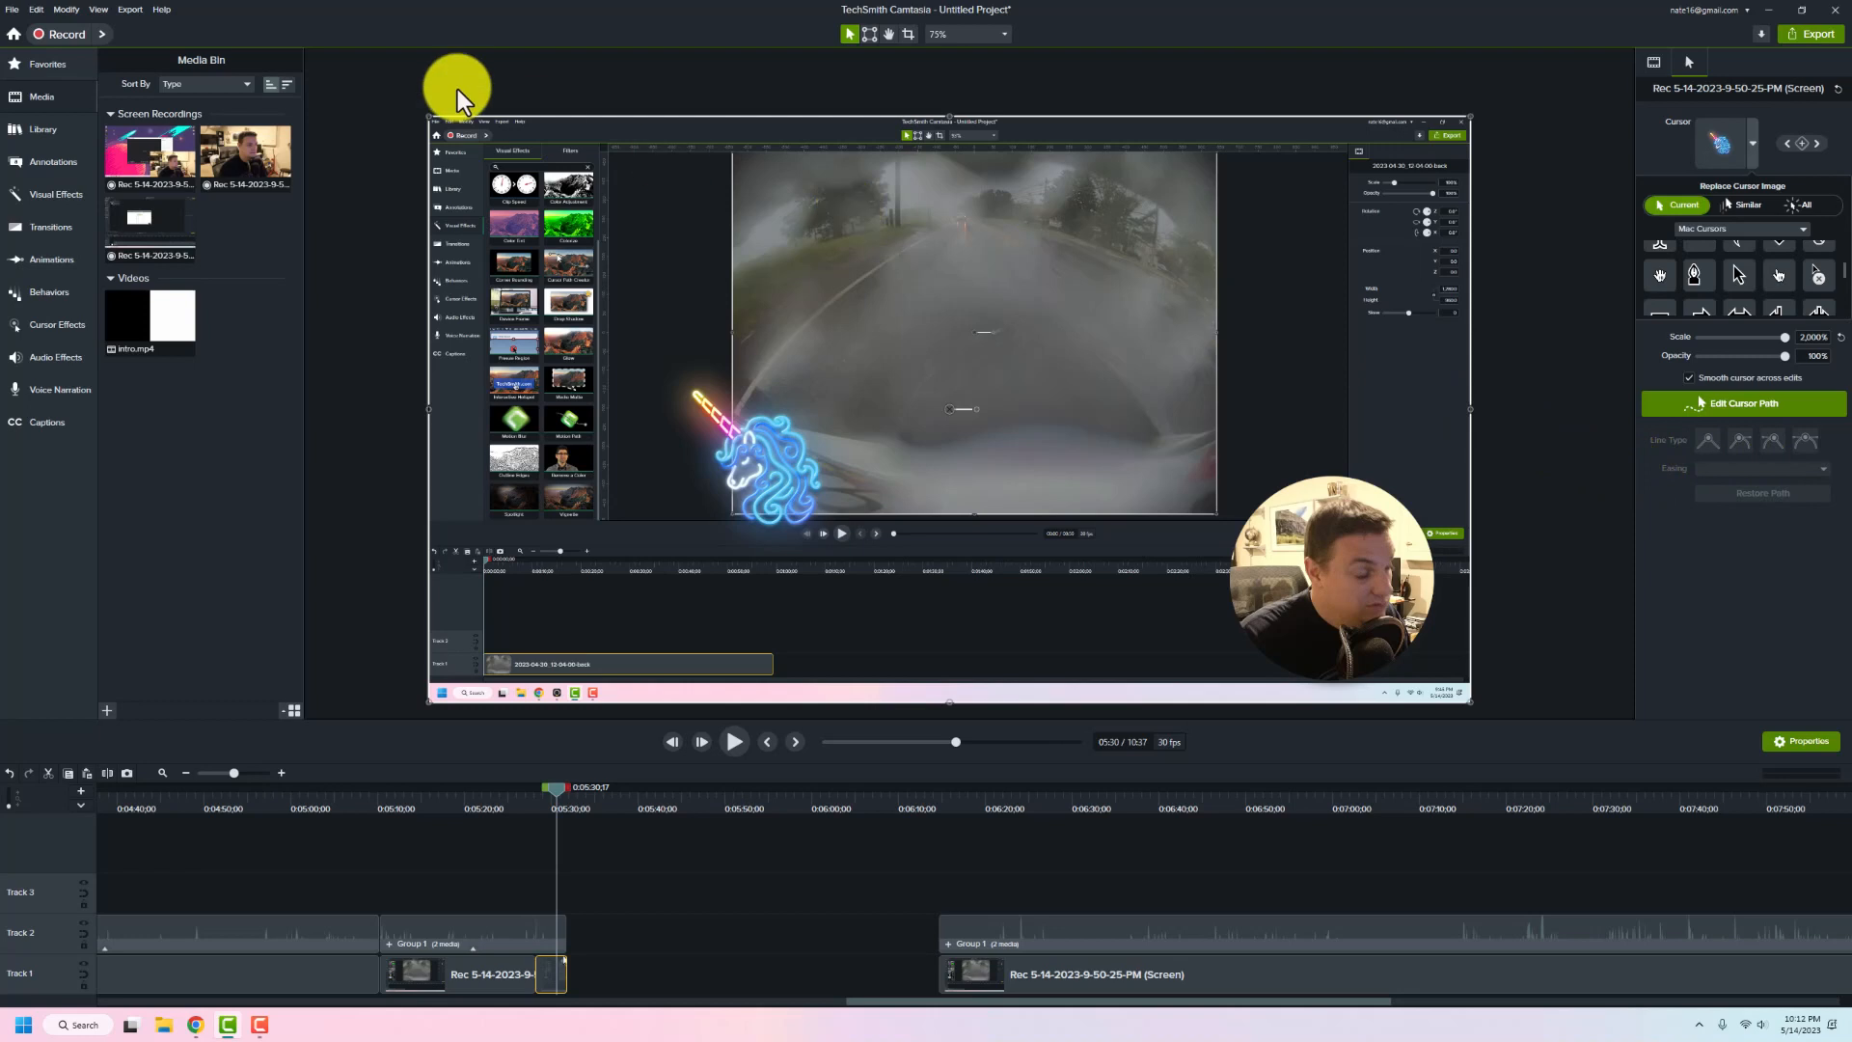
mouse_move(380, 49)
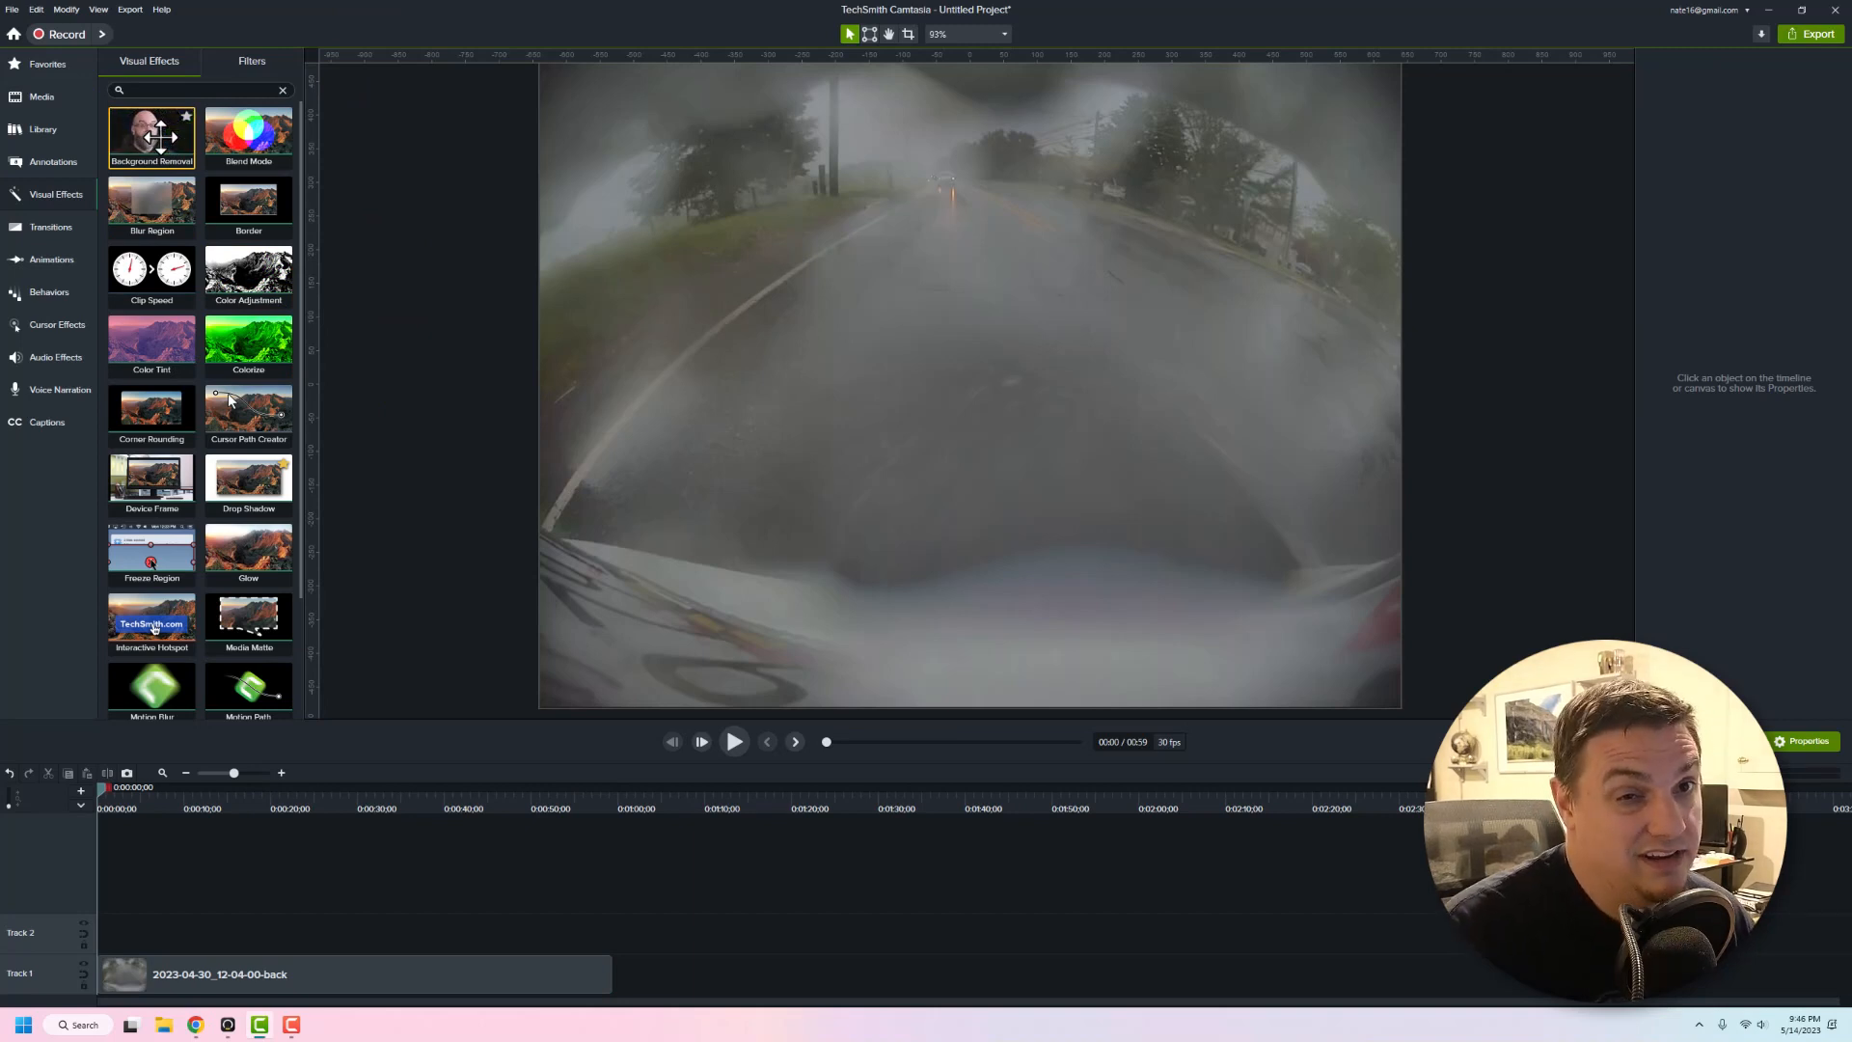
Preview the Border visual effect on the dashcam project
left_click(248, 201)
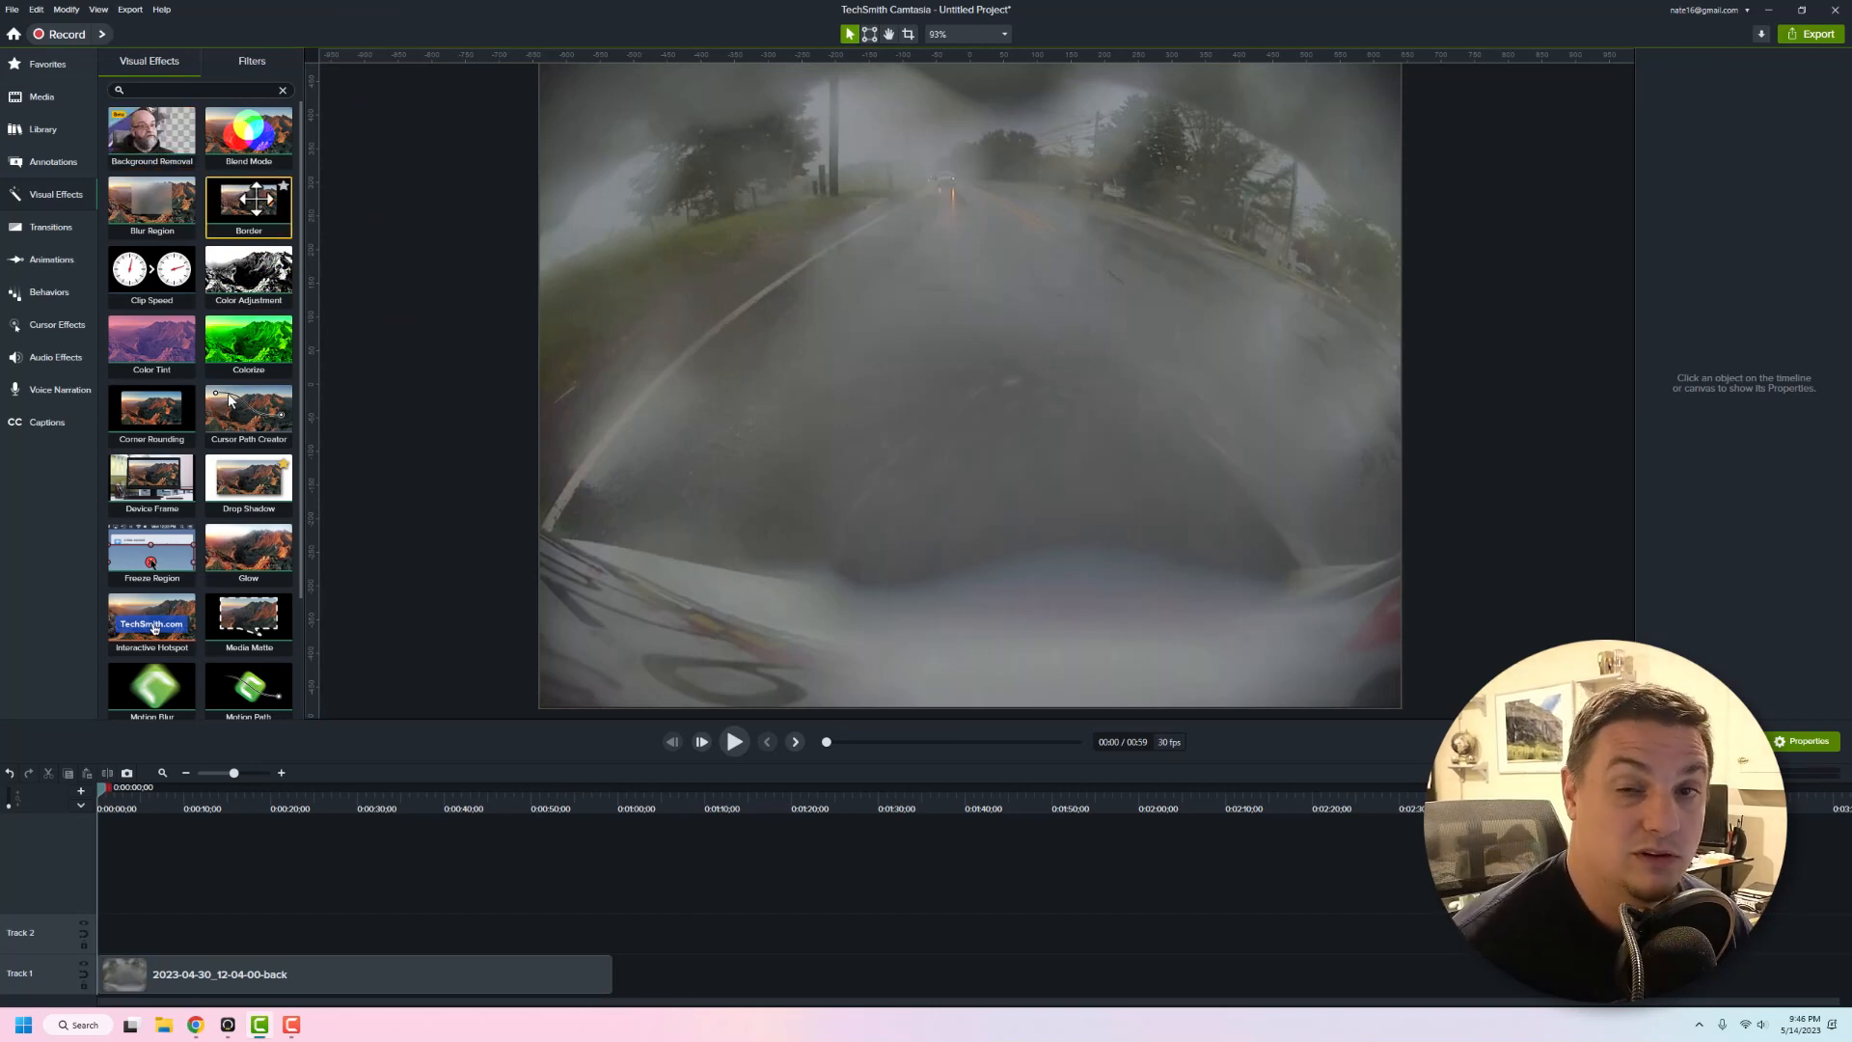
mouse_move(284, 199)
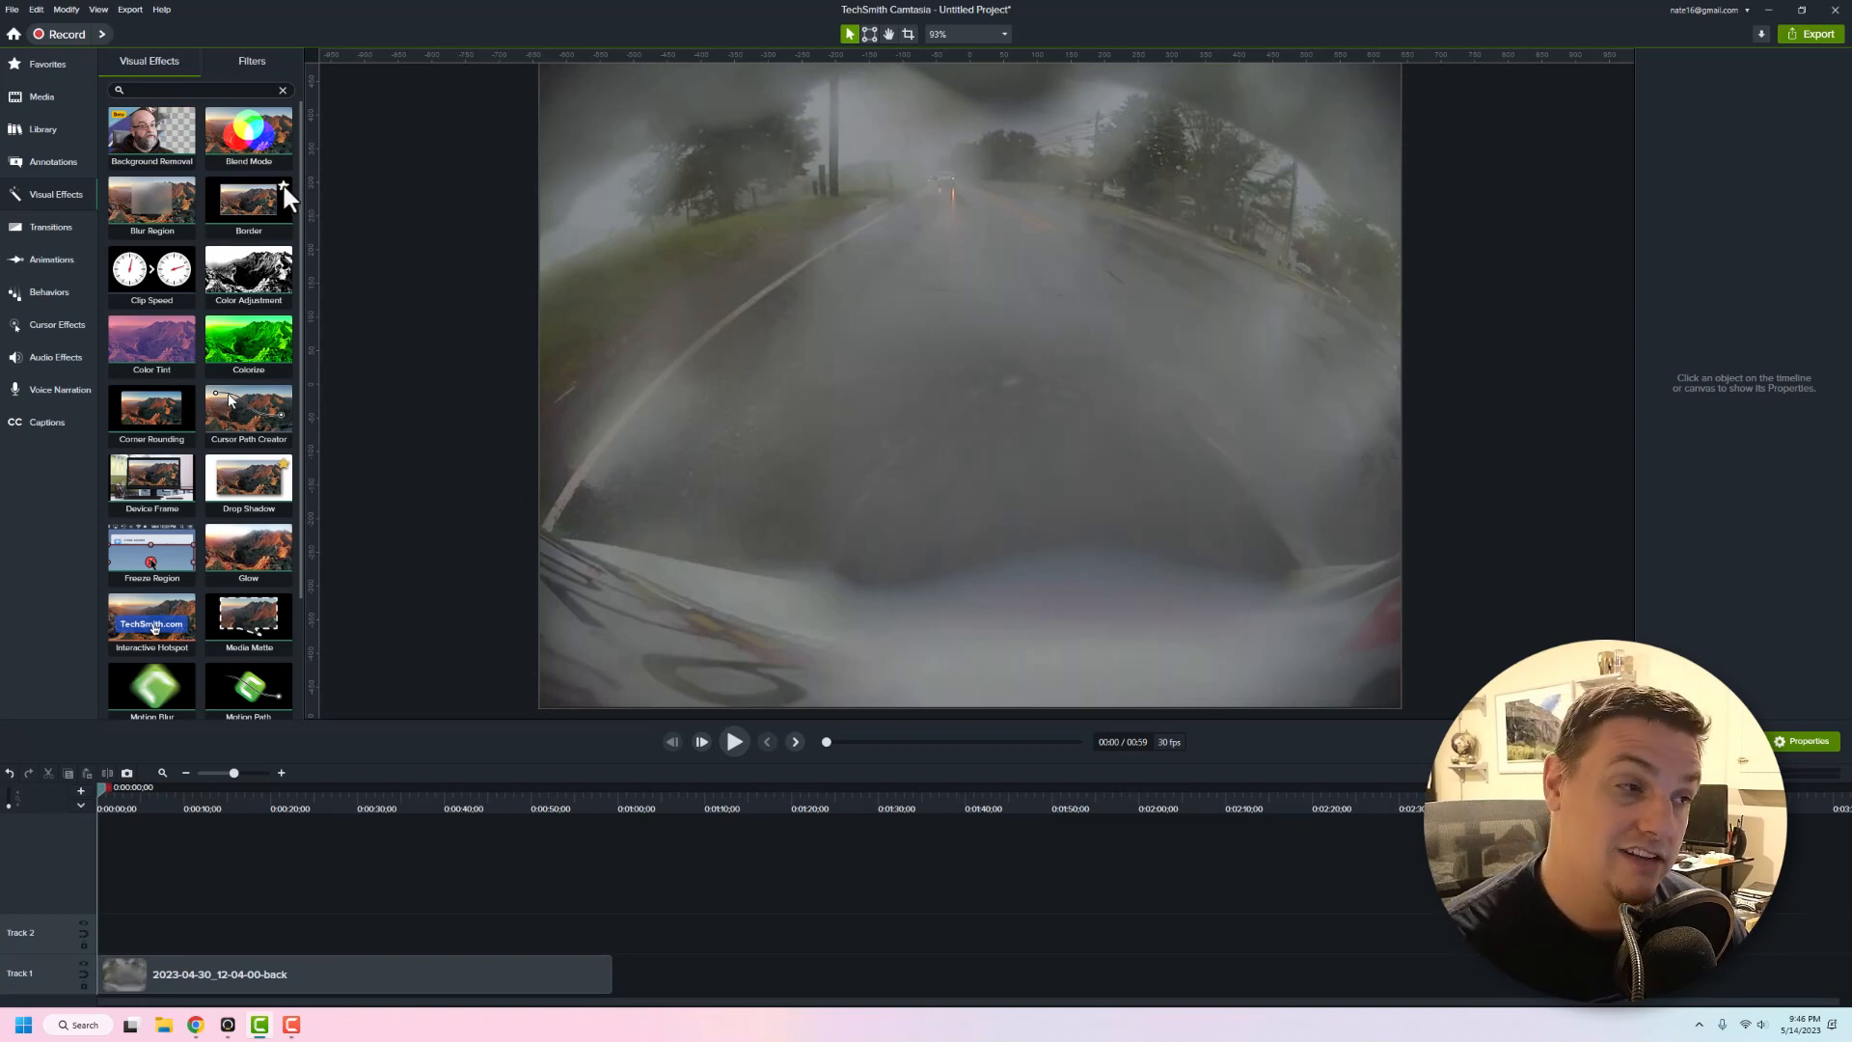
mouse_move(289, 189)
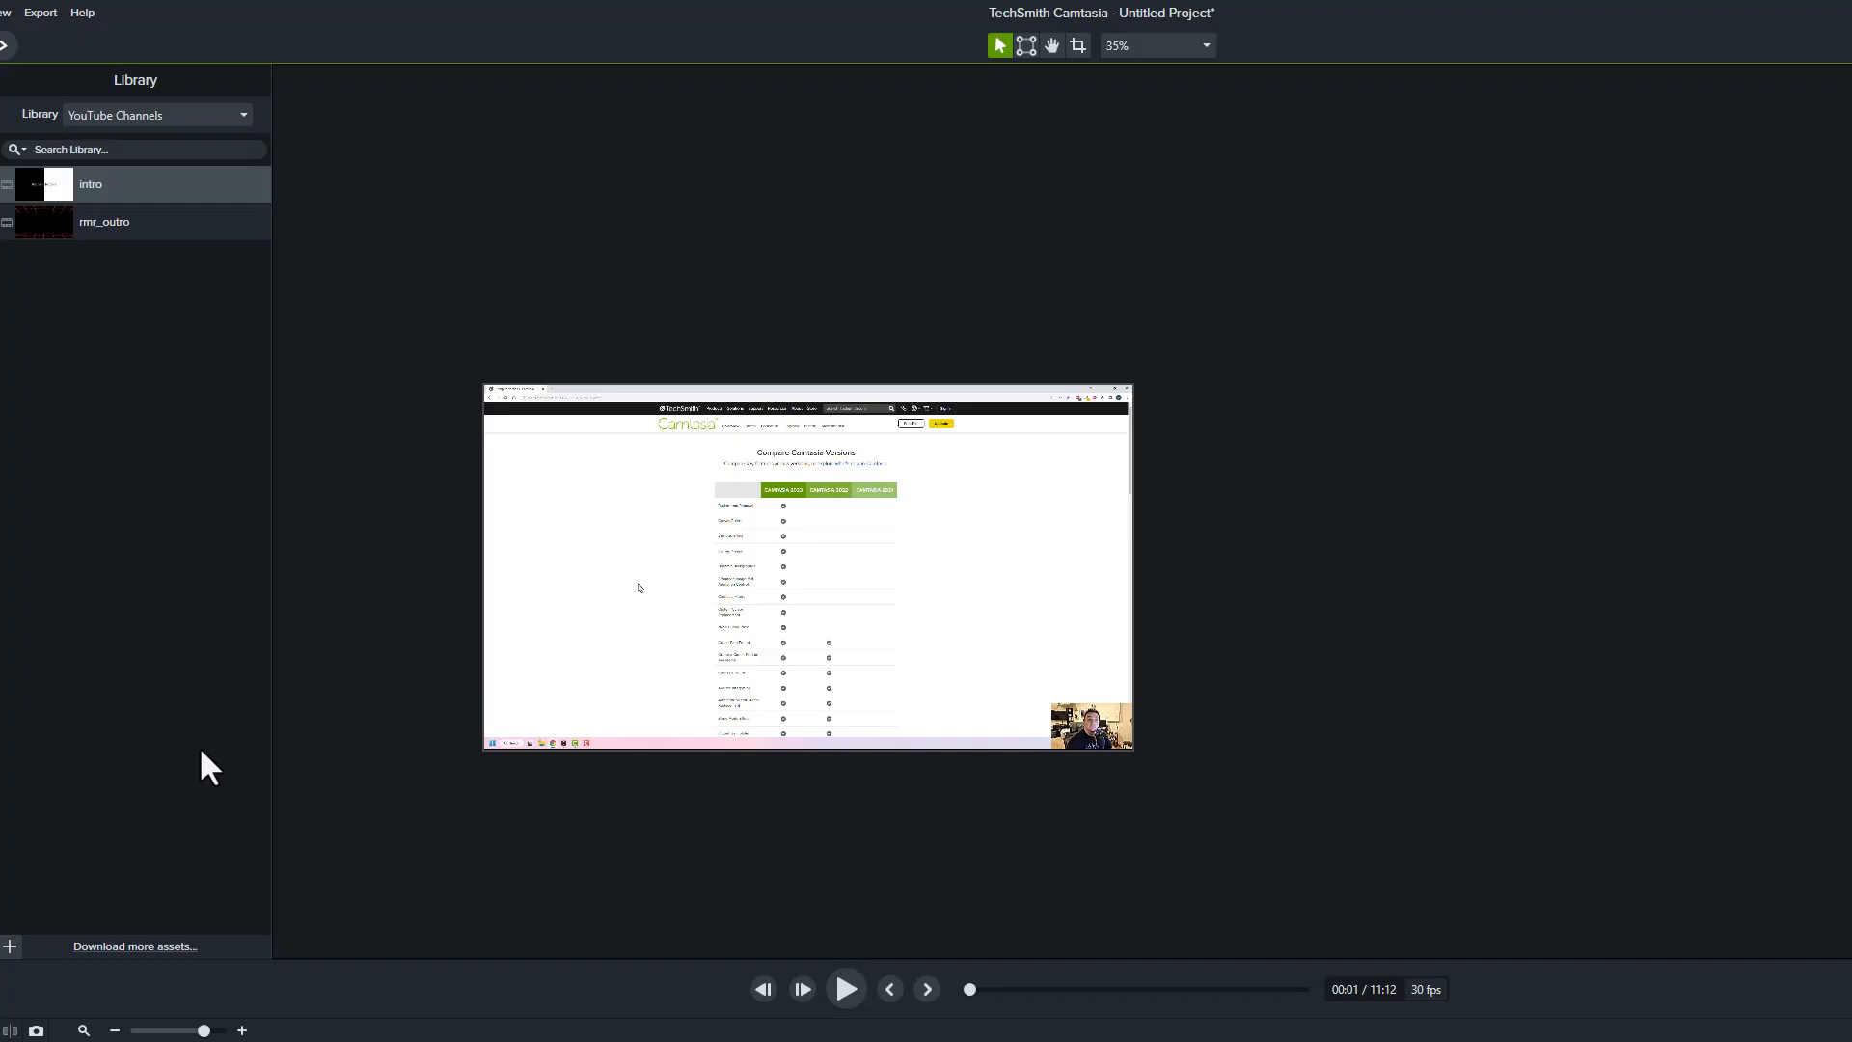
mouse_move(224, 756)
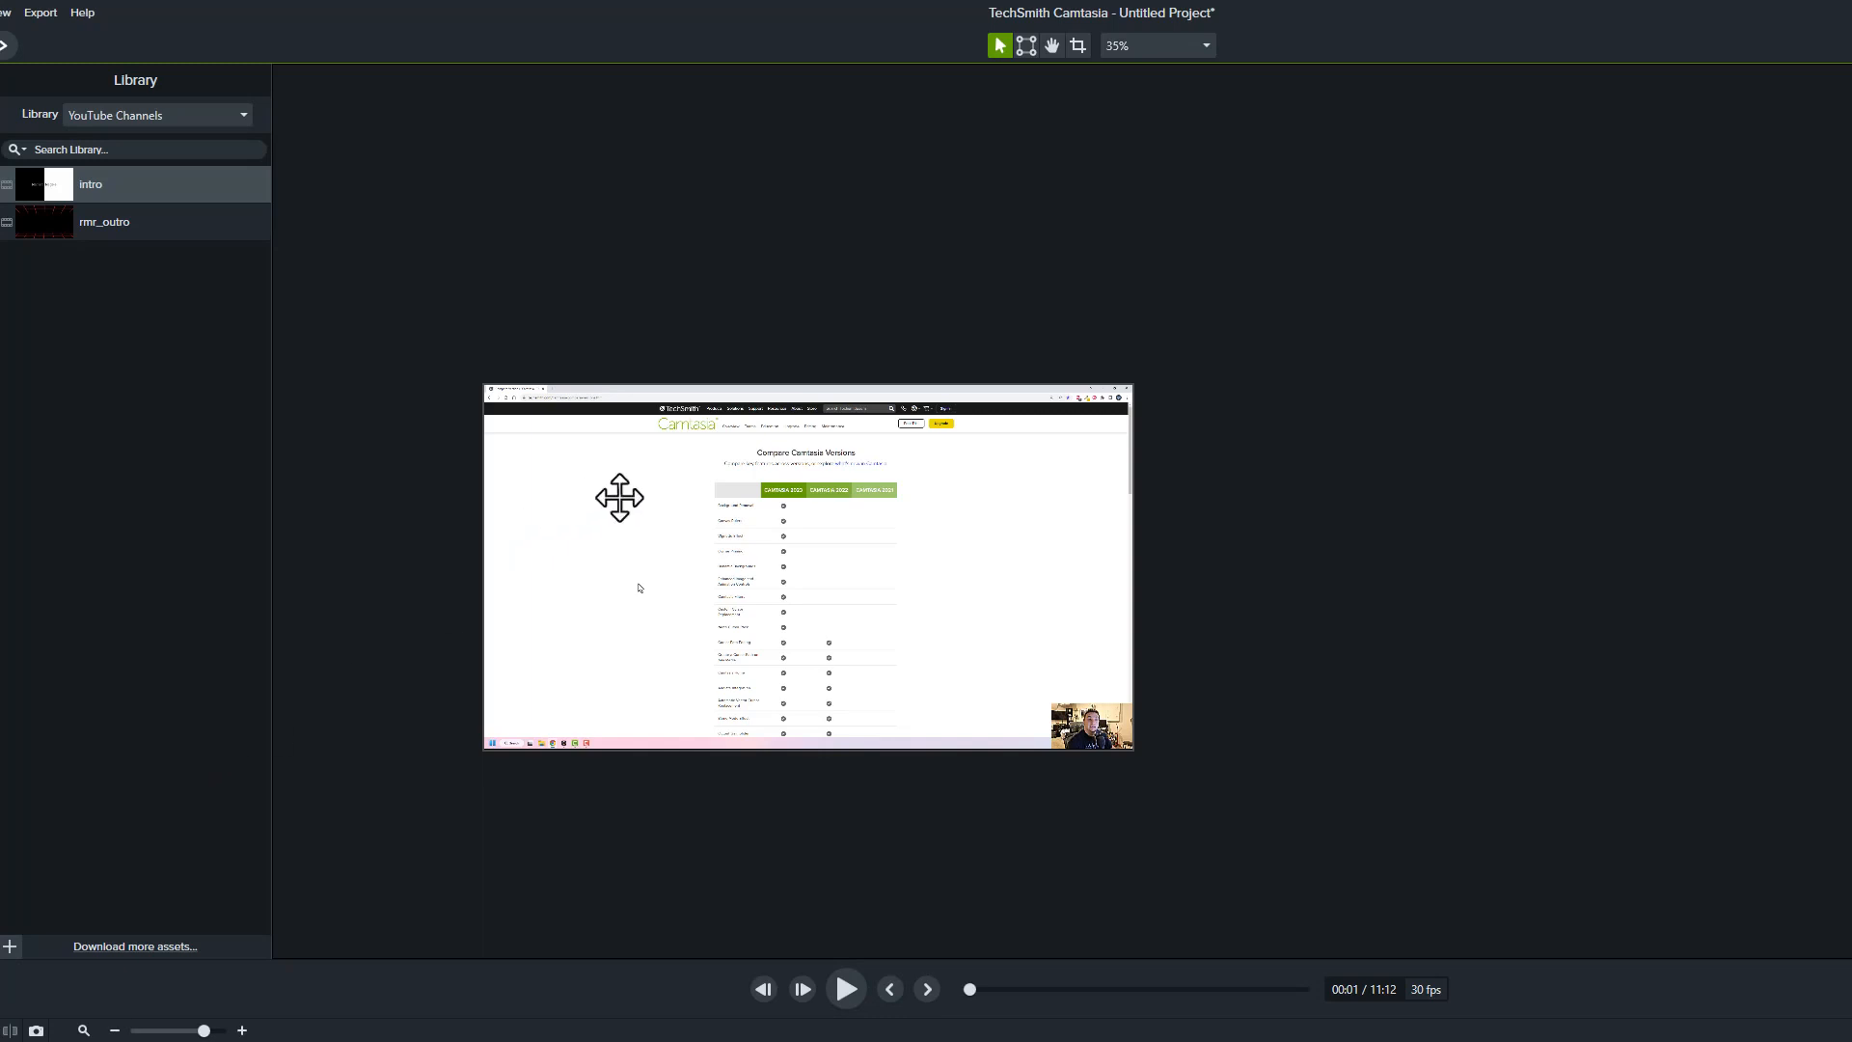
mouse_move(893, 180)
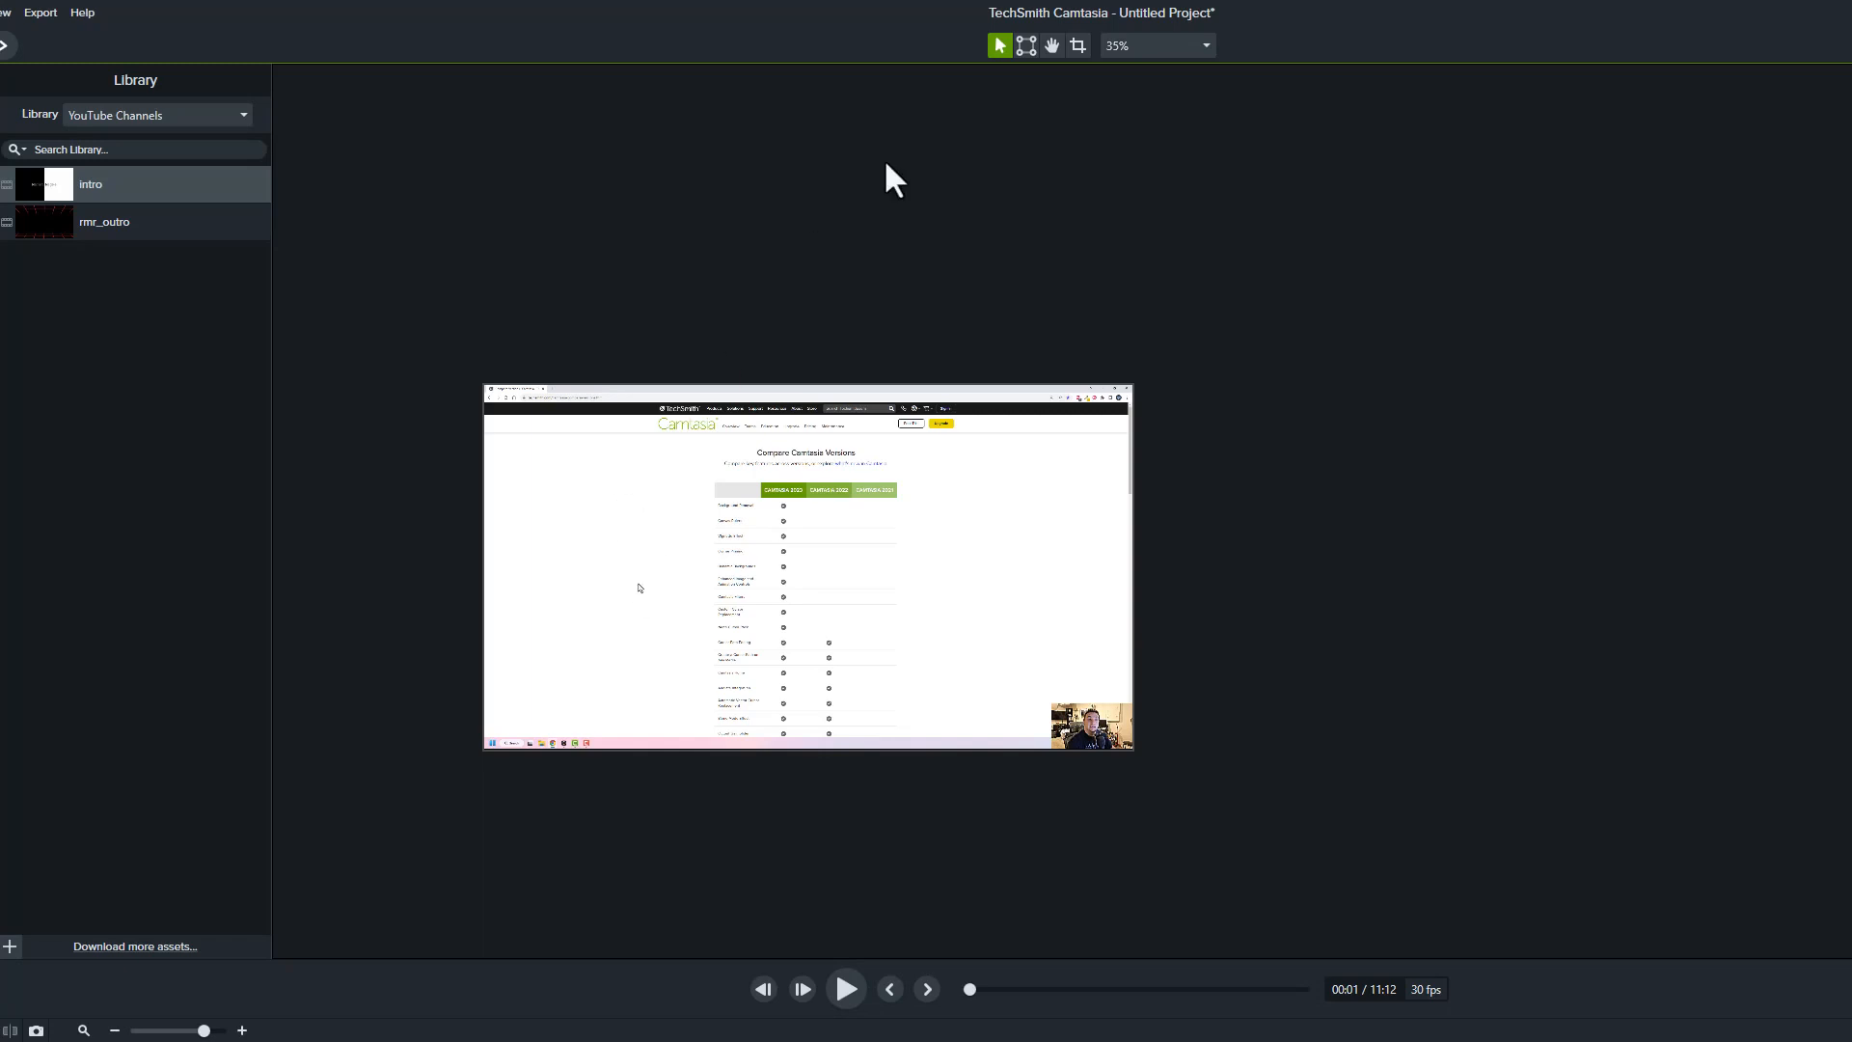
mouse_move(1026, 46)
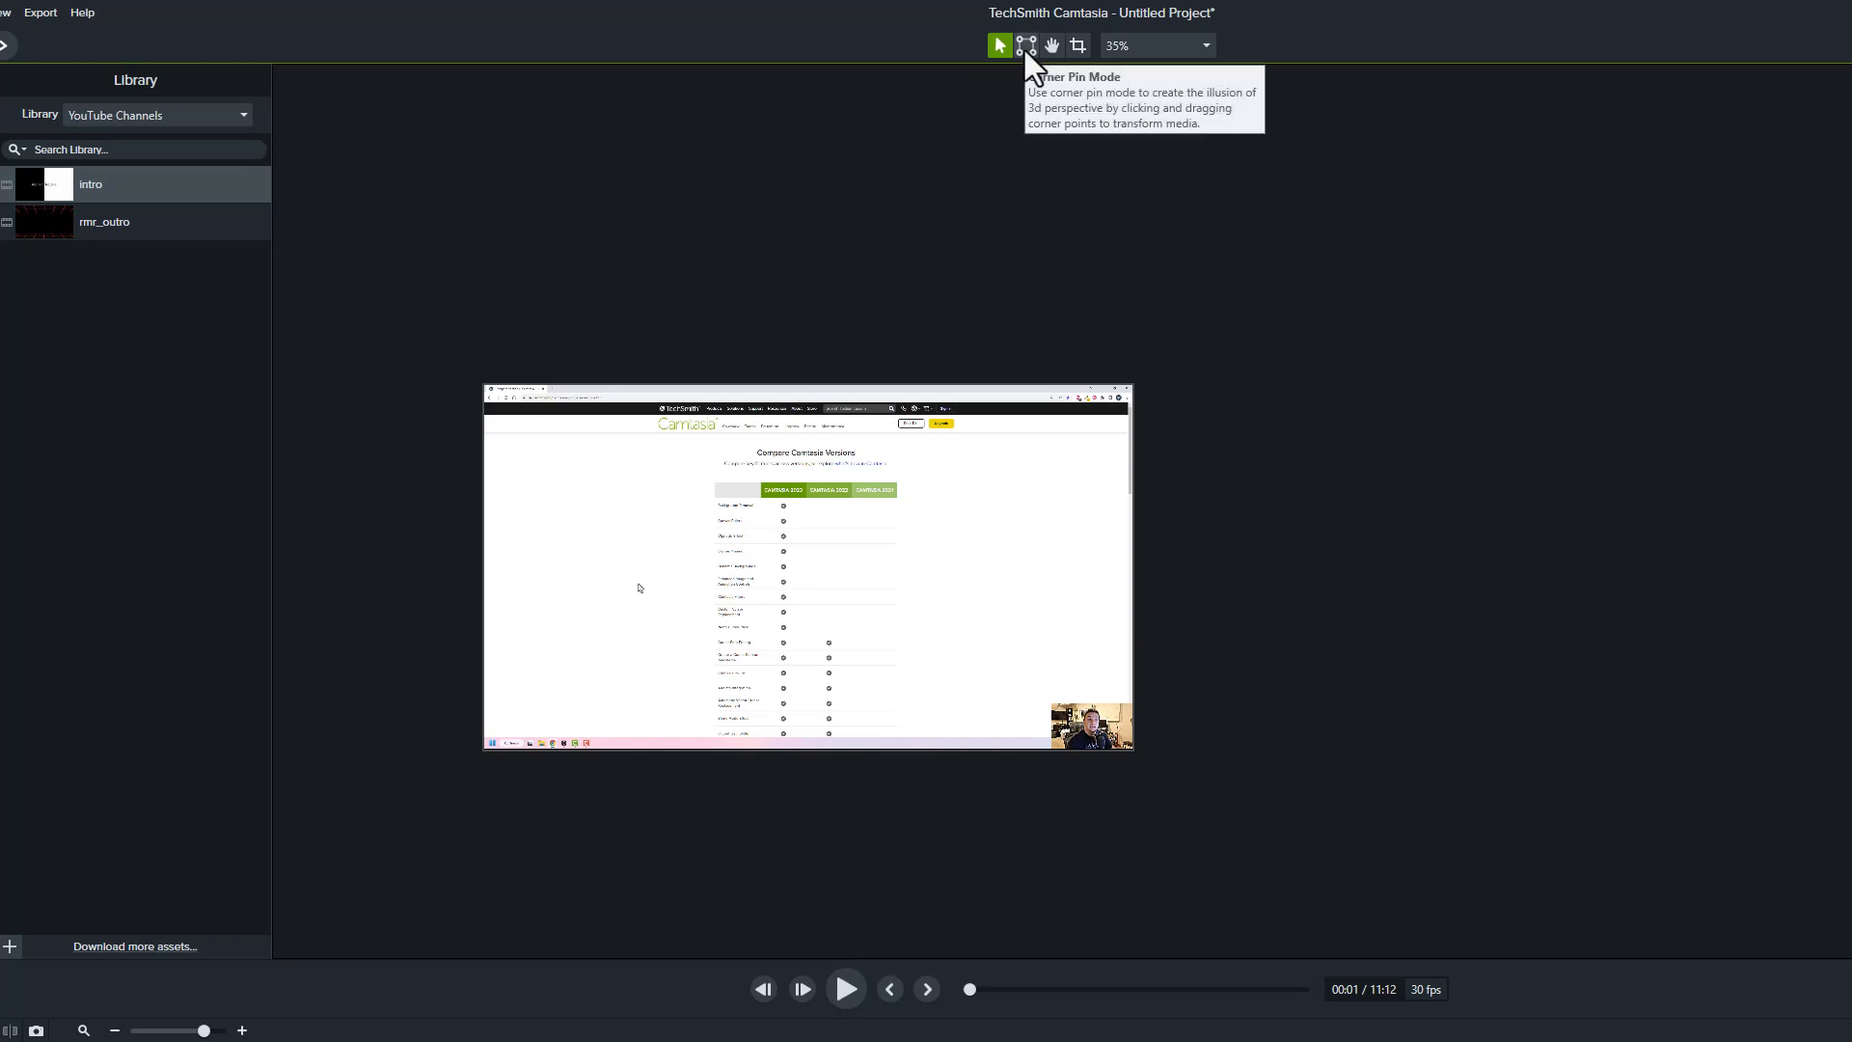
Use Corner Pin mode to drag a corner and tilt the recording in perspective
left_click(1025, 45)
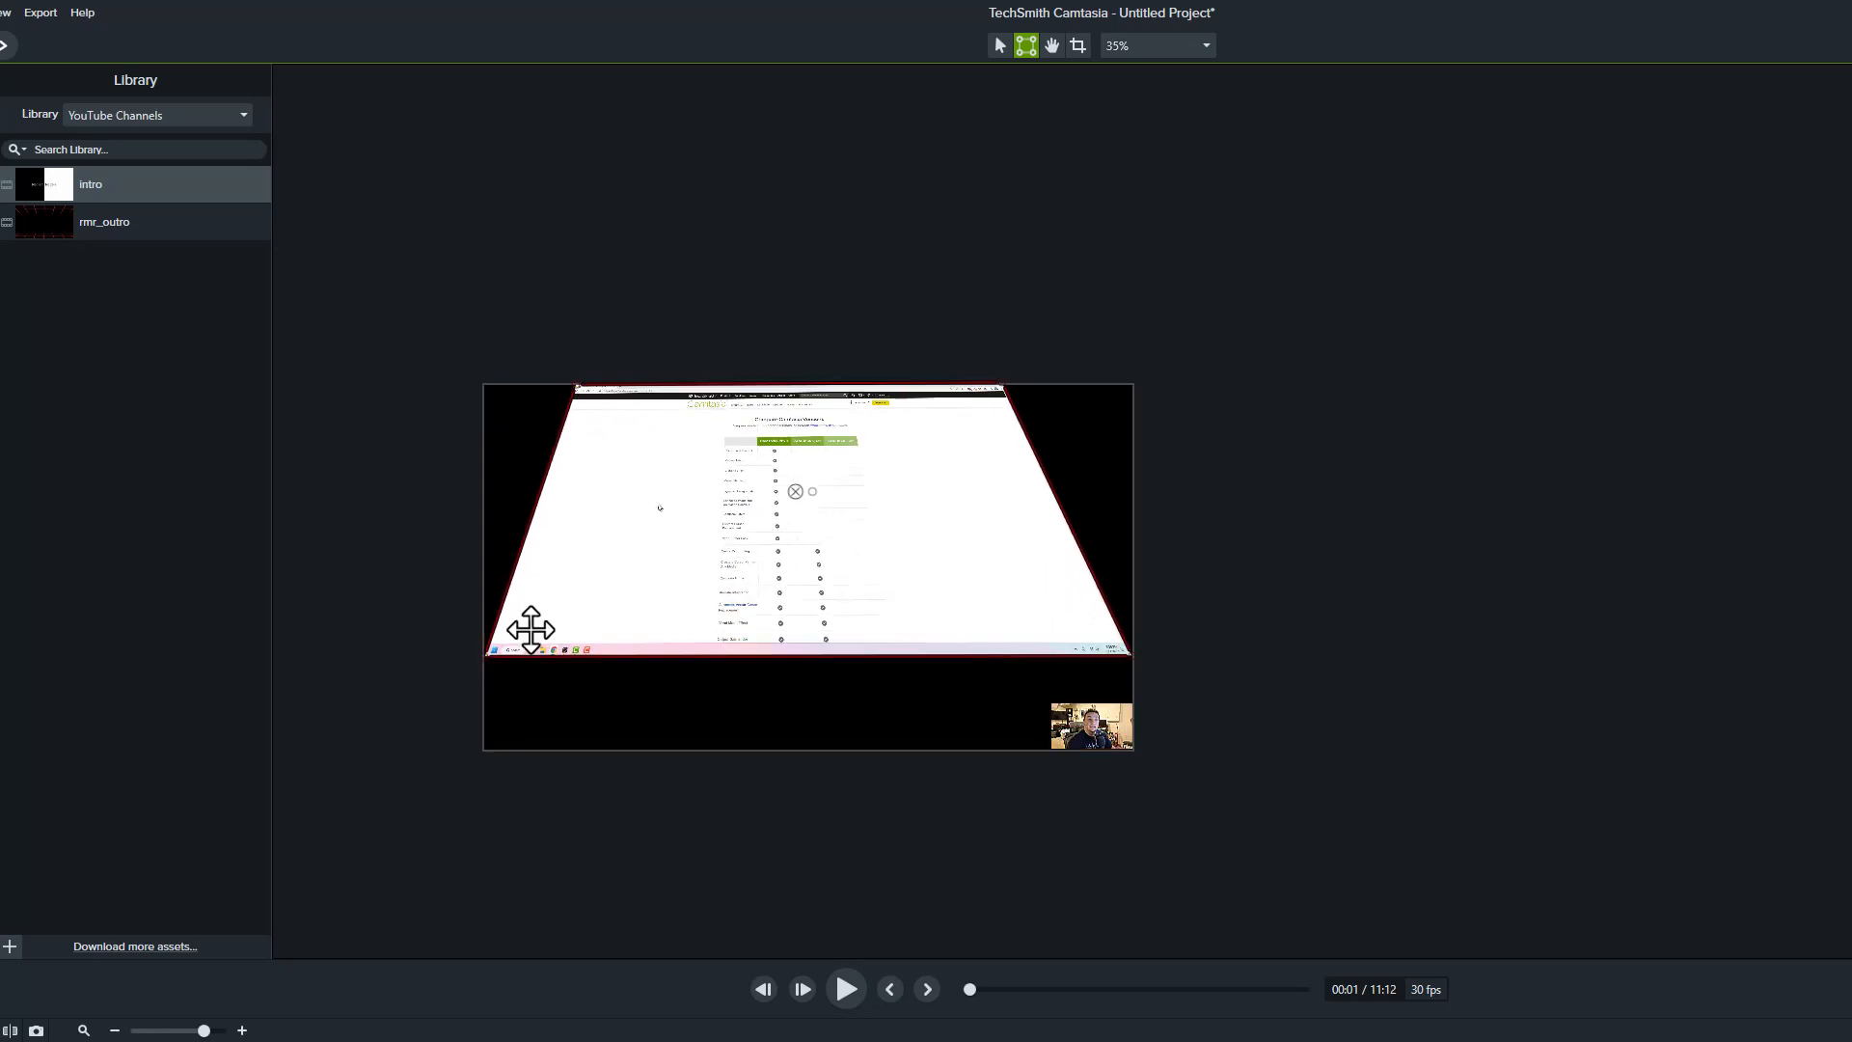
left_click_drag(532, 628, 485, 747)
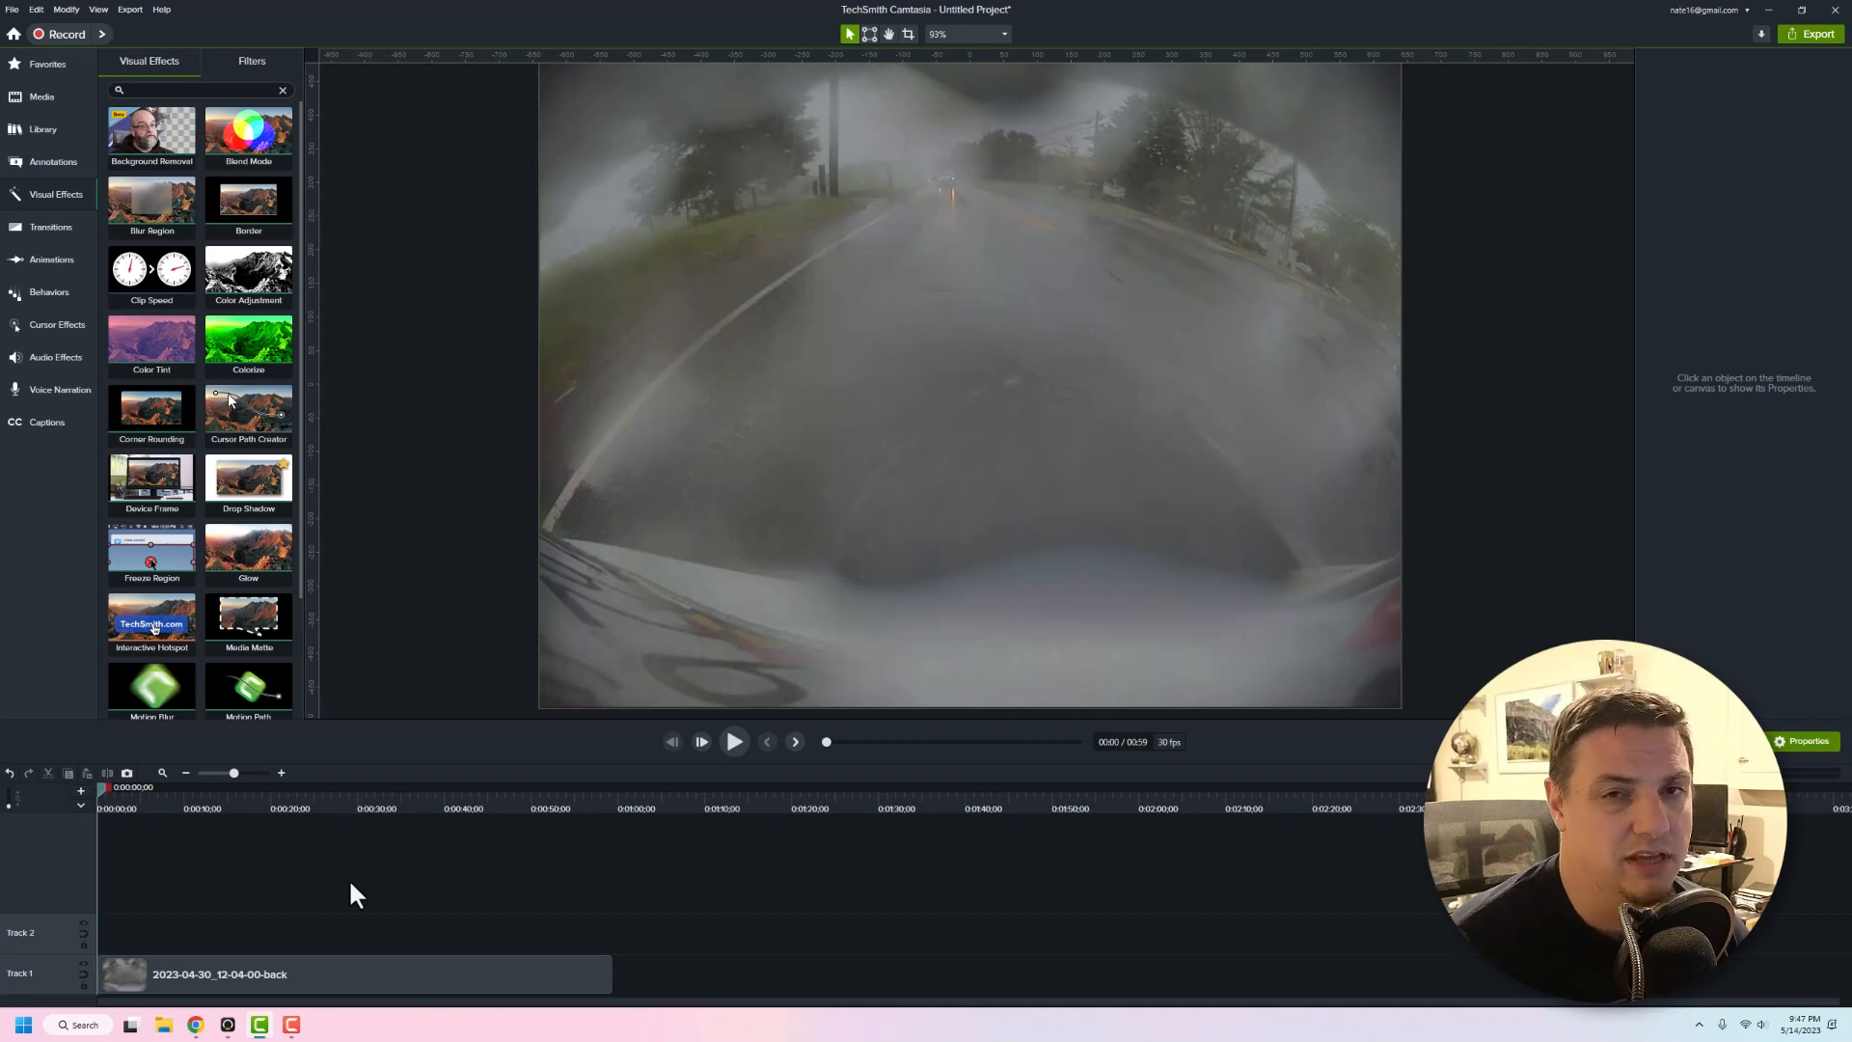
left_click(130, 10)
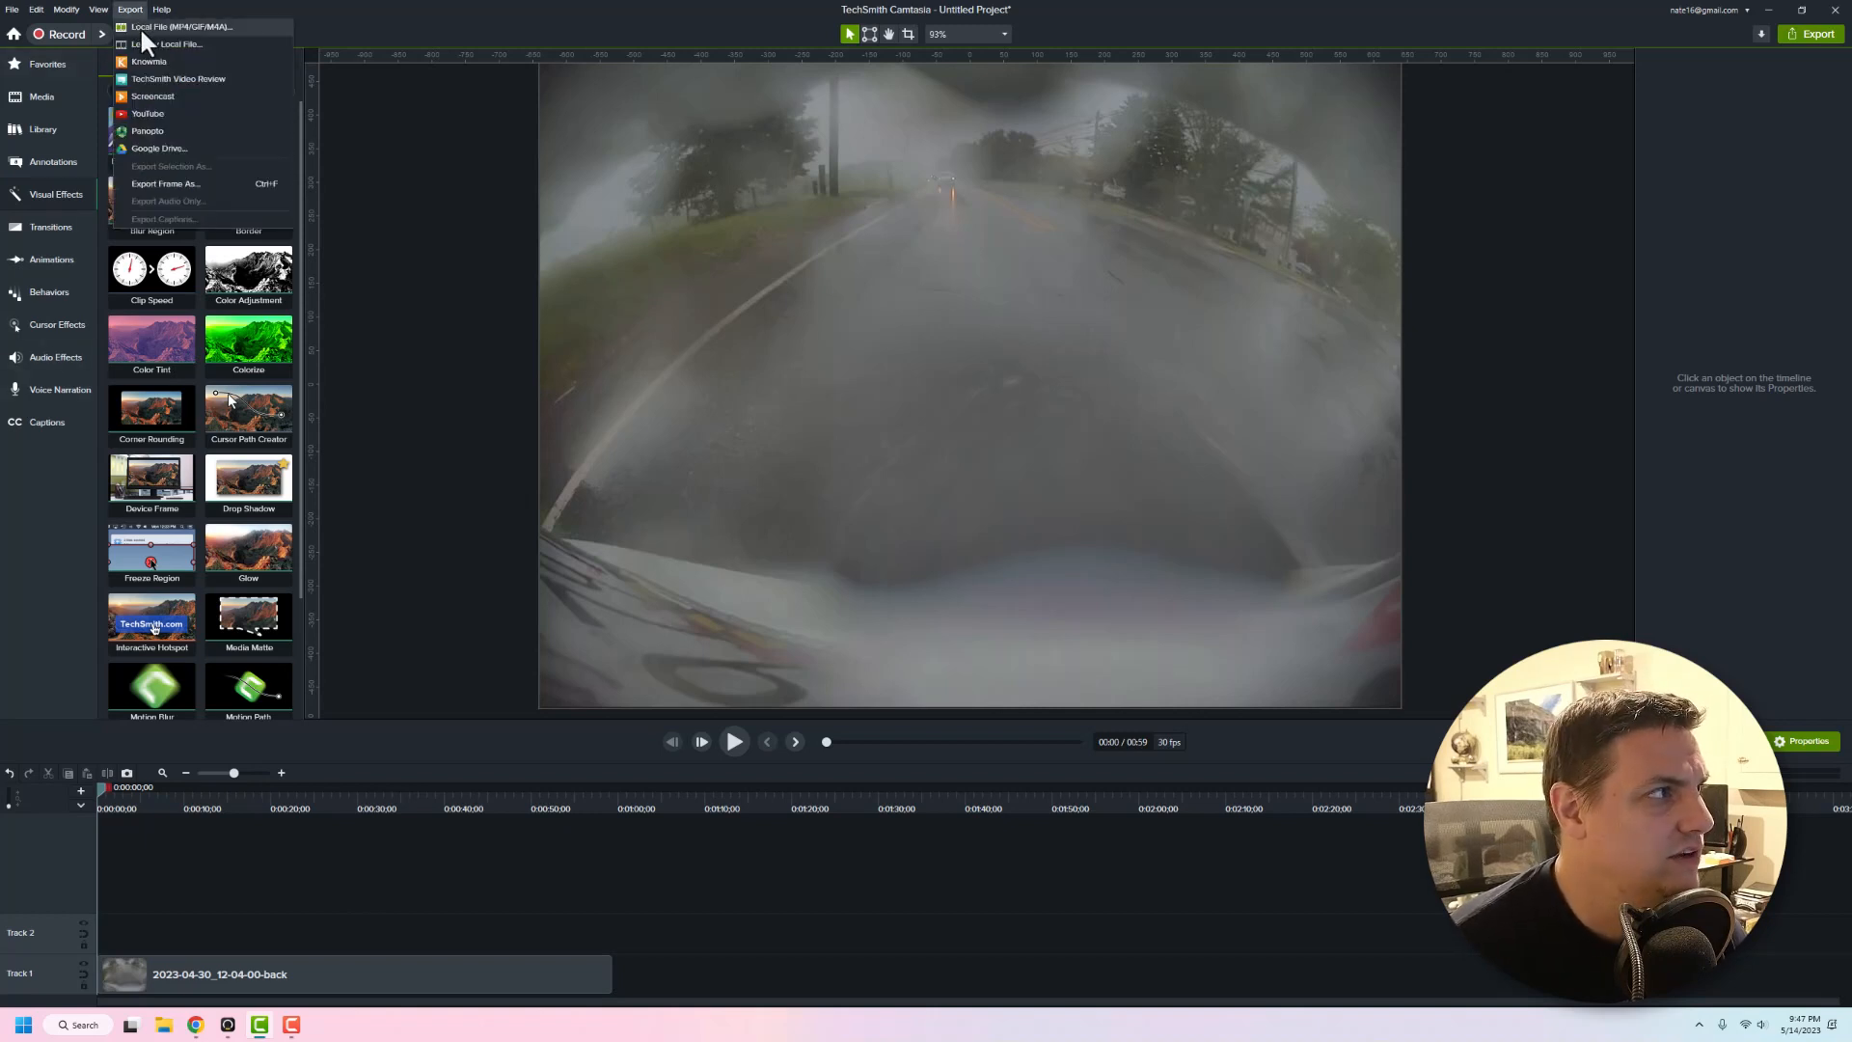
left_click(170, 44)
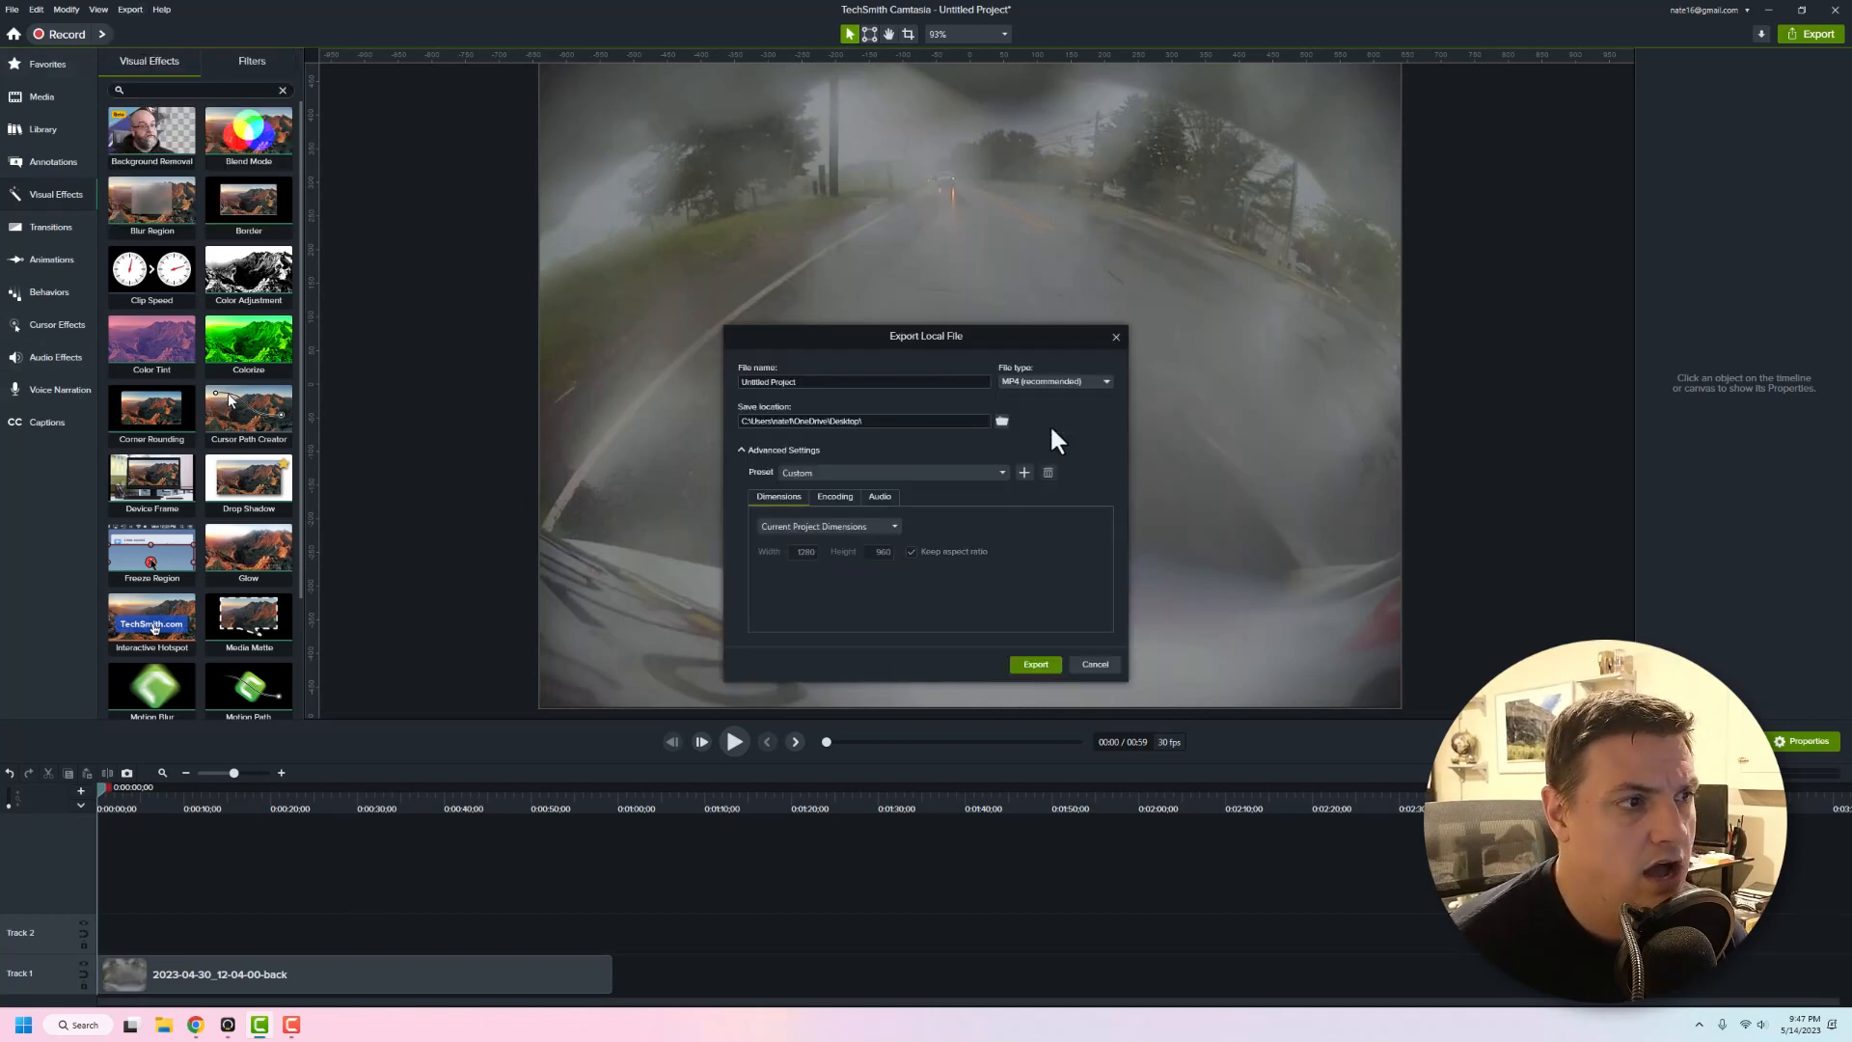
left_click(834, 496)
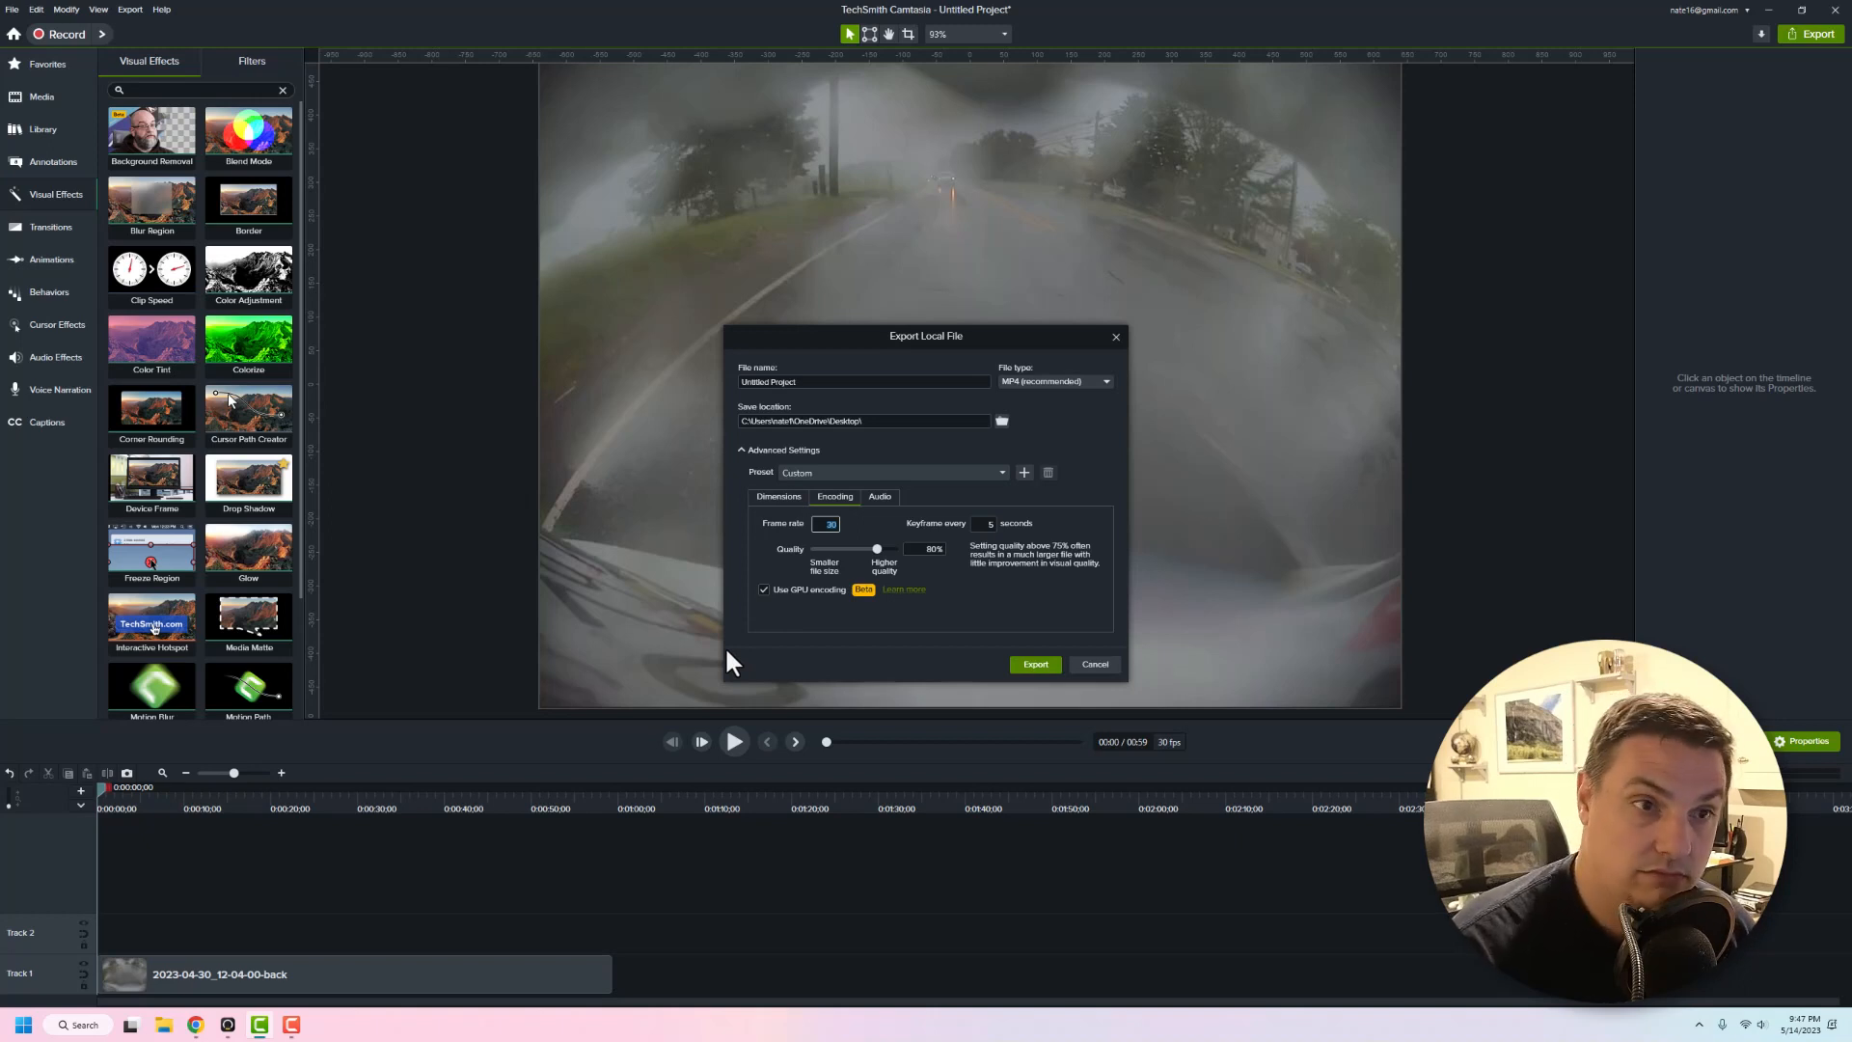
mouse_move(1094, 664)
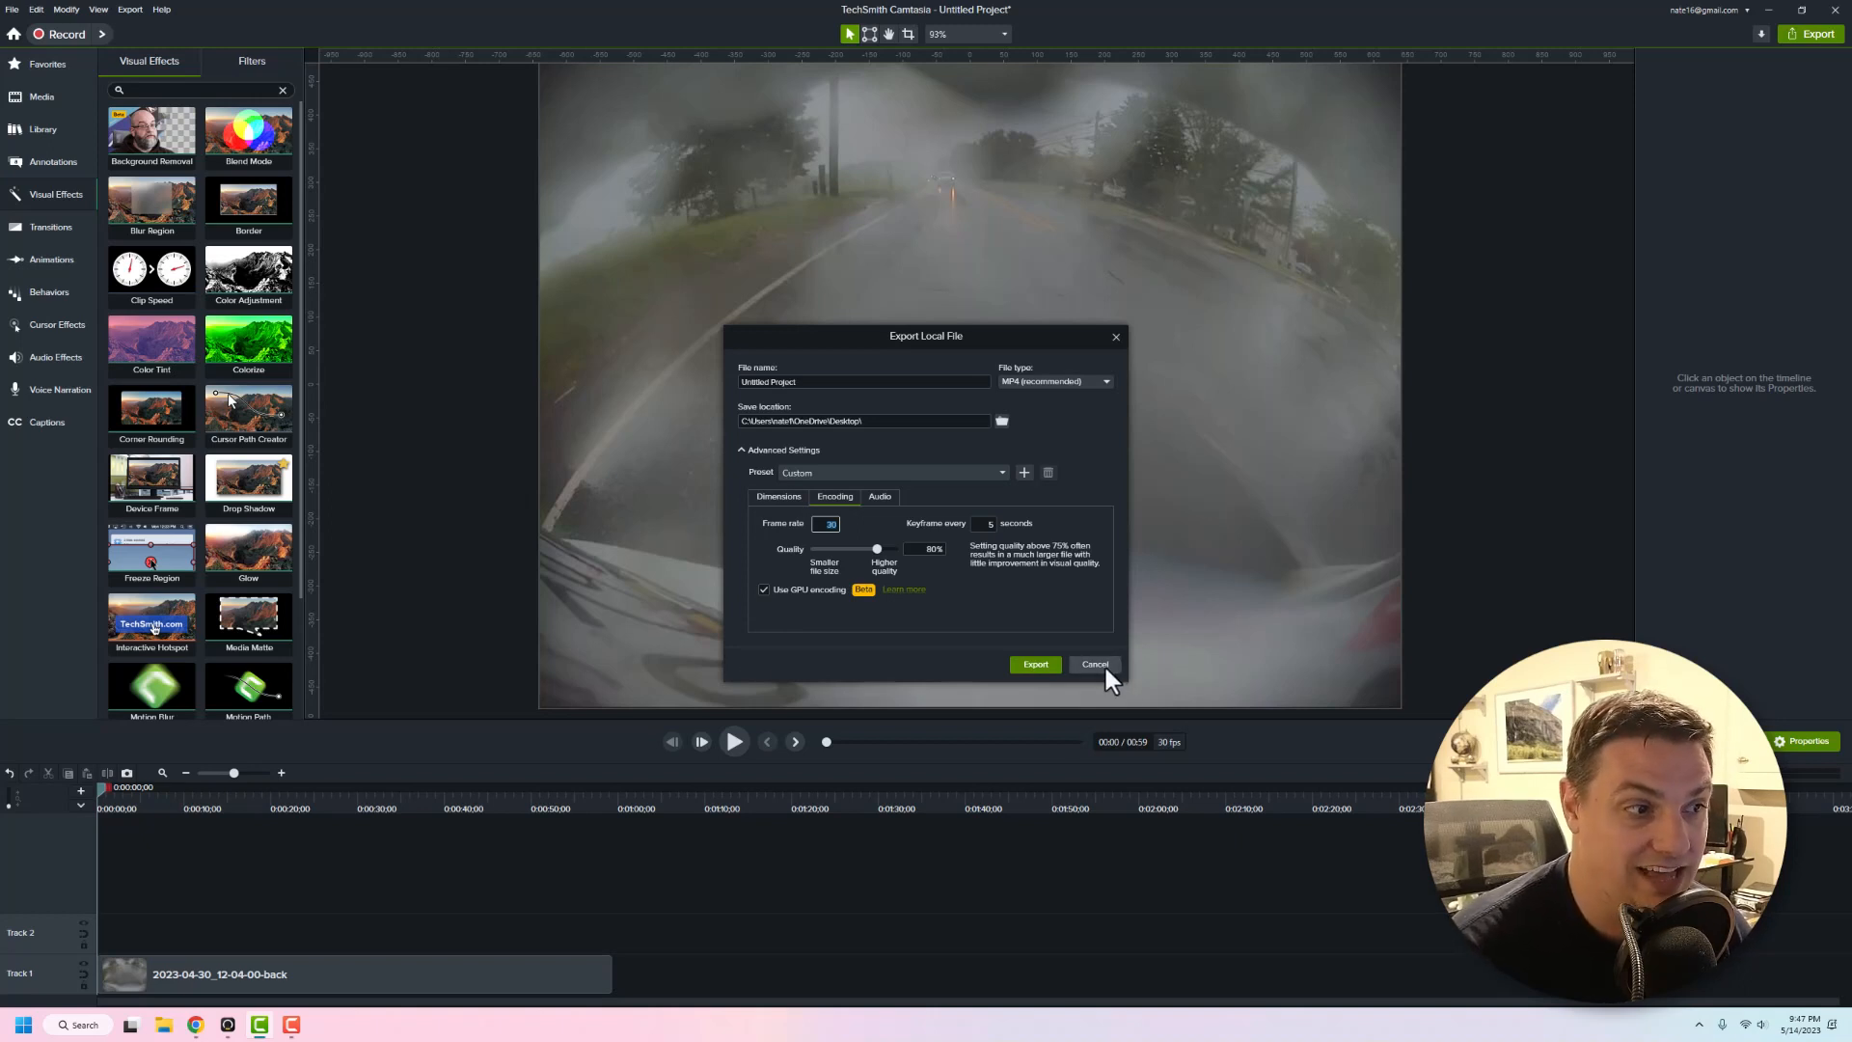
mouse_move(1106, 682)
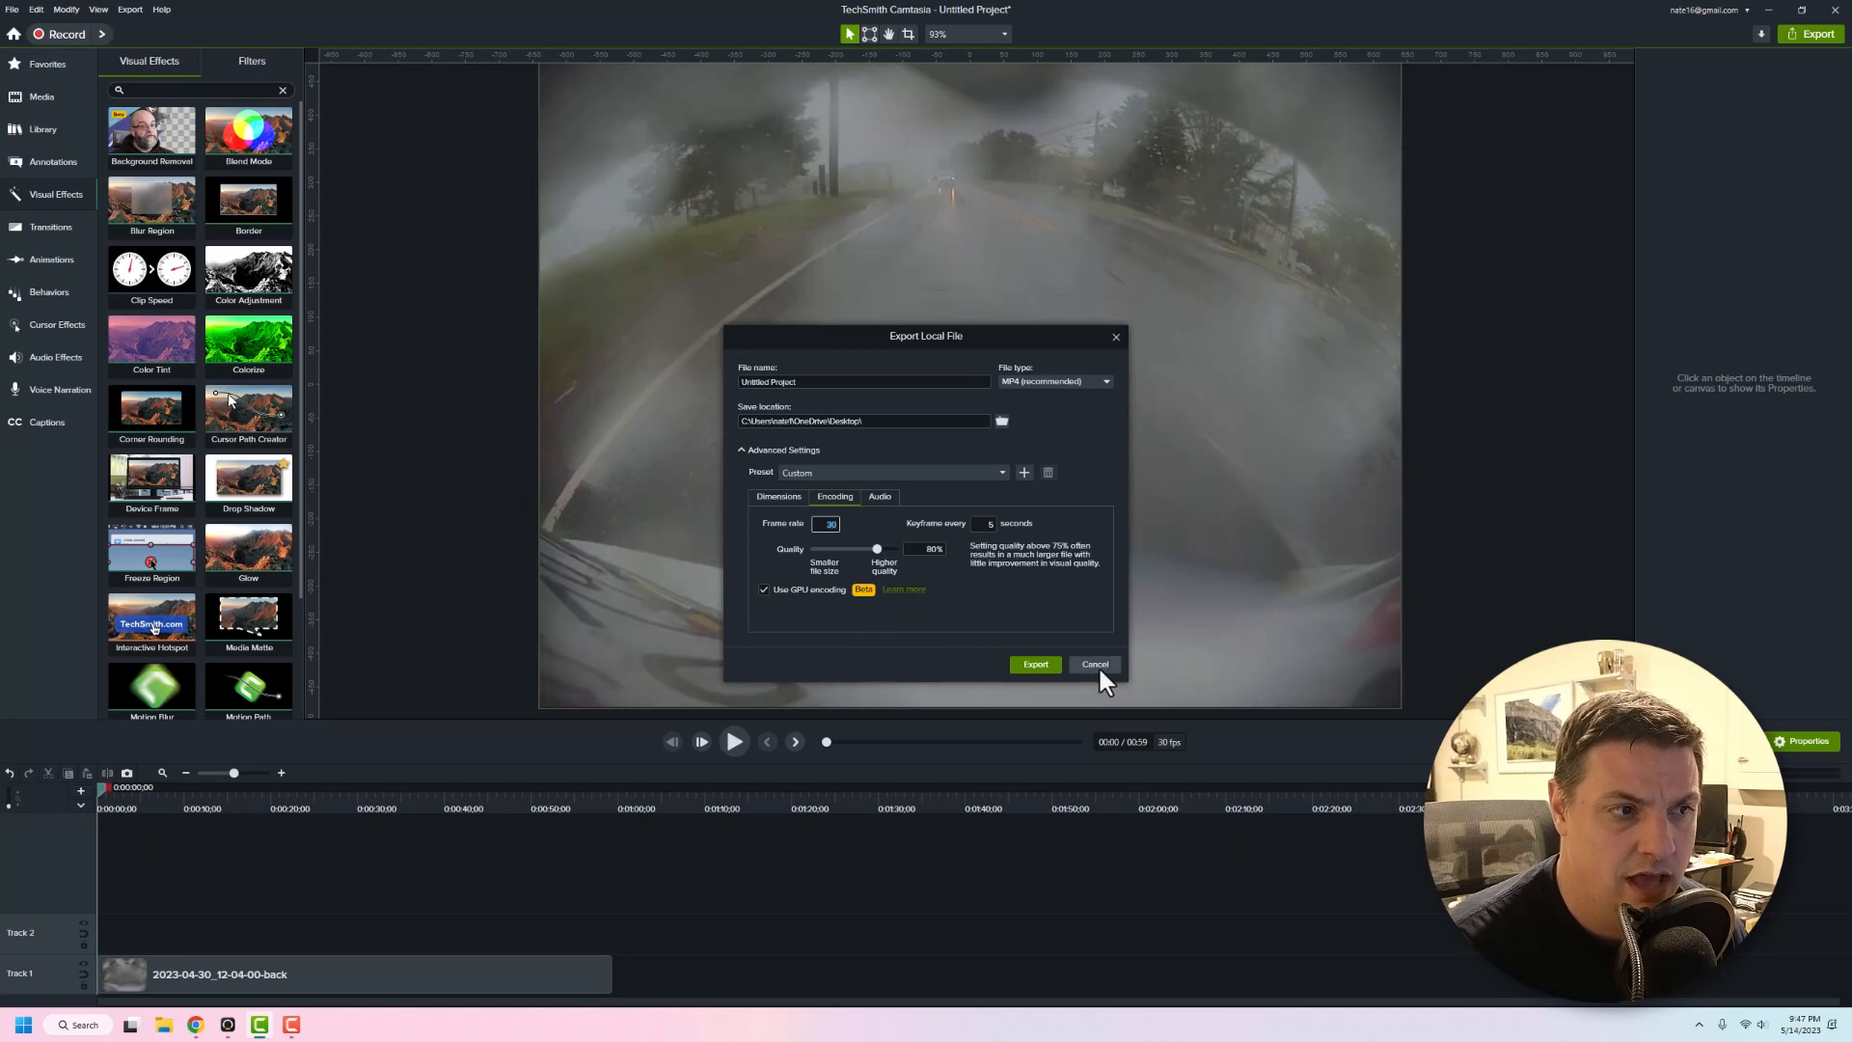
left_click(1093, 663)
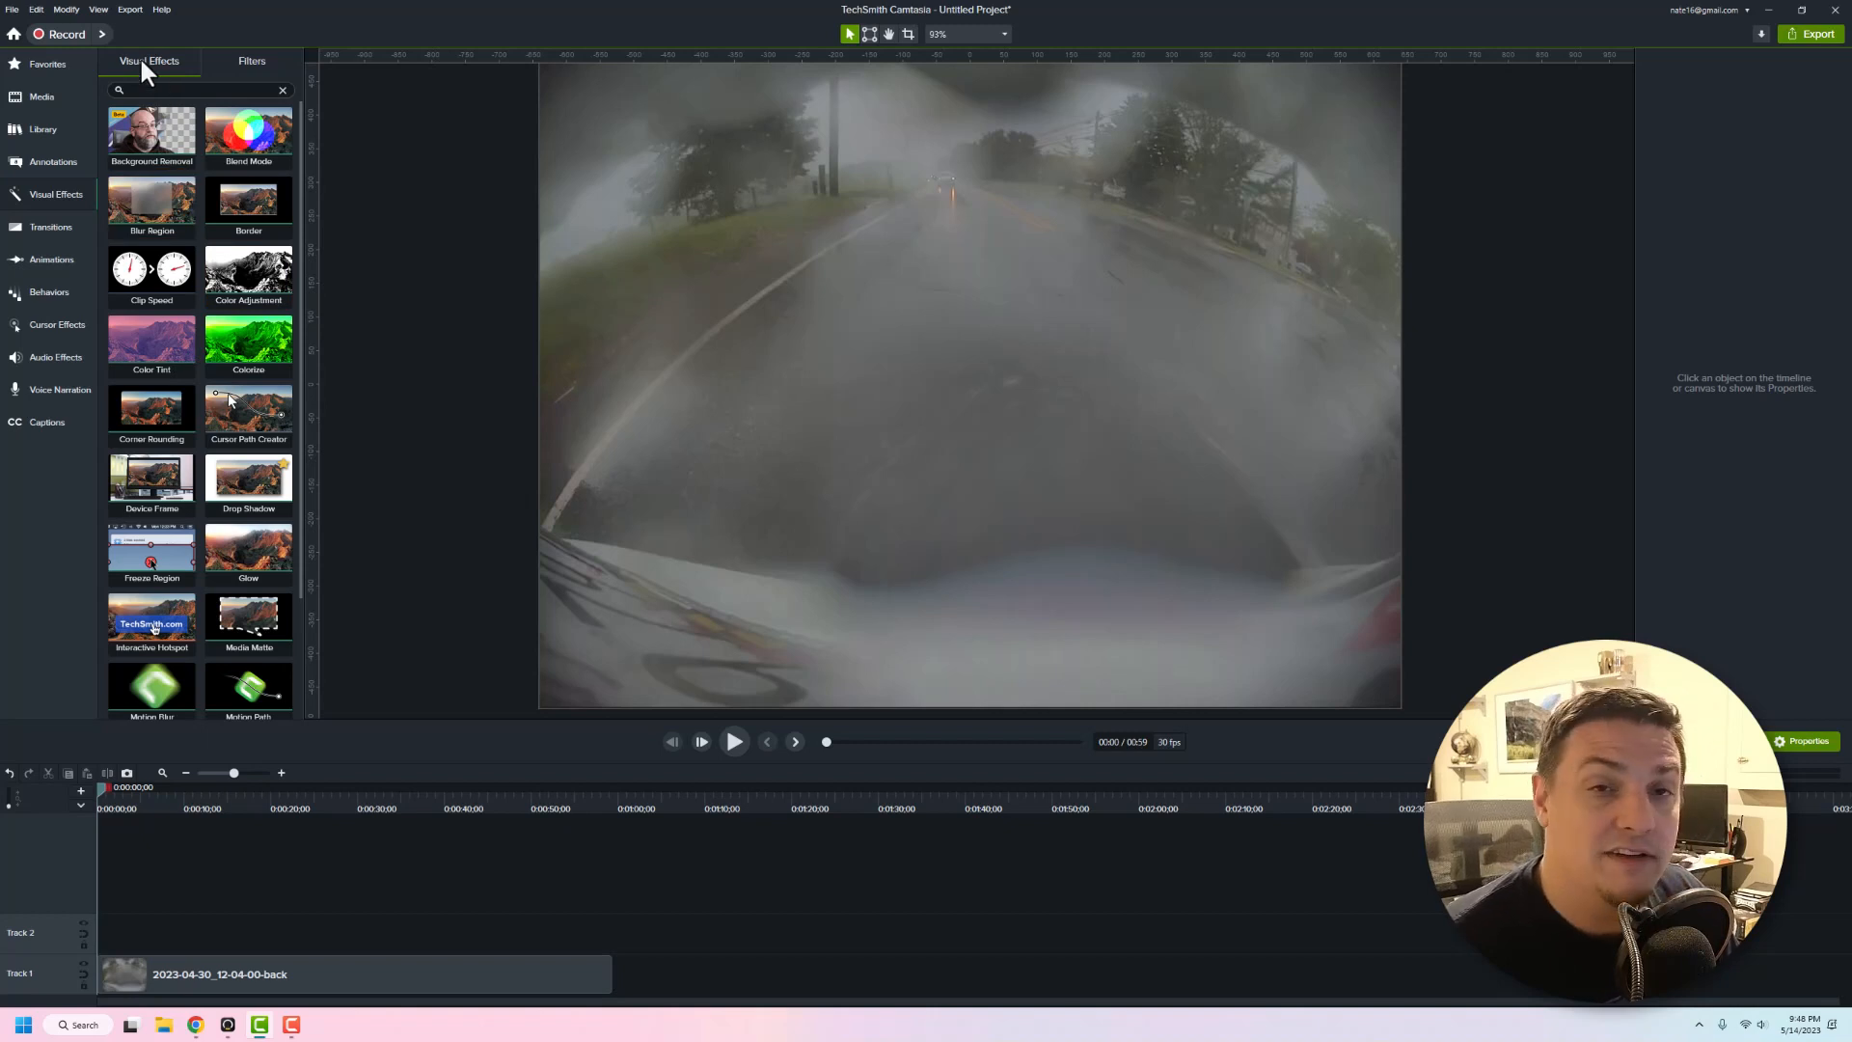
Show the Filters collection and scroll through the color filters
left_click(251, 60)
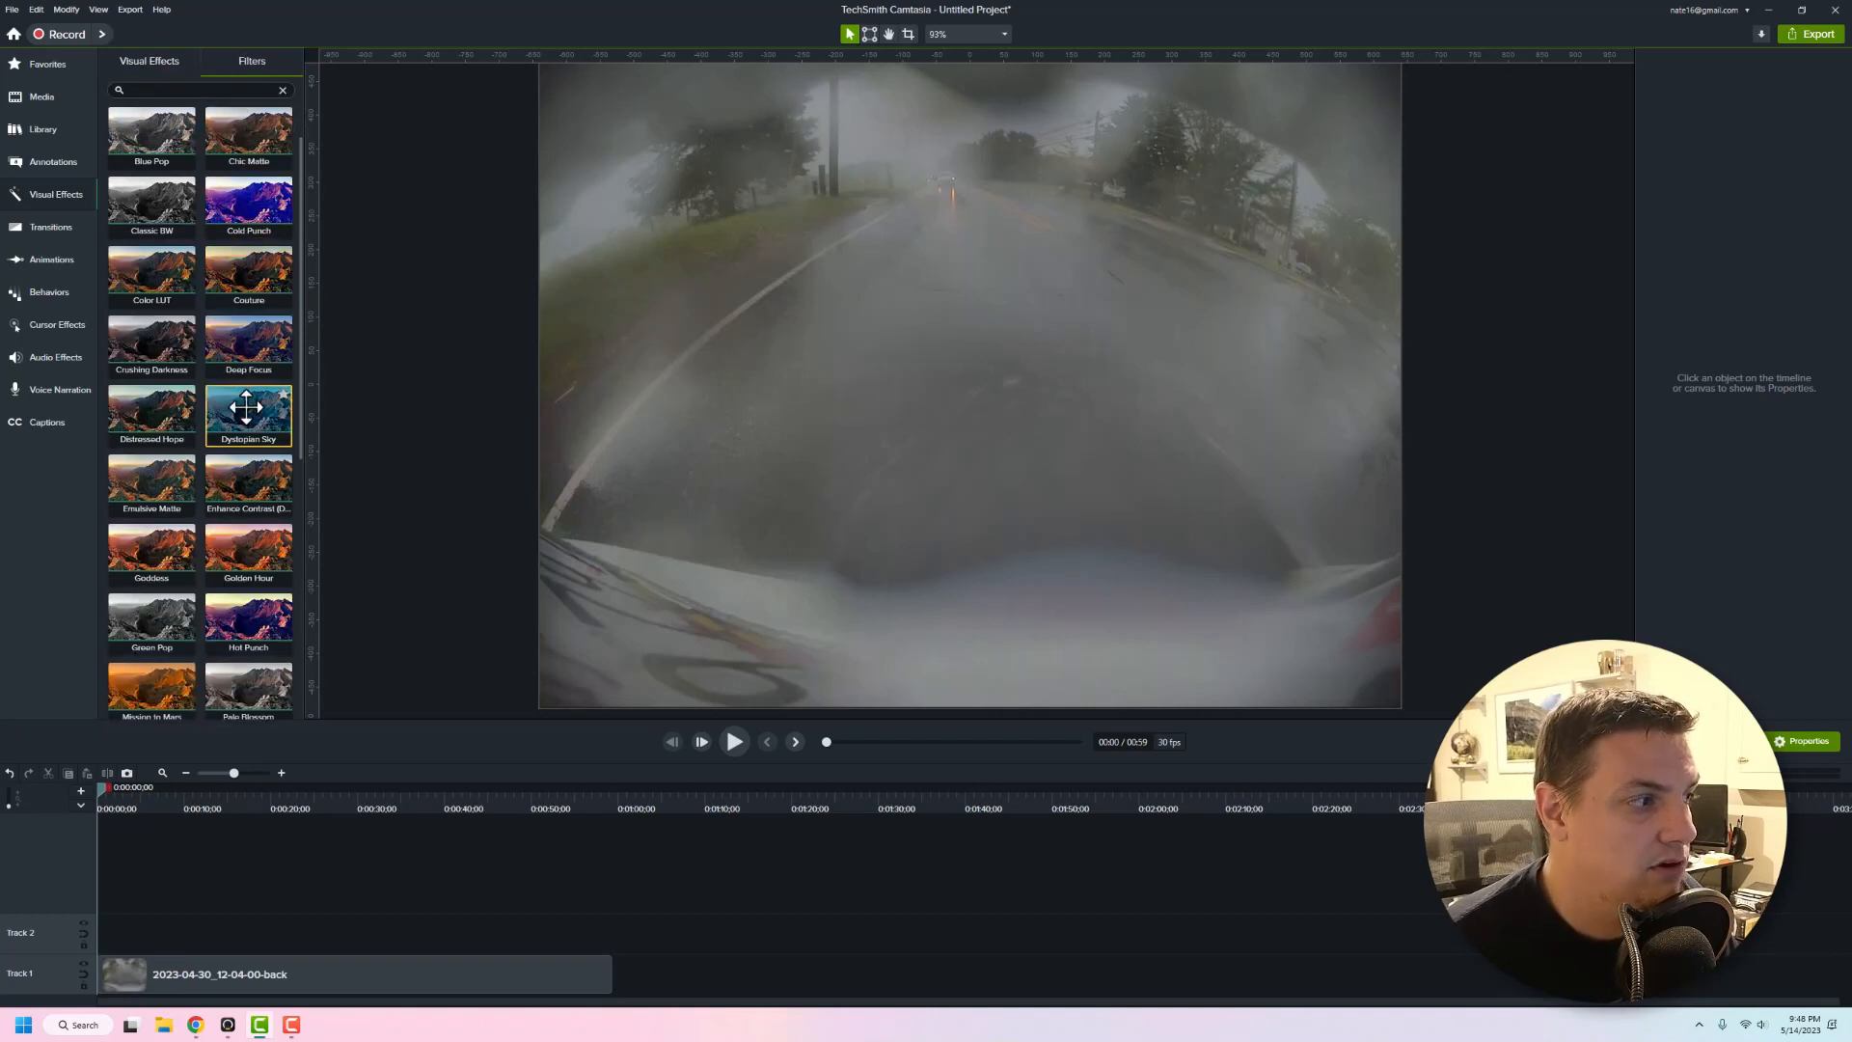
scroll("down", 3)
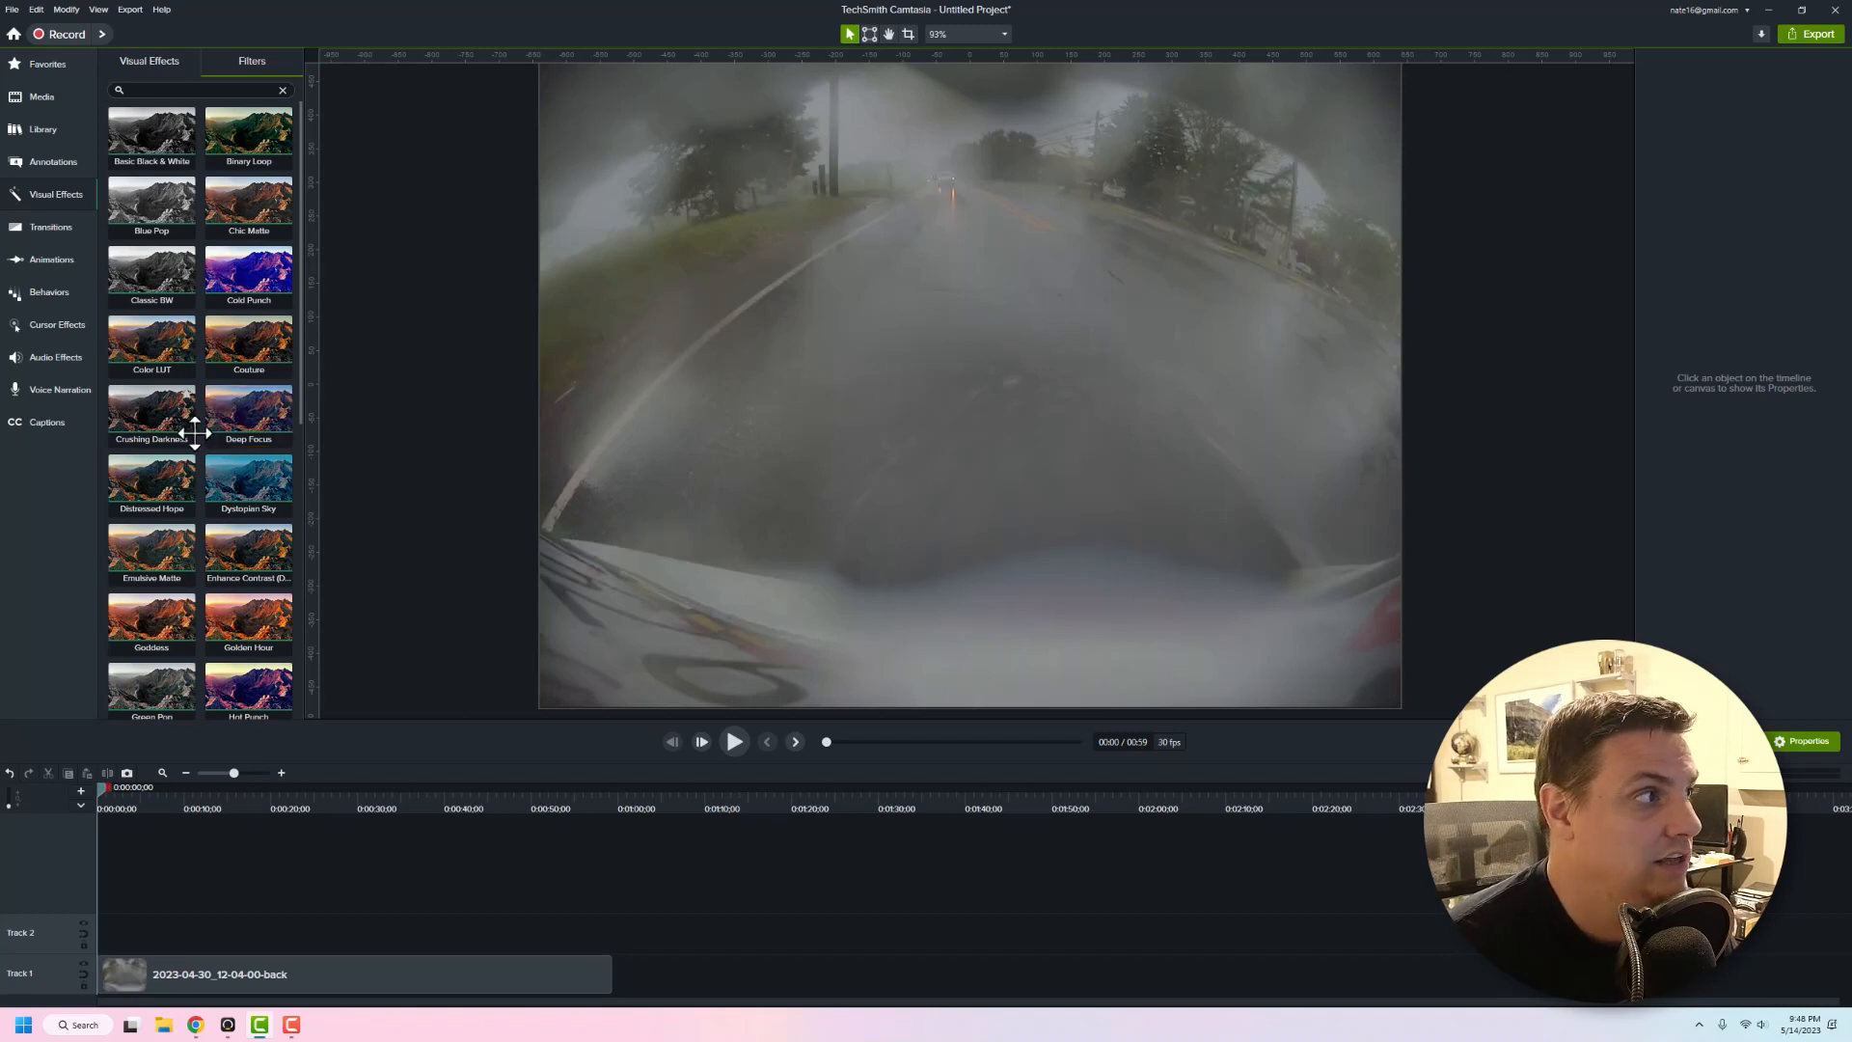
Apply Basic Black & White to the dashcam clip and lower its intensity slightly
left_click_drag(150, 130, 325, 939)
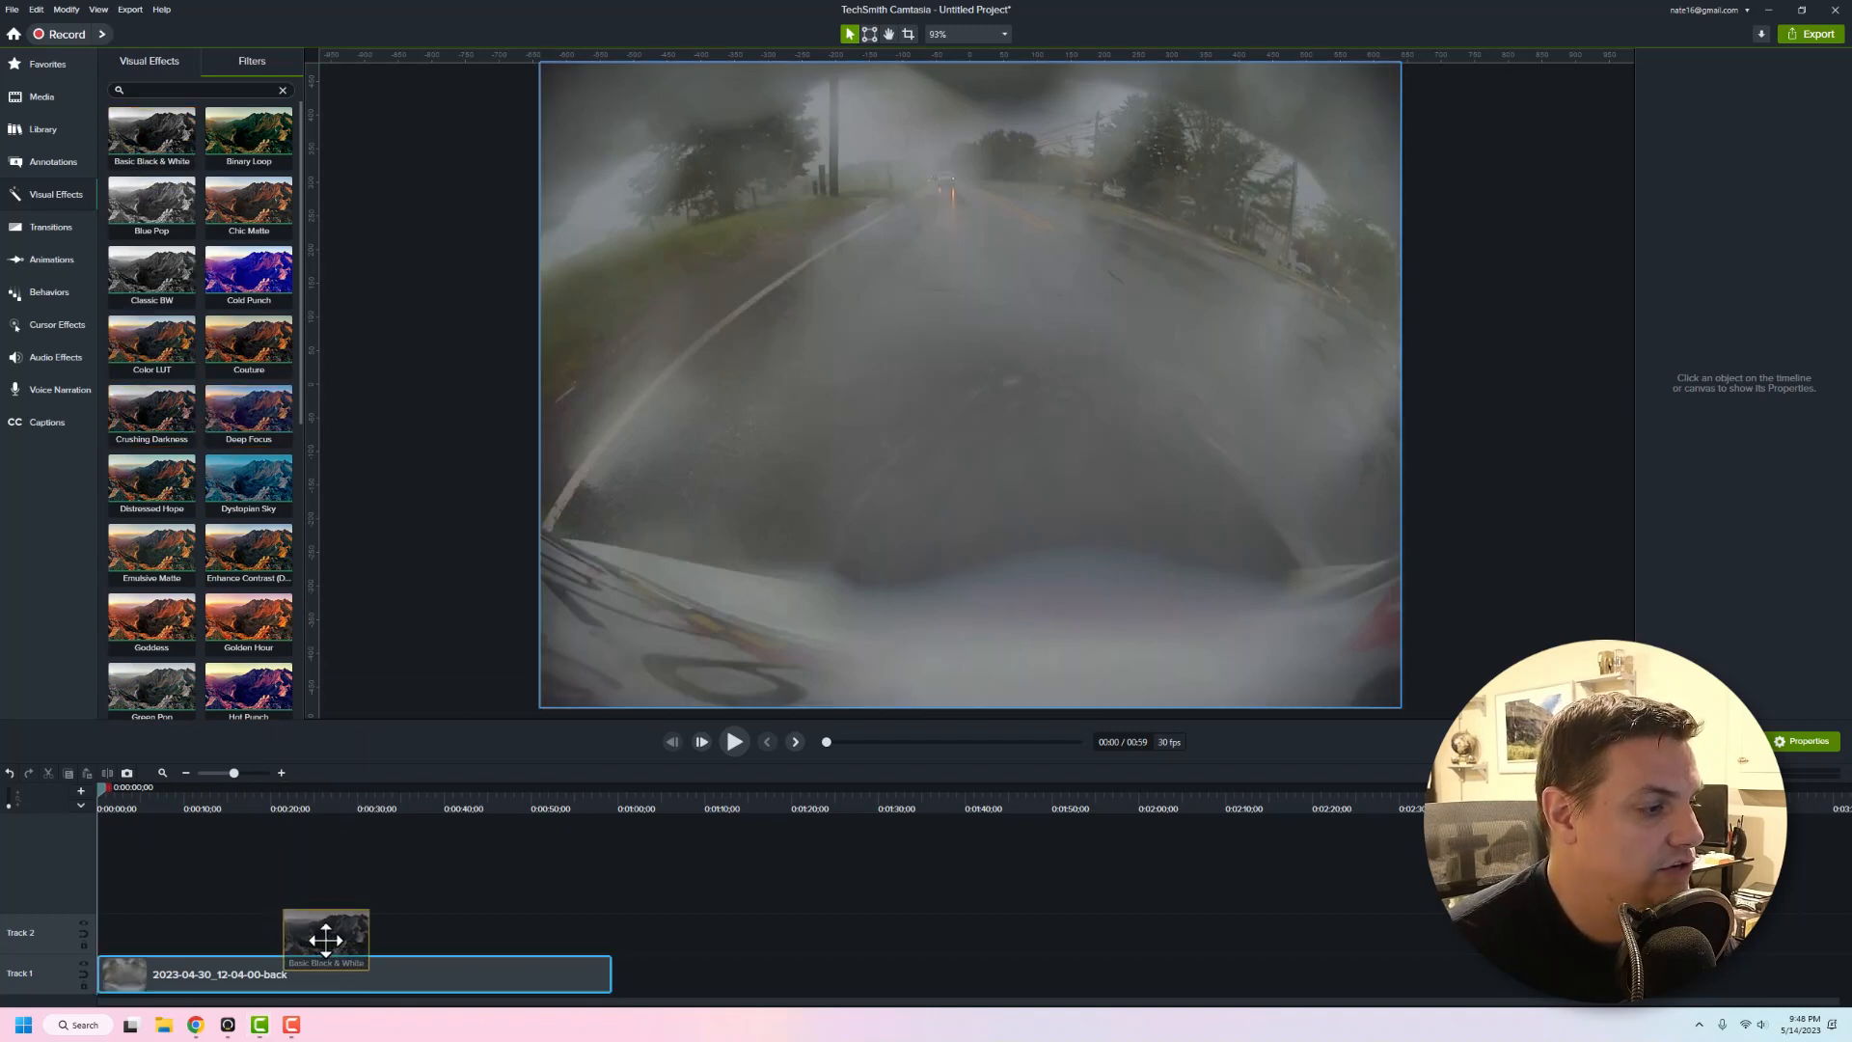
left_click_drag(151, 132, 325, 933)
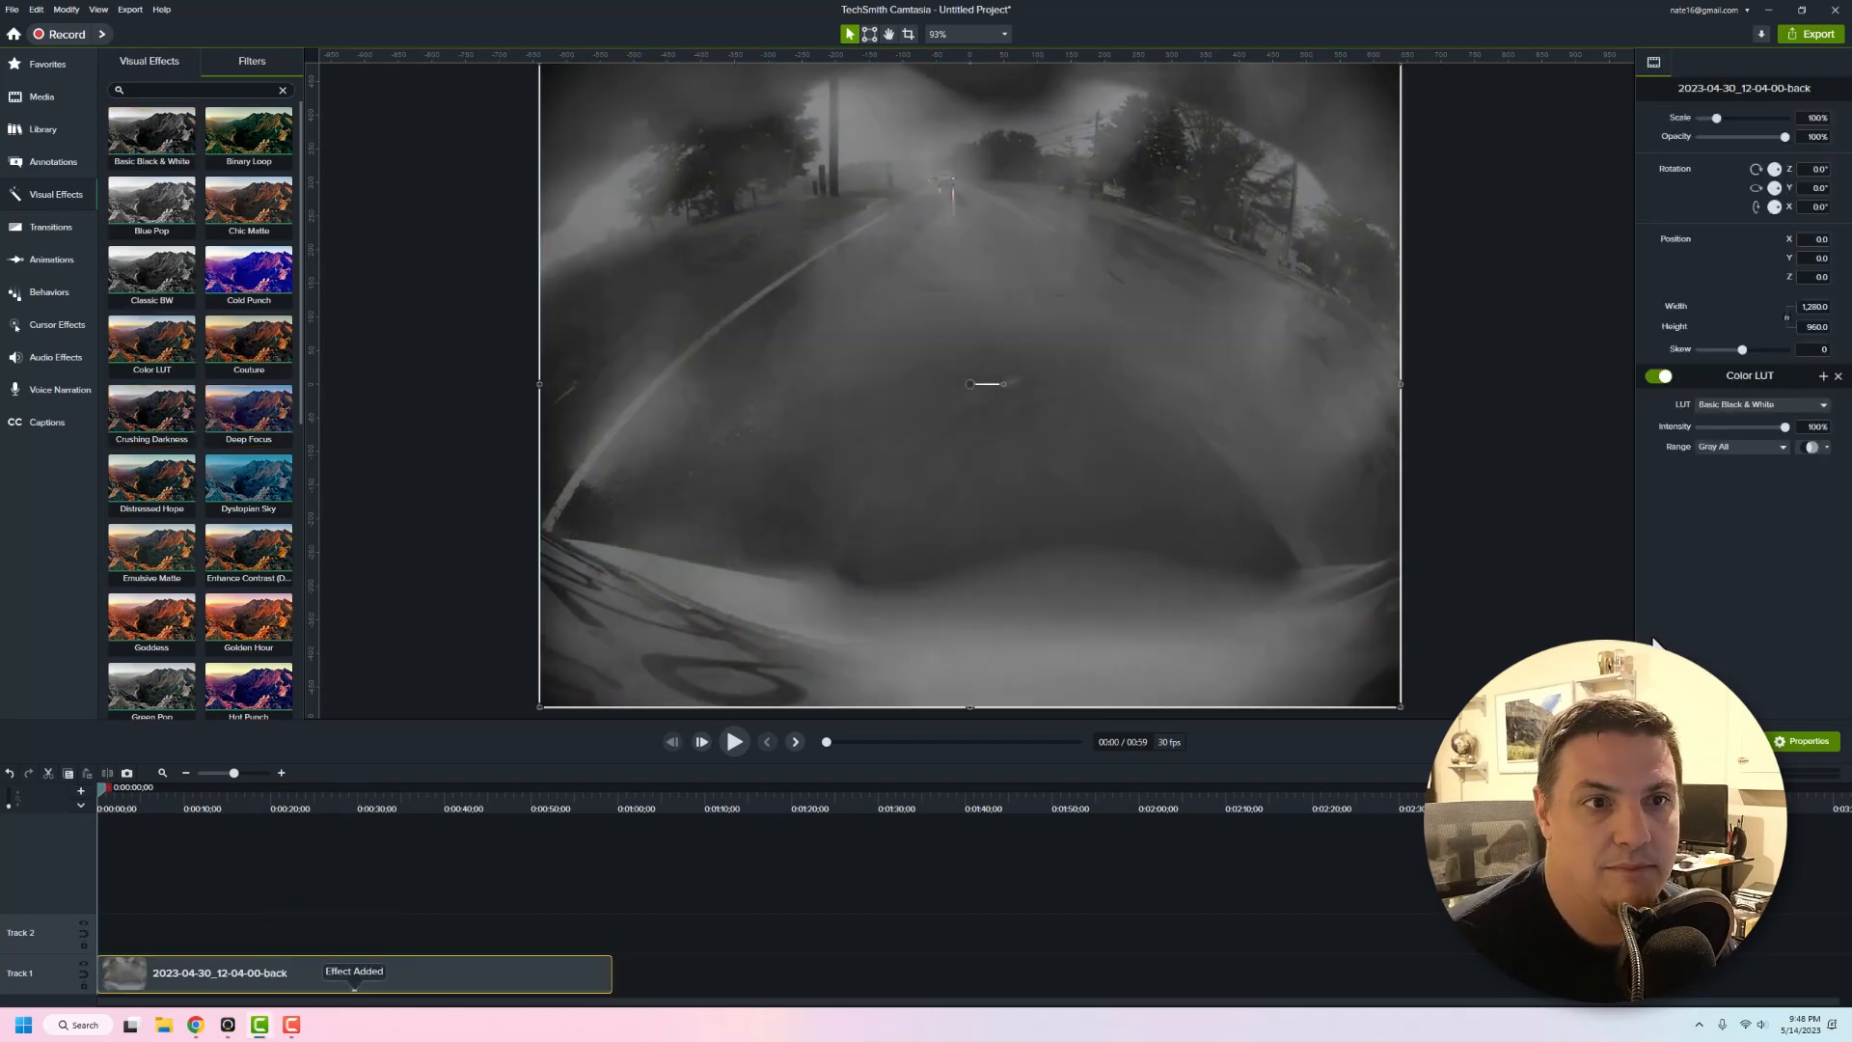
left_click_drag(1784, 426, 1779, 427)
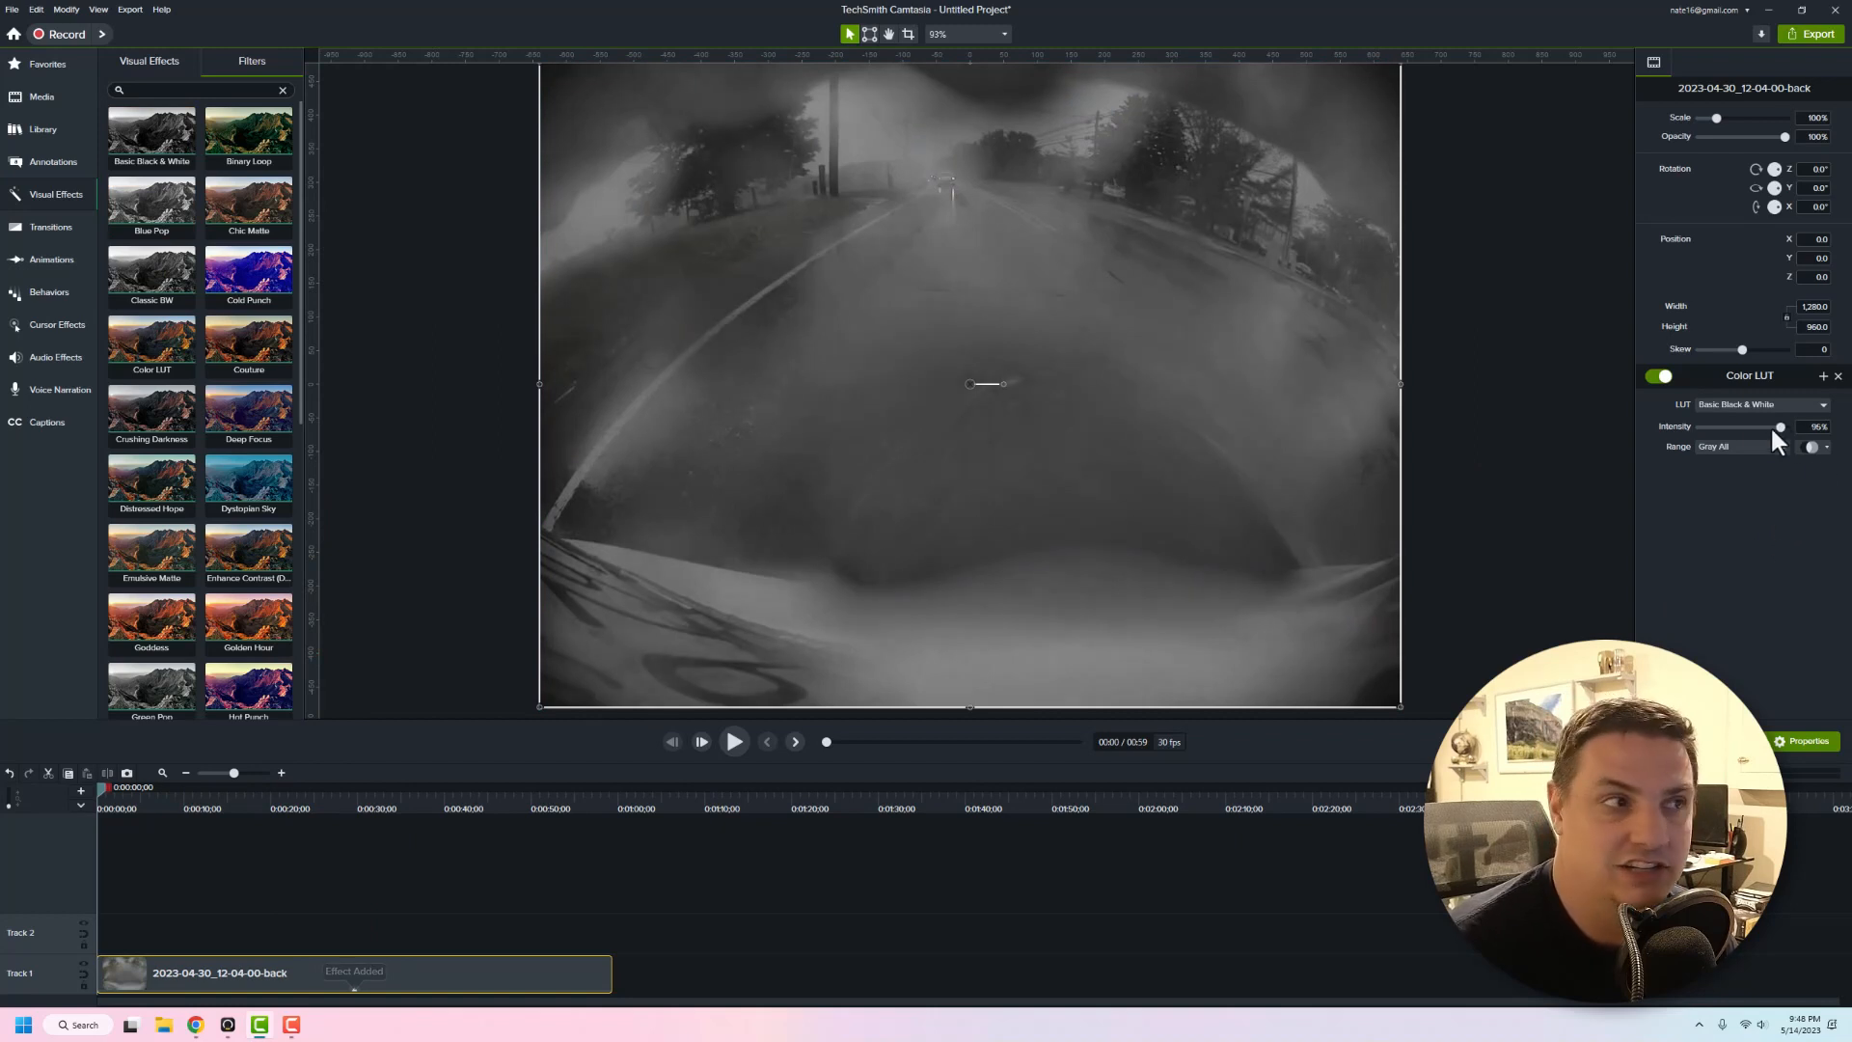
Switch the Color LUT look to Golden Hour, then preview the Pale Blossom filter
left_click(1739, 445)
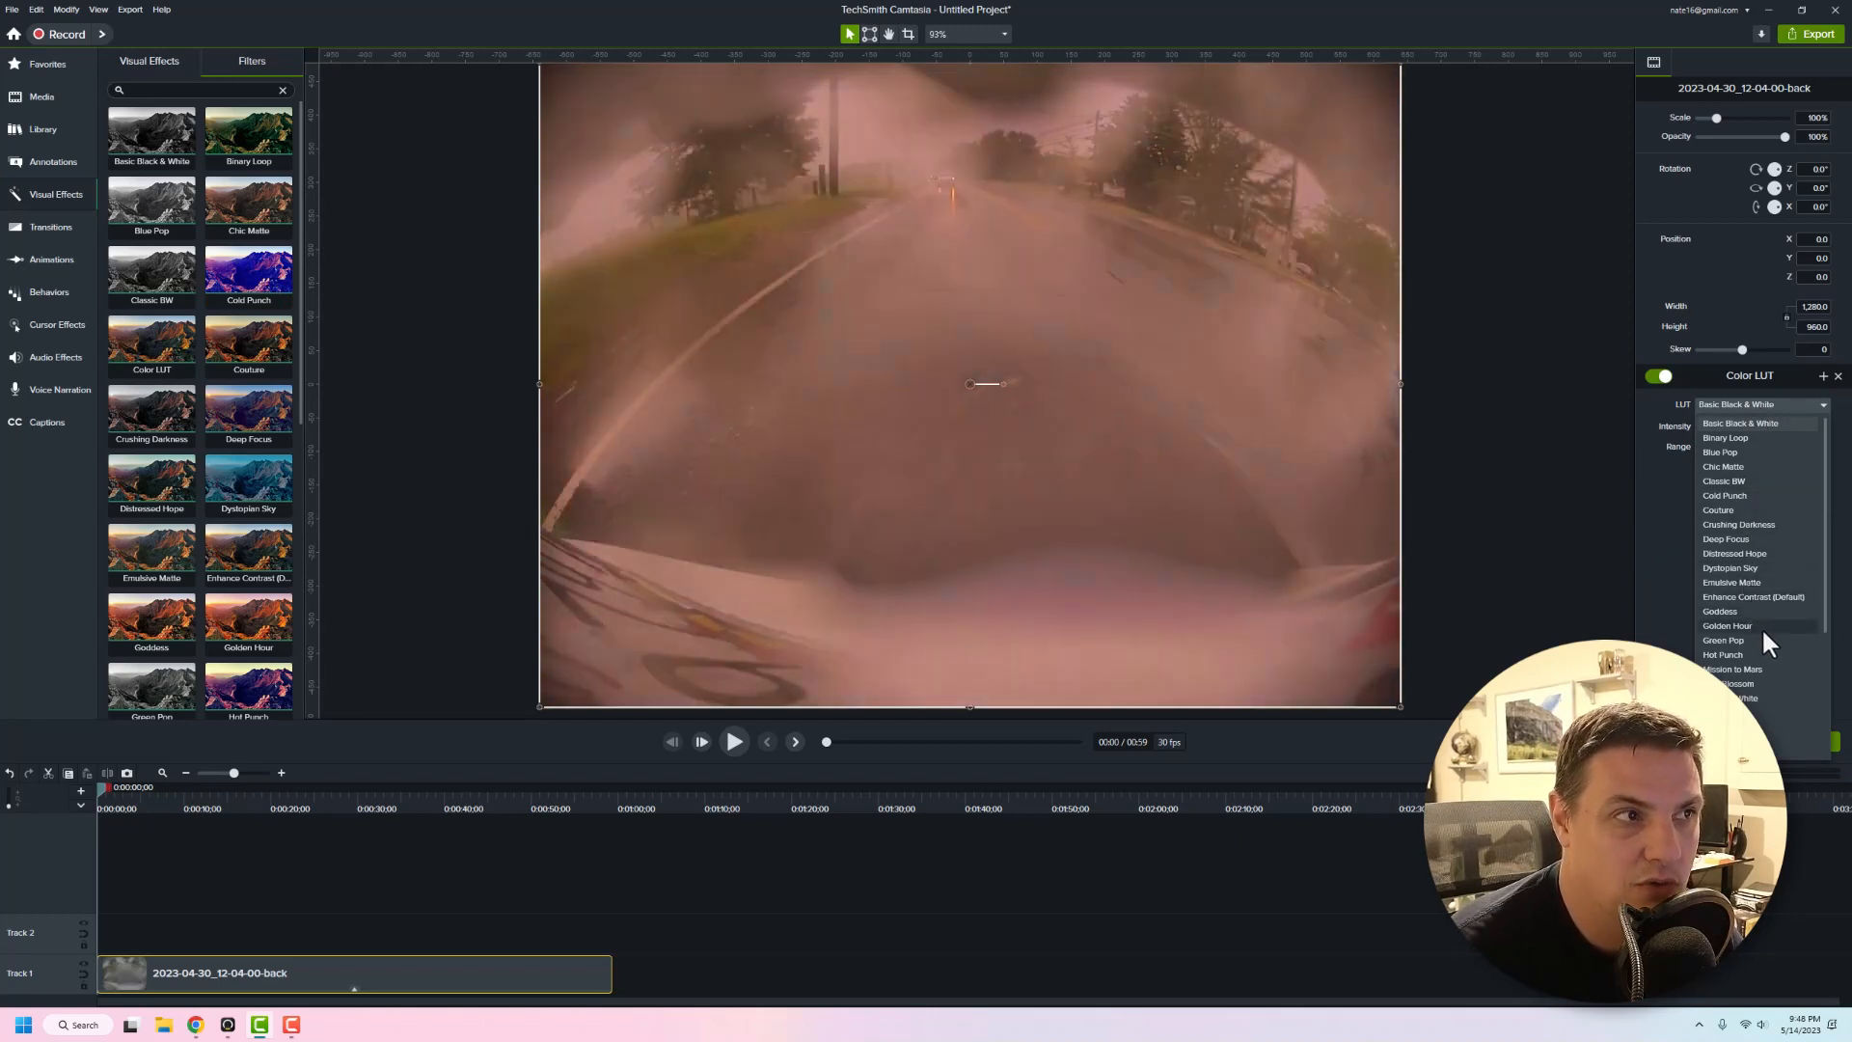
left_click(1727, 625)
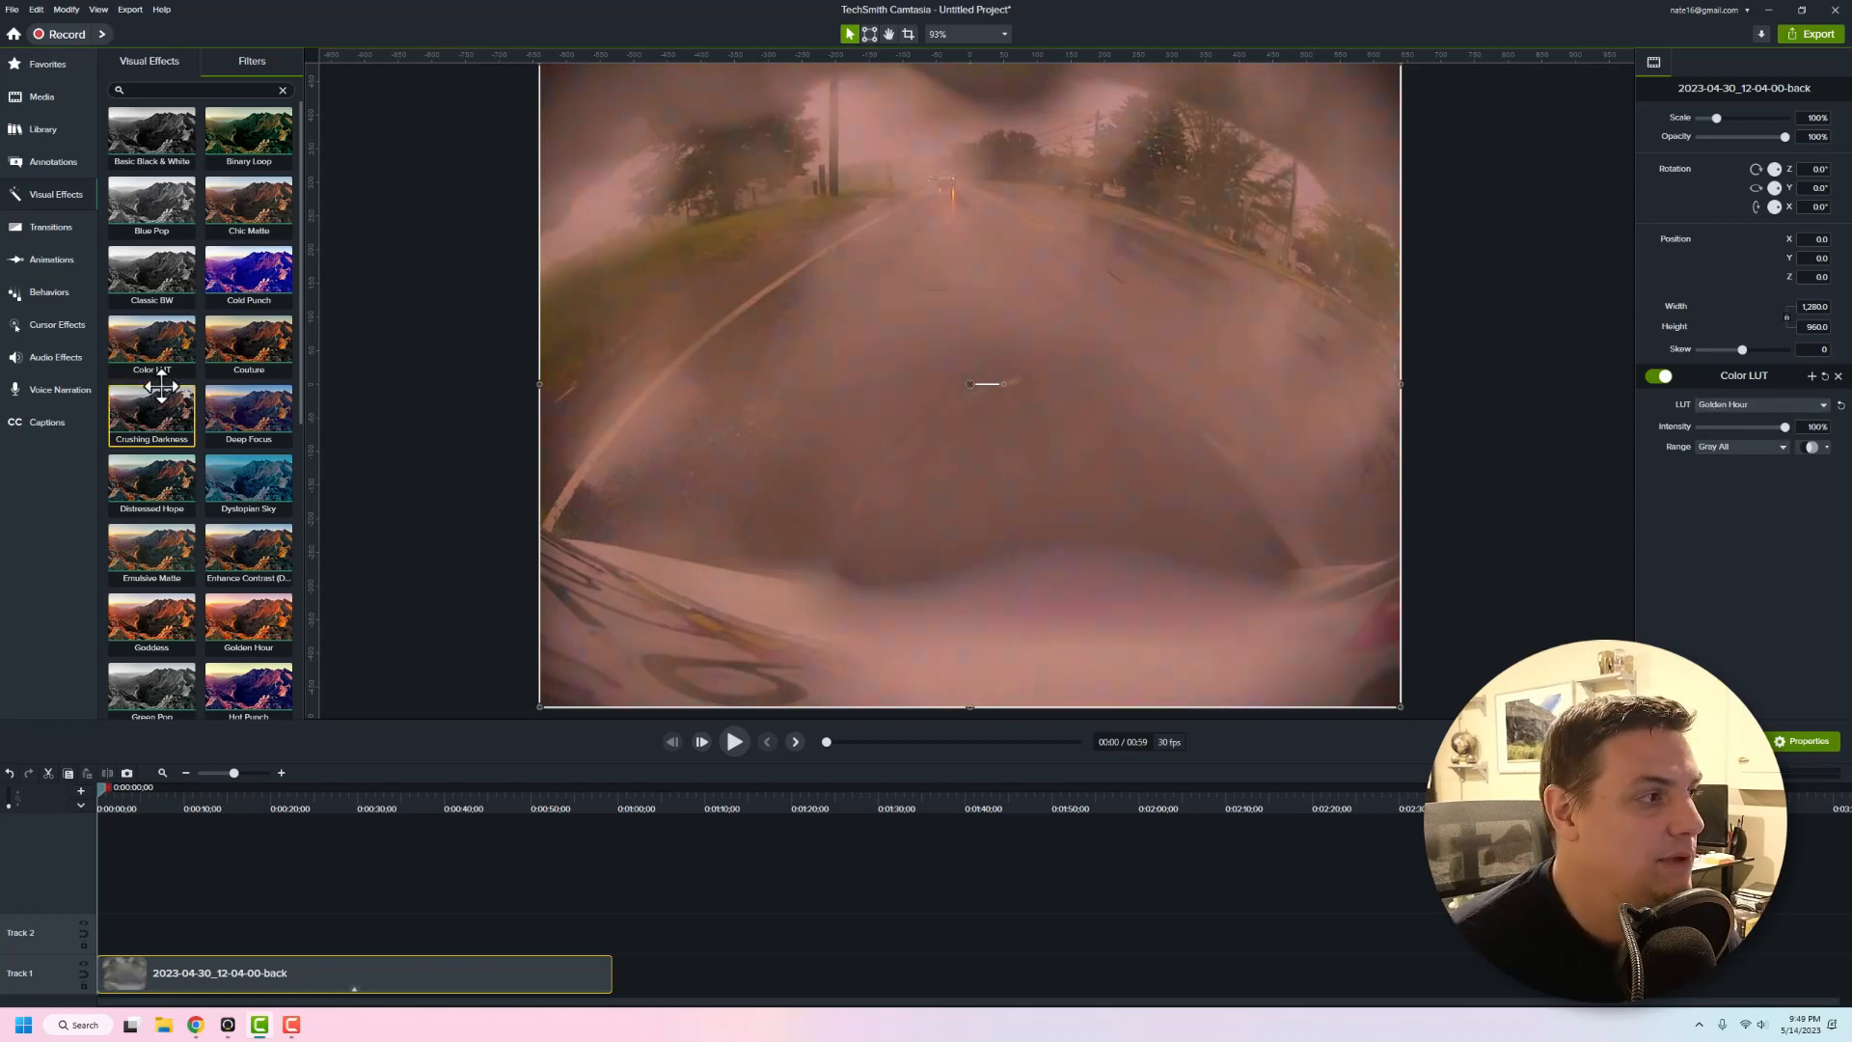
scroll("down", 3)
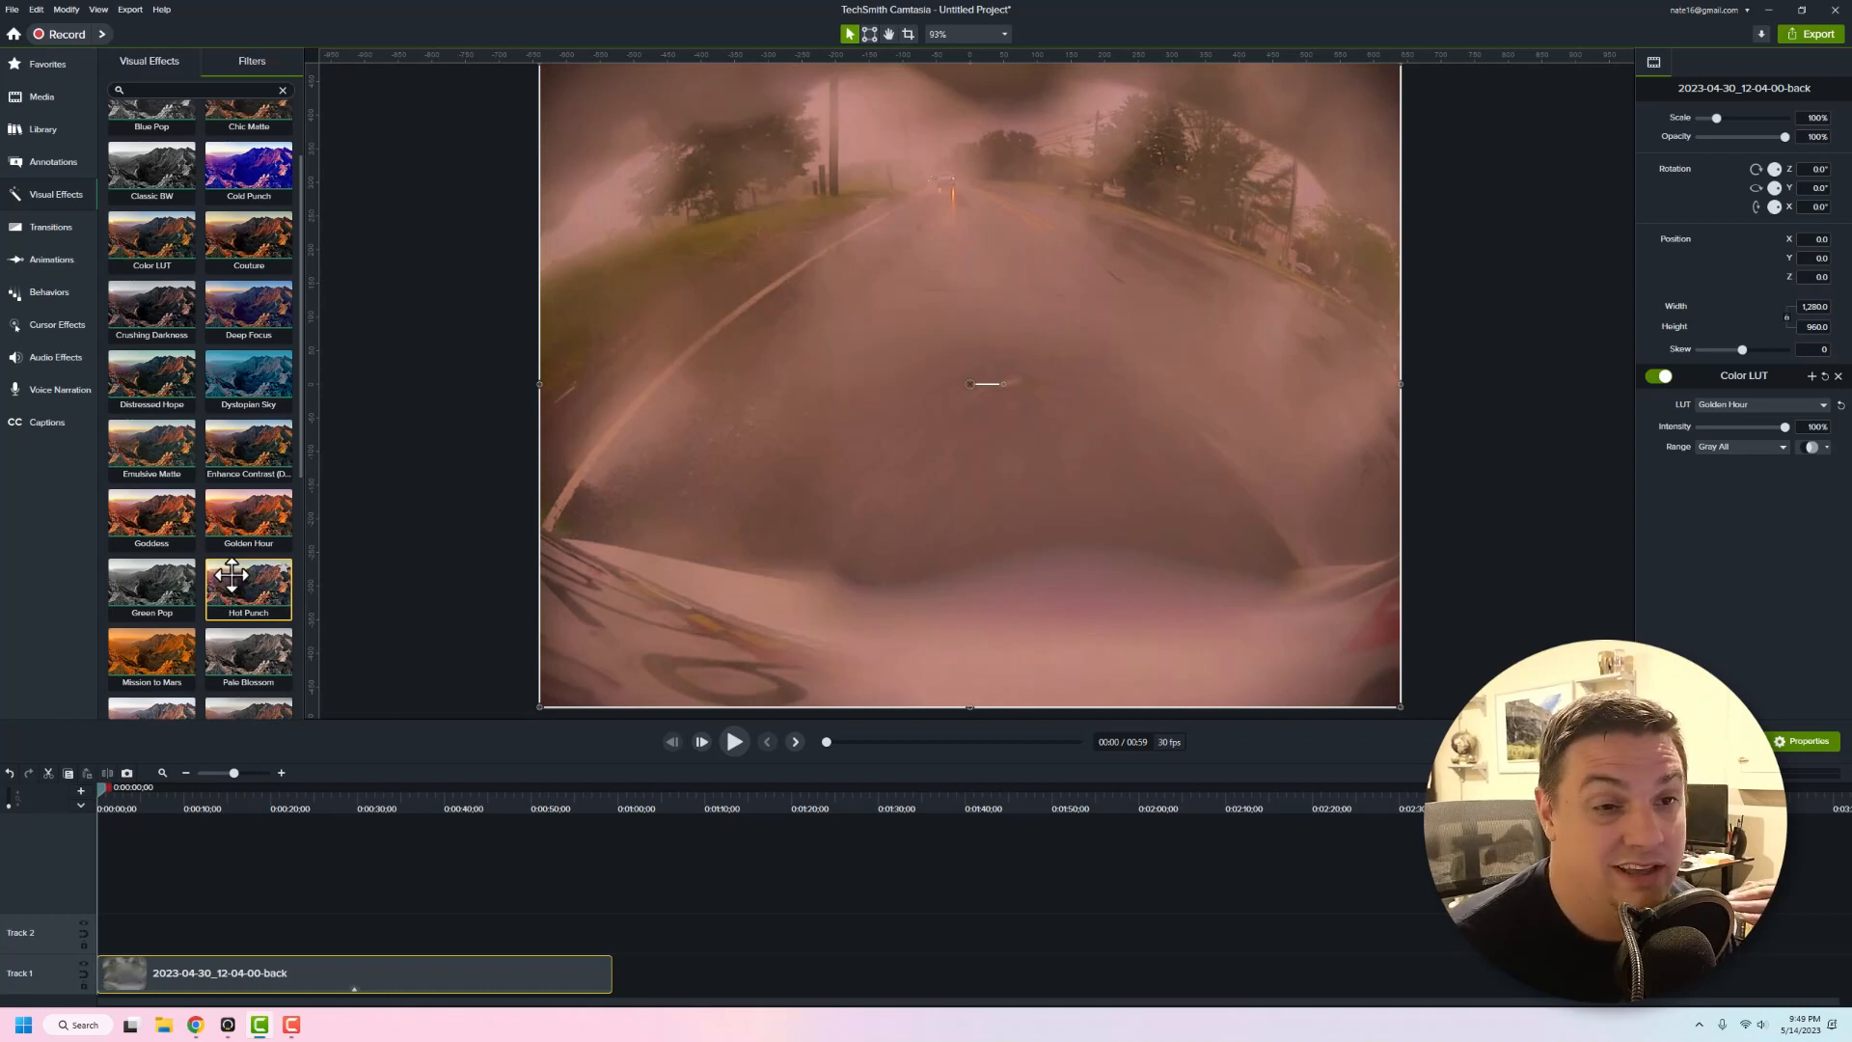
mouse_move(248, 555)
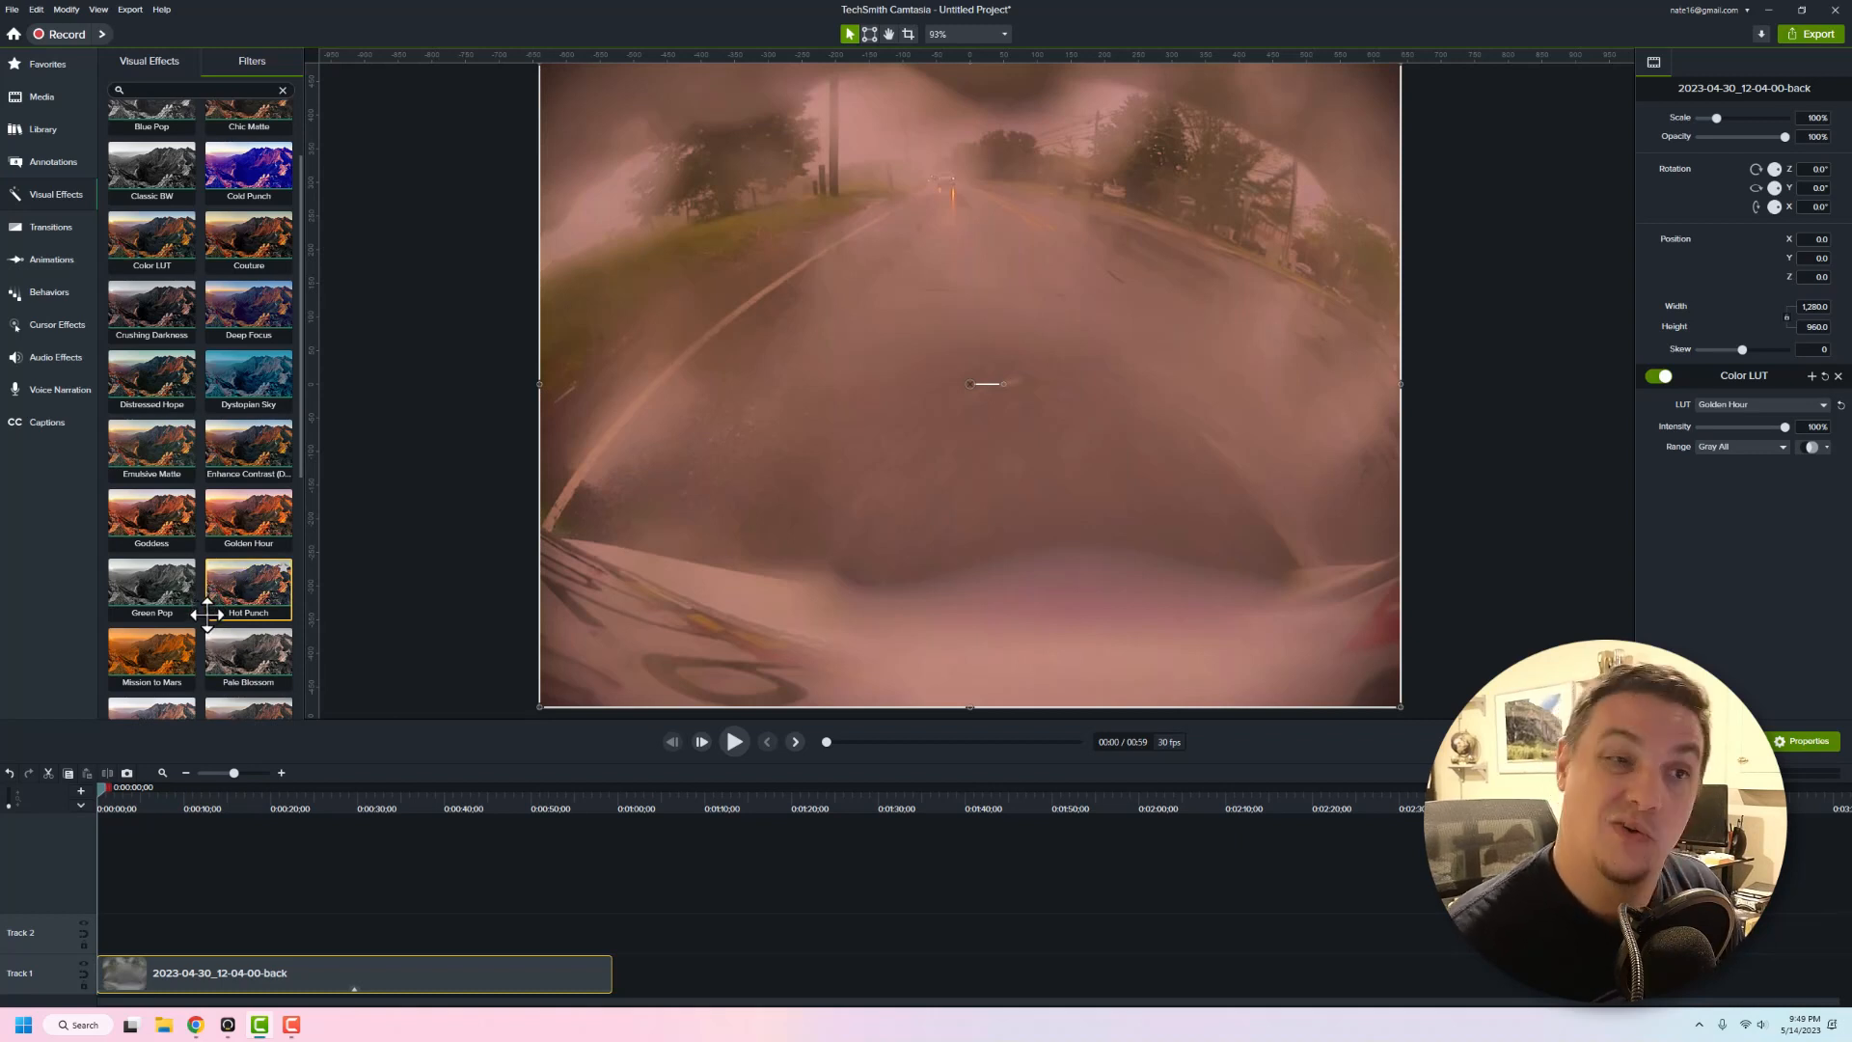
left_click(248, 656)
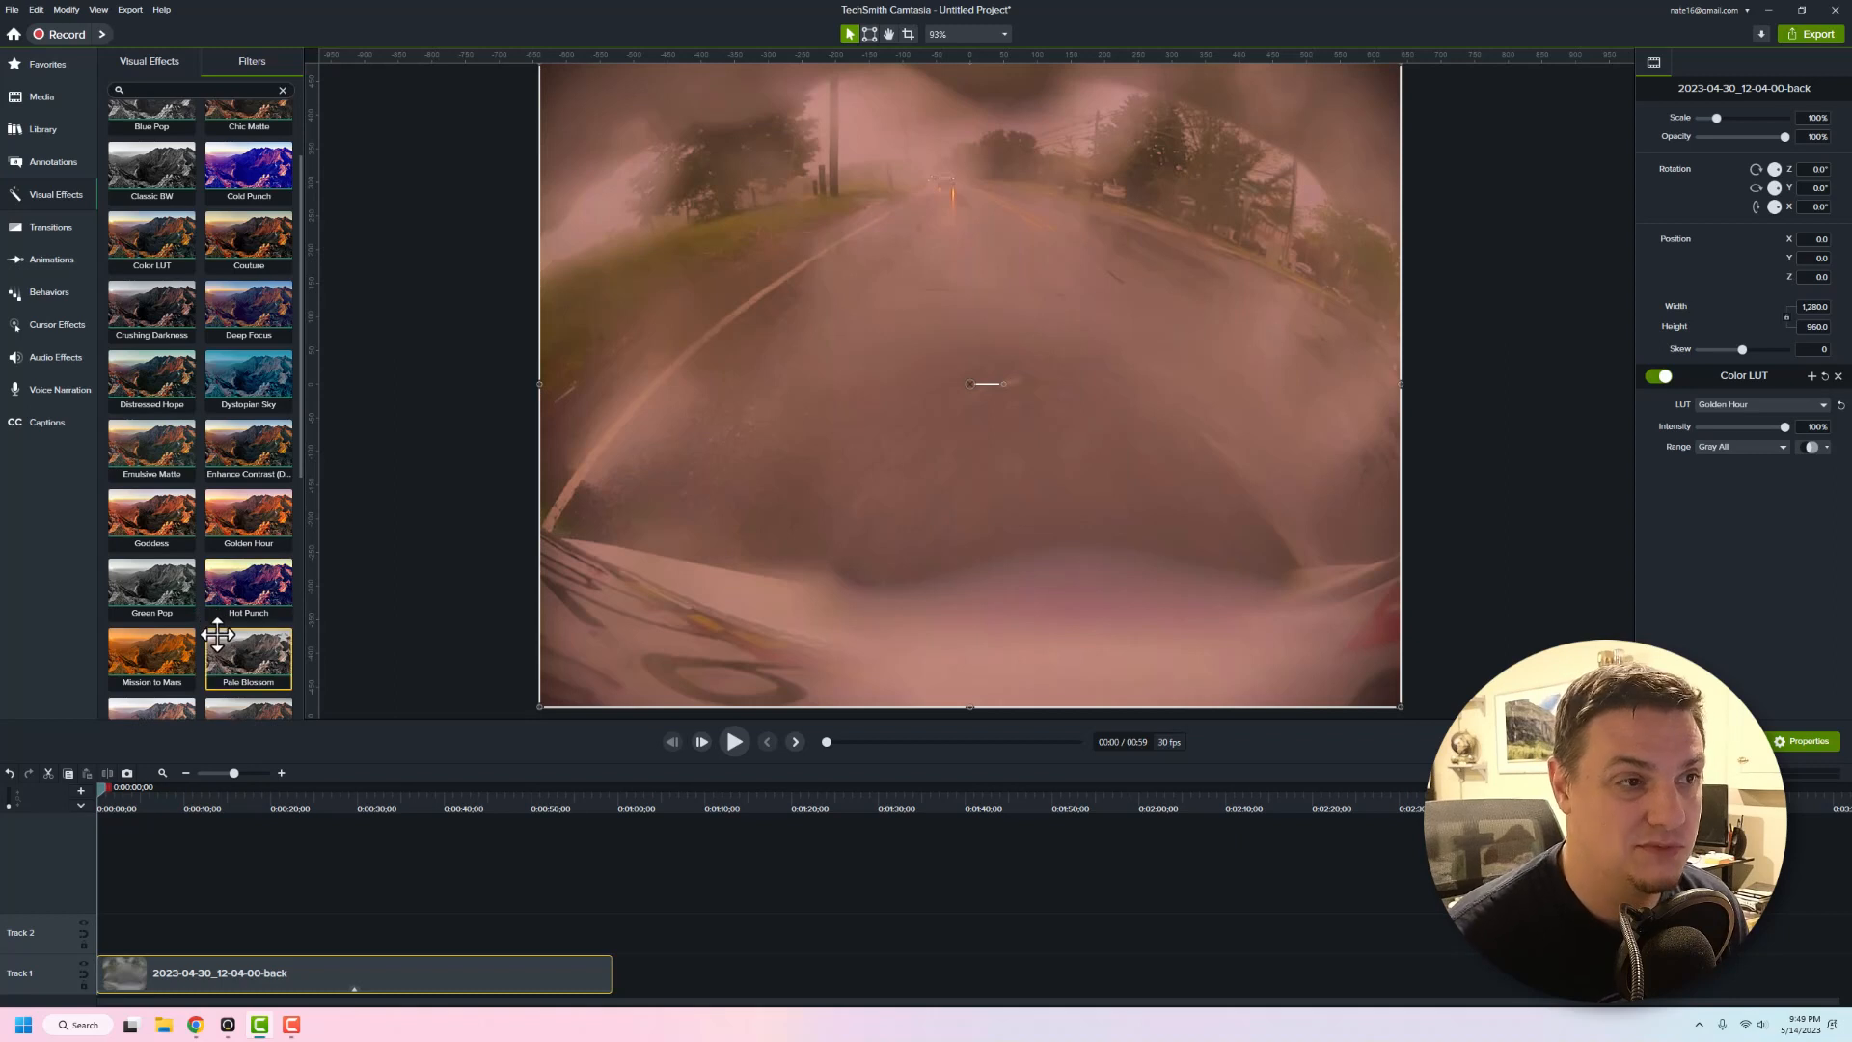
mouse_move(331, 575)
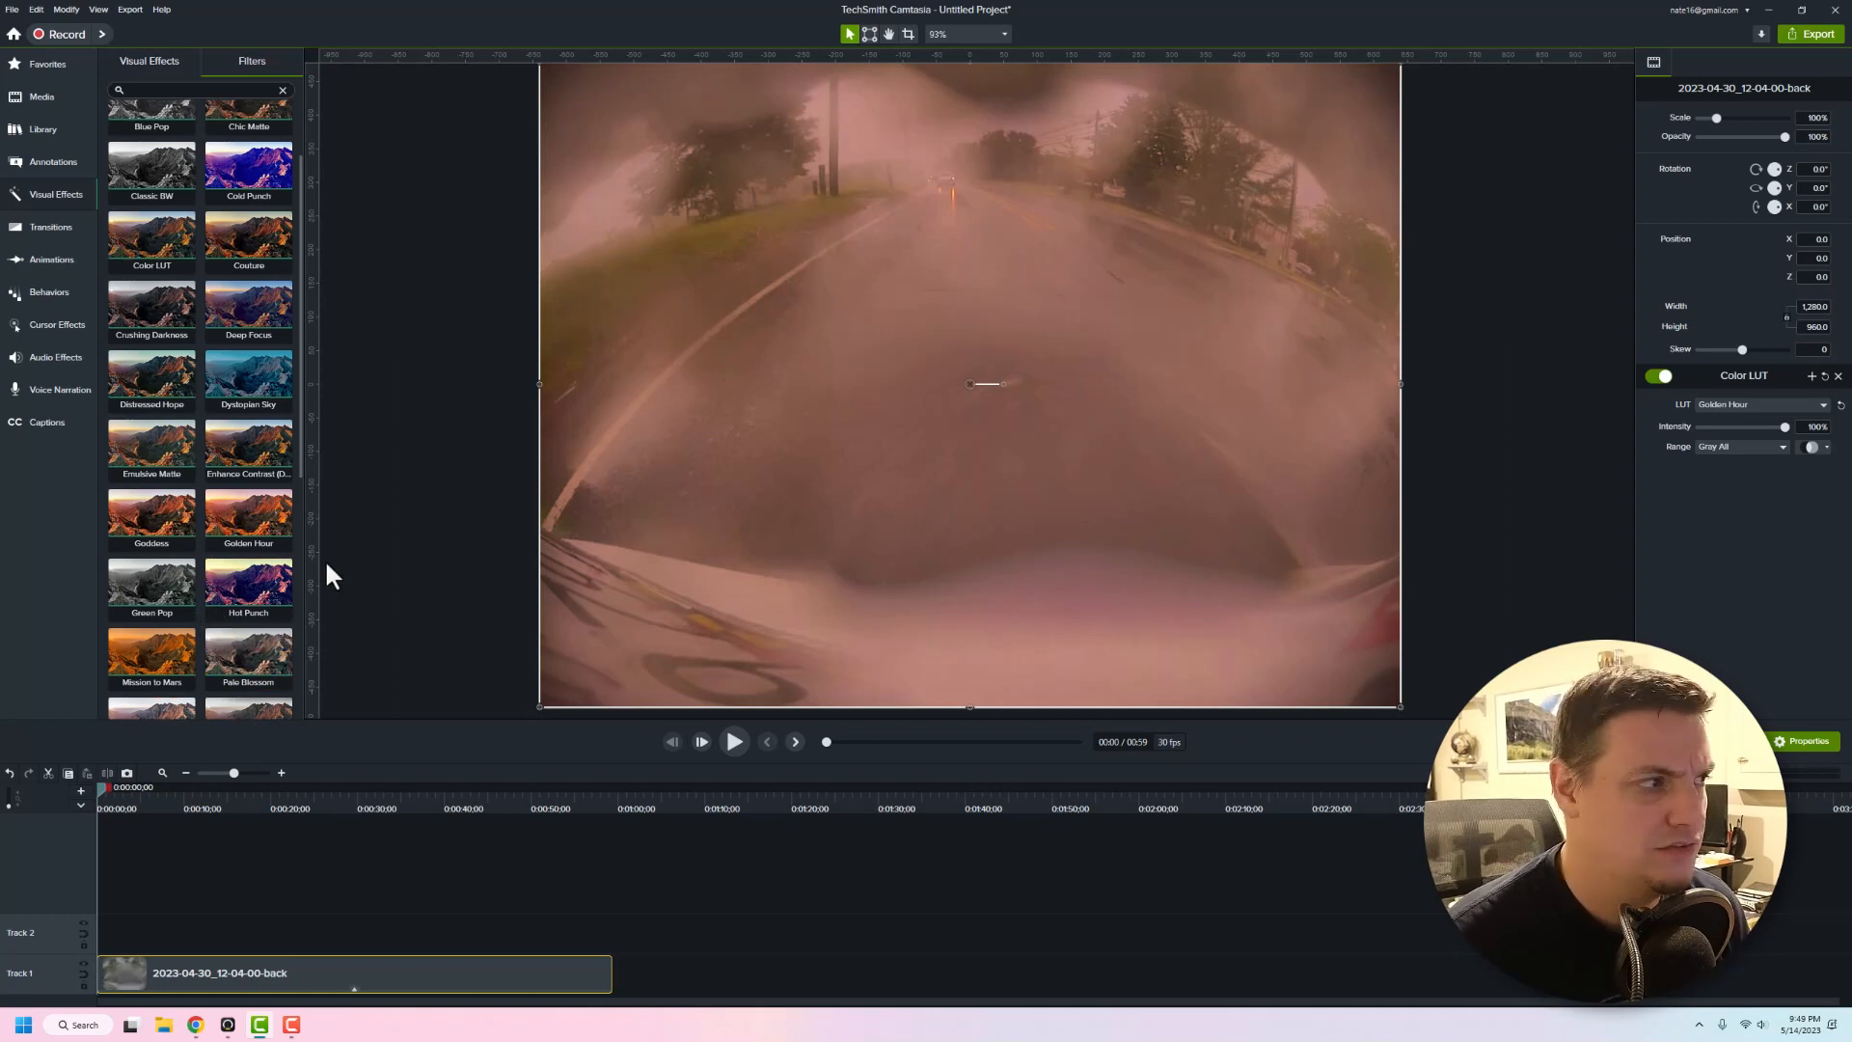